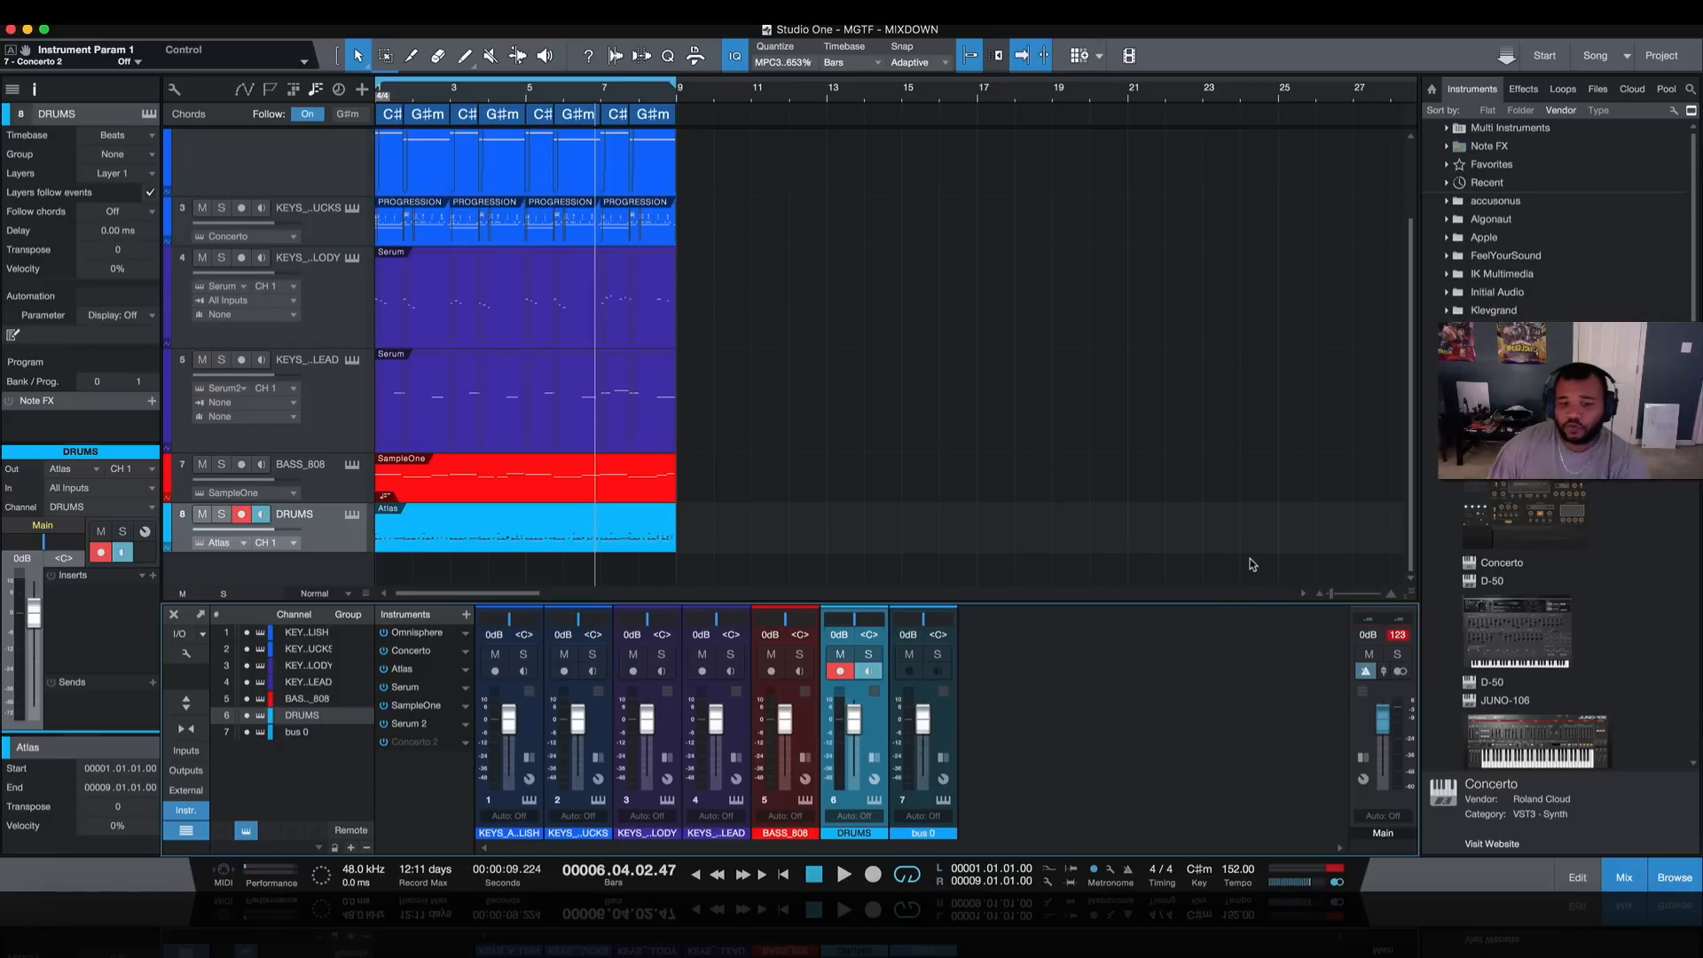
Step: Return the playhead to the song start and play the beat from the beginning
{"action": "left_click", "coordinate": [782, 875]}
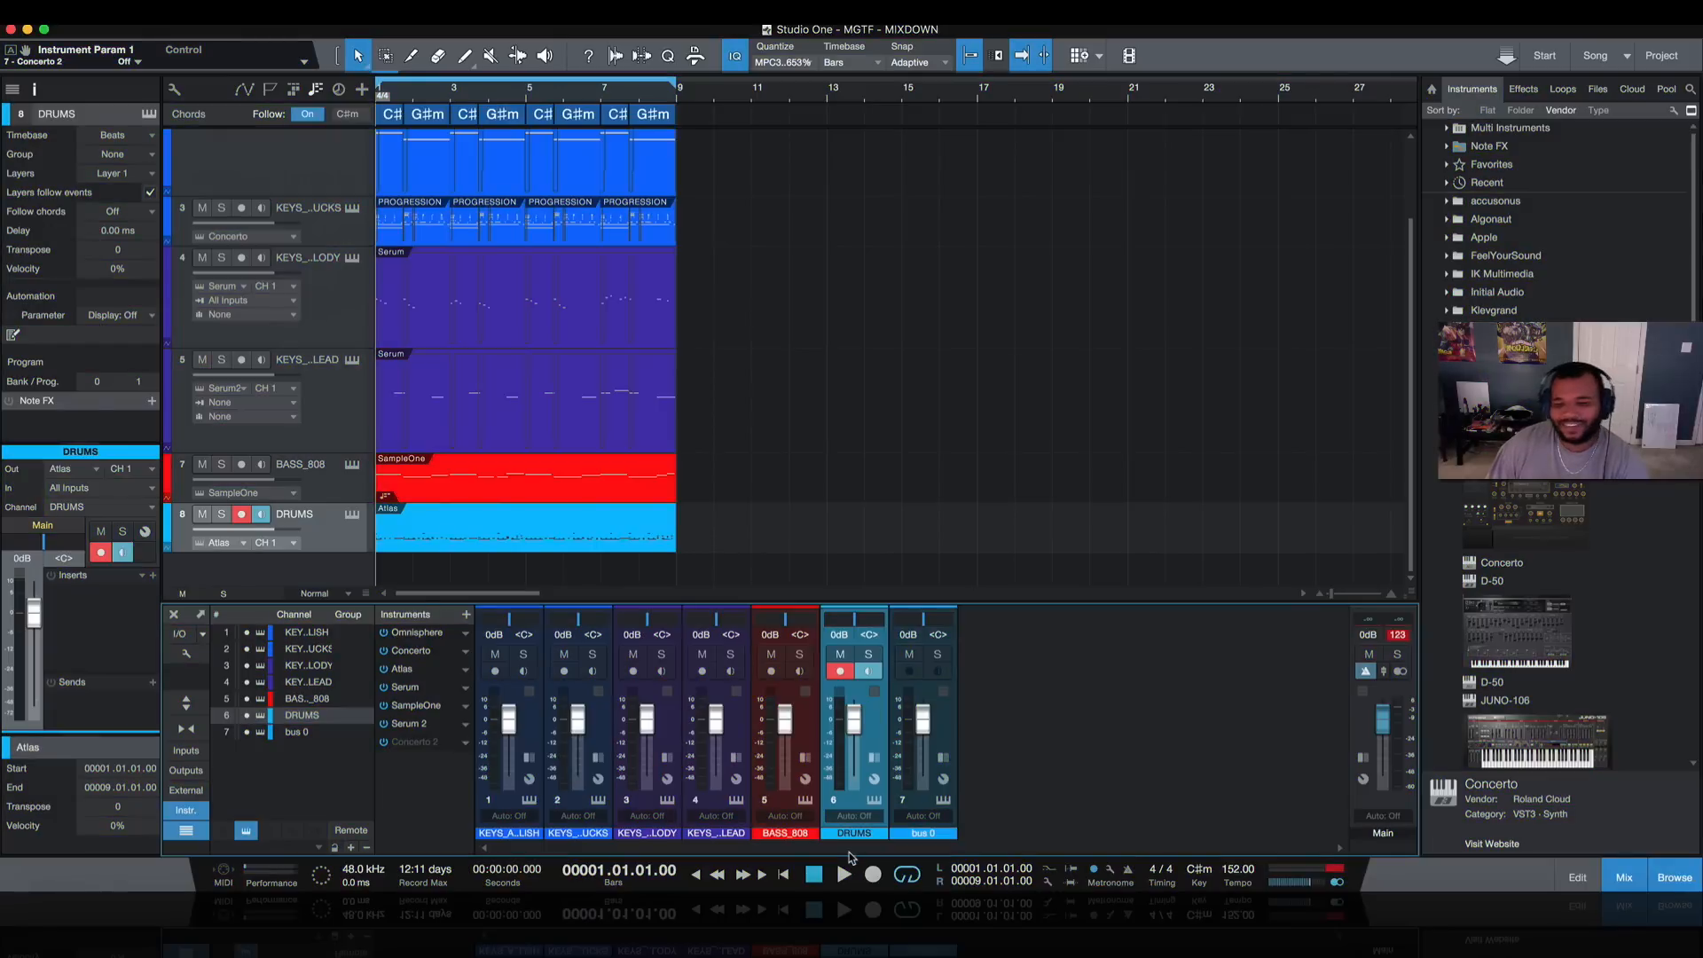
{"action": "mouse_move", "coordinate": [1219, 727]}
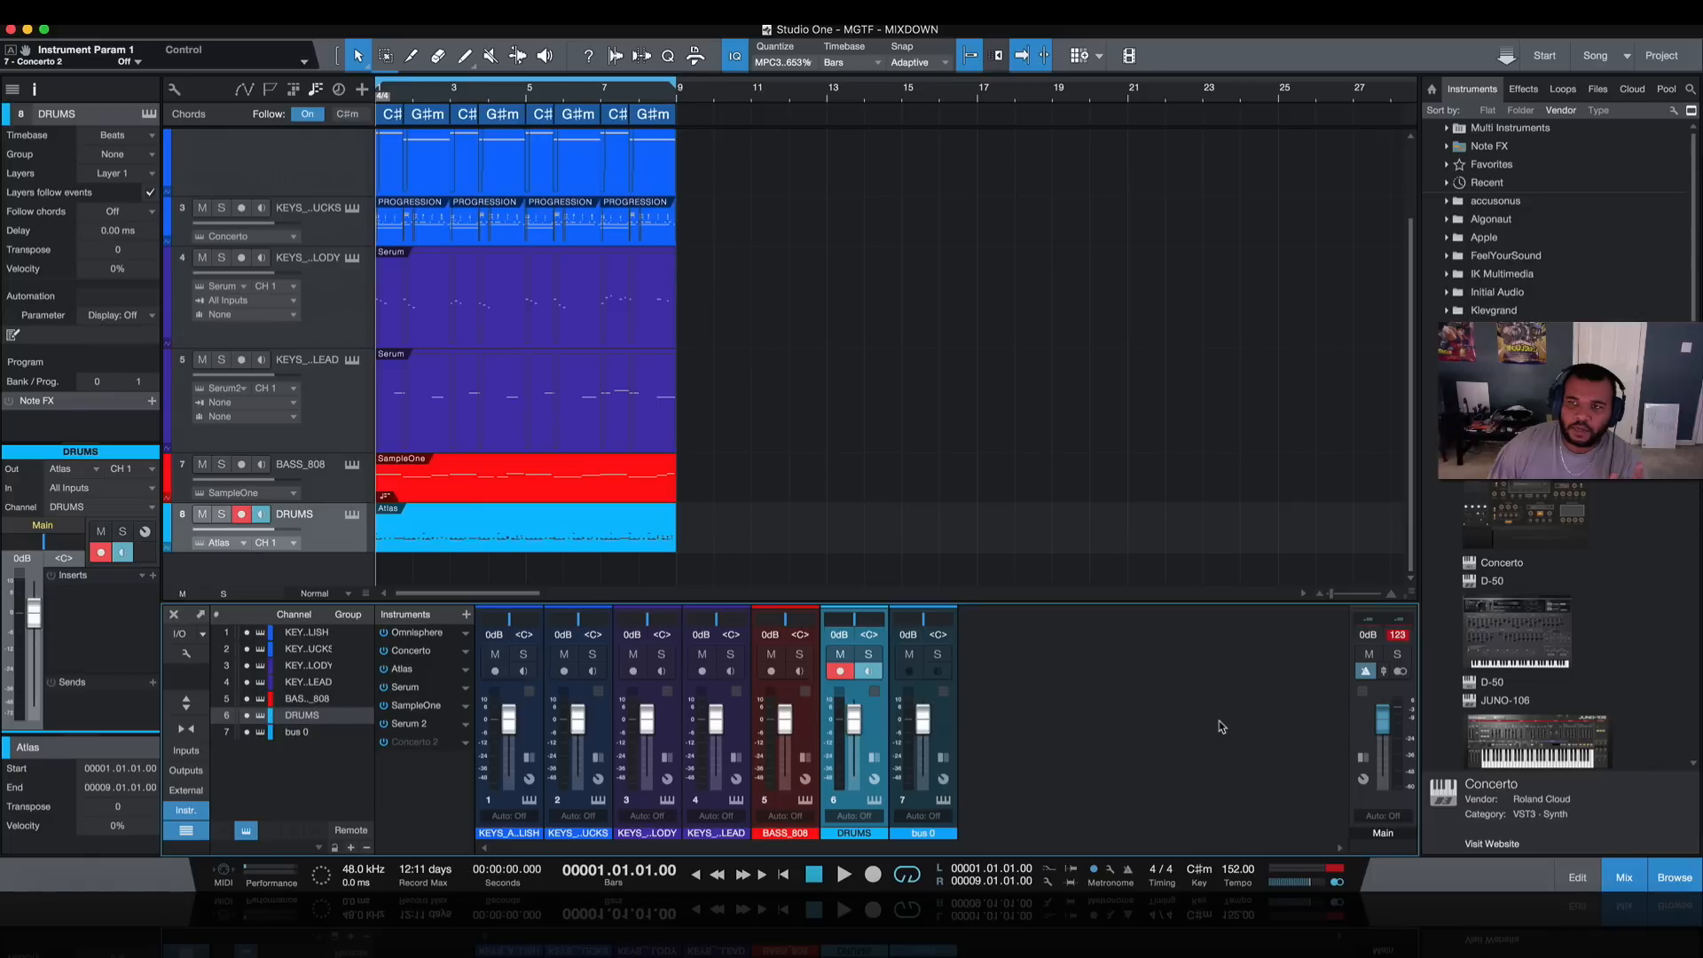
{"action": "mouse_move", "coordinate": [845, 877]}
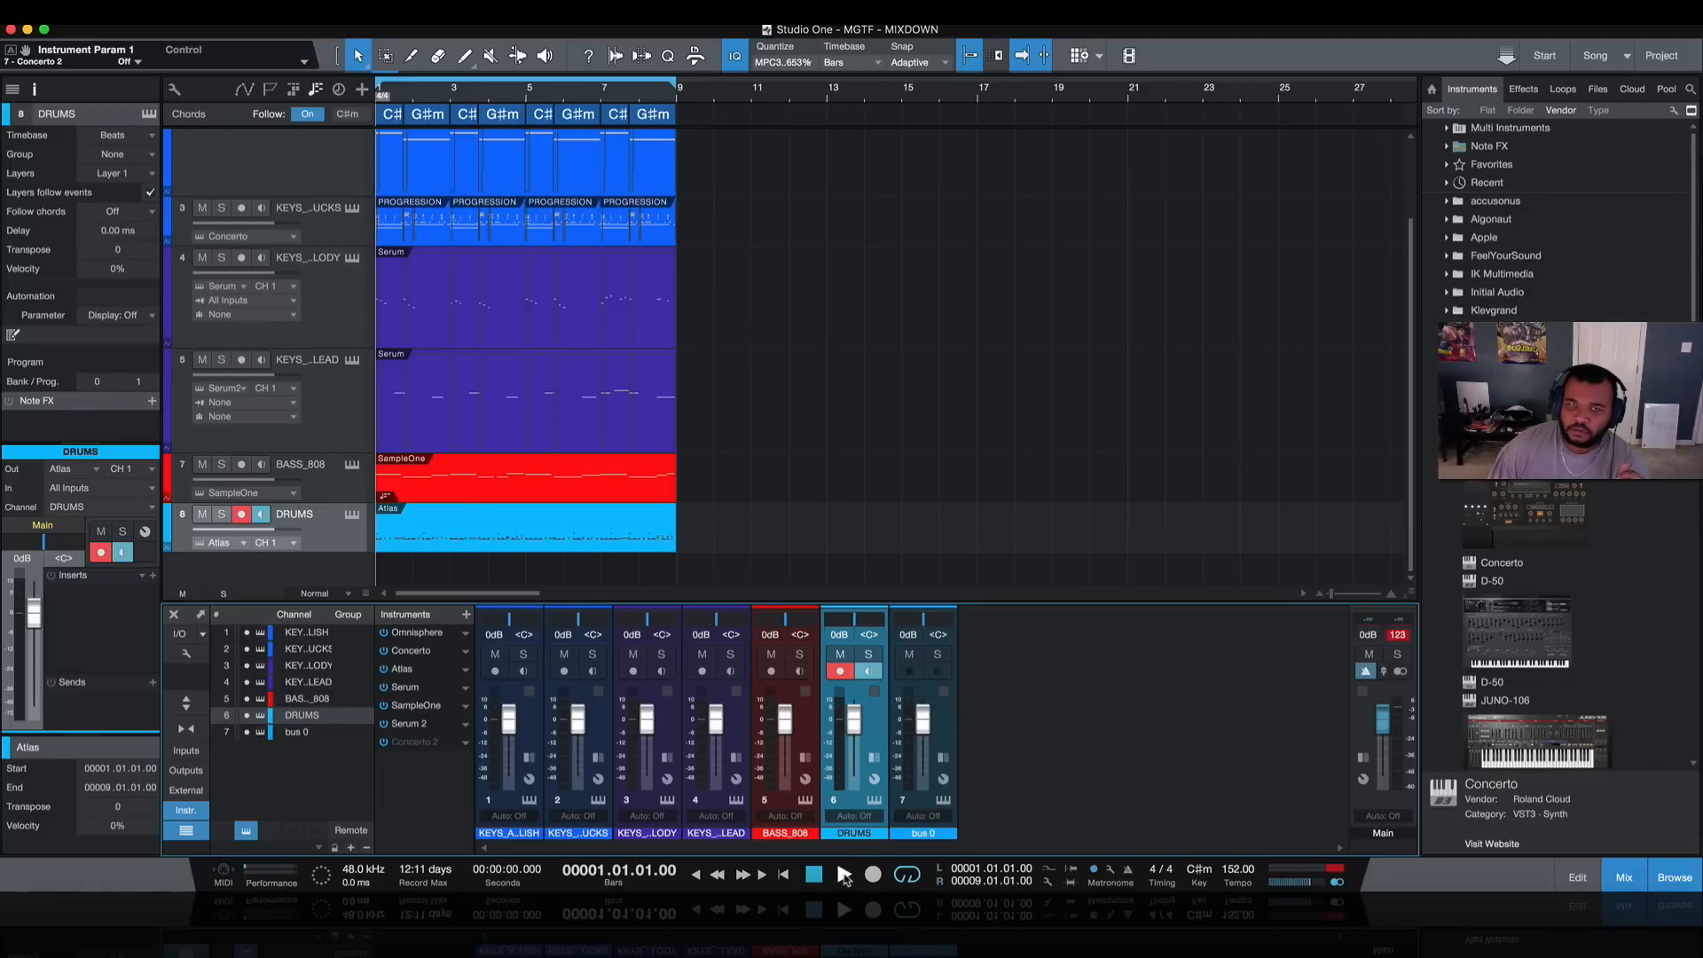
{"action": "left_click", "coordinate": [843, 872]}
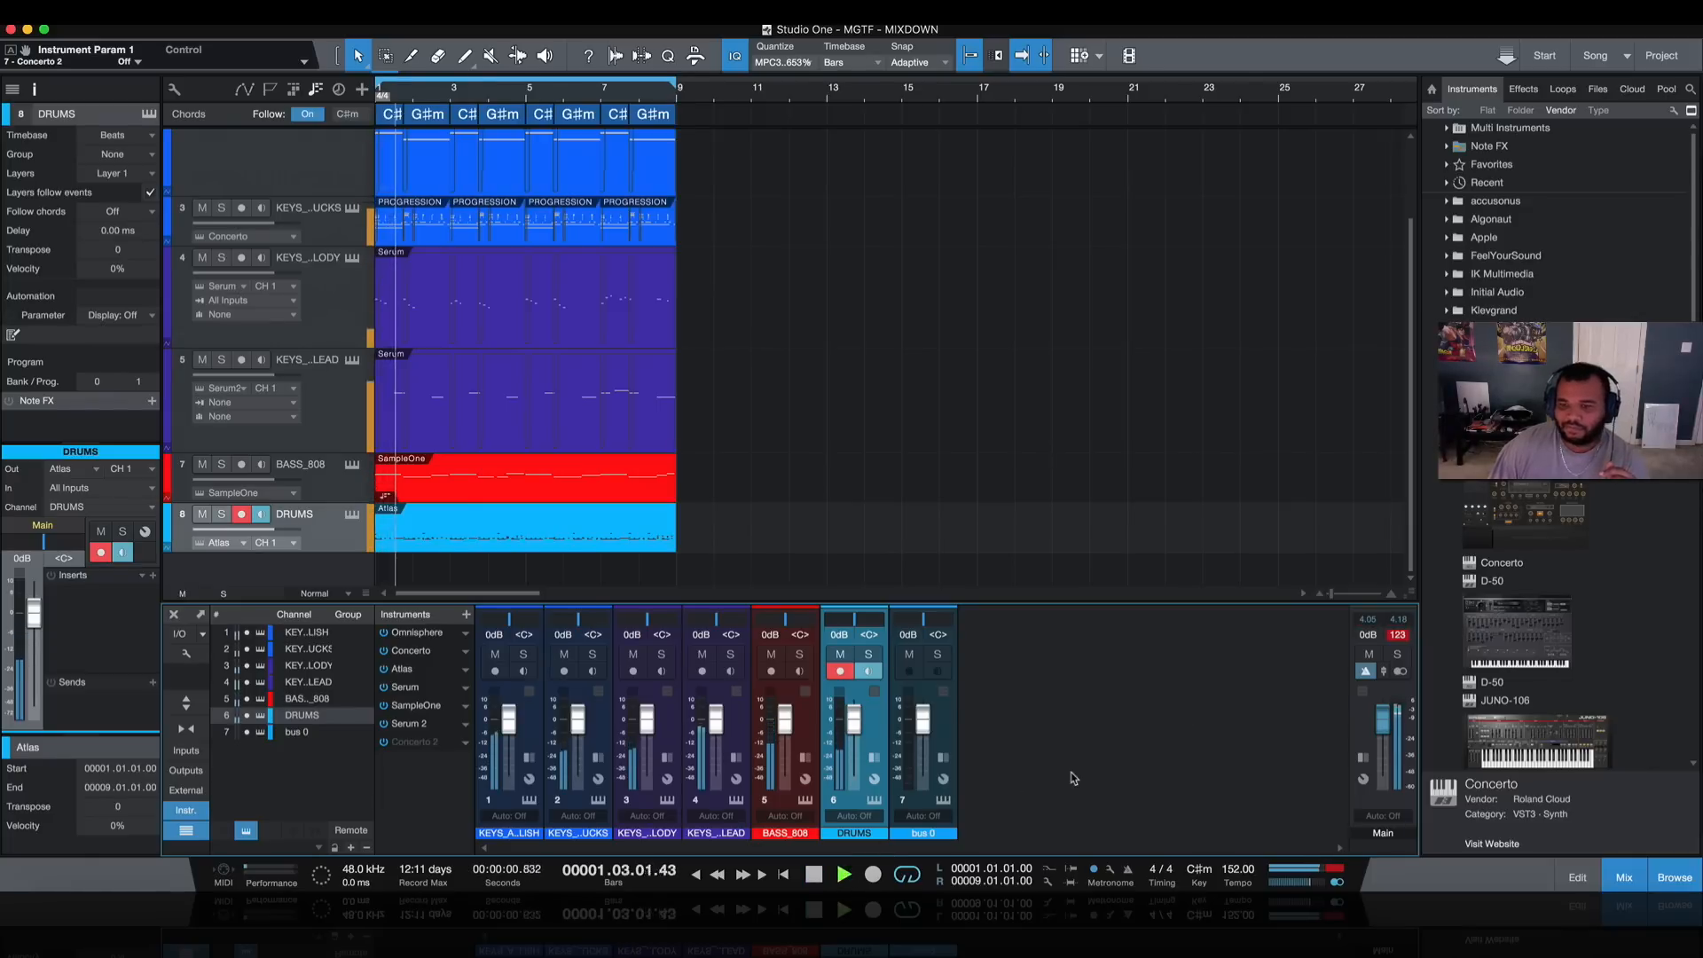
{"action": "left_click", "coordinate": [846, 873]}
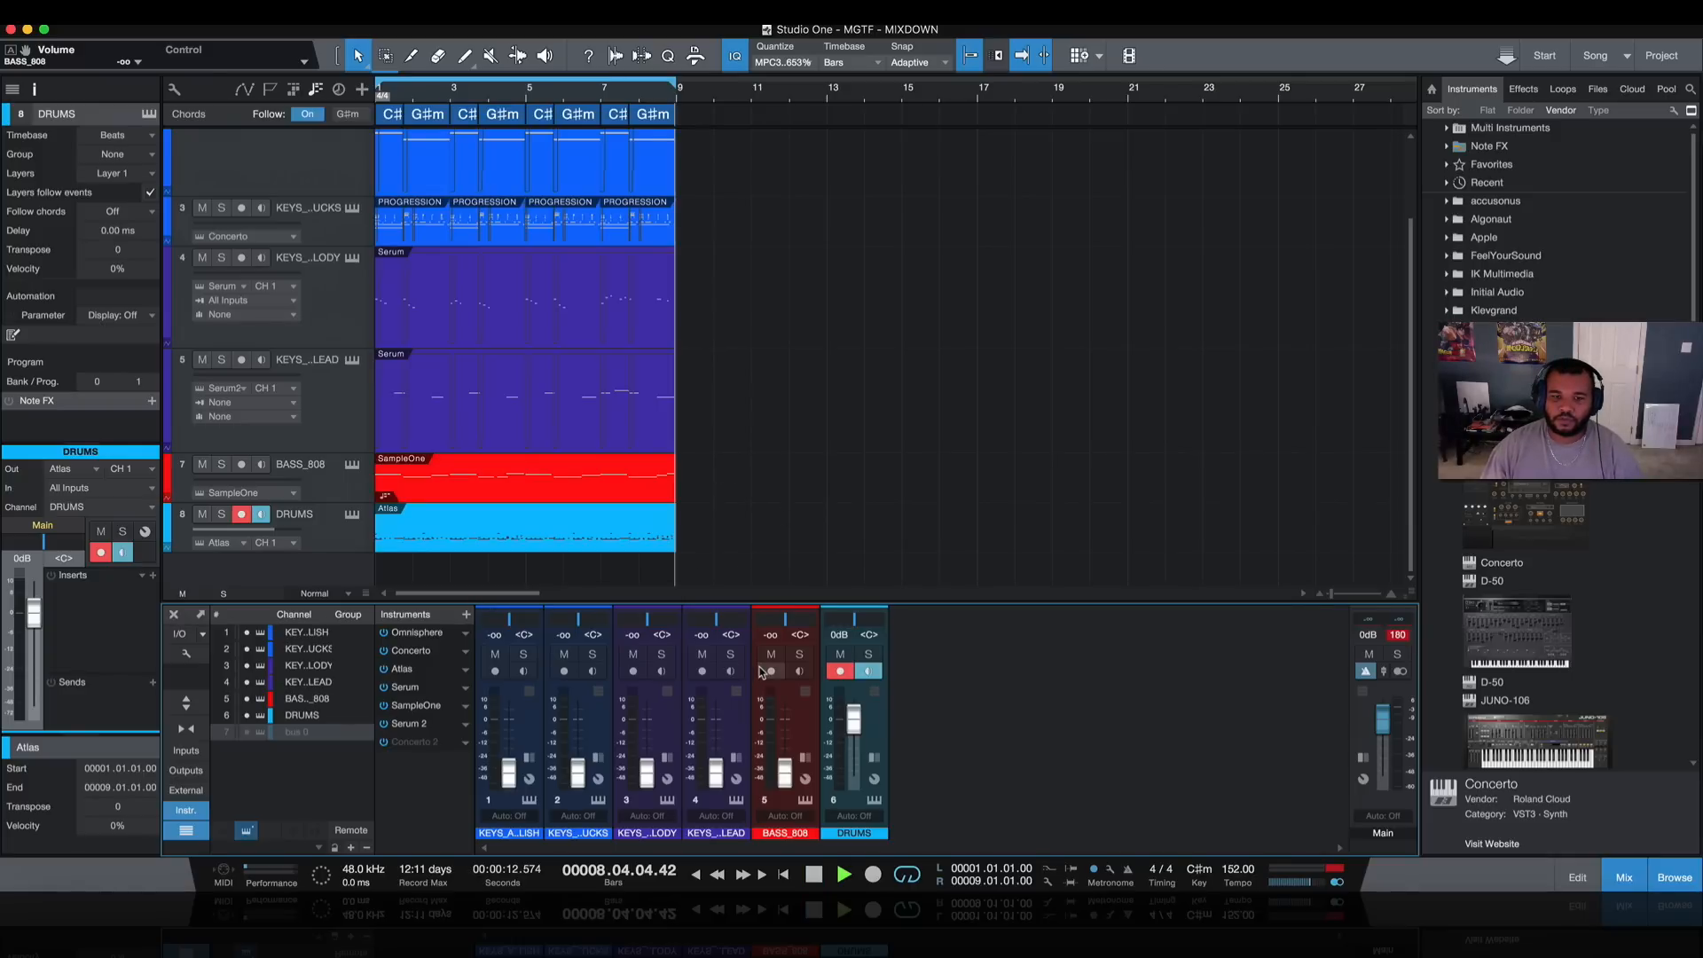
Step: Stop playback with only the DRUMS channel left audible and the bus hidden
{"action": "left_click", "coordinate": [843, 873]}
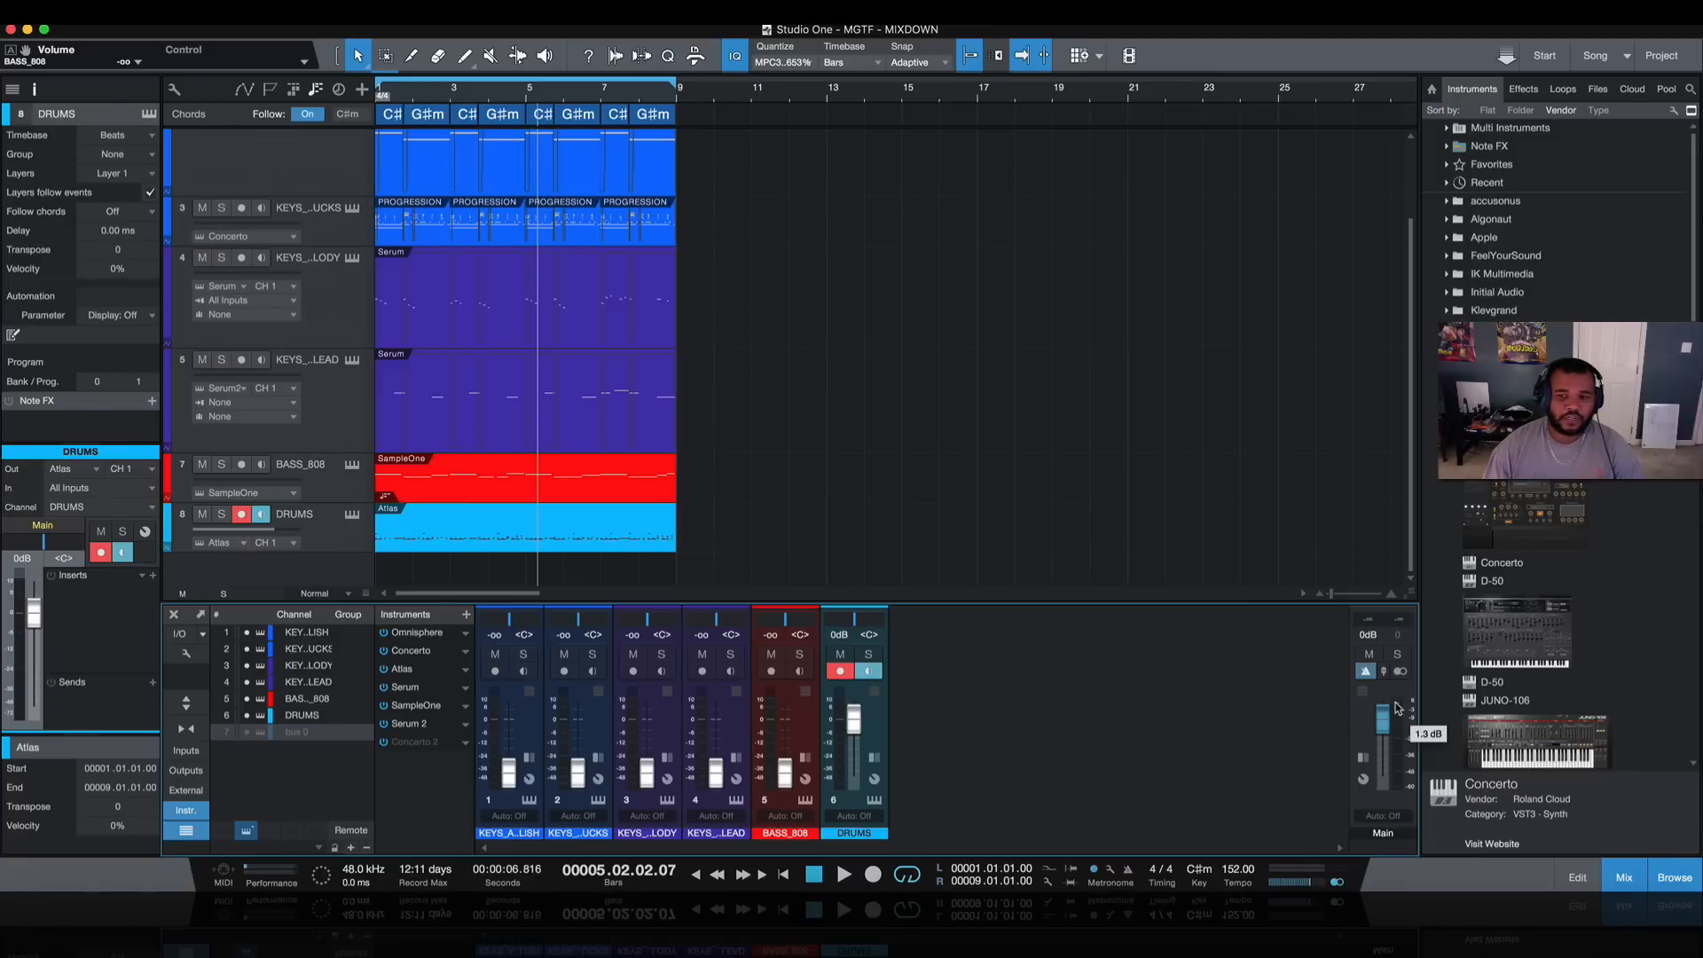
{"action": "mouse_move", "coordinate": [717, 489]}
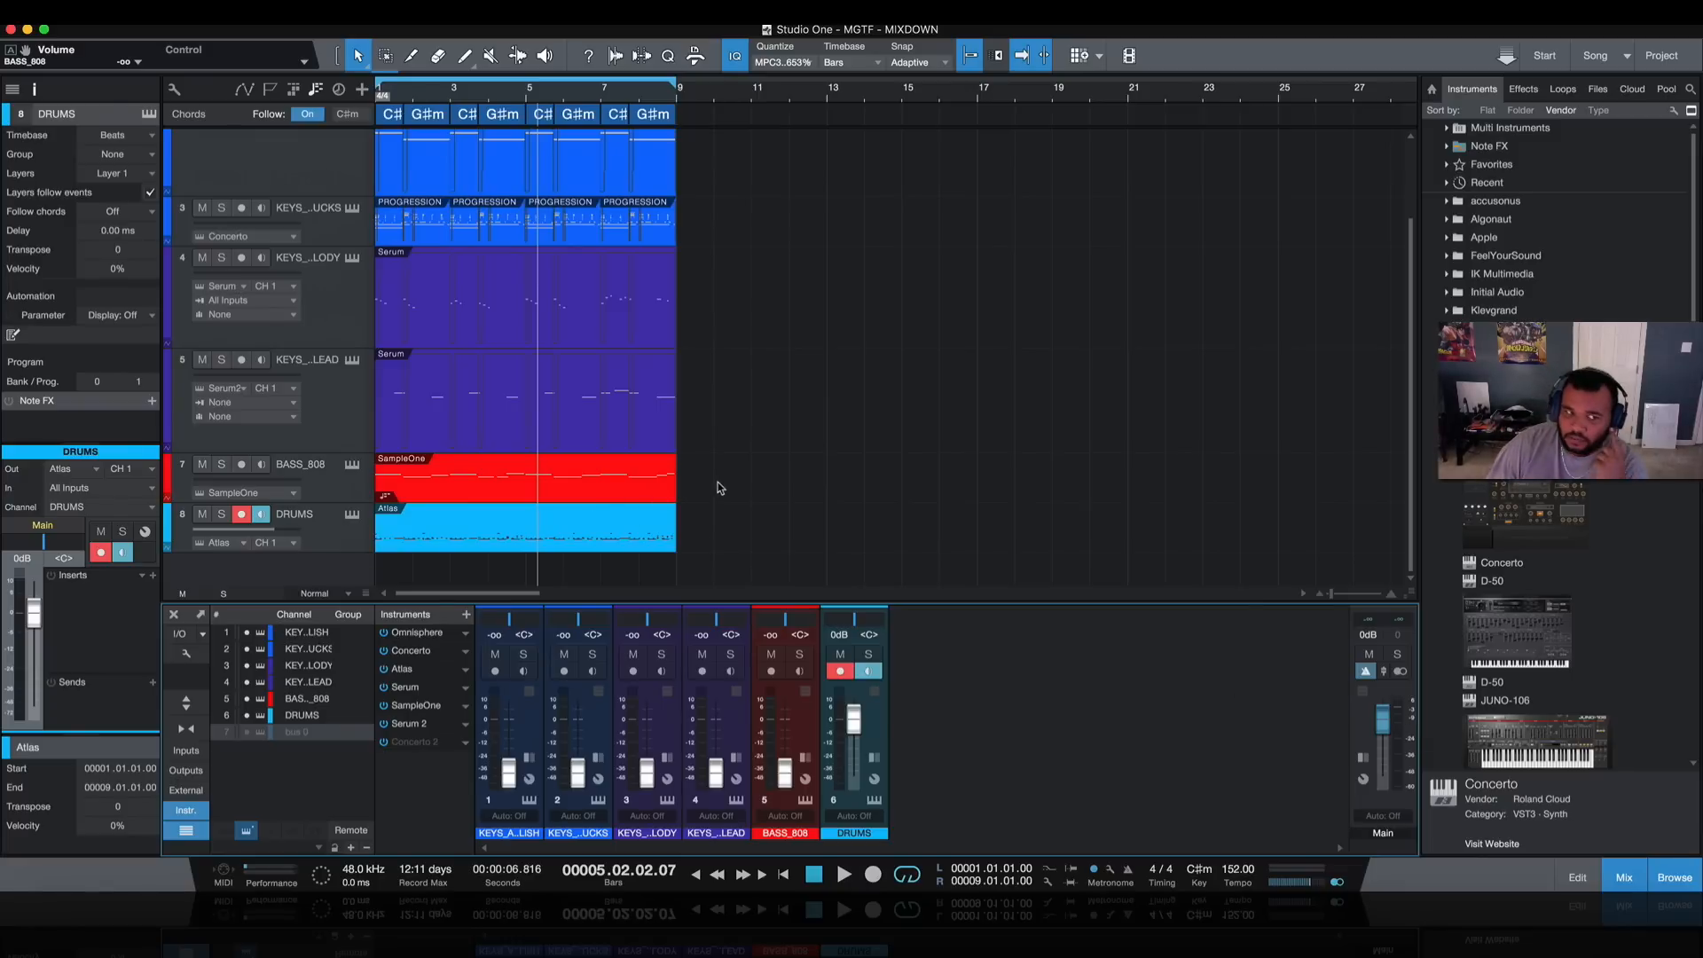
{"action": "mouse_move", "coordinate": [503, 543]}
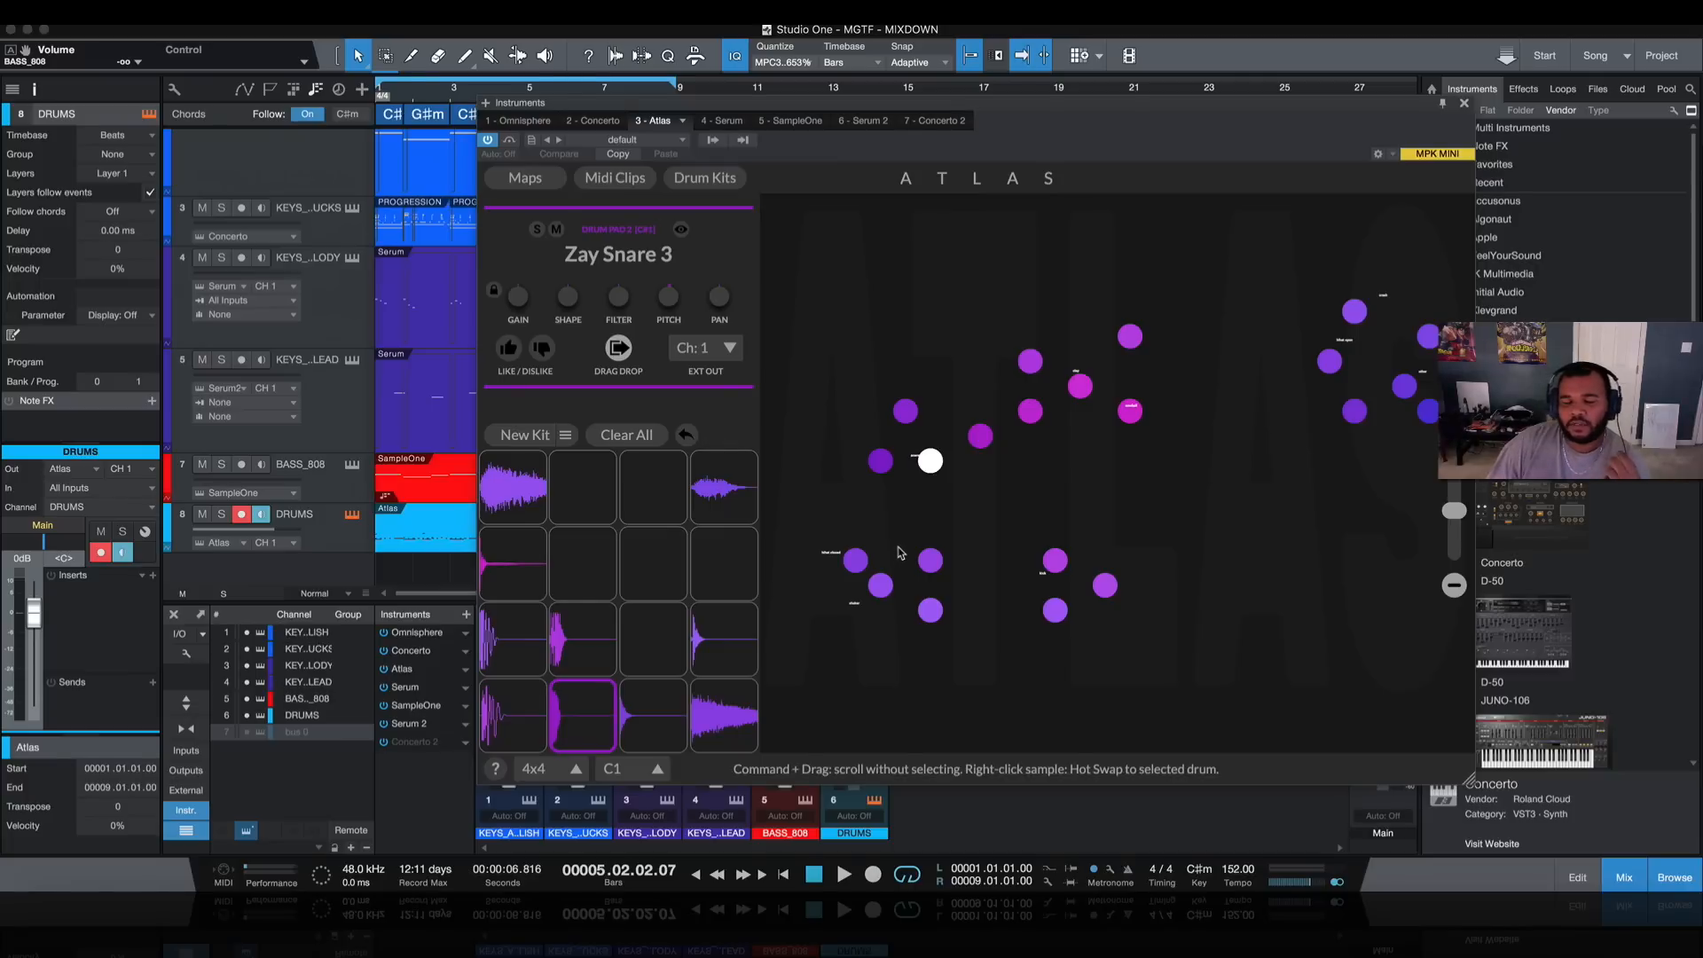
{"action": "mouse_move", "coordinate": [846, 499]}
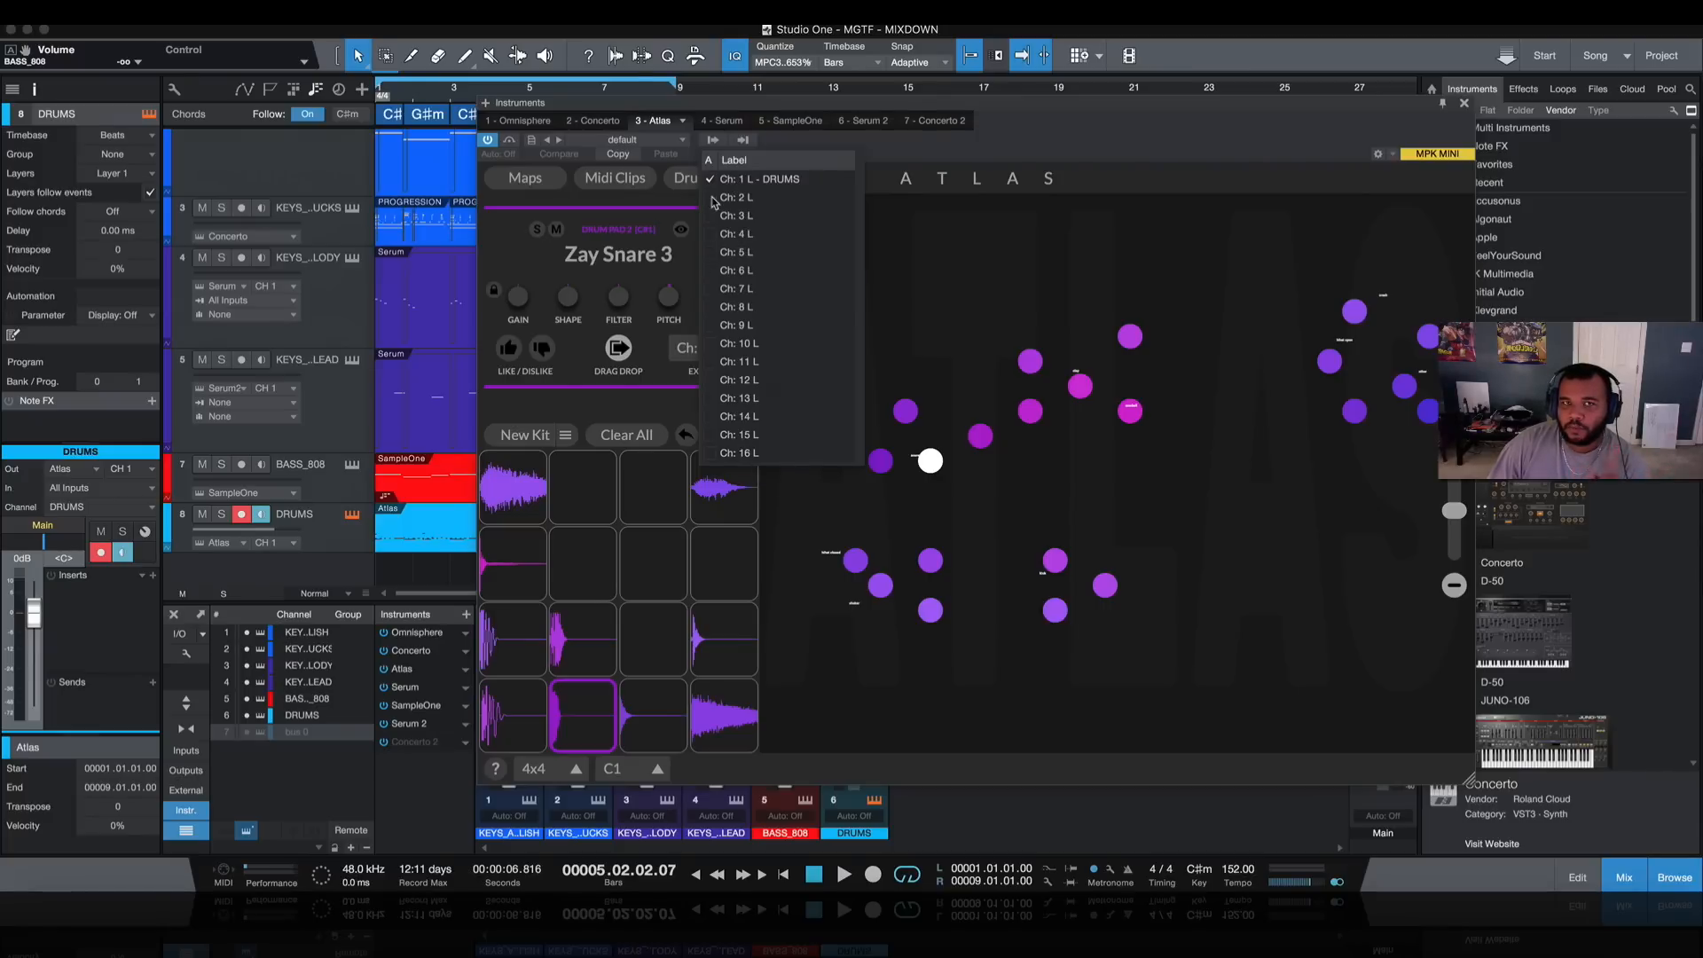
{"action": "mouse_move", "coordinate": [1071, 132]}
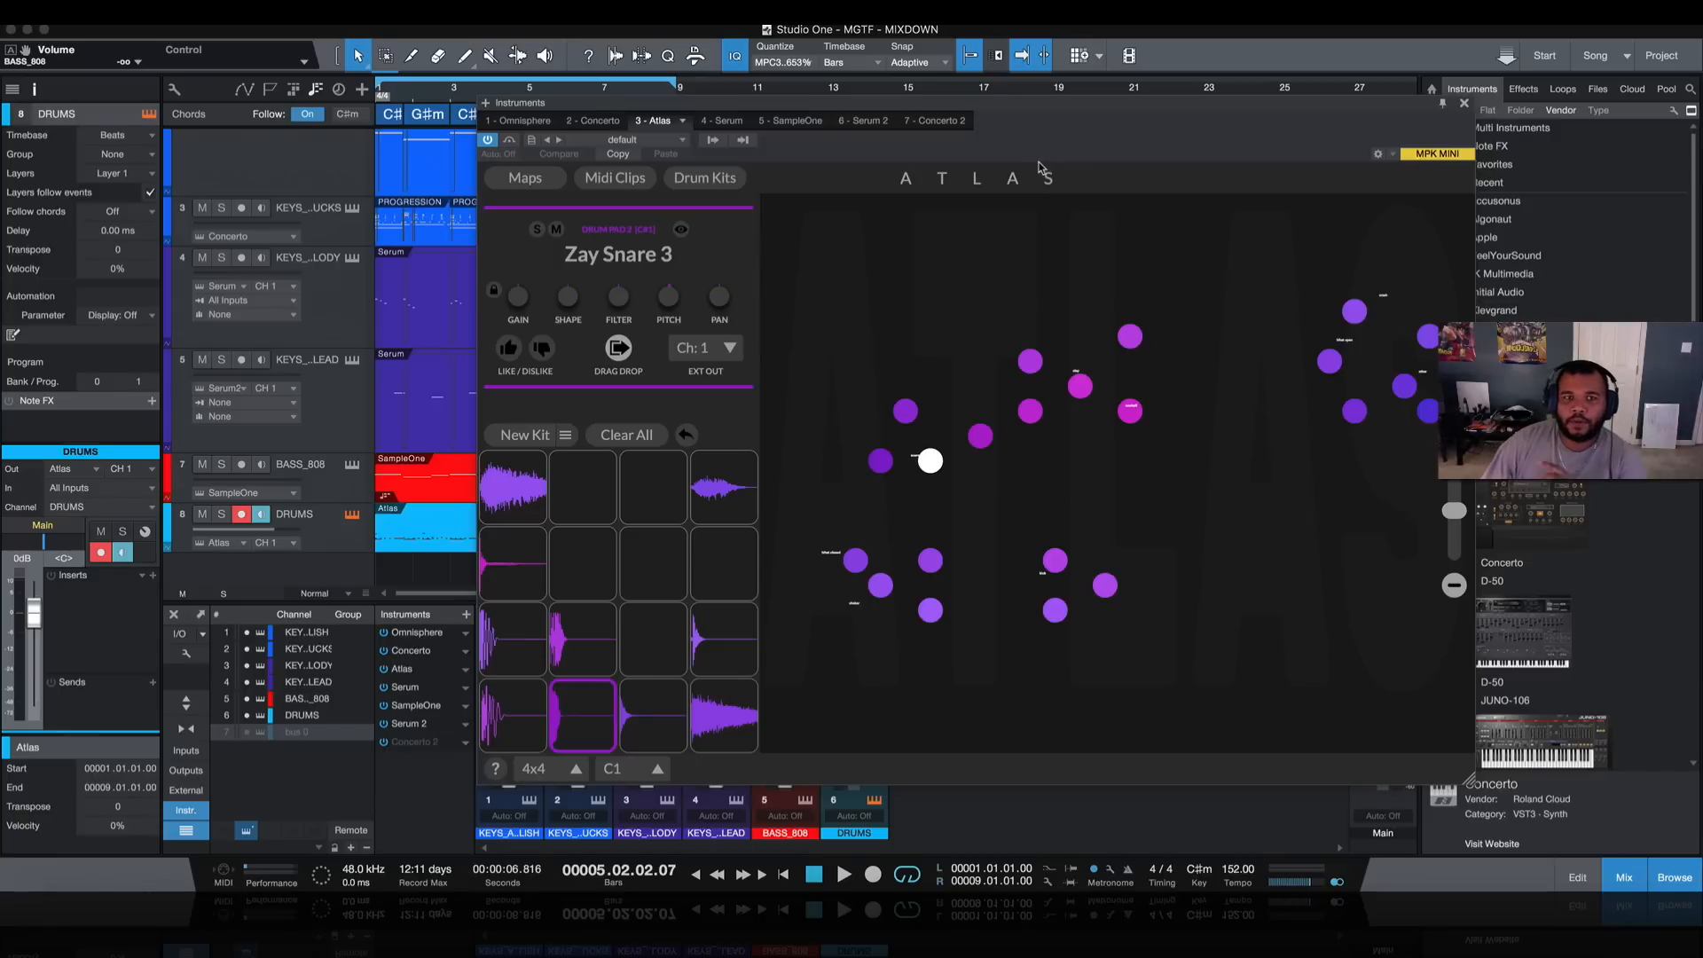
{"action": "mouse_move", "coordinate": [976, 152]}
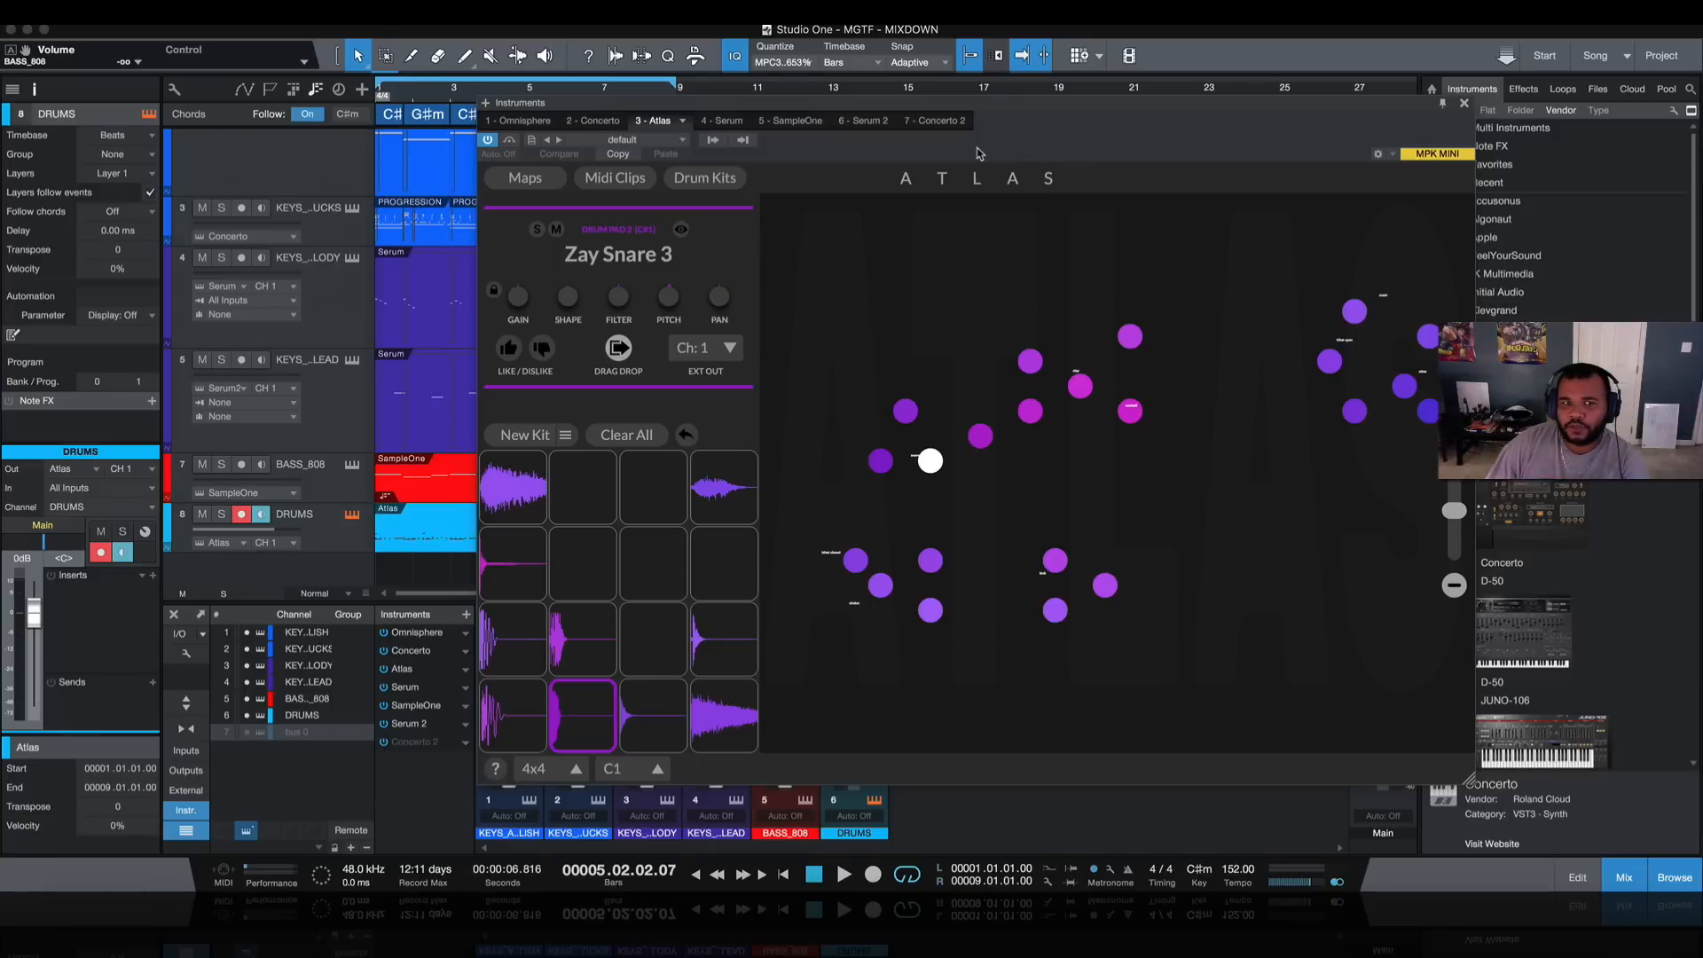
{"action": "mouse_move", "coordinate": [713, 141]}
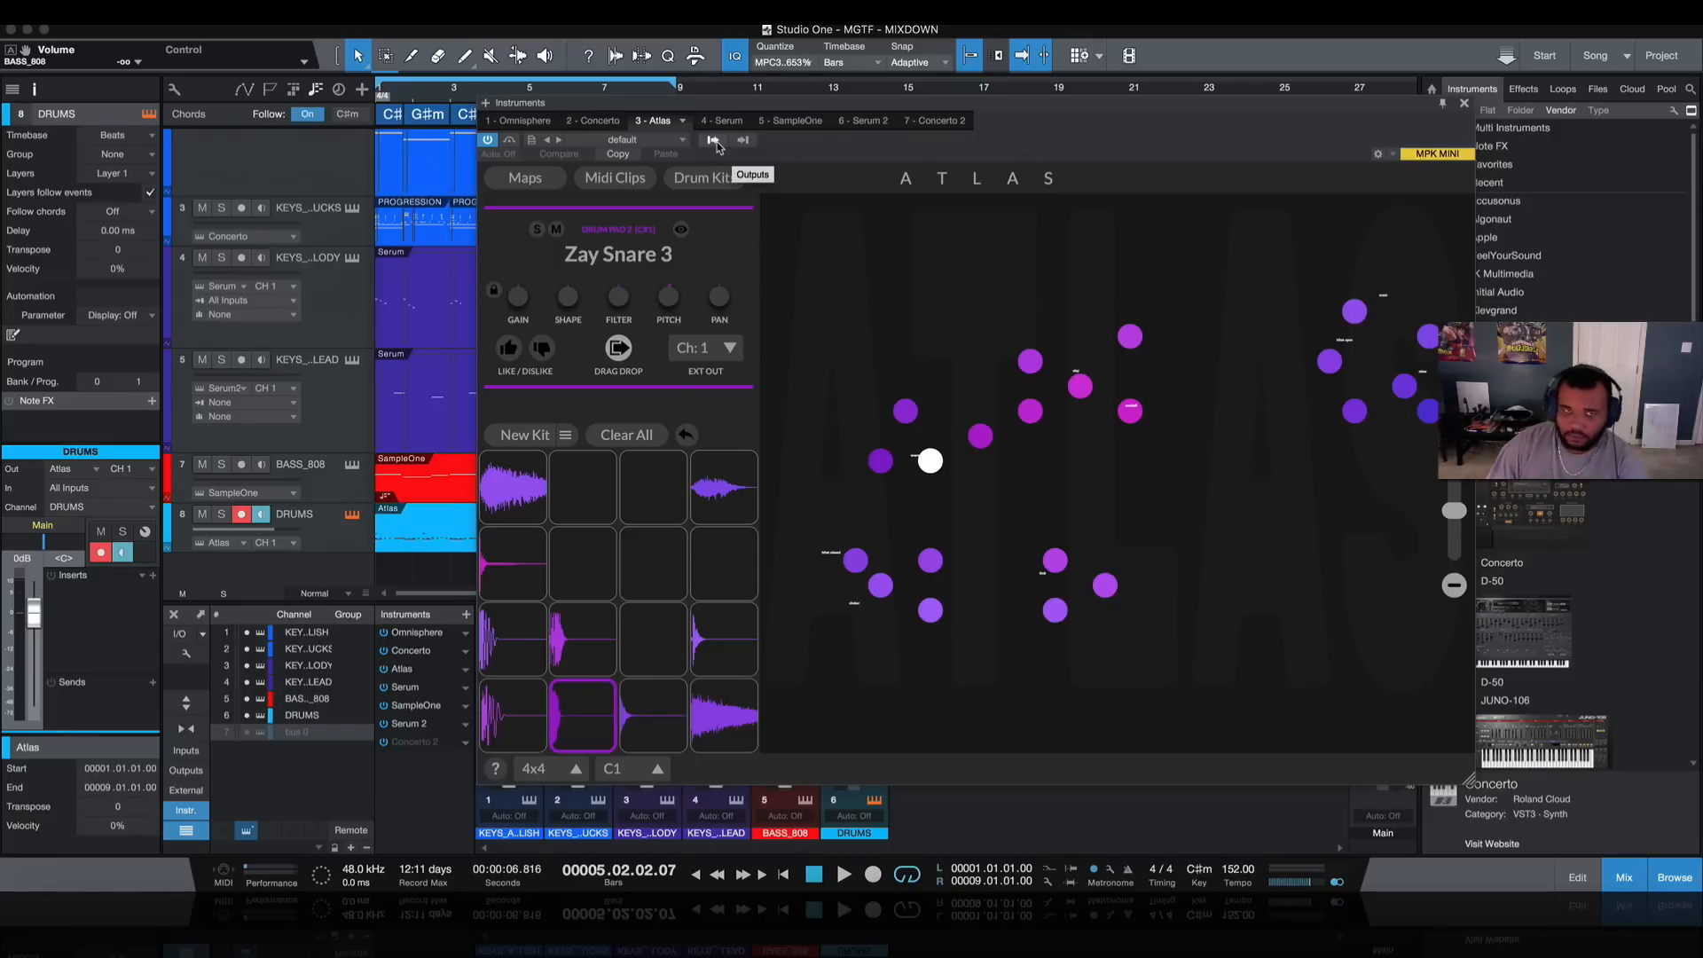
Step: Route Atlas pads to separate outputs by enabling stereo outputs Ch 2 onward
{"action": "left_click", "coordinate": [702, 347]}
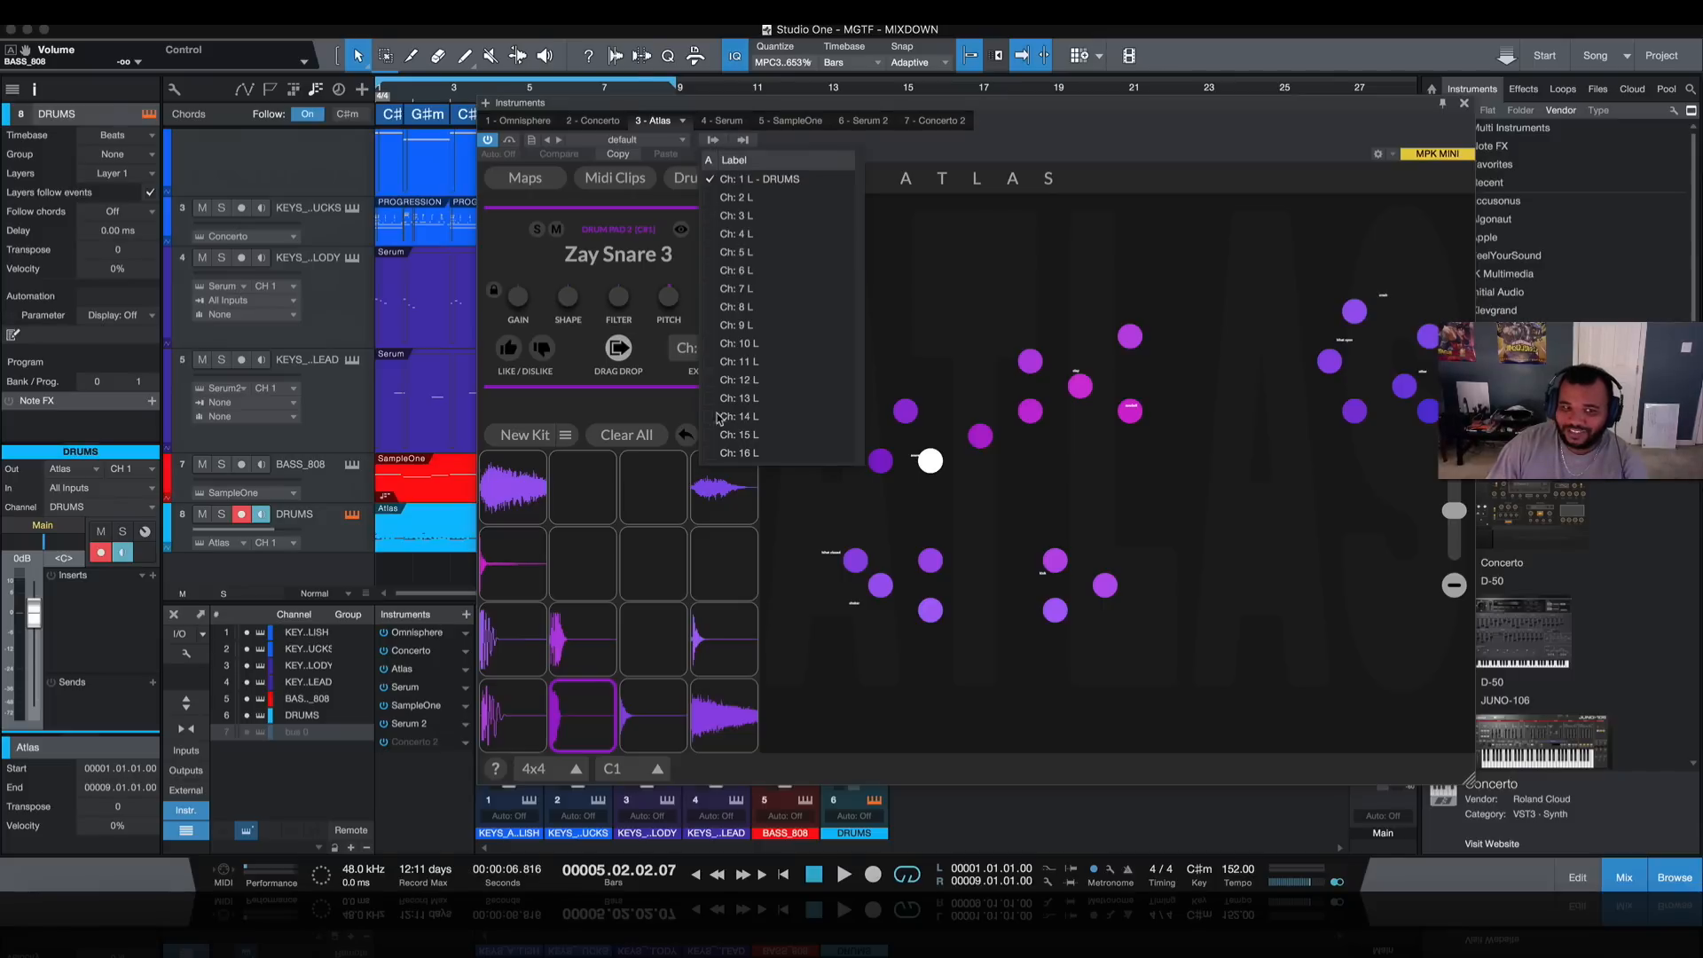
{"action": "mouse_move", "coordinate": [1031, 150]}
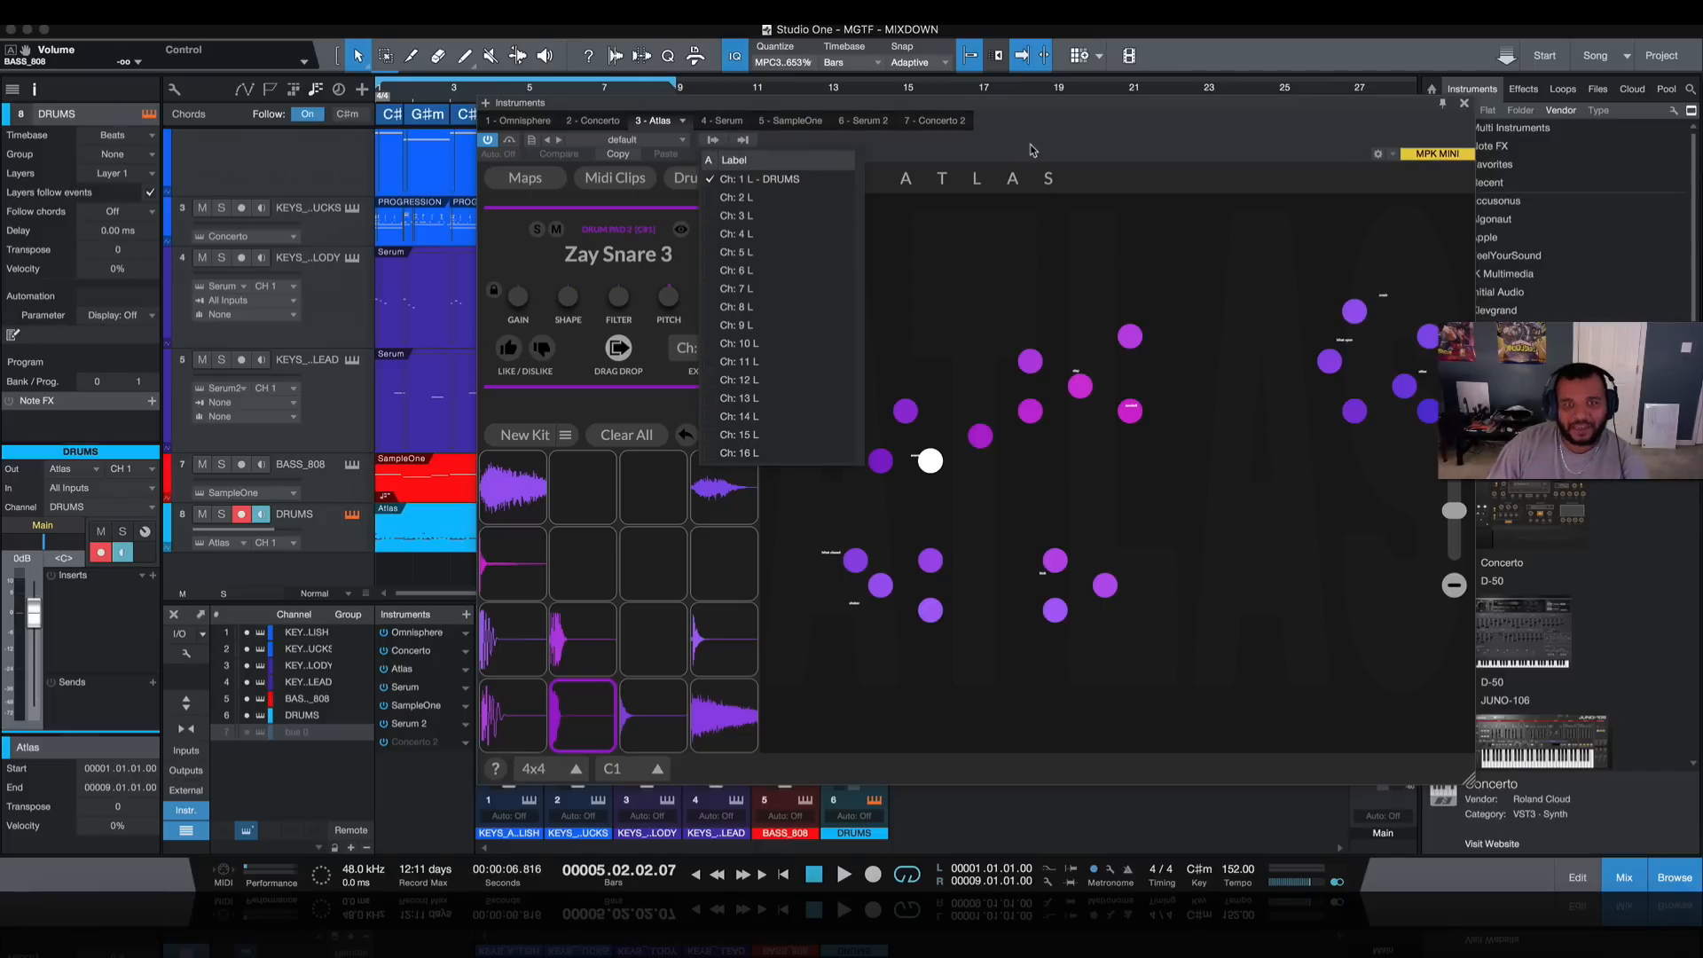
{"action": "left_click", "coordinate": [739, 179]}
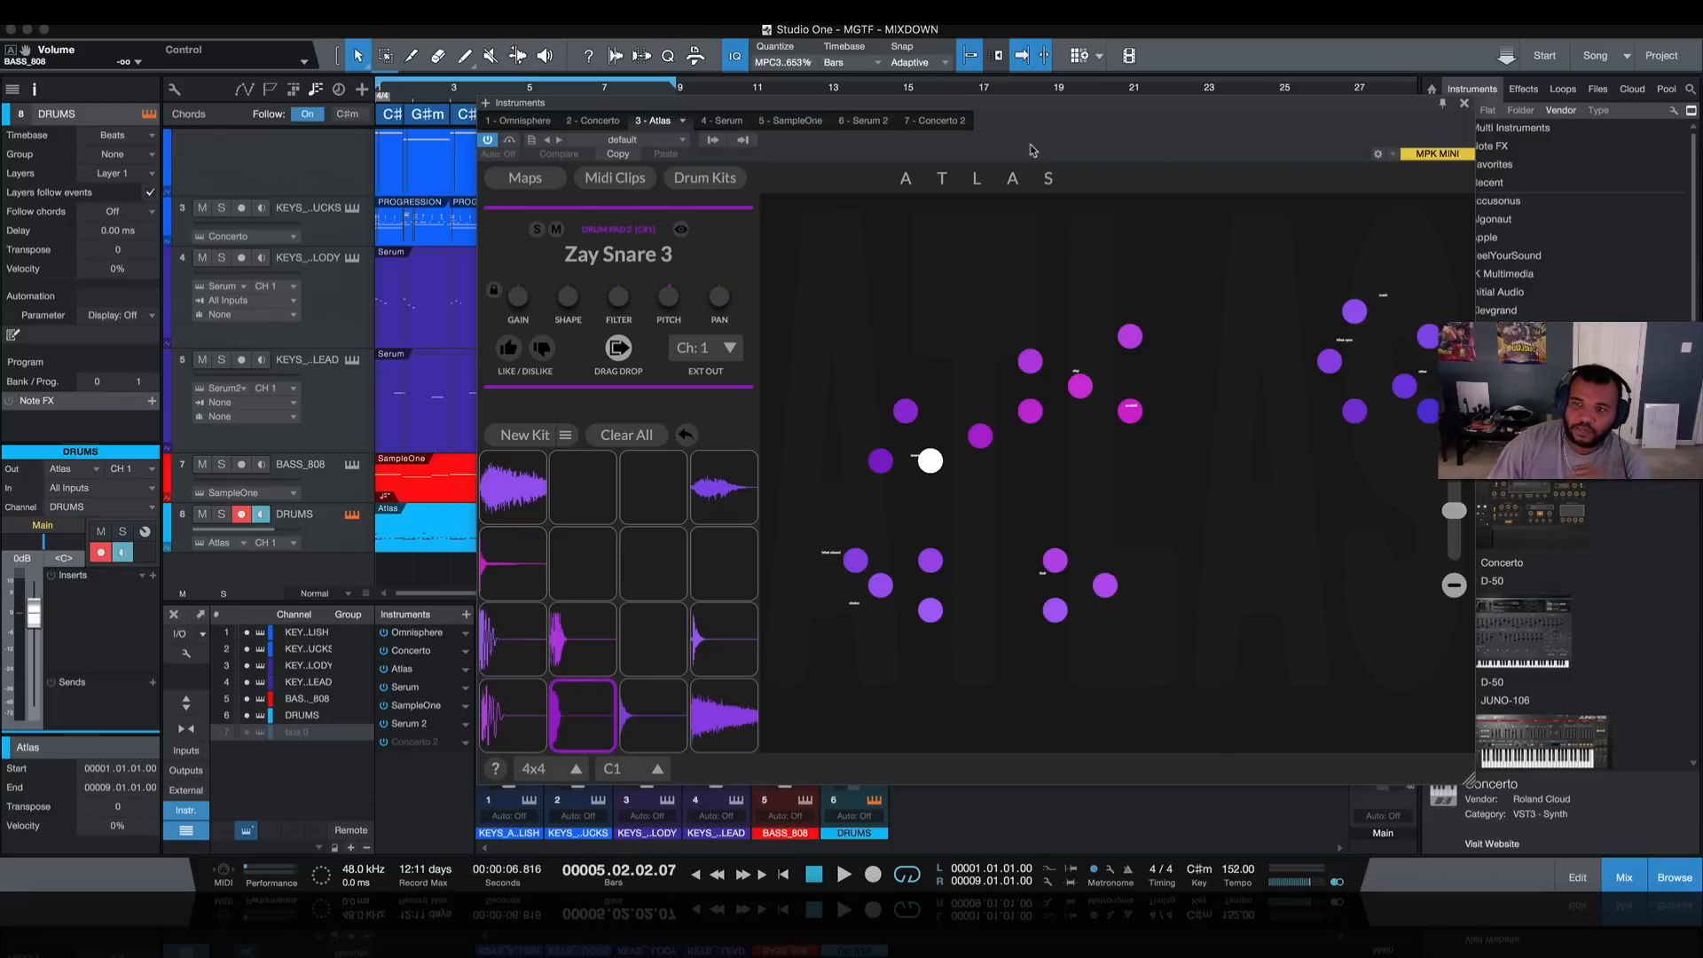
{"action": "left_click", "coordinate": [703, 348]}
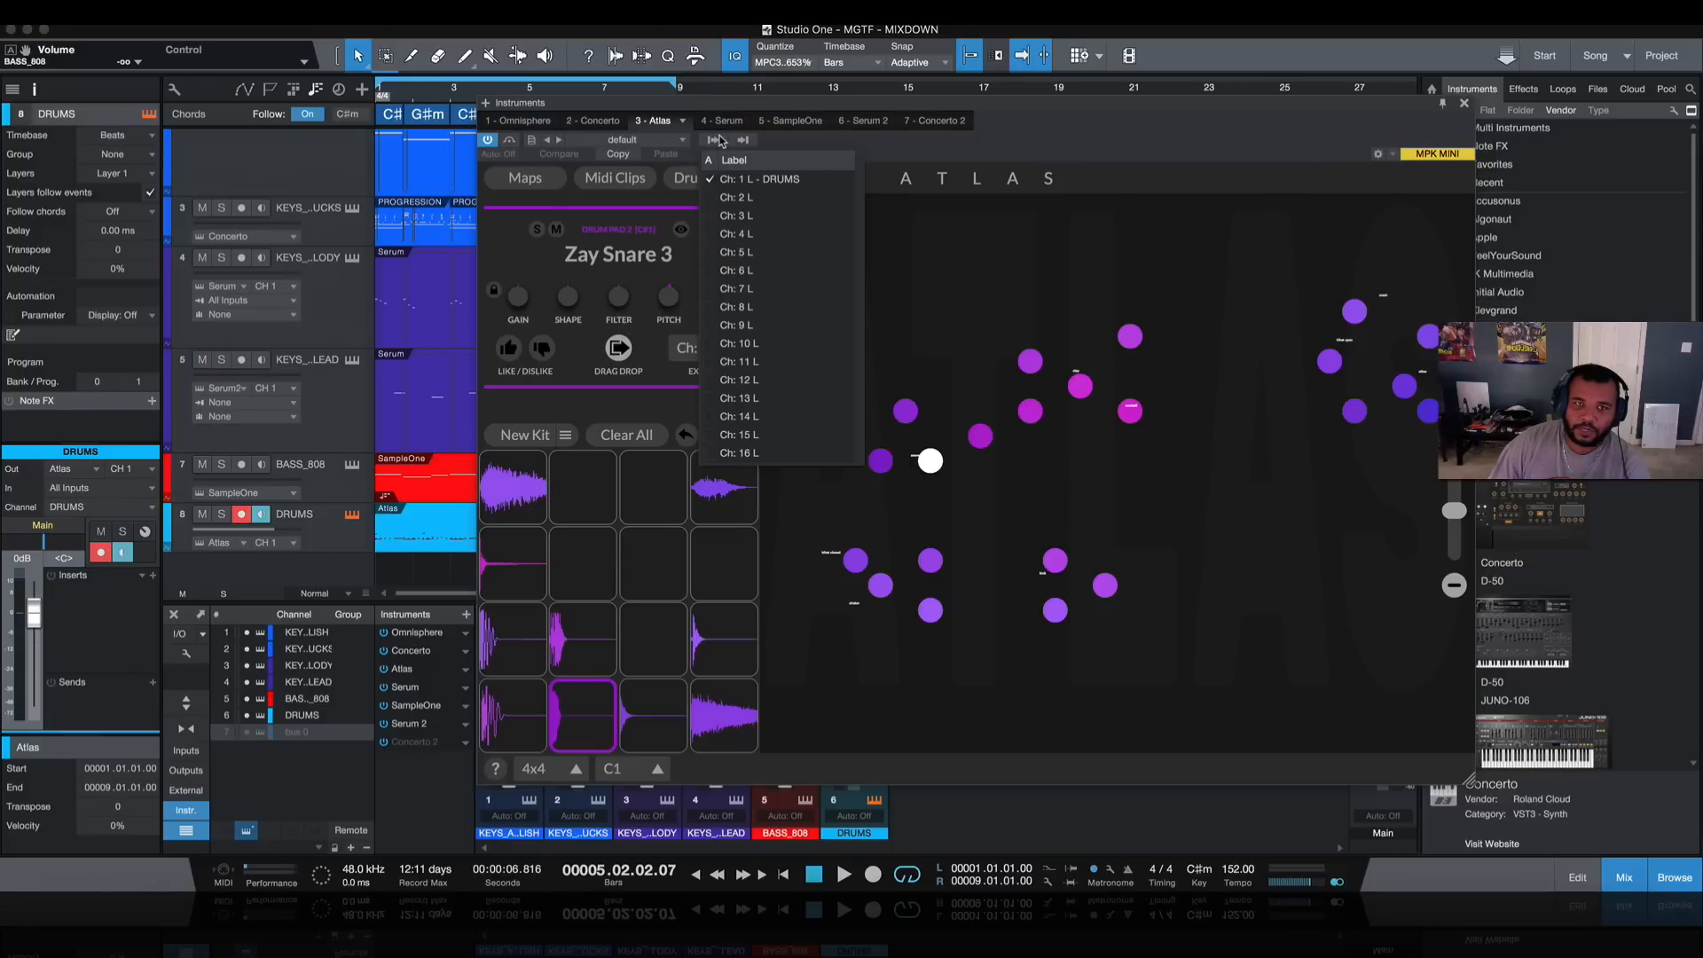
{"action": "mouse_move", "coordinate": [711, 181]}
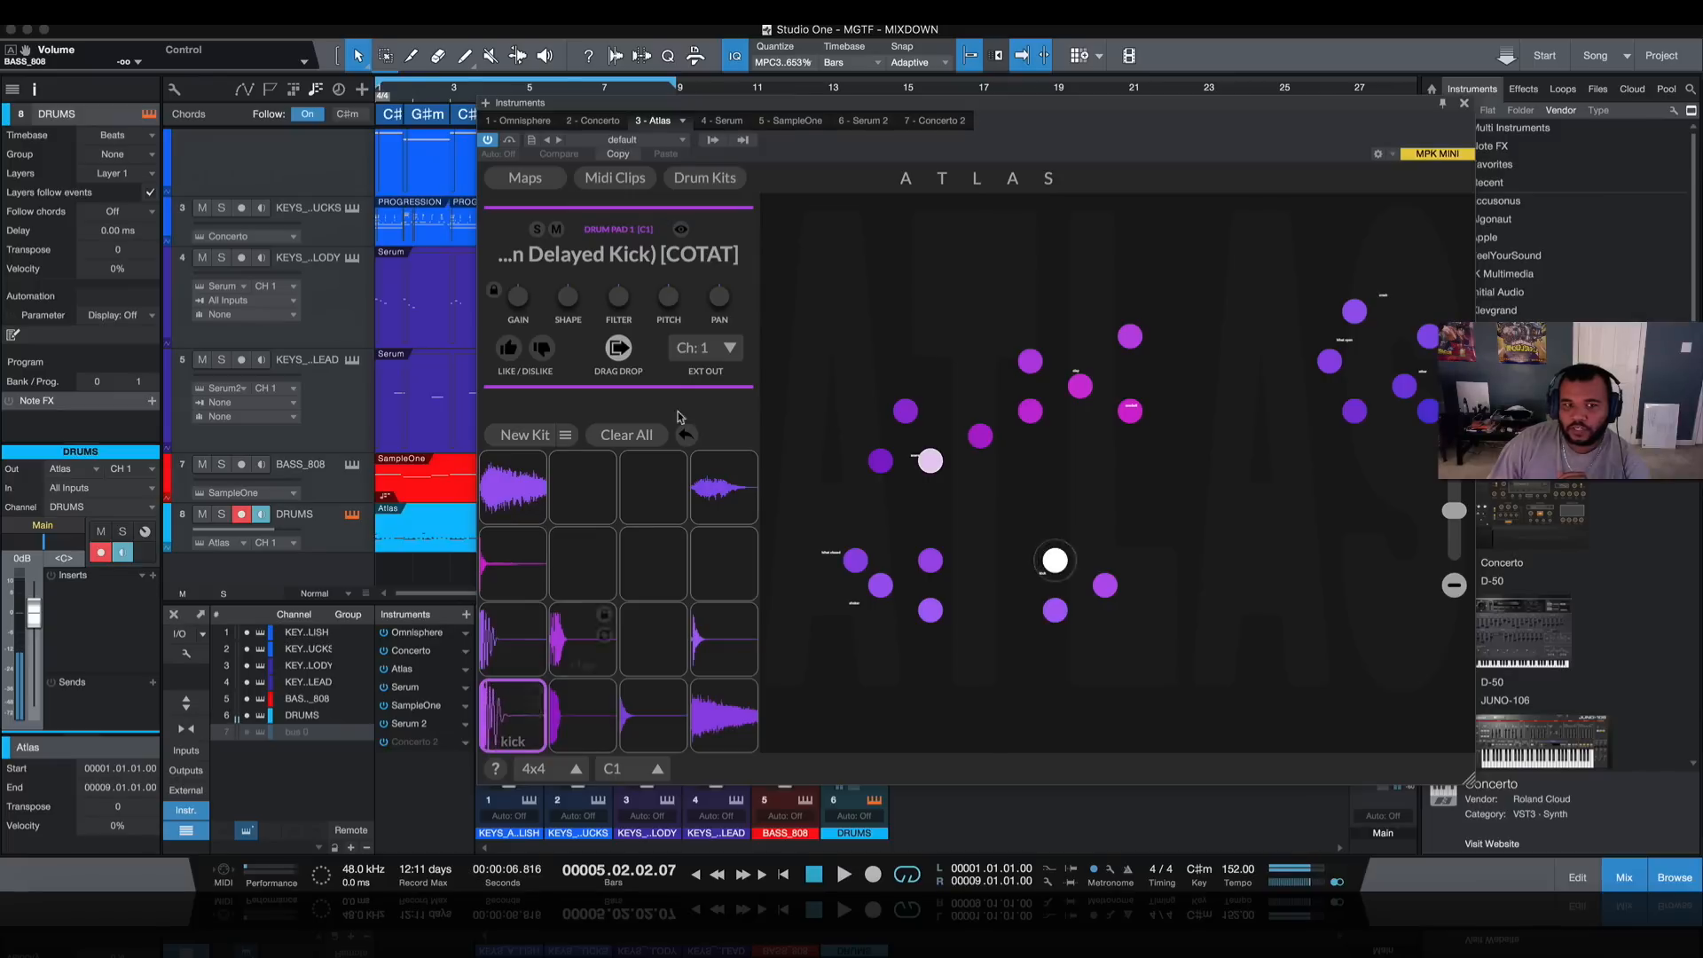
{"action": "left_click", "coordinate": [703, 348]}
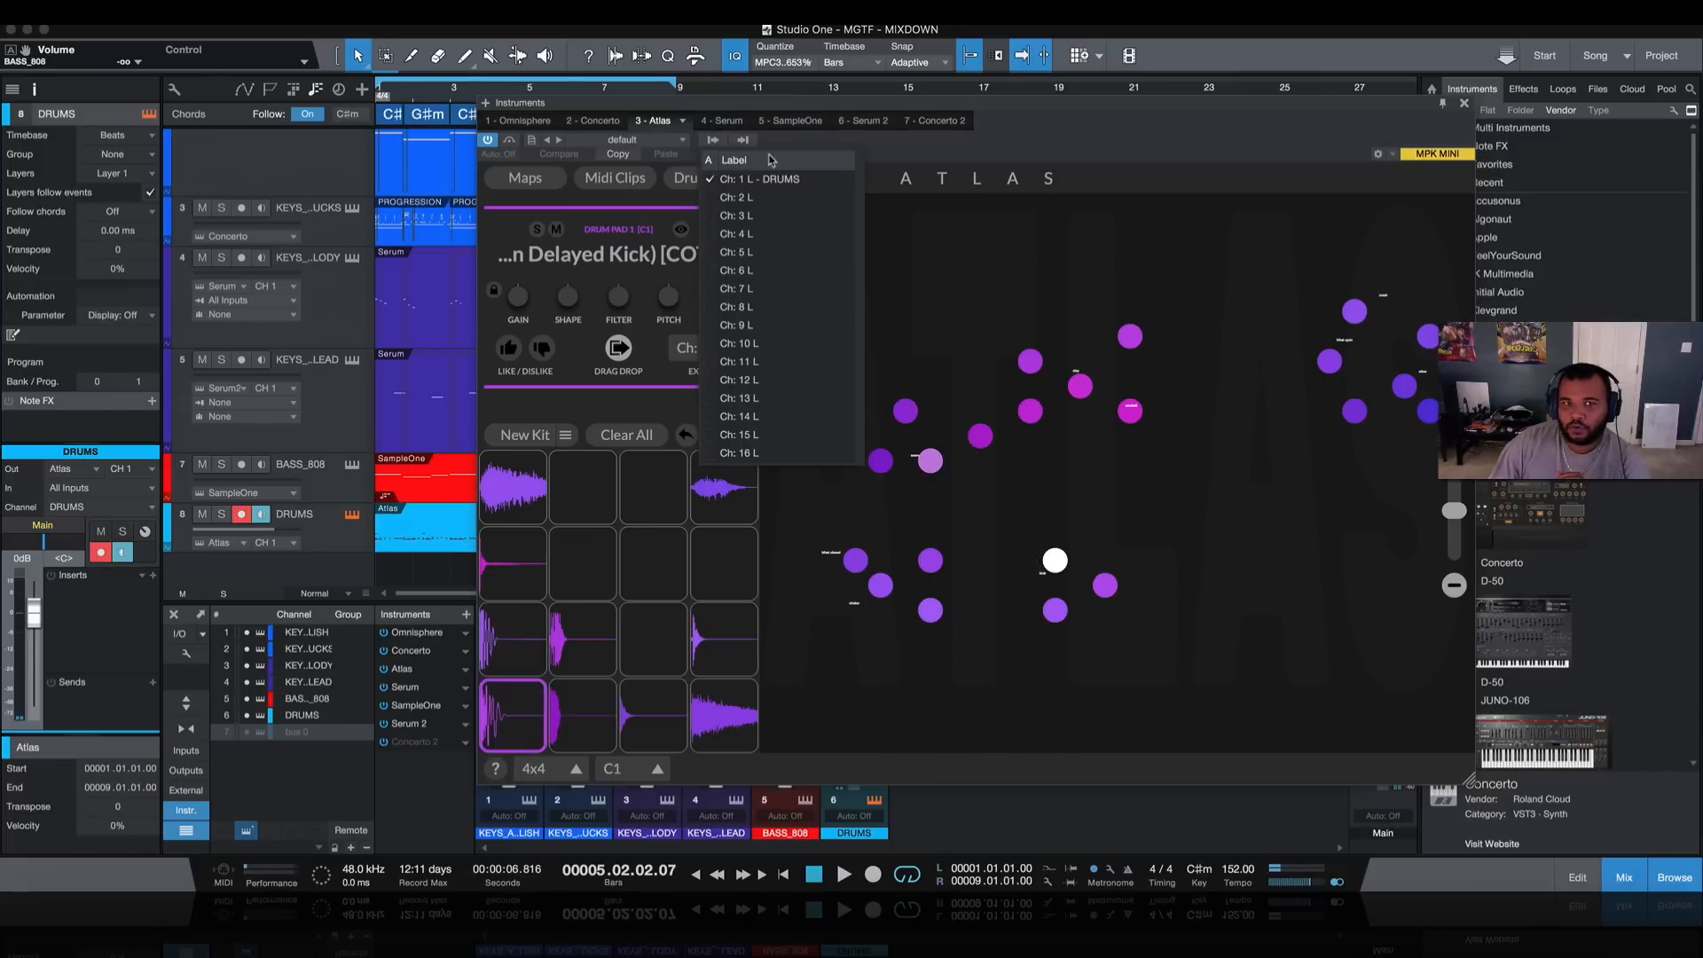
{"action": "left_click", "coordinate": [758, 178]}
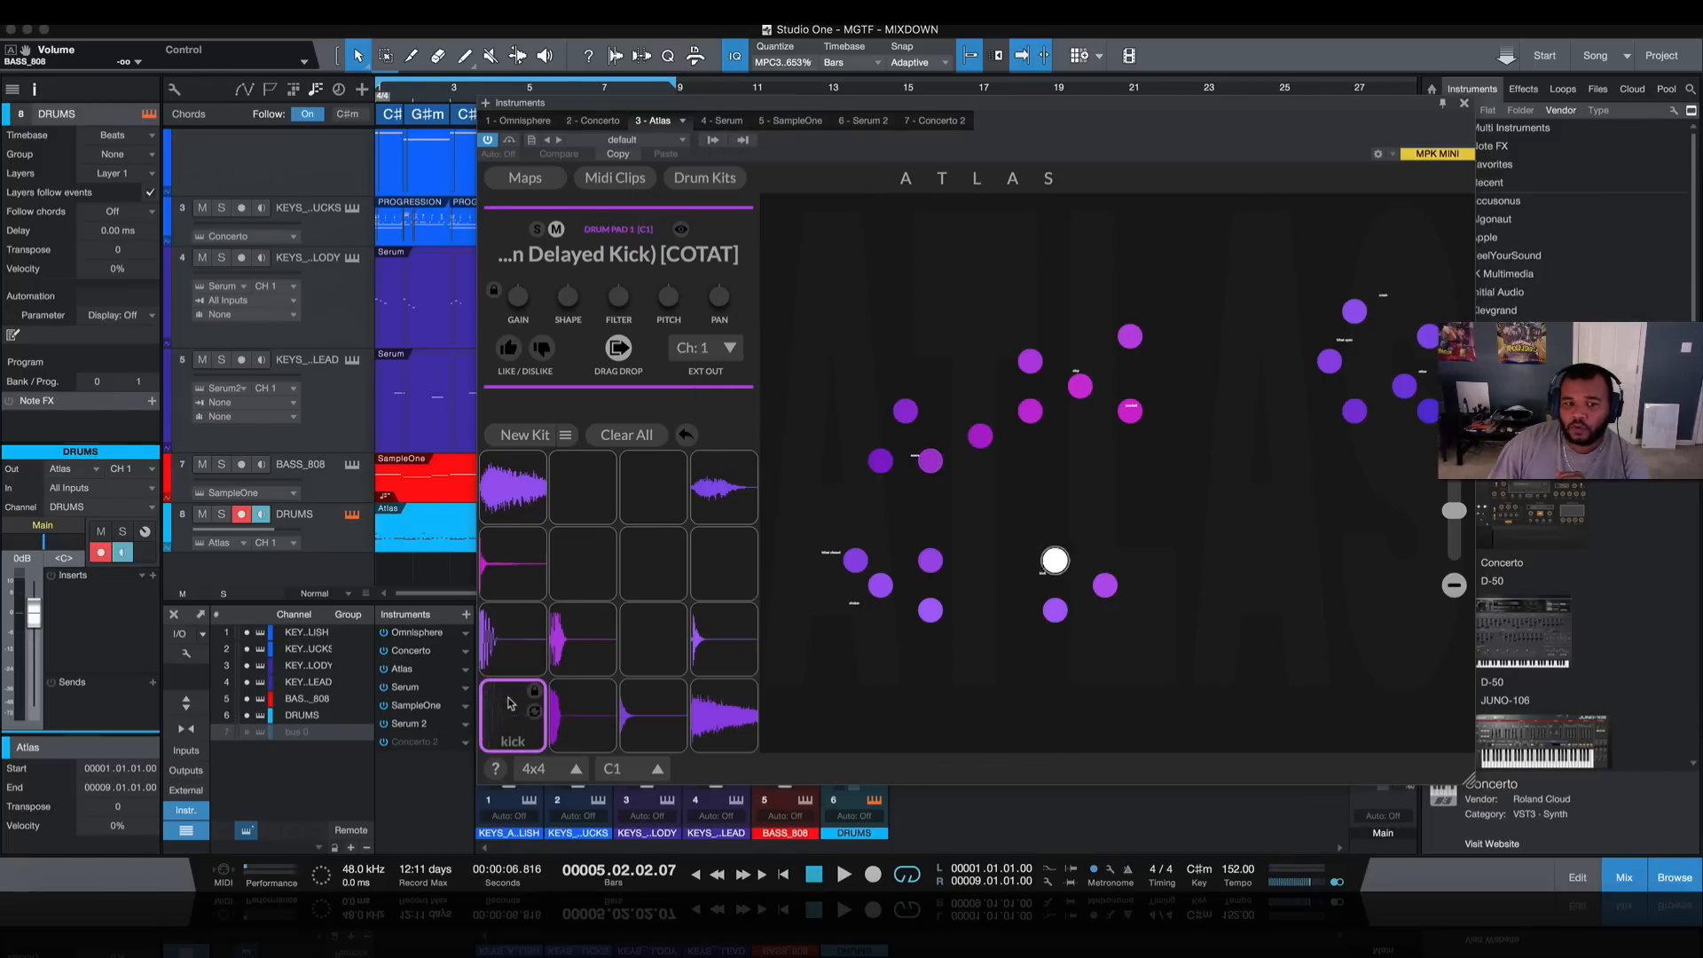
{"action": "left_click", "coordinate": [703, 347]}
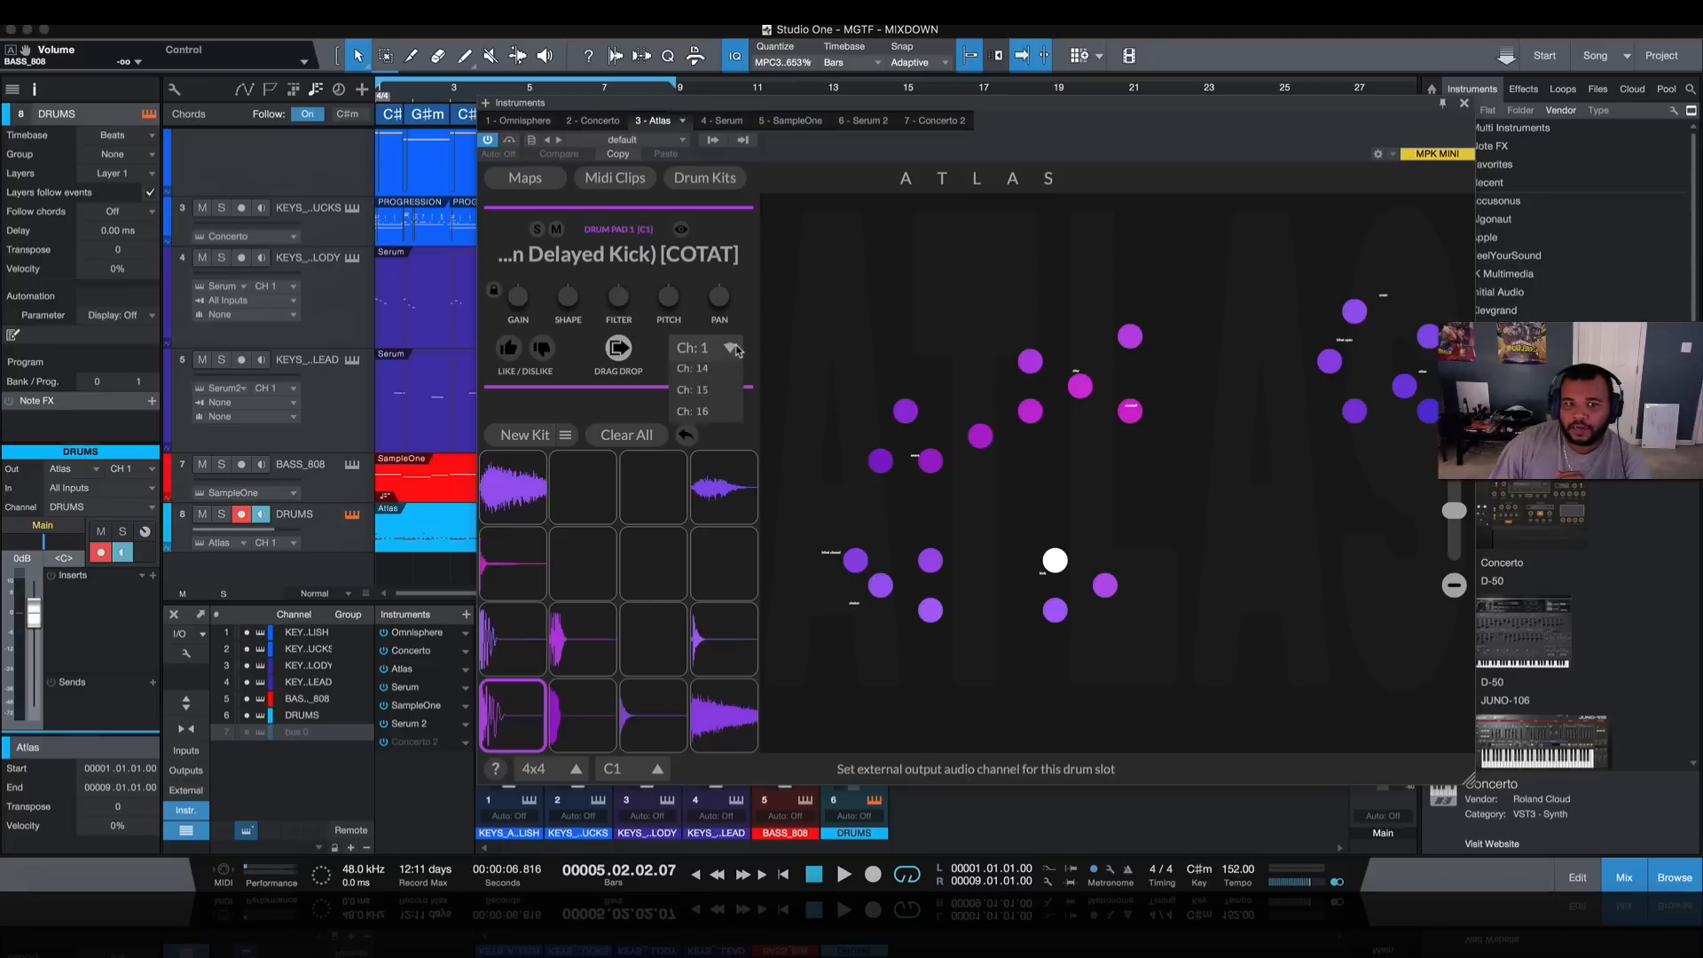
{"action": "left_click", "coordinate": [692, 348]}
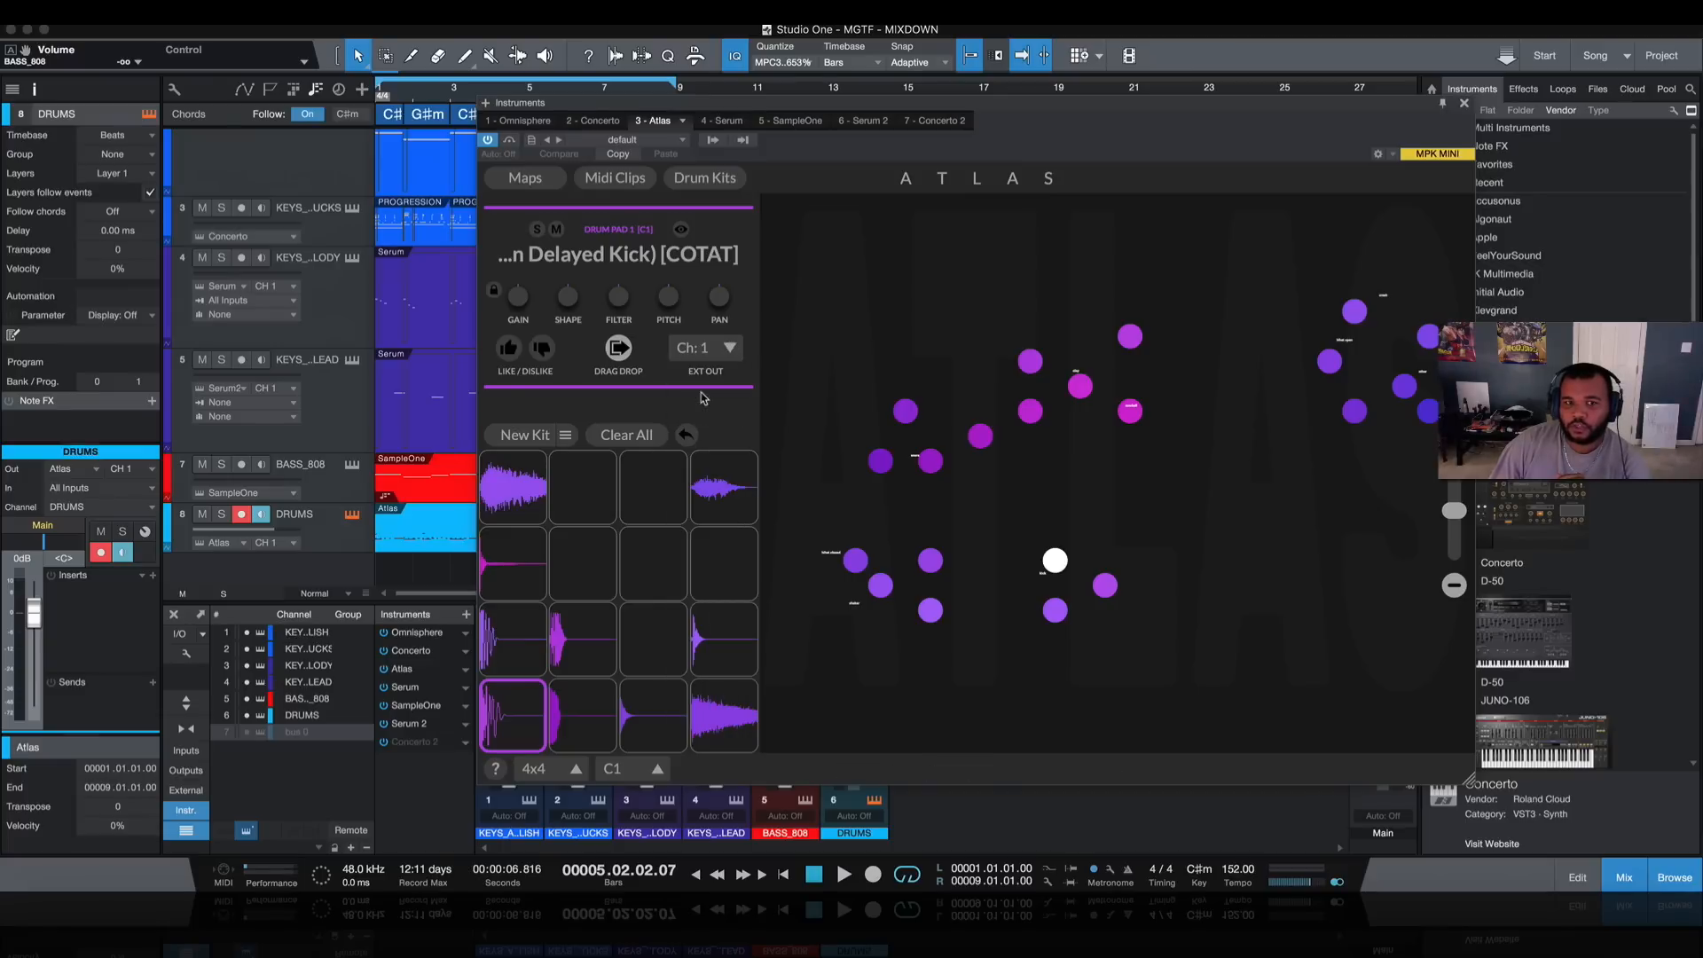
{"action": "left_click", "coordinate": [722, 716]}
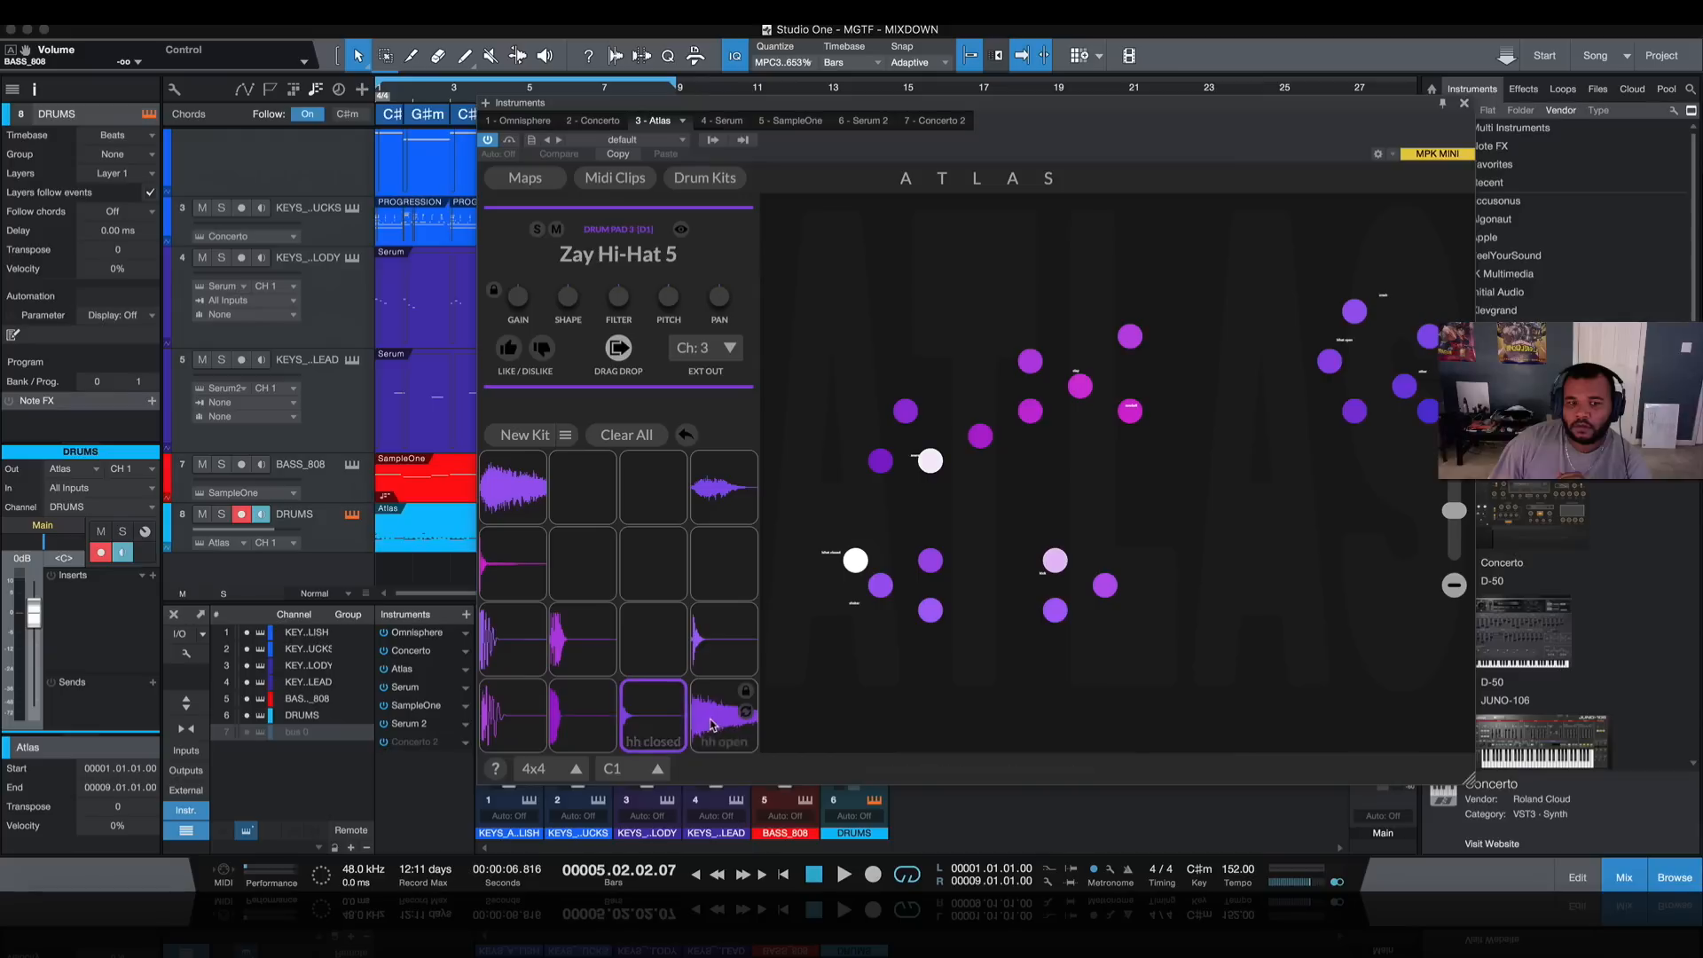
{"action": "left_click", "coordinate": [725, 487]}
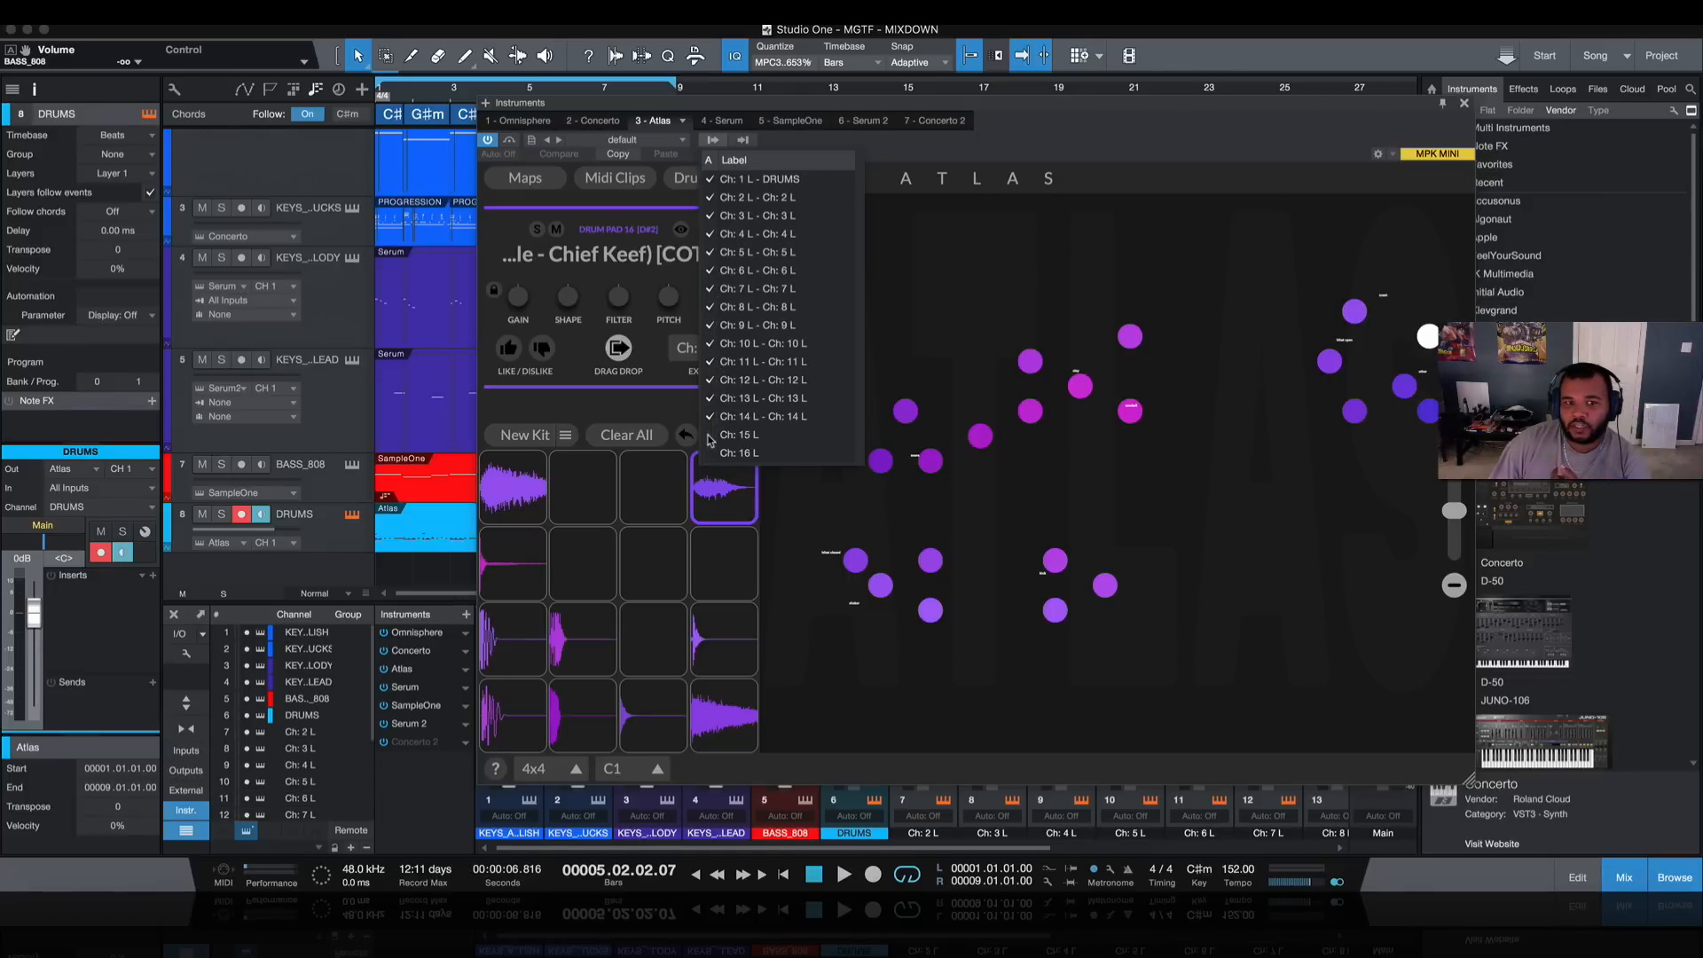
{"action": "left_click", "coordinate": [740, 451]}
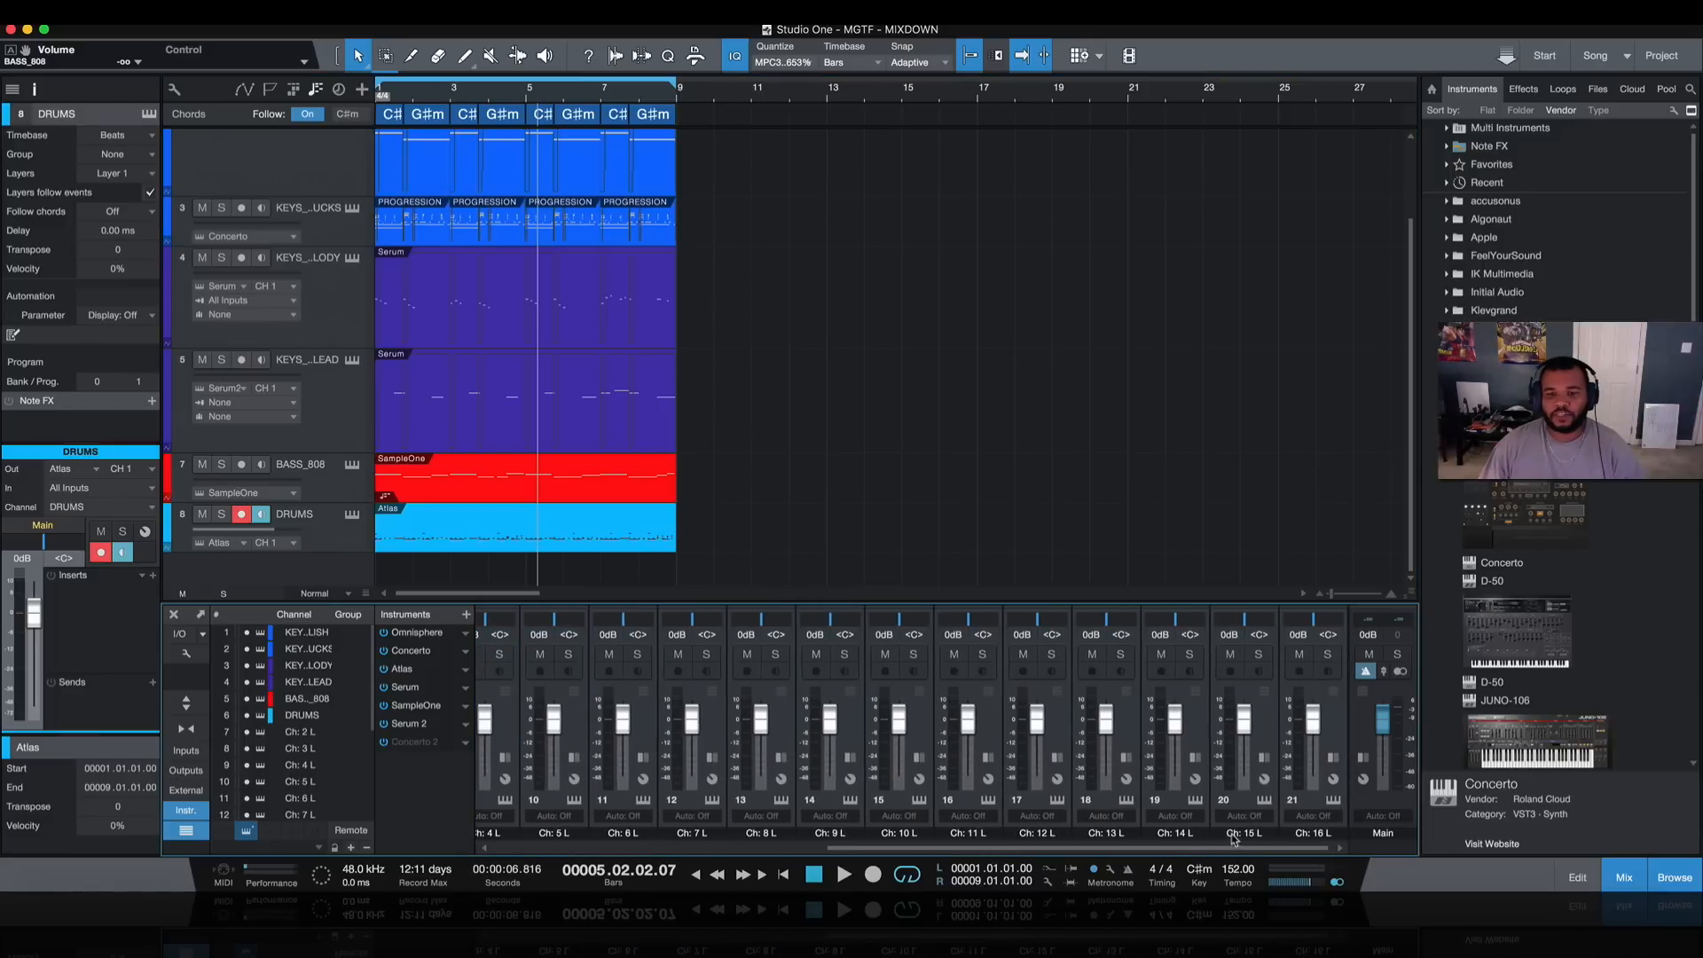
Step: Colour the SNARE, HH, OH, CLAP, RIM and CRASH channels blue to match DRUMS
{"action": "left_click", "coordinate": [843, 873]}
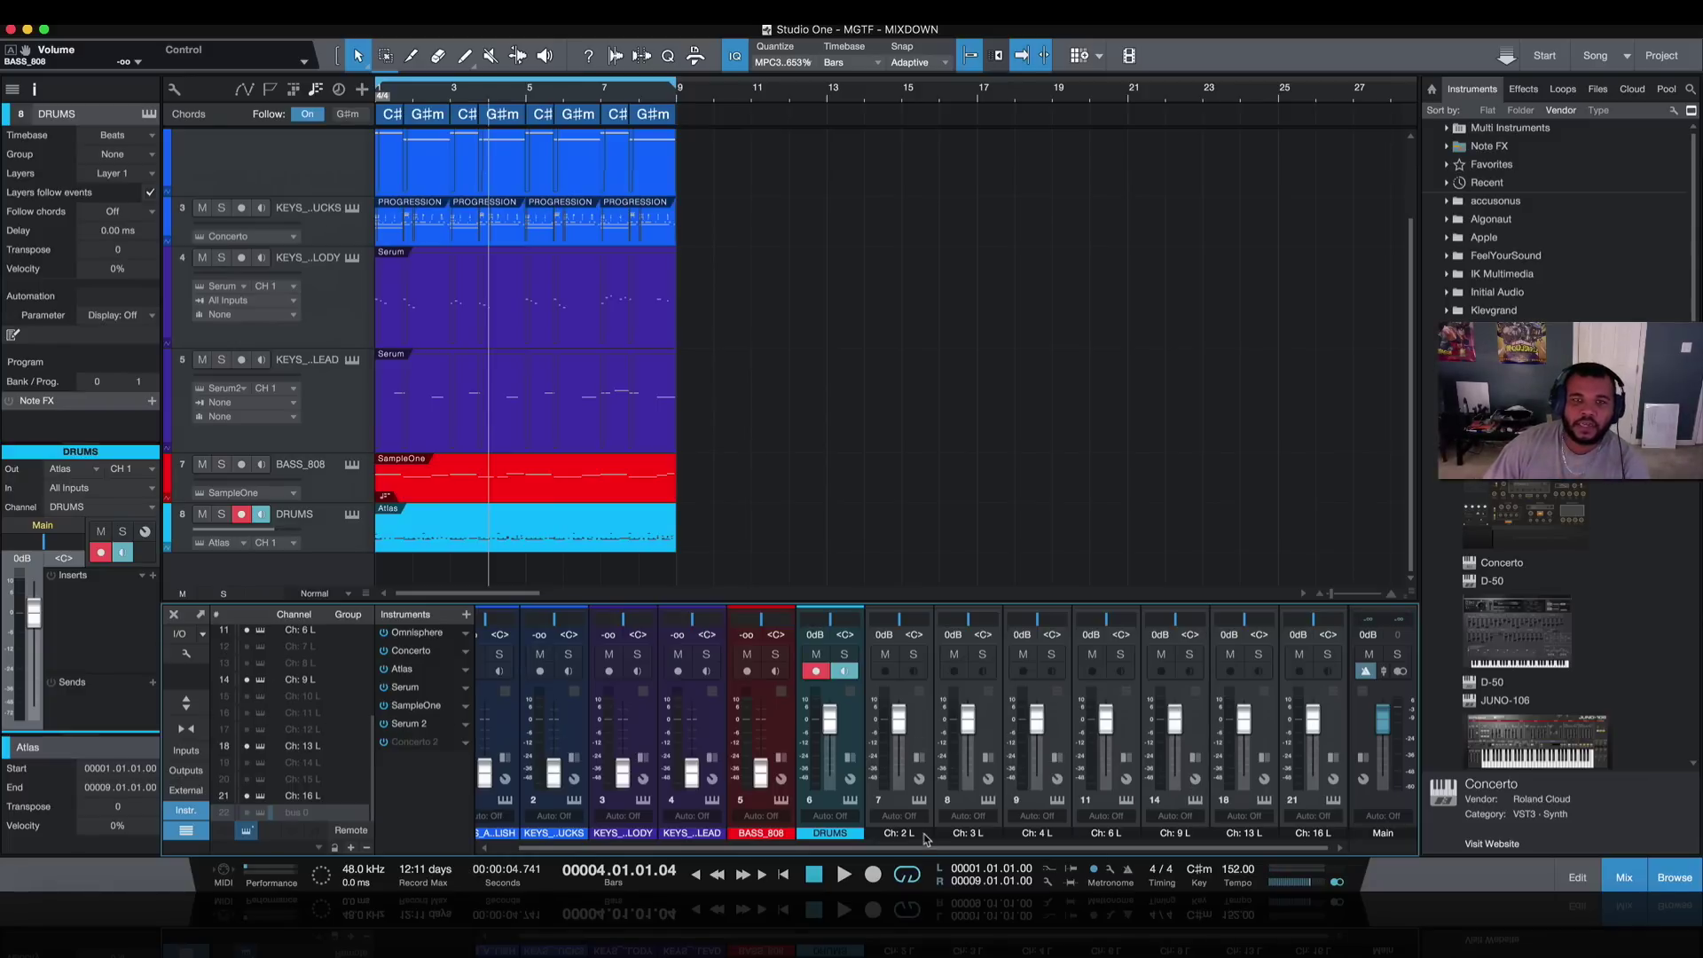
{"action": "left_click", "coordinate": [844, 872]}
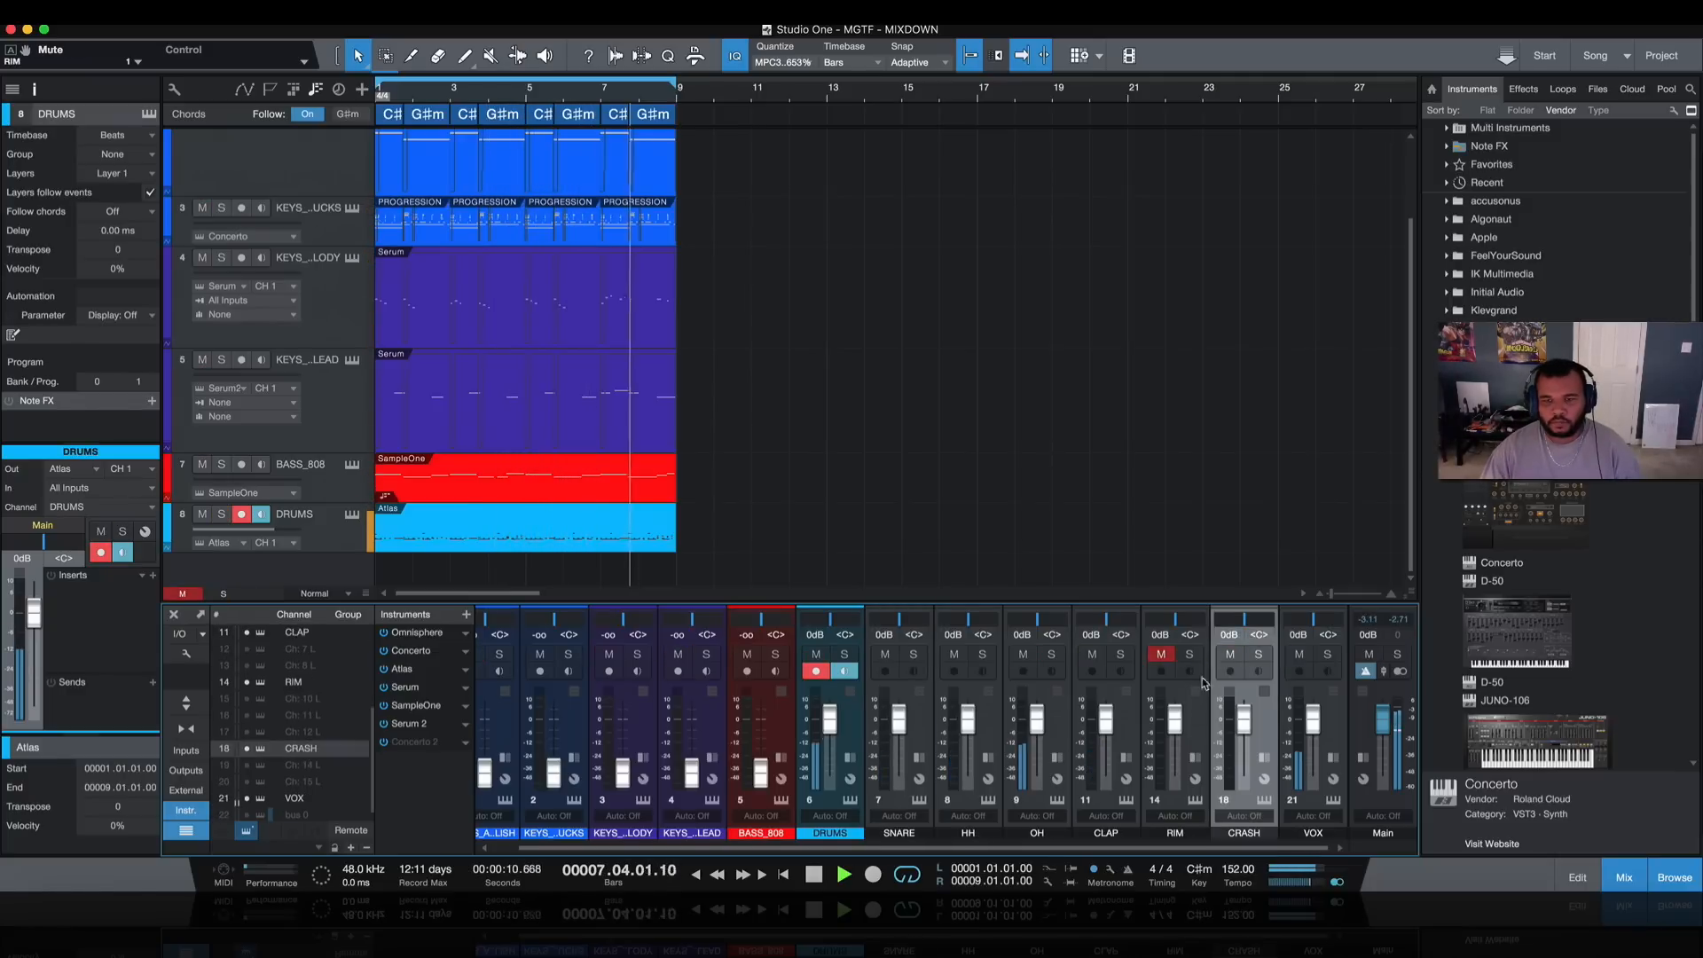
{"action": "left_click", "coordinate": [813, 872]}
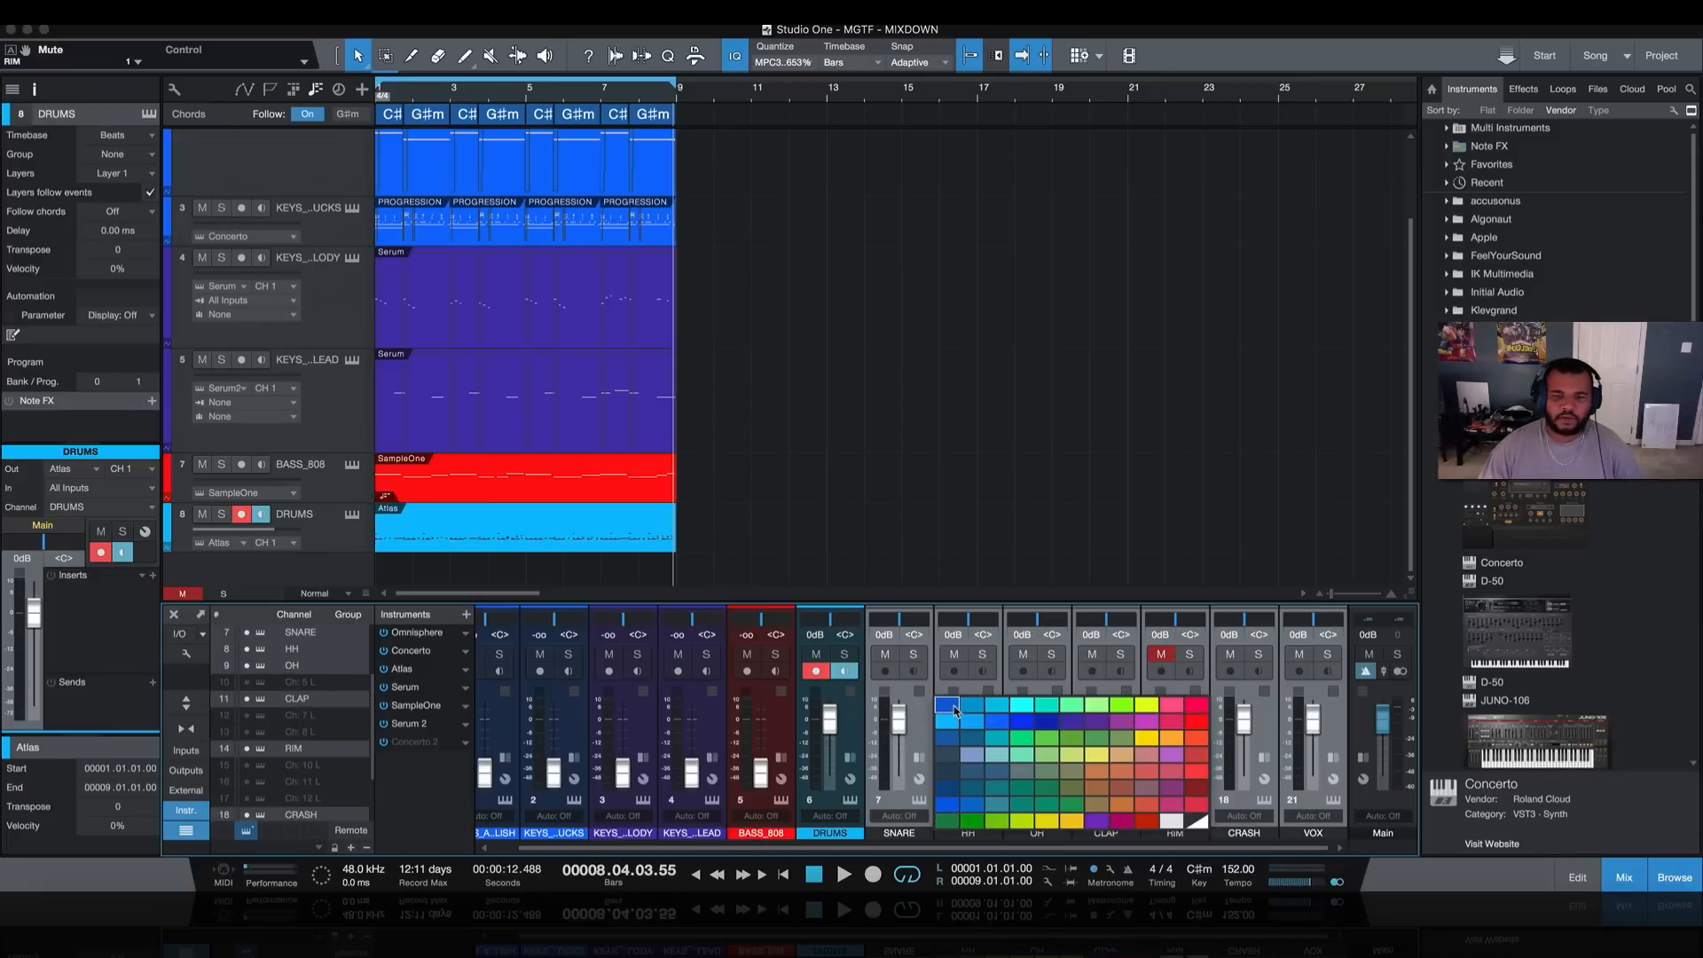
{"action": "left_click", "coordinate": [843, 872]}
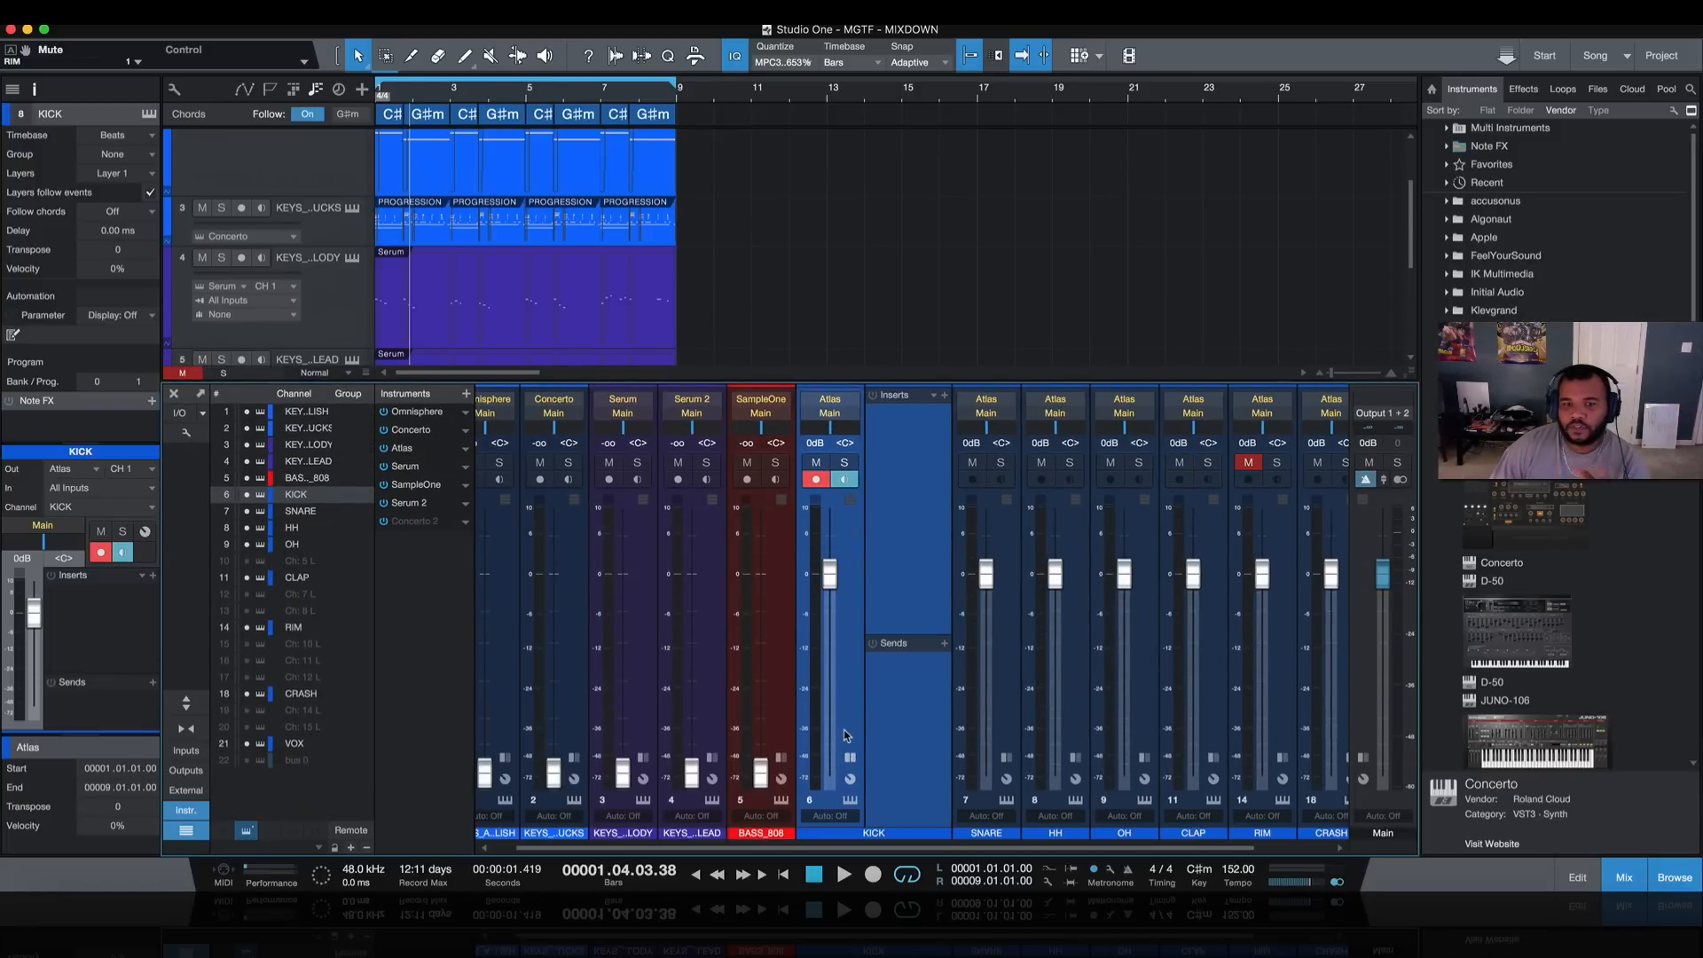
{"action": "mouse_move", "coordinate": [945, 396]}
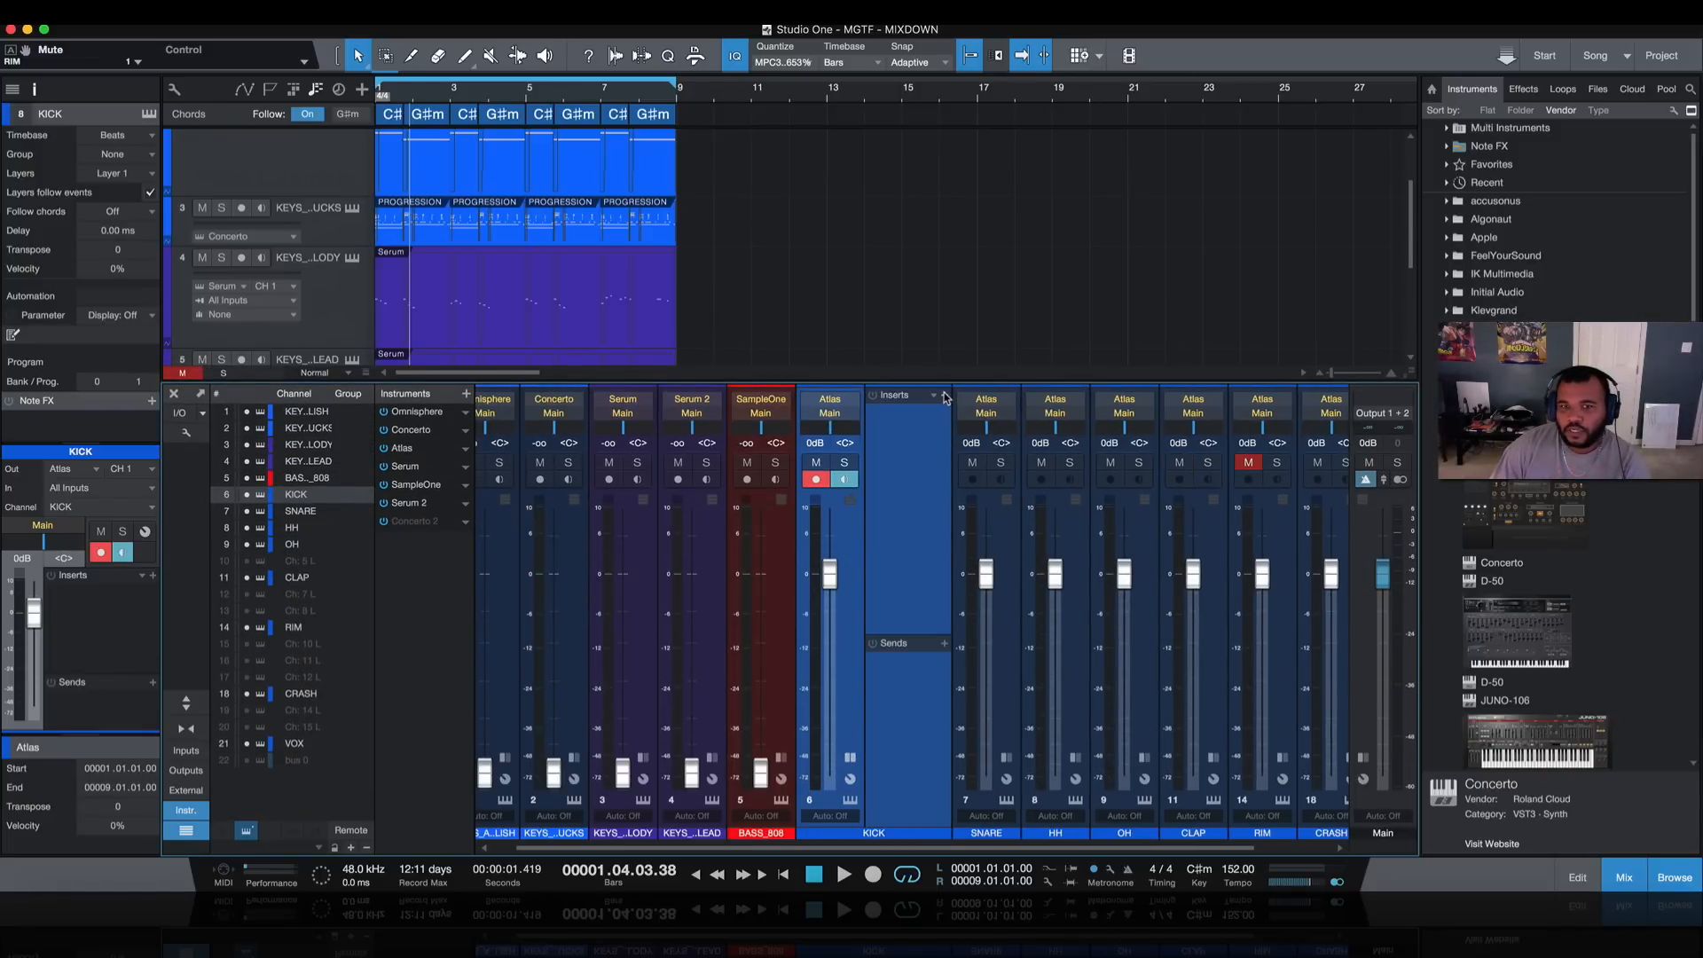
Step: Add a Mixtool insert to the soloed KICK channel with gain around -10 dB
{"action": "left_click", "coordinate": [940, 394]}
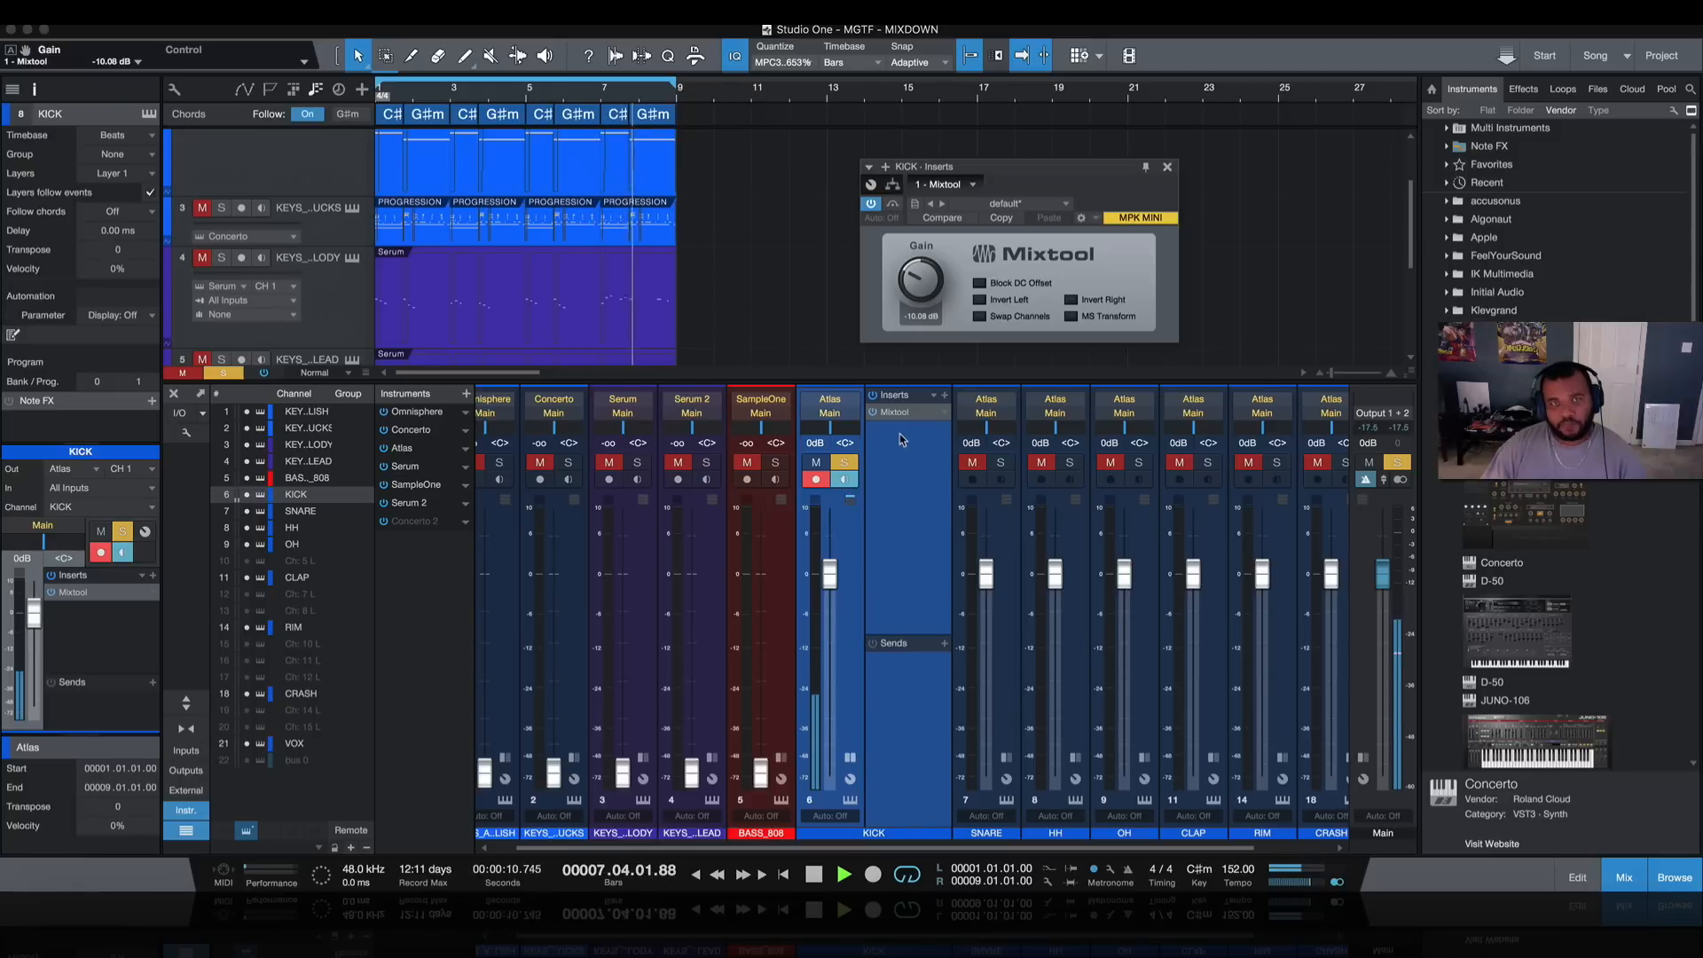
Step: Close the Mixtool window, remove the insert from KICK, and unsolo KICK
{"action": "left_click", "coordinate": [813, 873]}
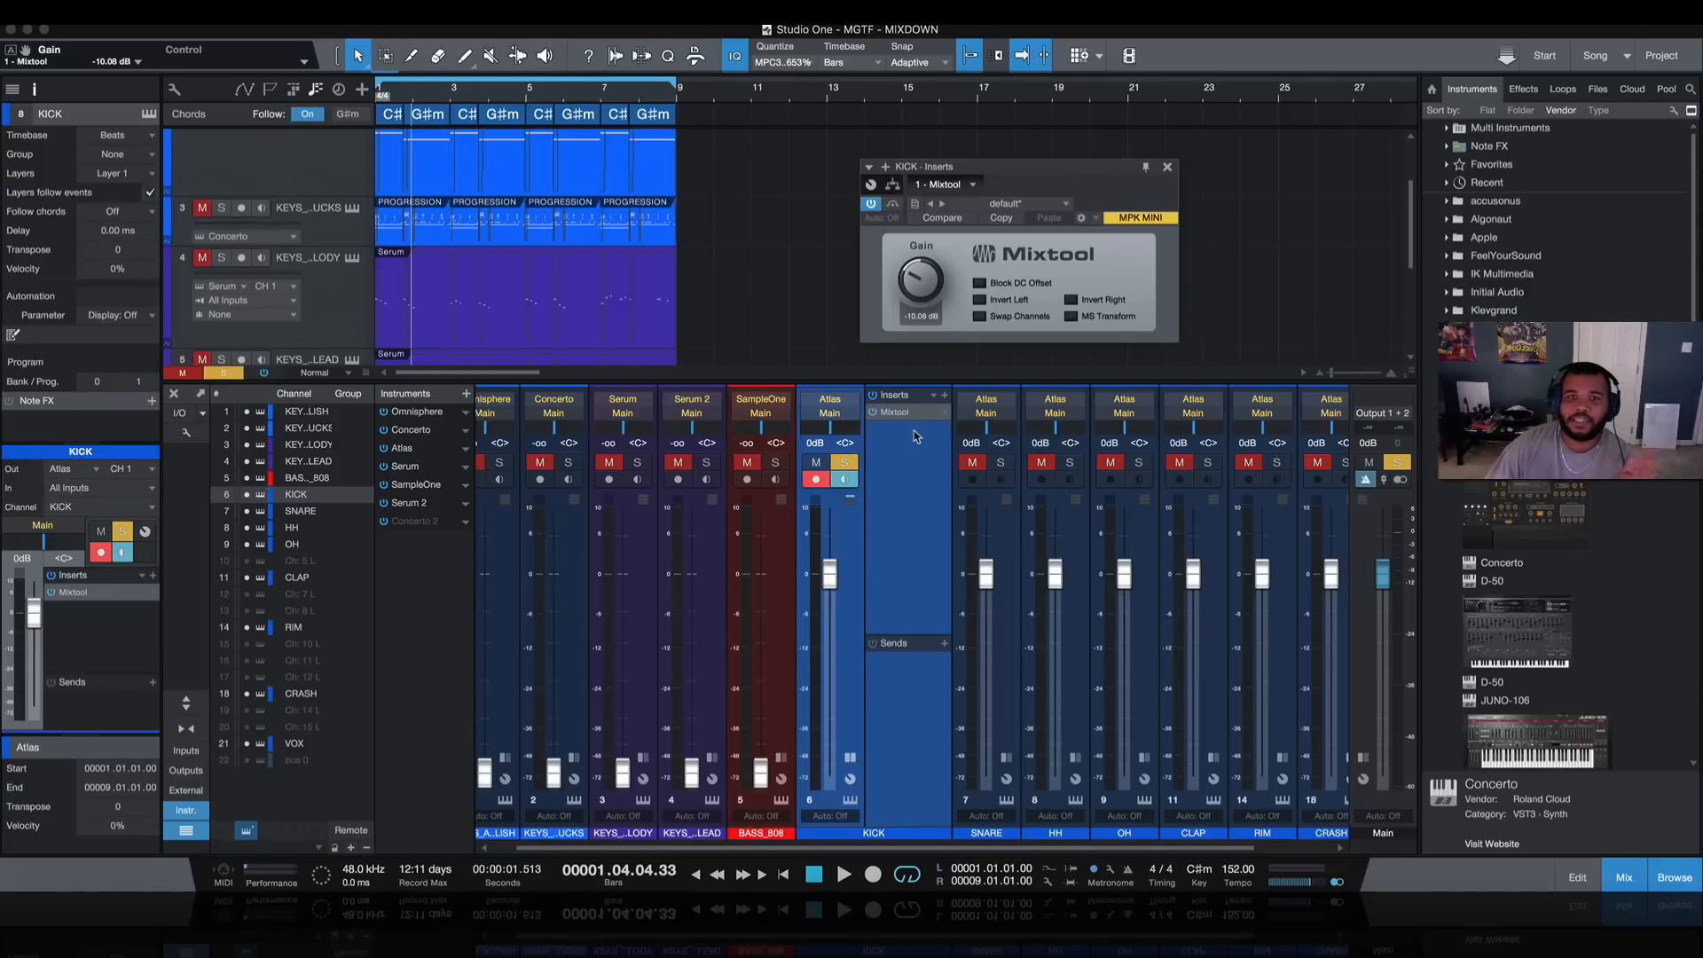
{"action": "mouse_move", "coordinate": [918, 277]}
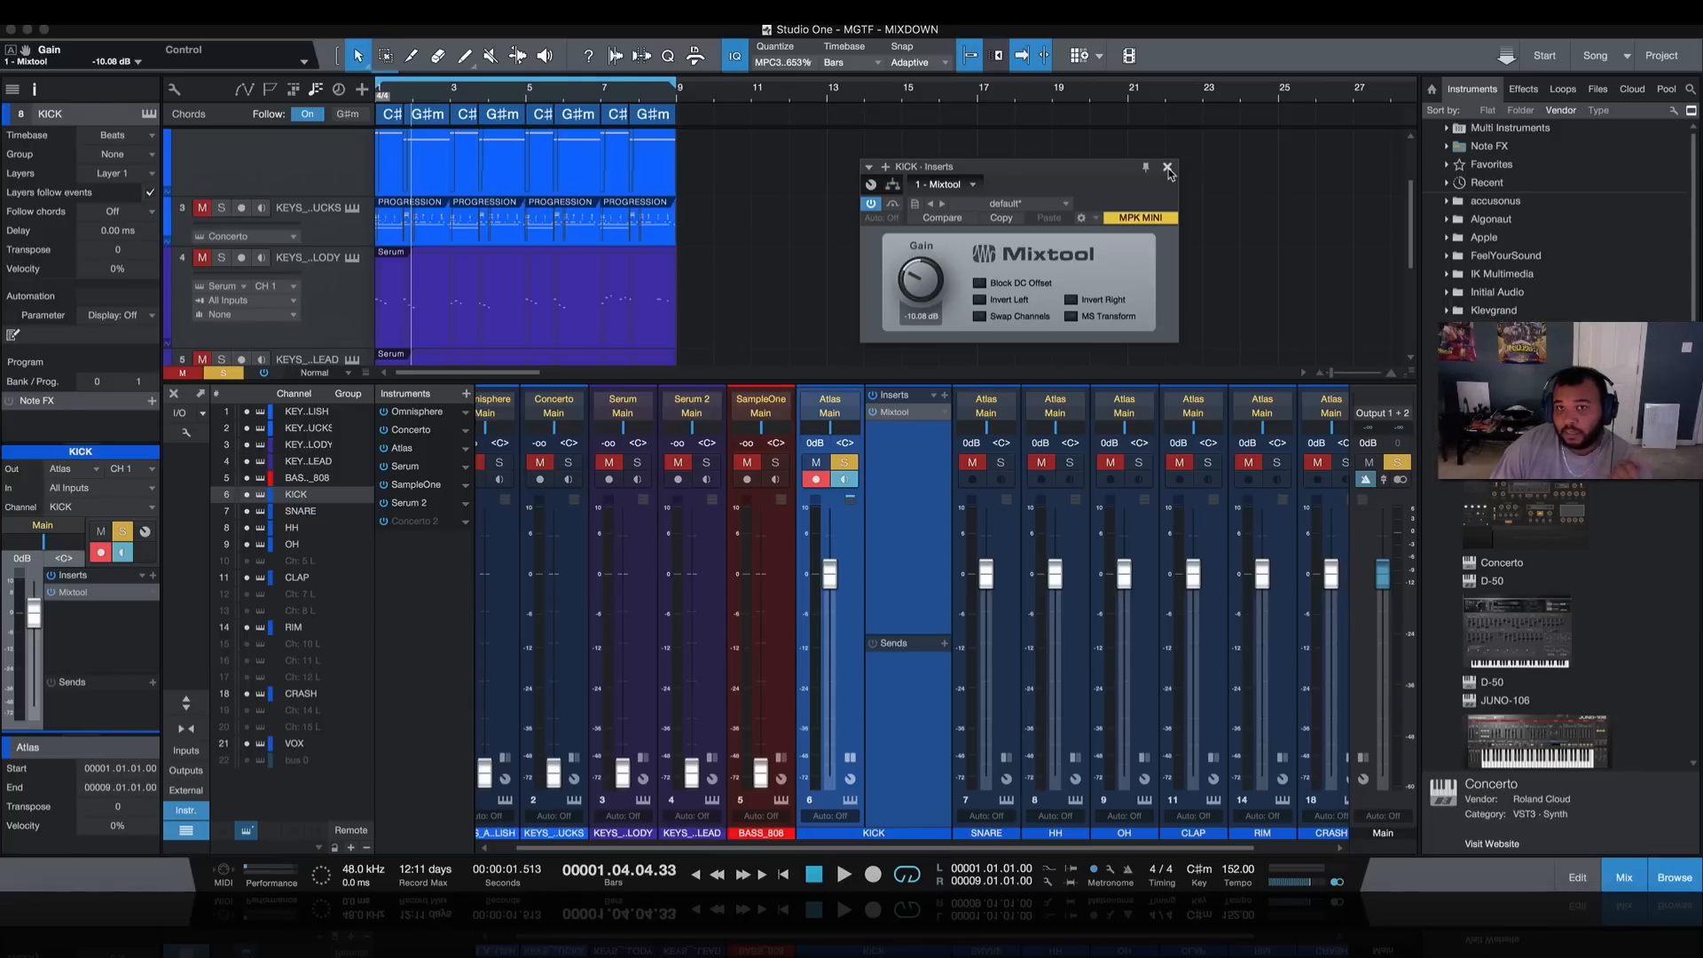
{"action": "mouse_move", "coordinate": [1167, 169]}
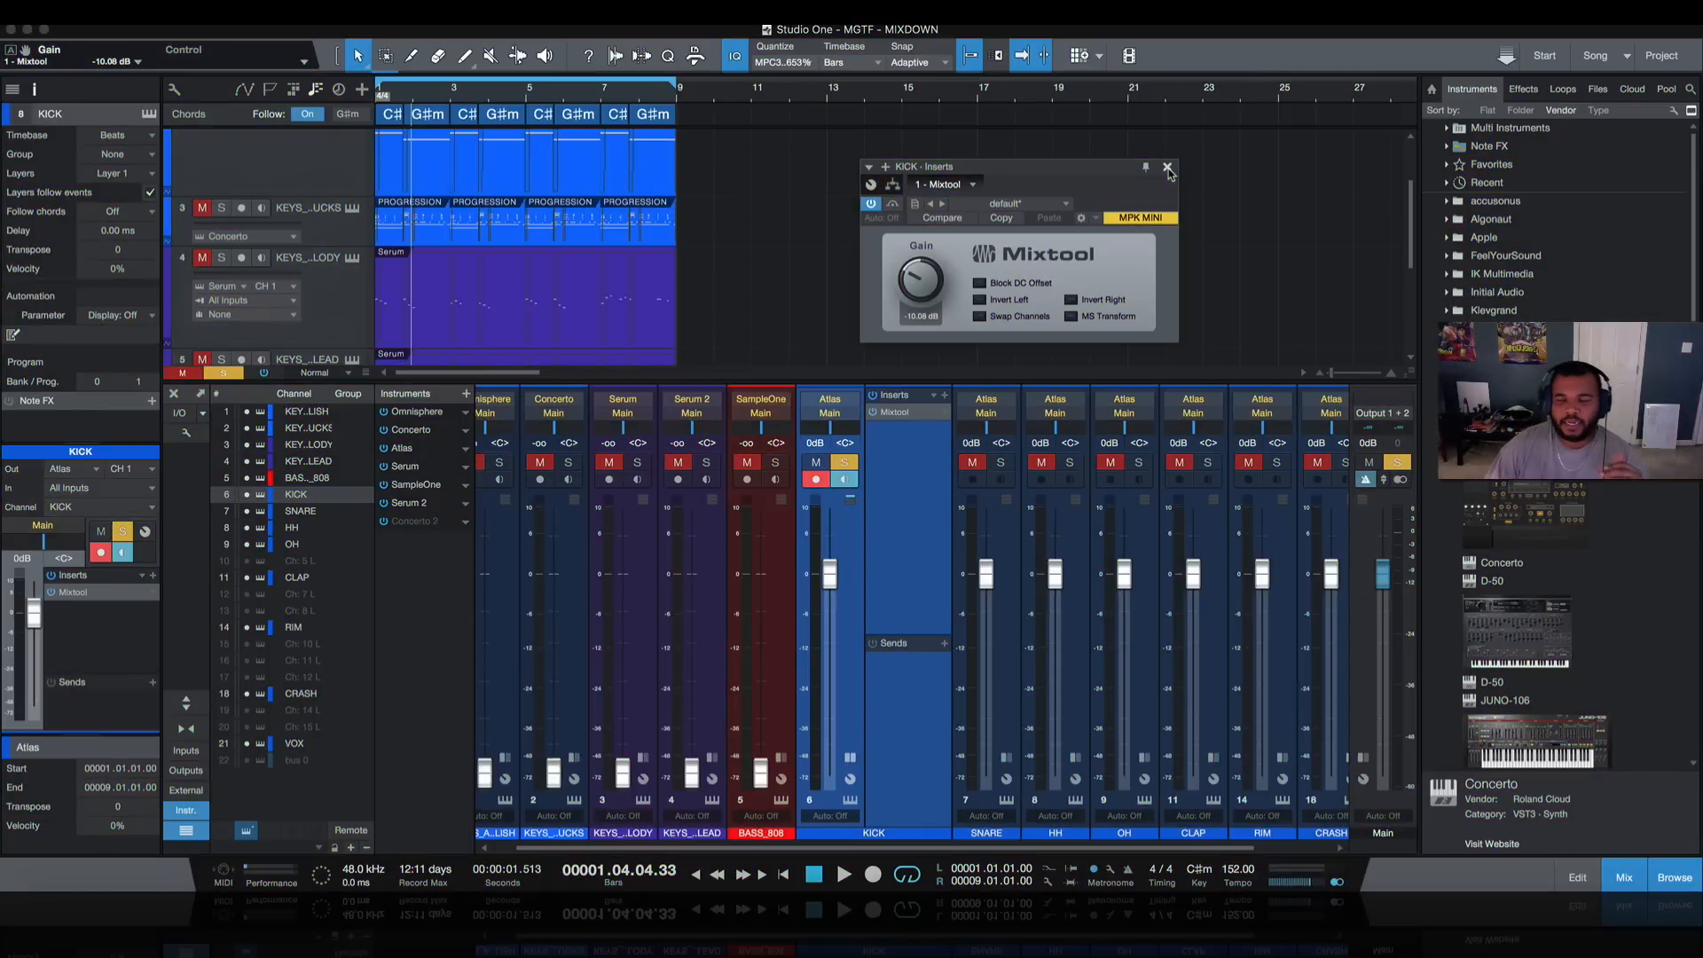
{"action": "left_click", "coordinate": [1167, 168]}
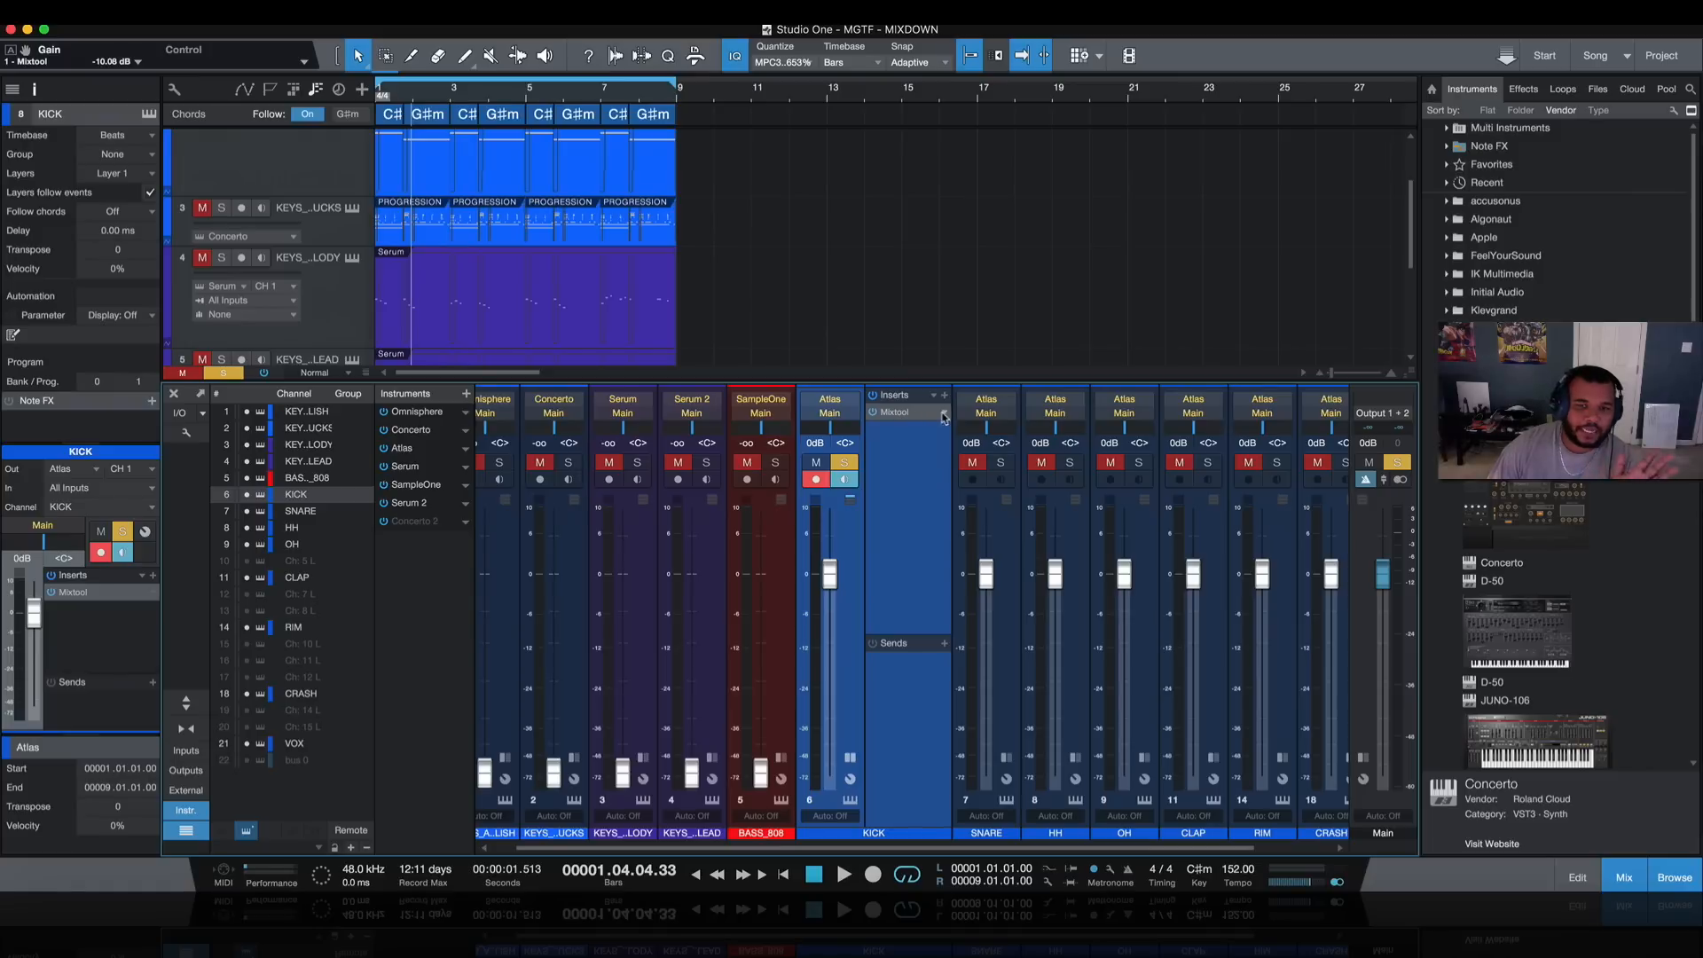
{"action": "right_click", "coordinate": [894, 411]}
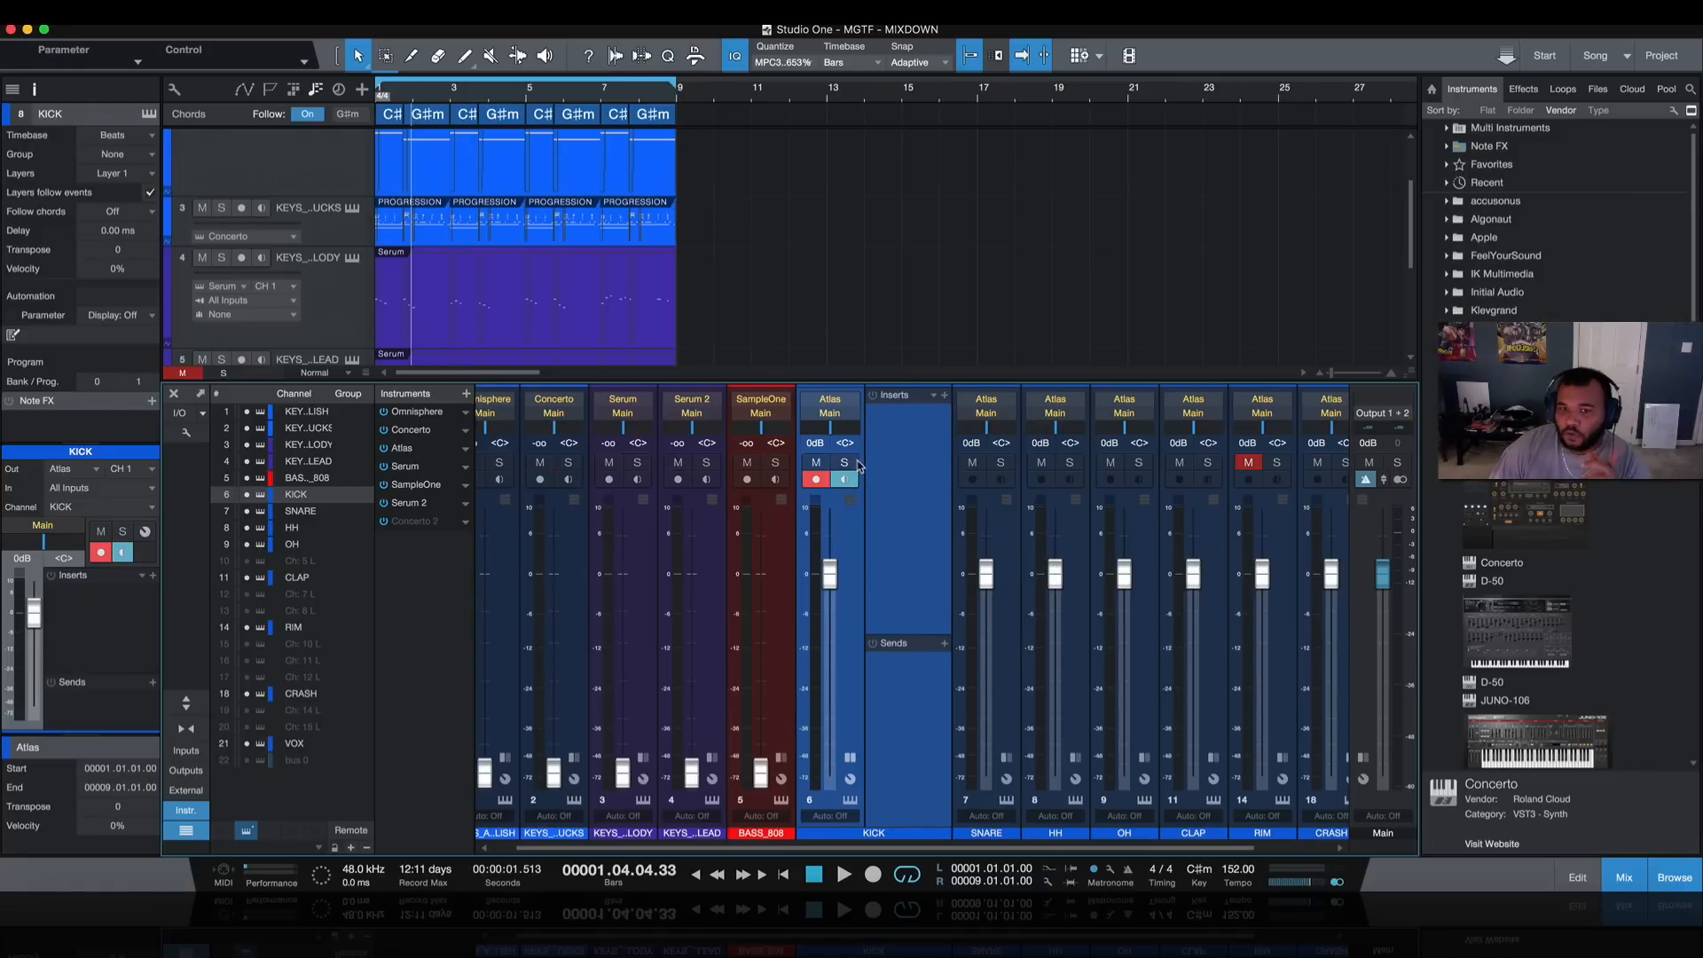
Step: Switch the Main output's Binaural Pan insert to Mono
{"action": "scroll", "scroll_direction": "right", "scroll_amount": 3}
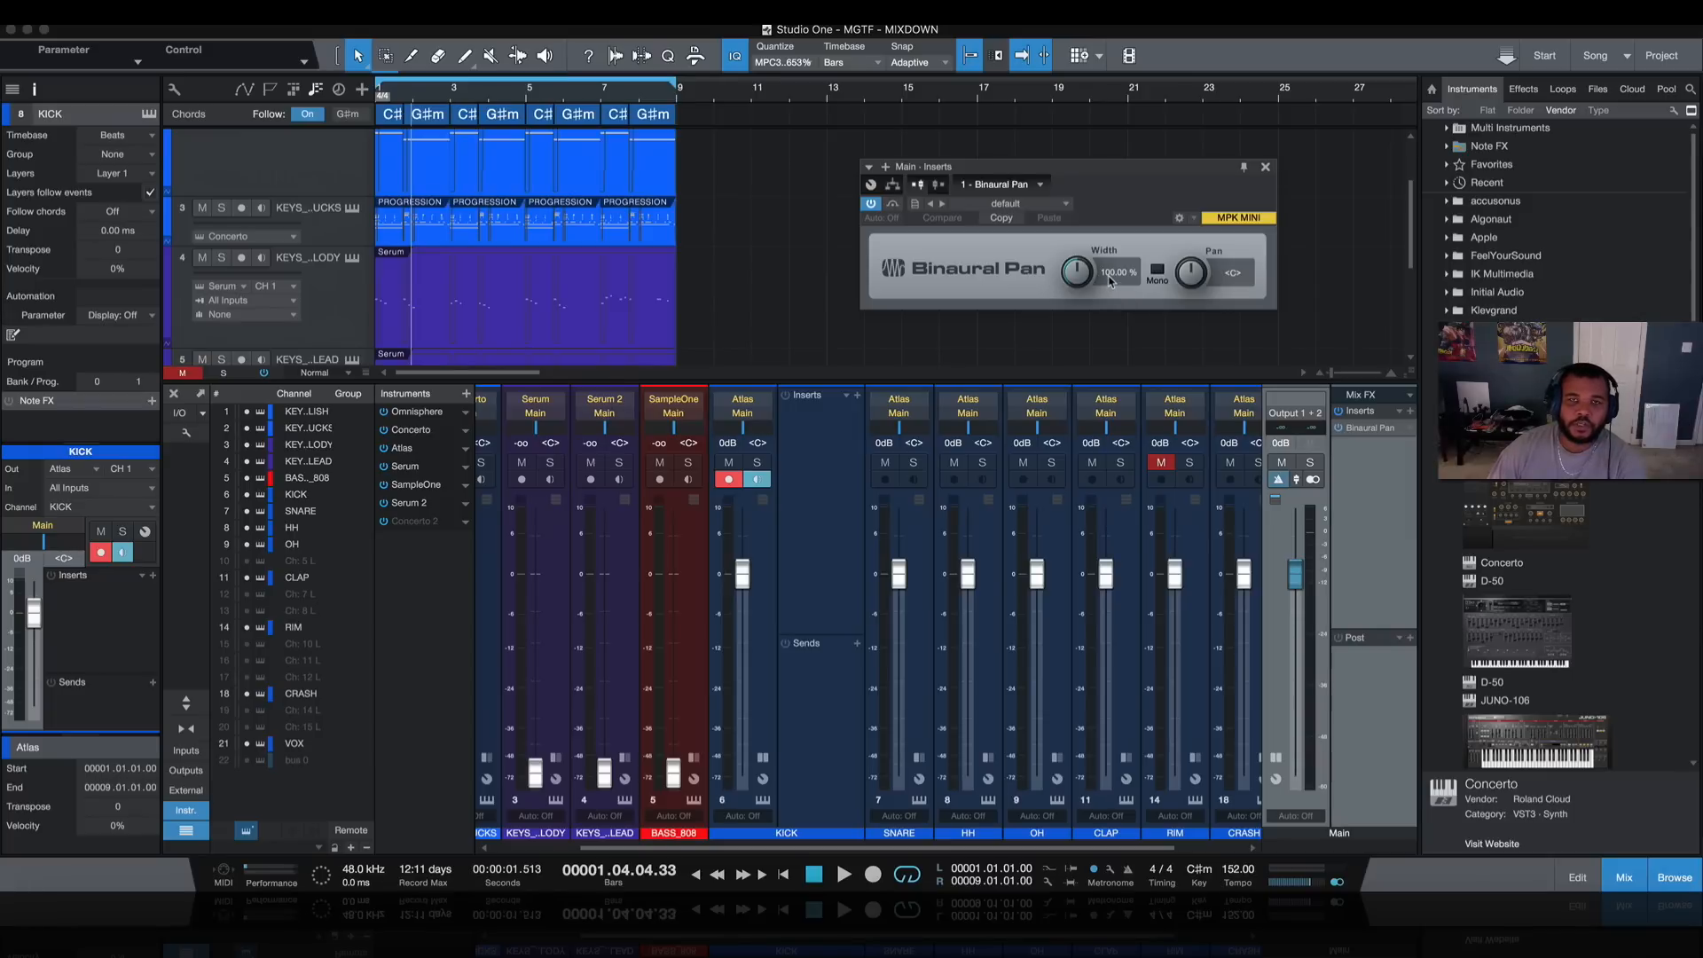
{"action": "mouse_move", "coordinate": [1075, 271]}
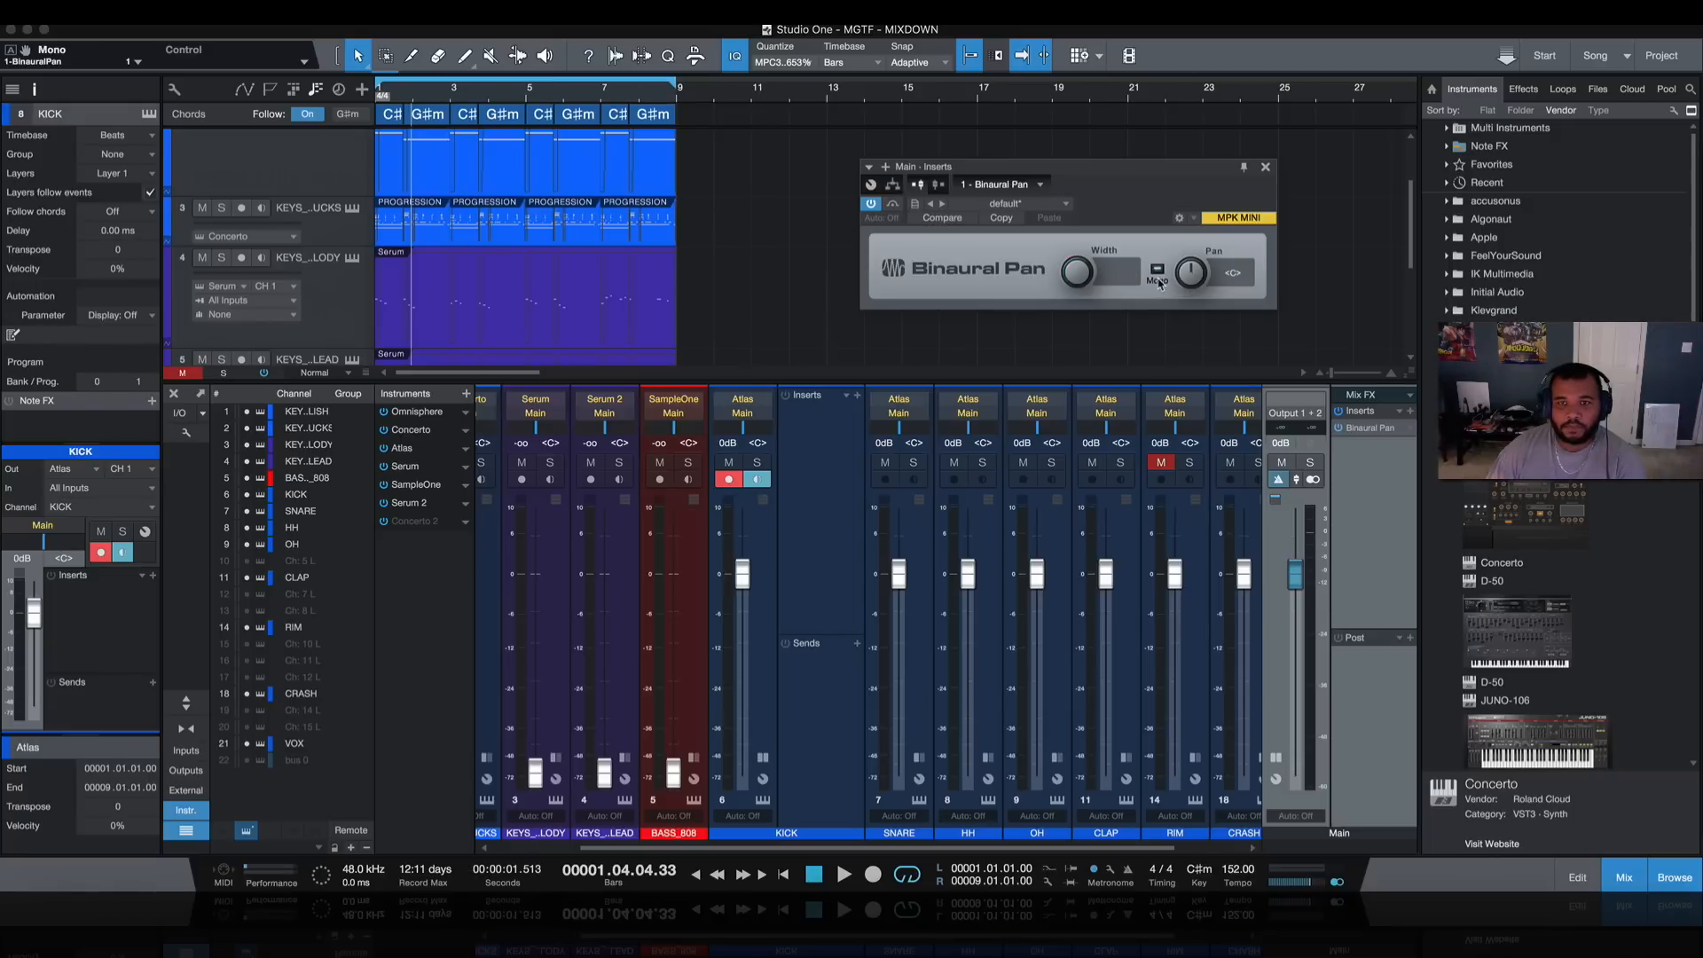
{"action": "left_click", "coordinate": [1264, 166]}
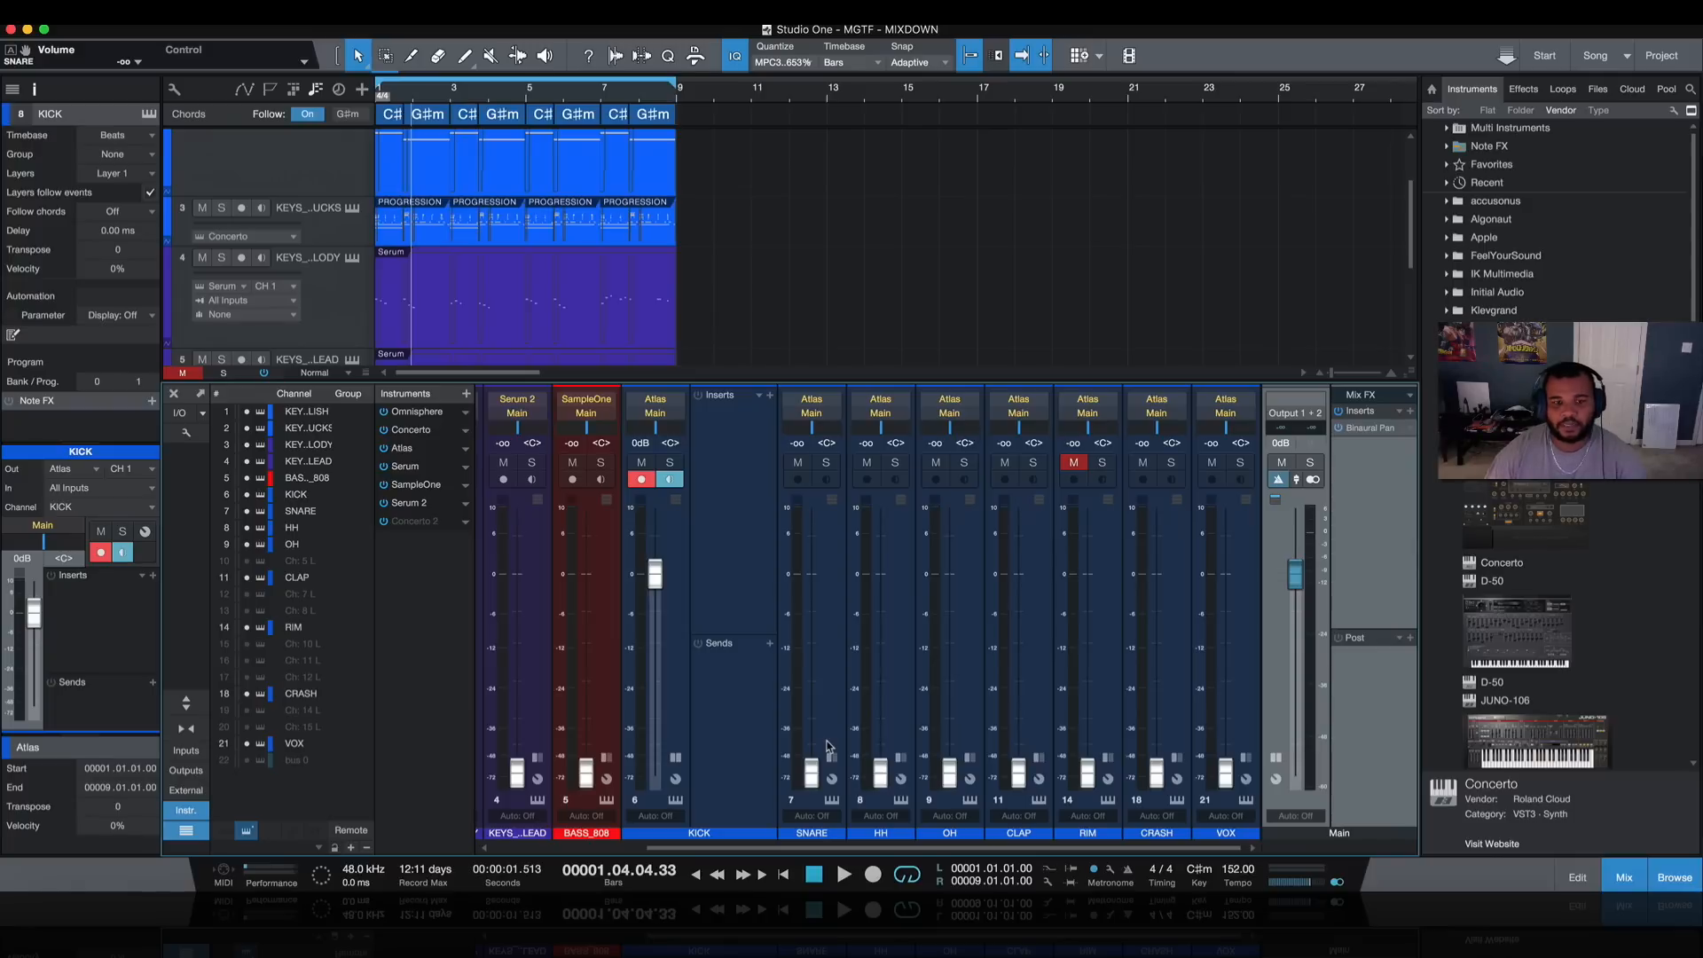
{"action": "left_click", "coordinate": [844, 873]}
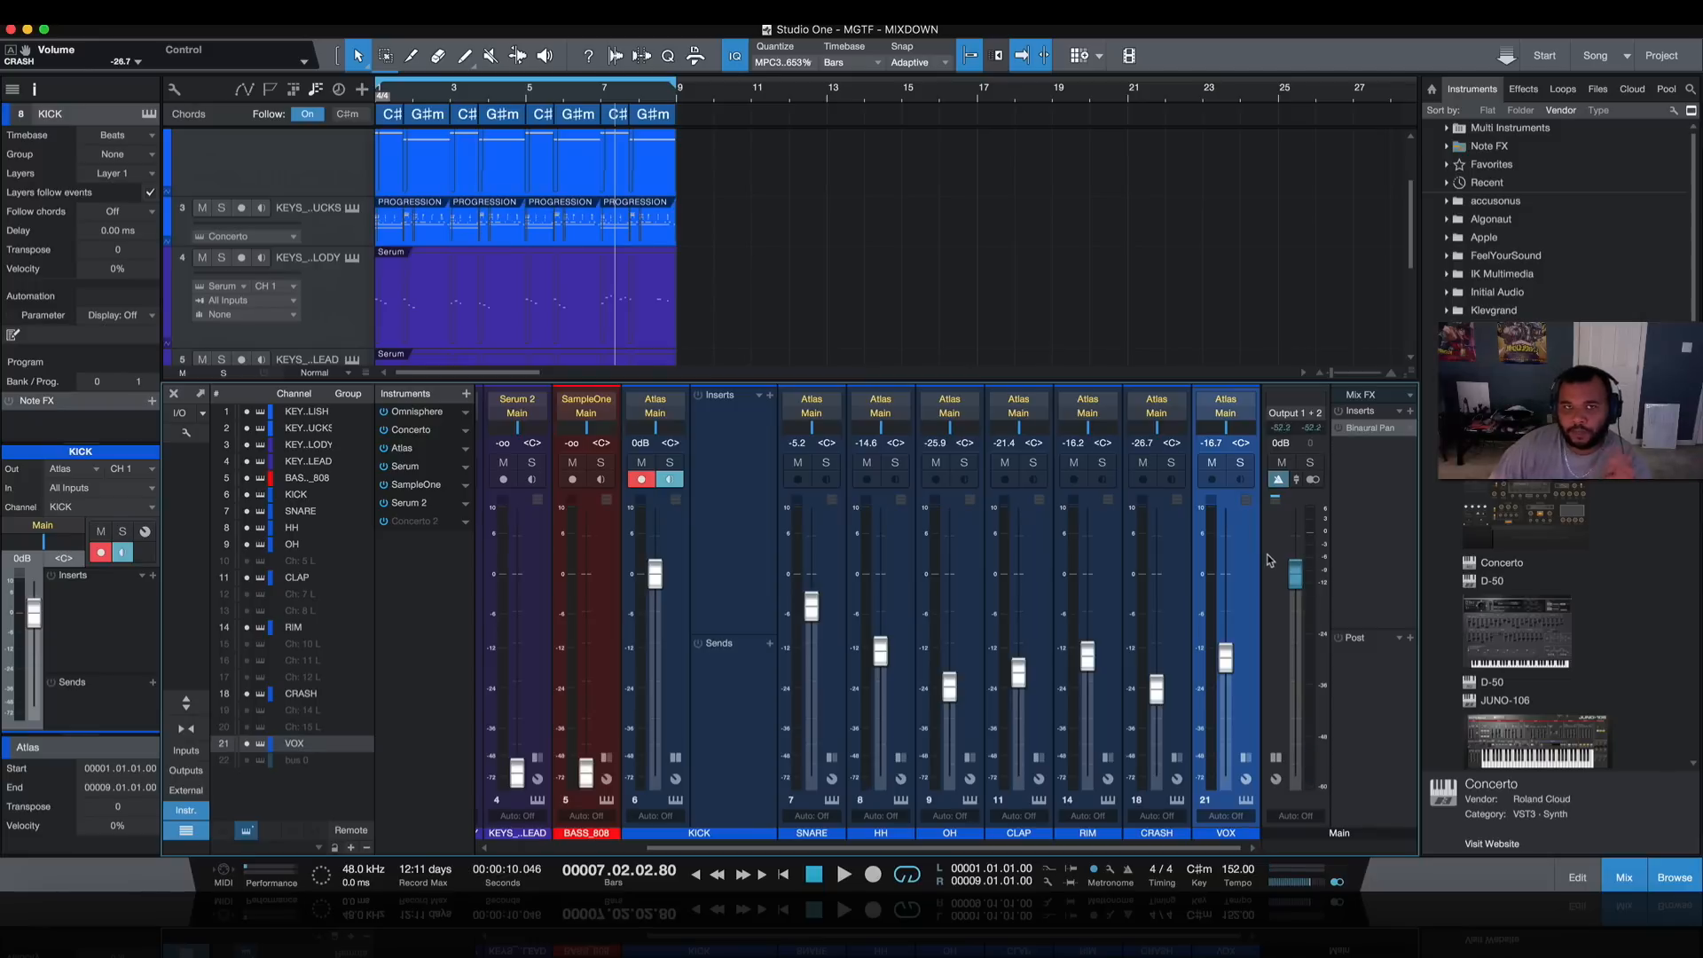
{"action": "mouse_move", "coordinate": [1272, 560]}
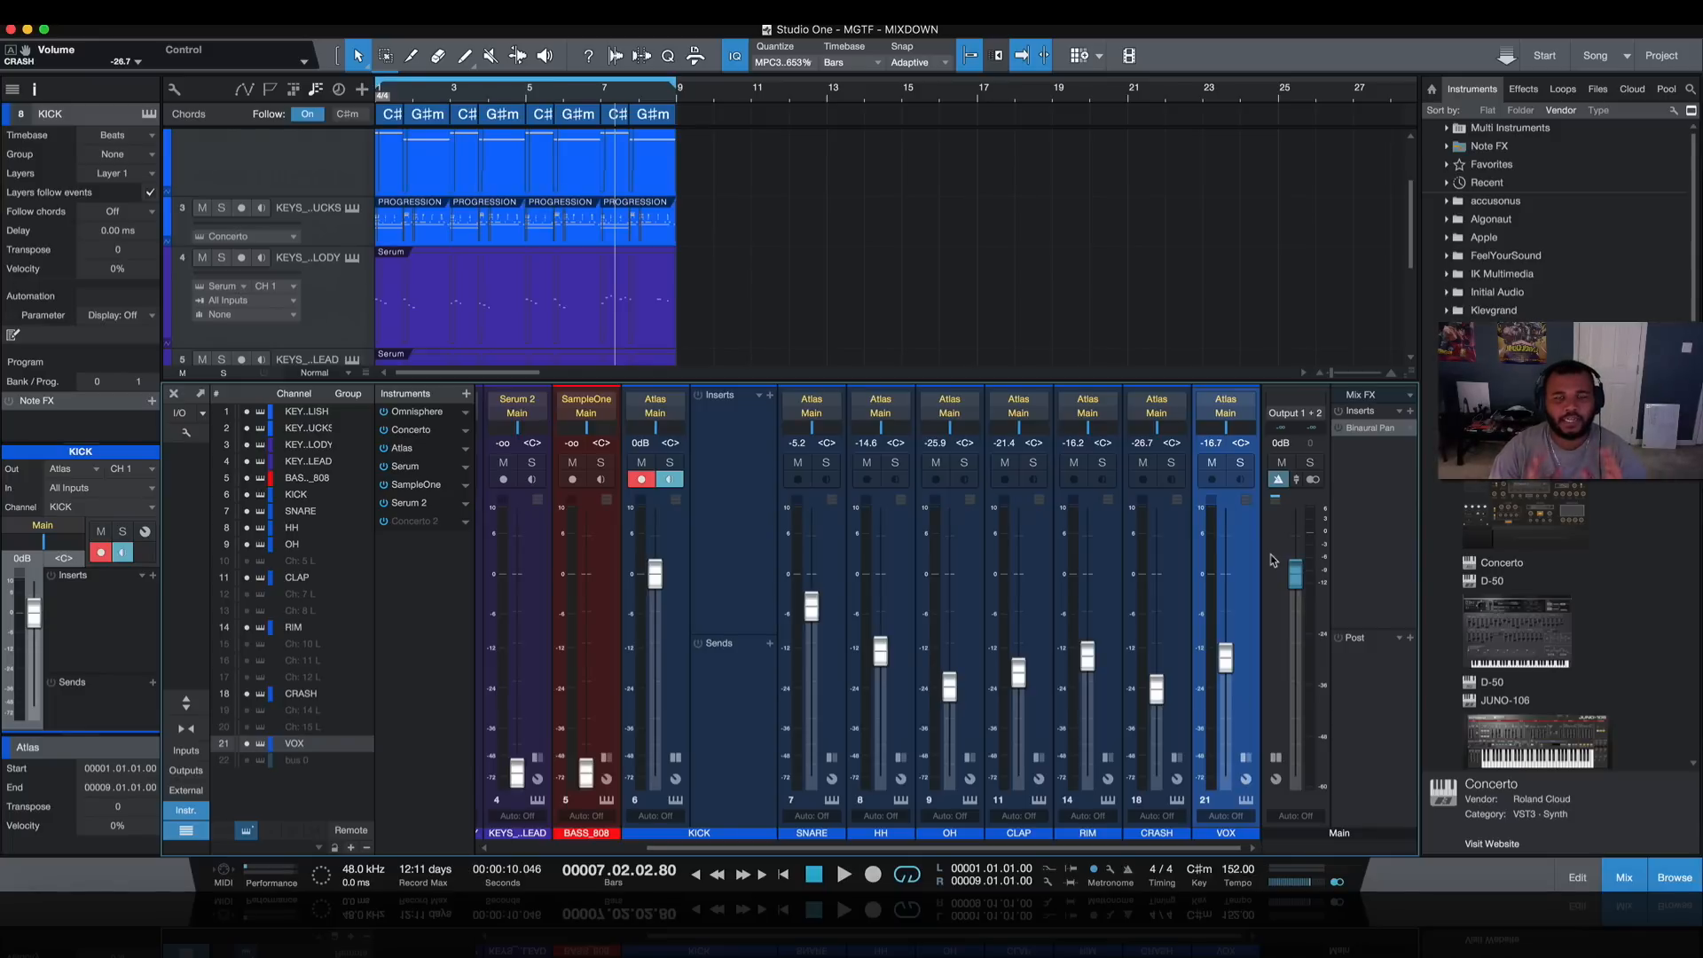
{"action": "mouse_move", "coordinate": [880, 436]}
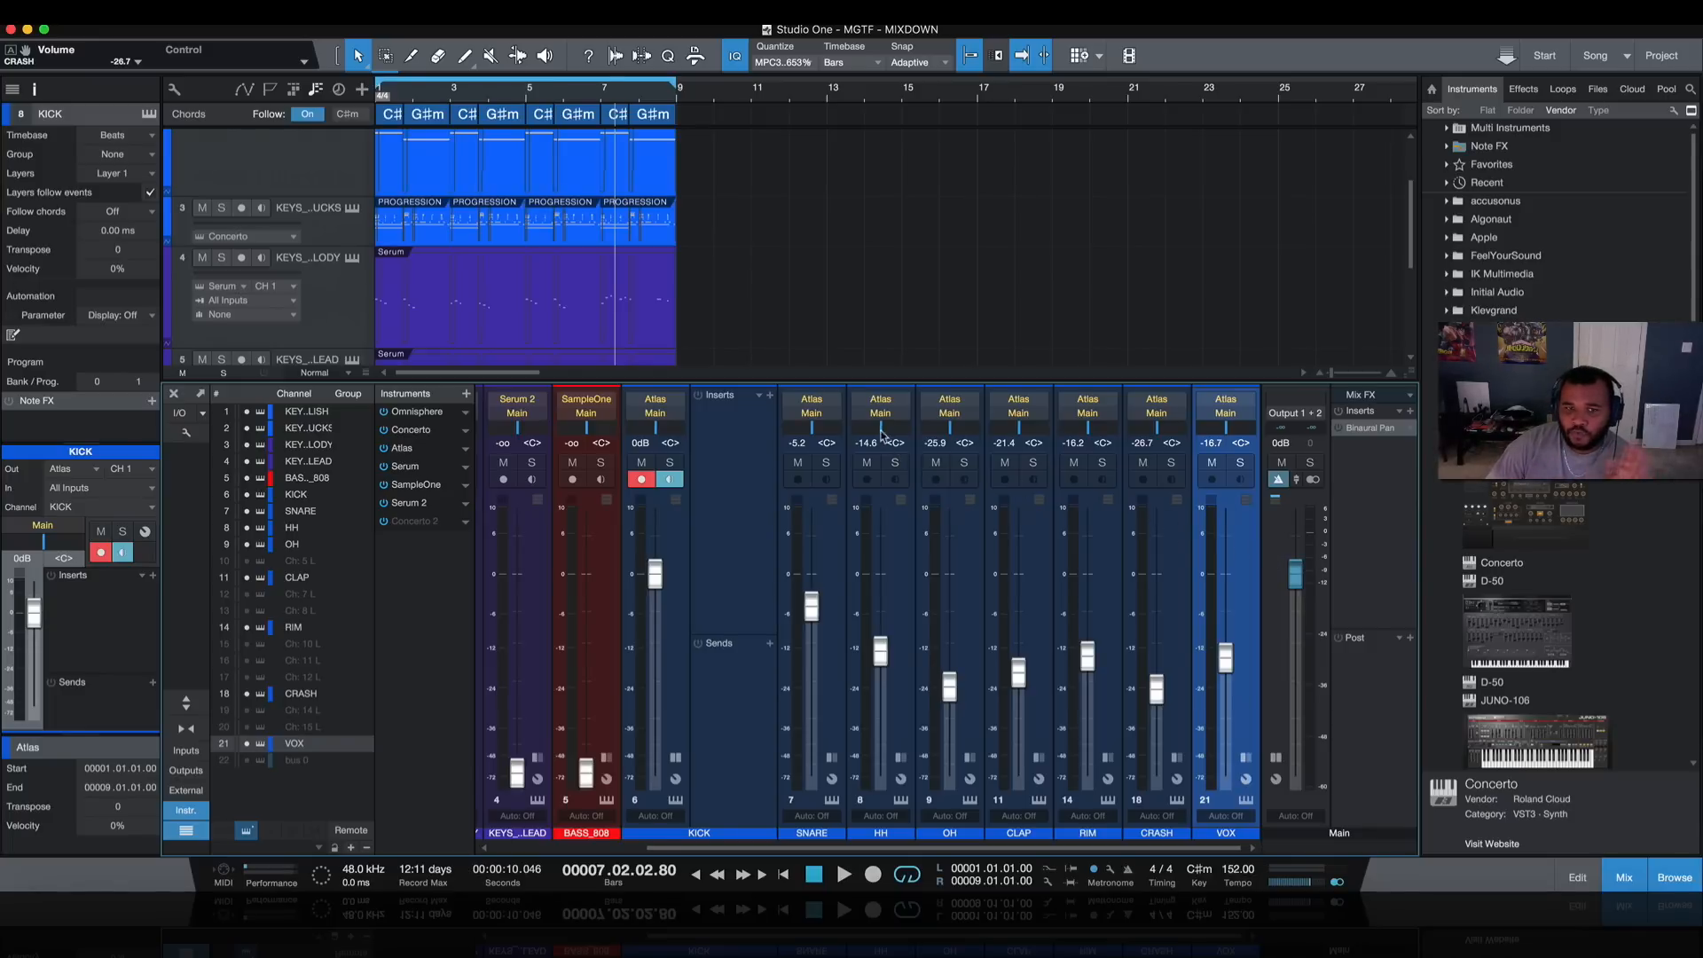
{"action": "mouse_move", "coordinate": [865, 441]}
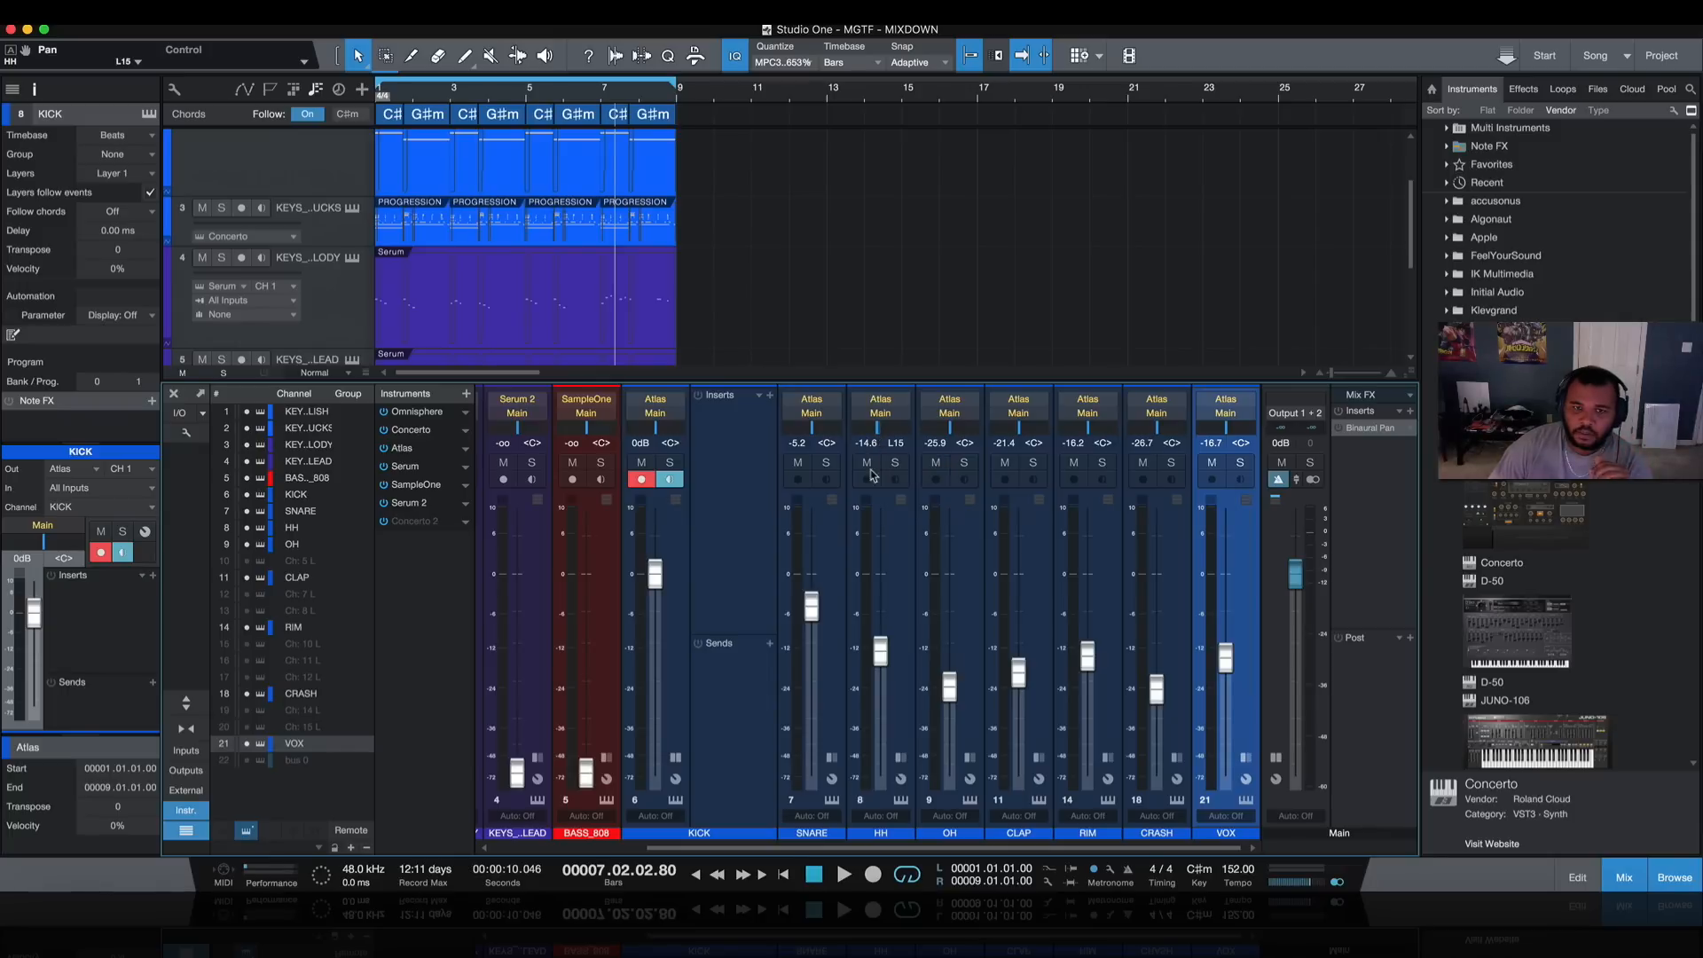
{"action": "mouse_move", "coordinate": [1051, 530]}
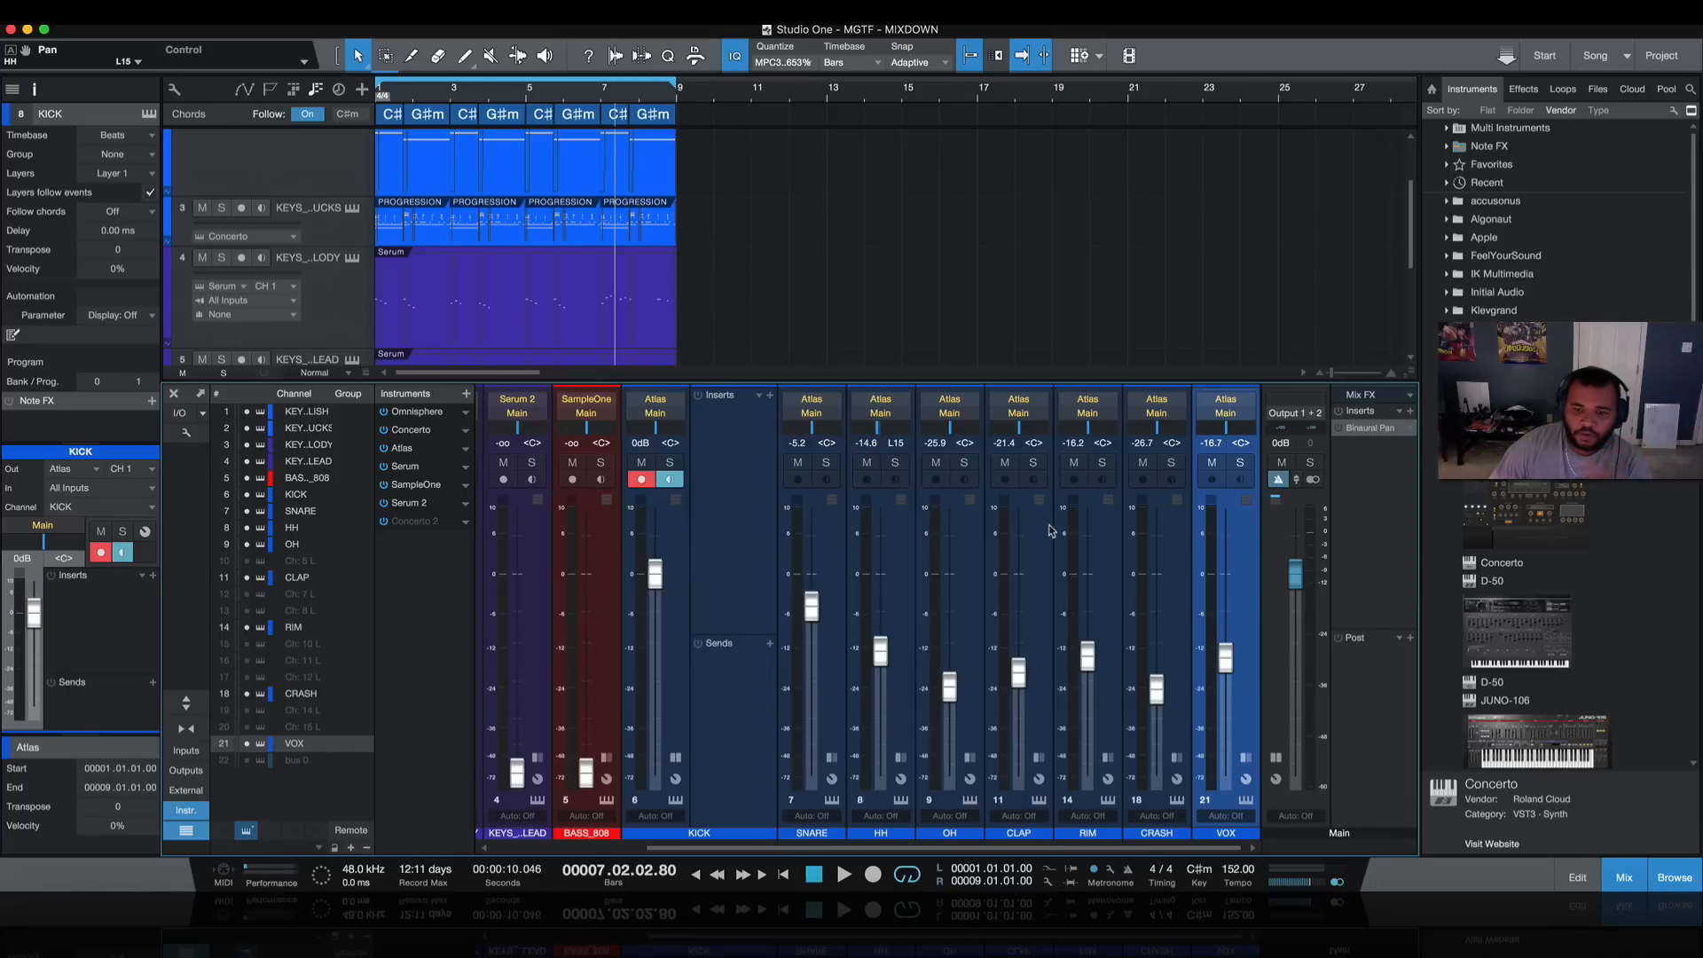
{"action": "mouse_move", "coordinate": [1094, 436]}
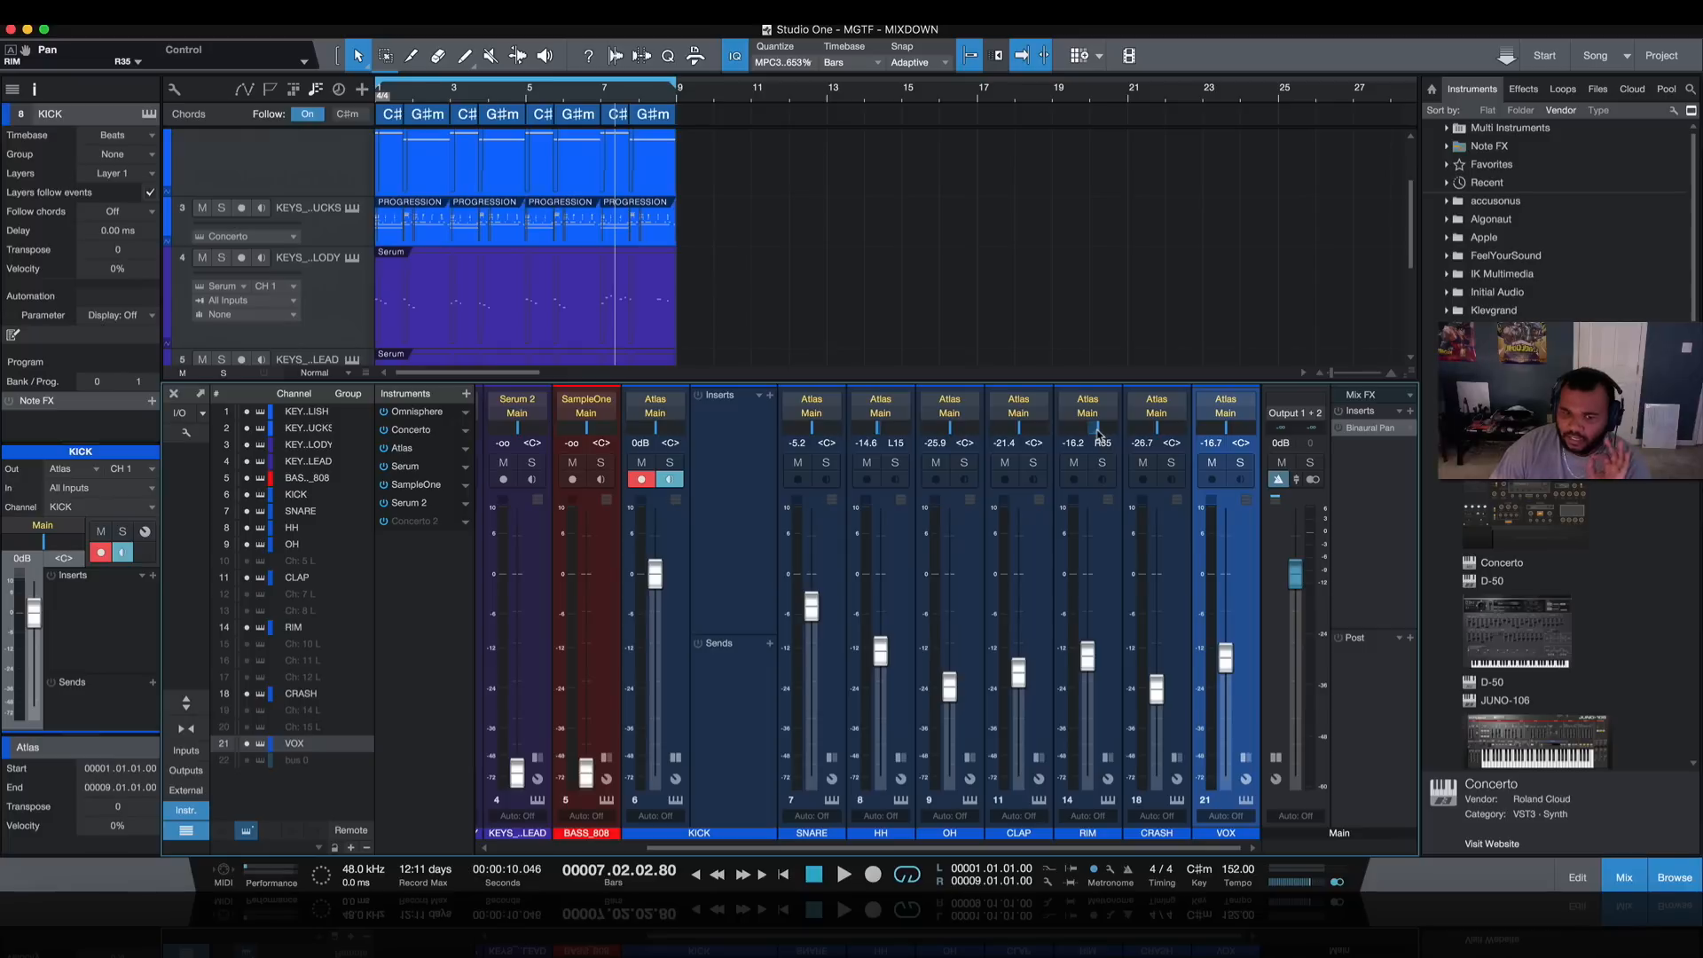
{"action": "mouse_move", "coordinate": [950, 432]}
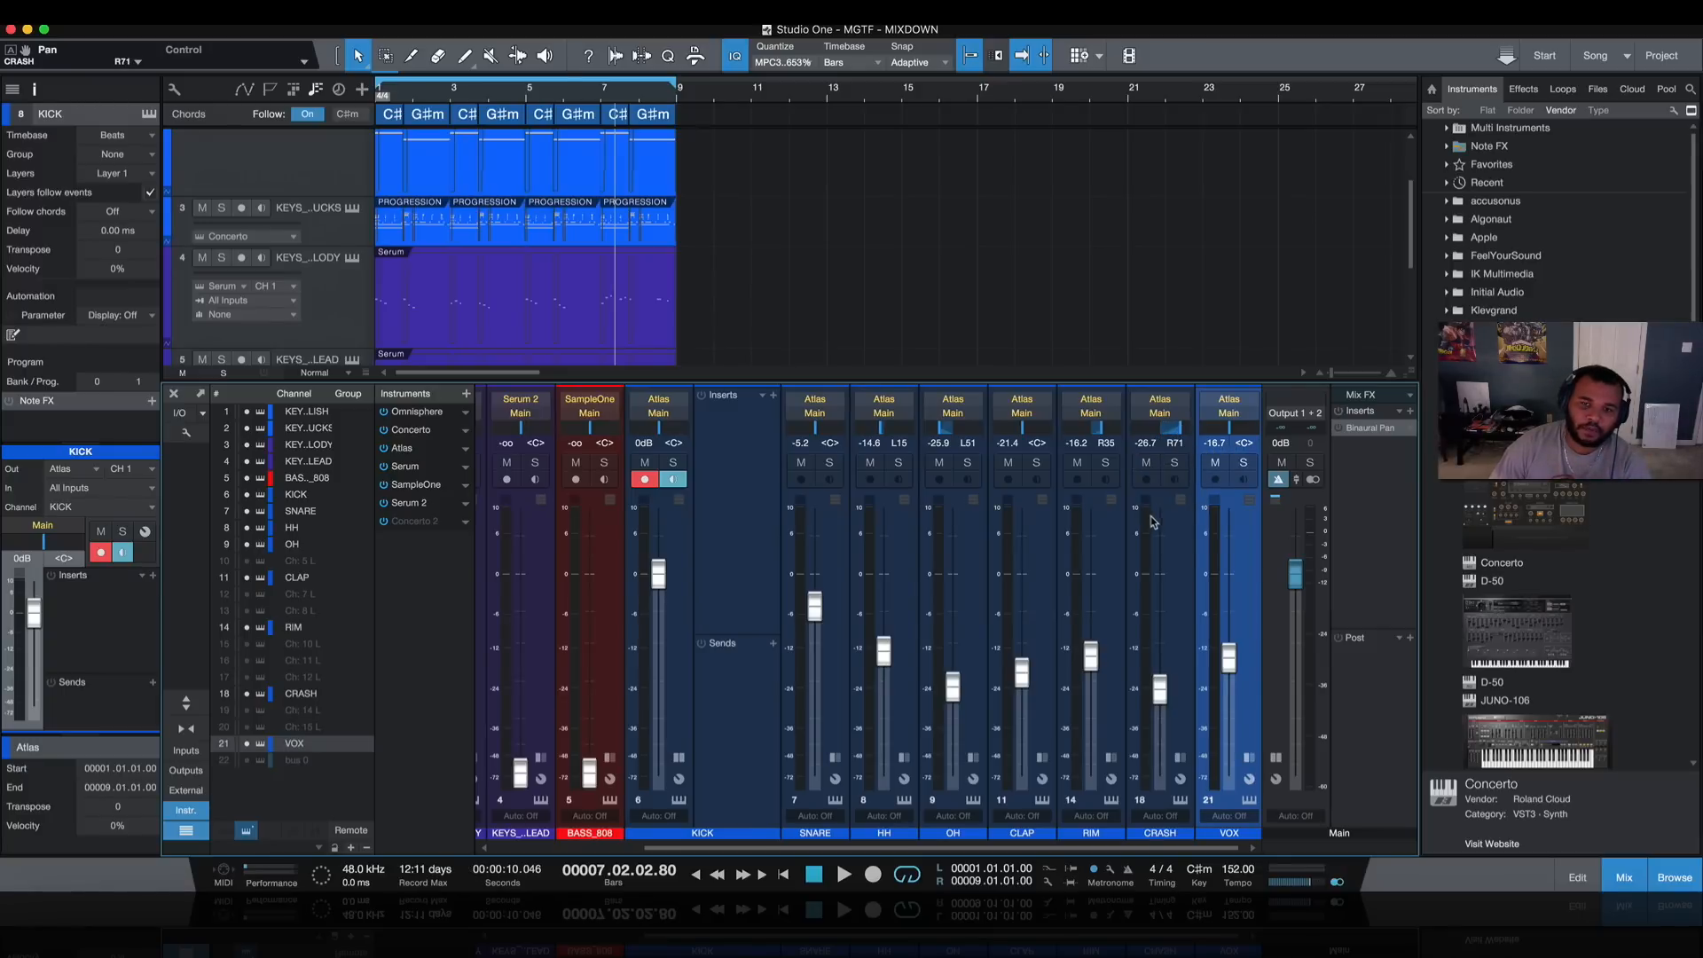
{"action": "mouse_move", "coordinate": [1204, 618]}
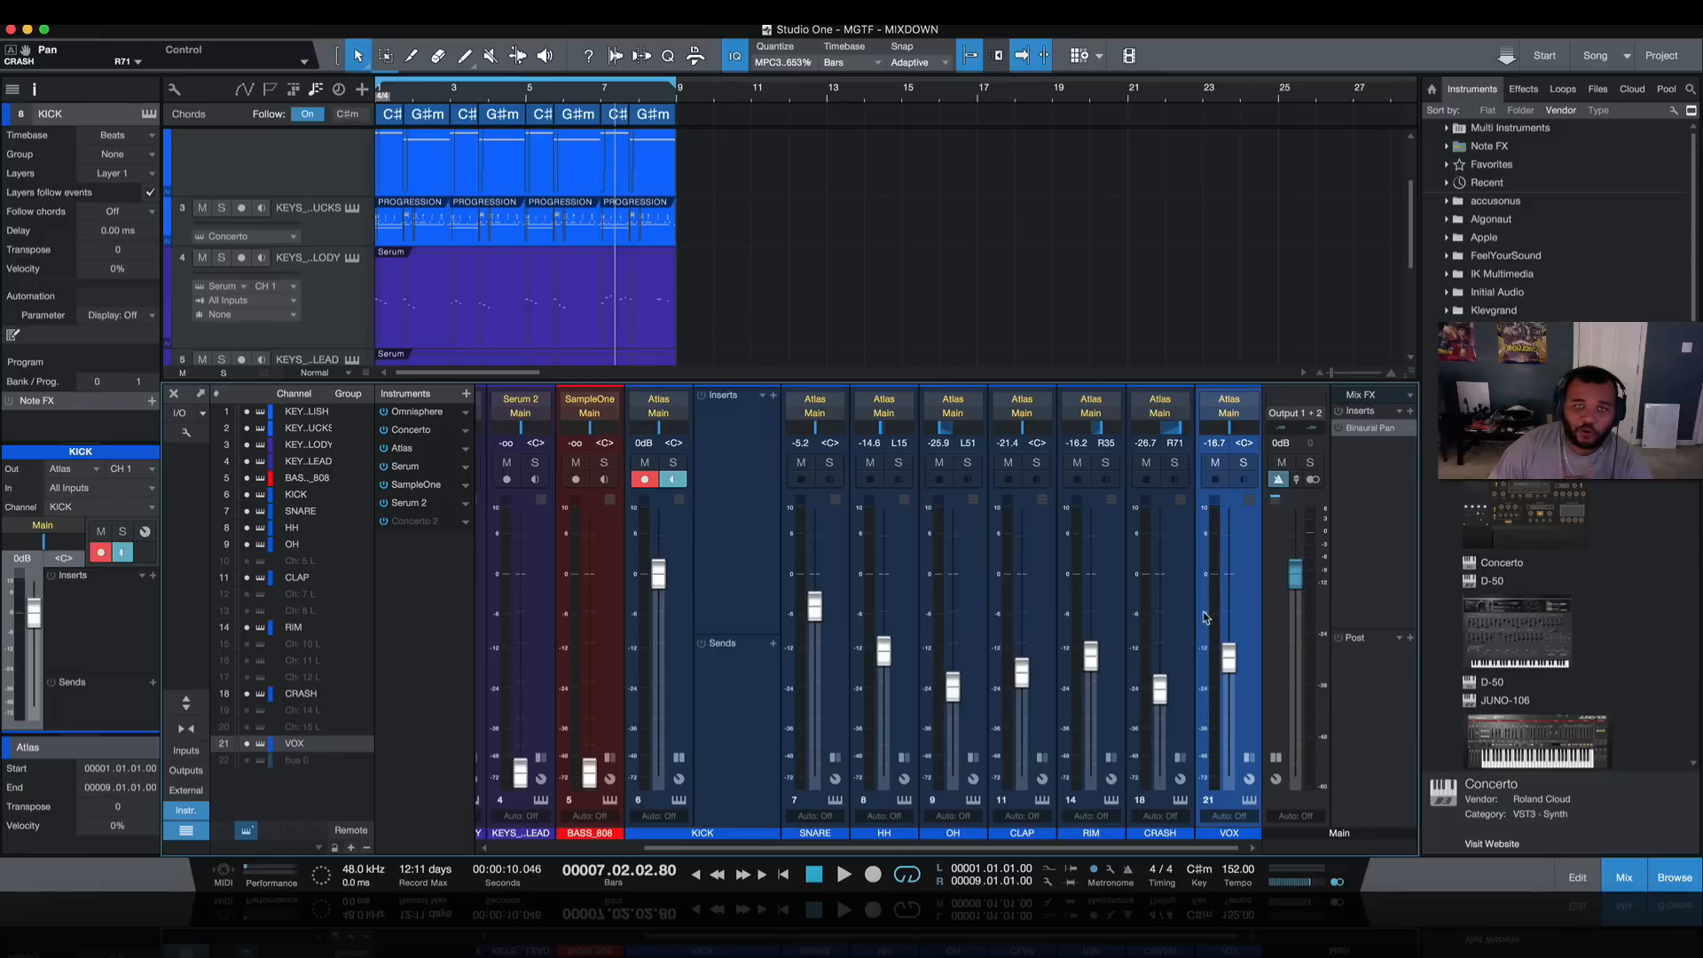
{"action": "mouse_move", "coordinate": [1215, 522]}
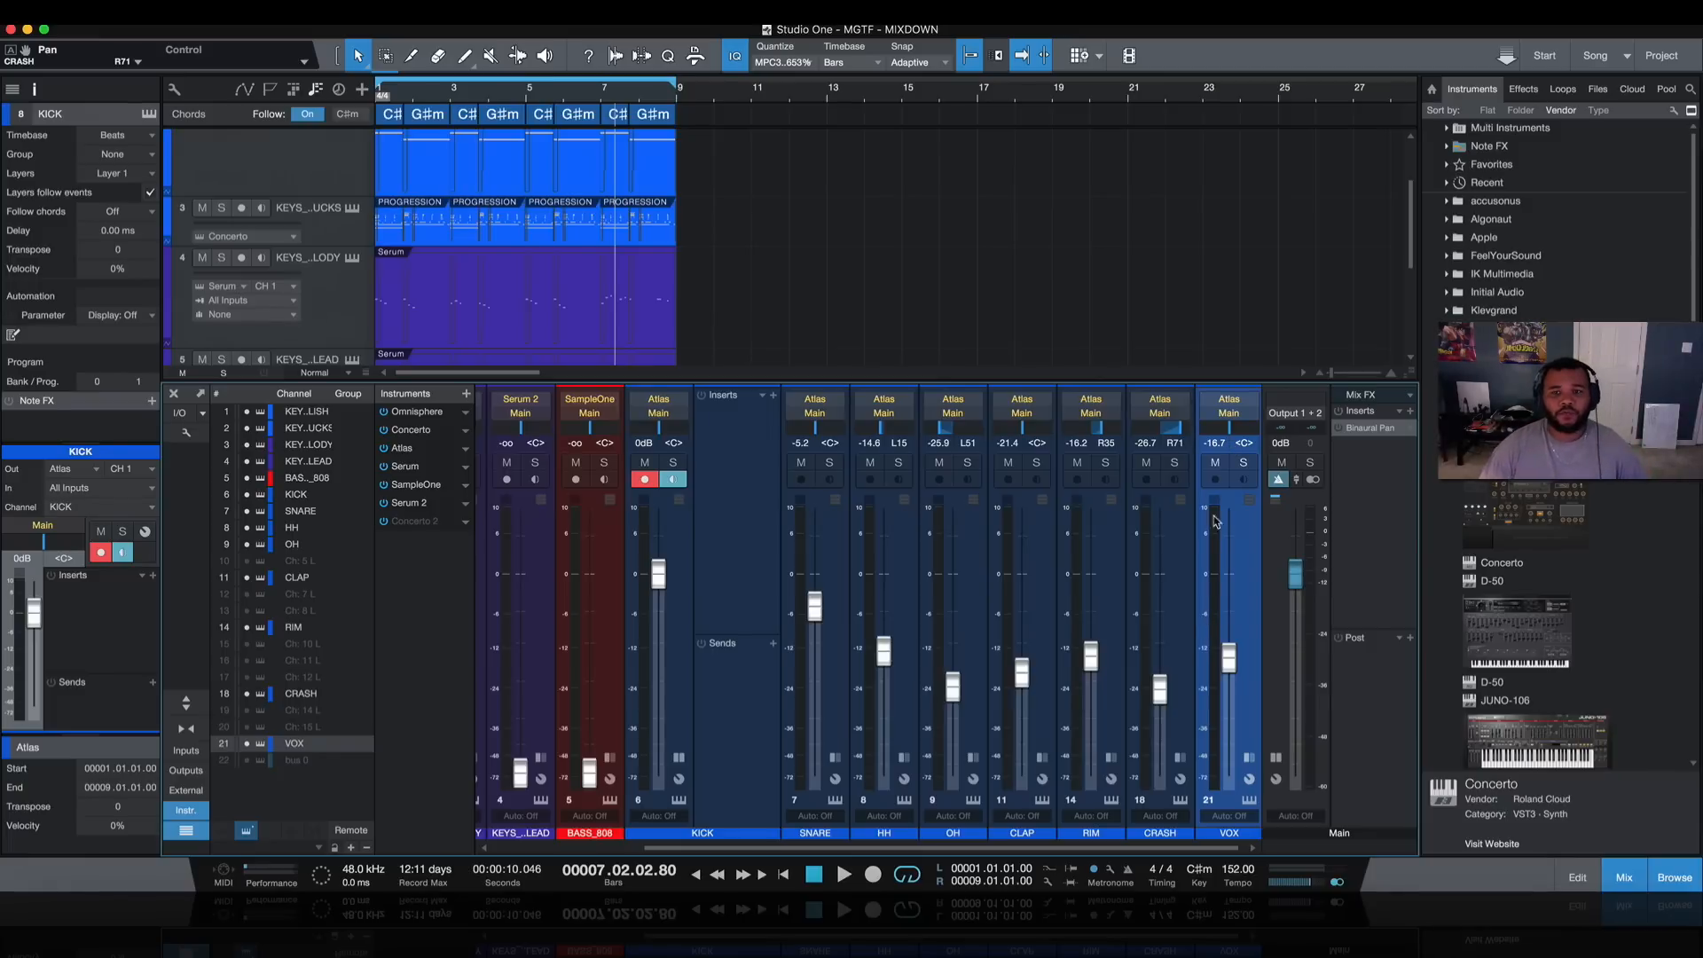
{"action": "mouse_move", "coordinate": [1232, 435]}
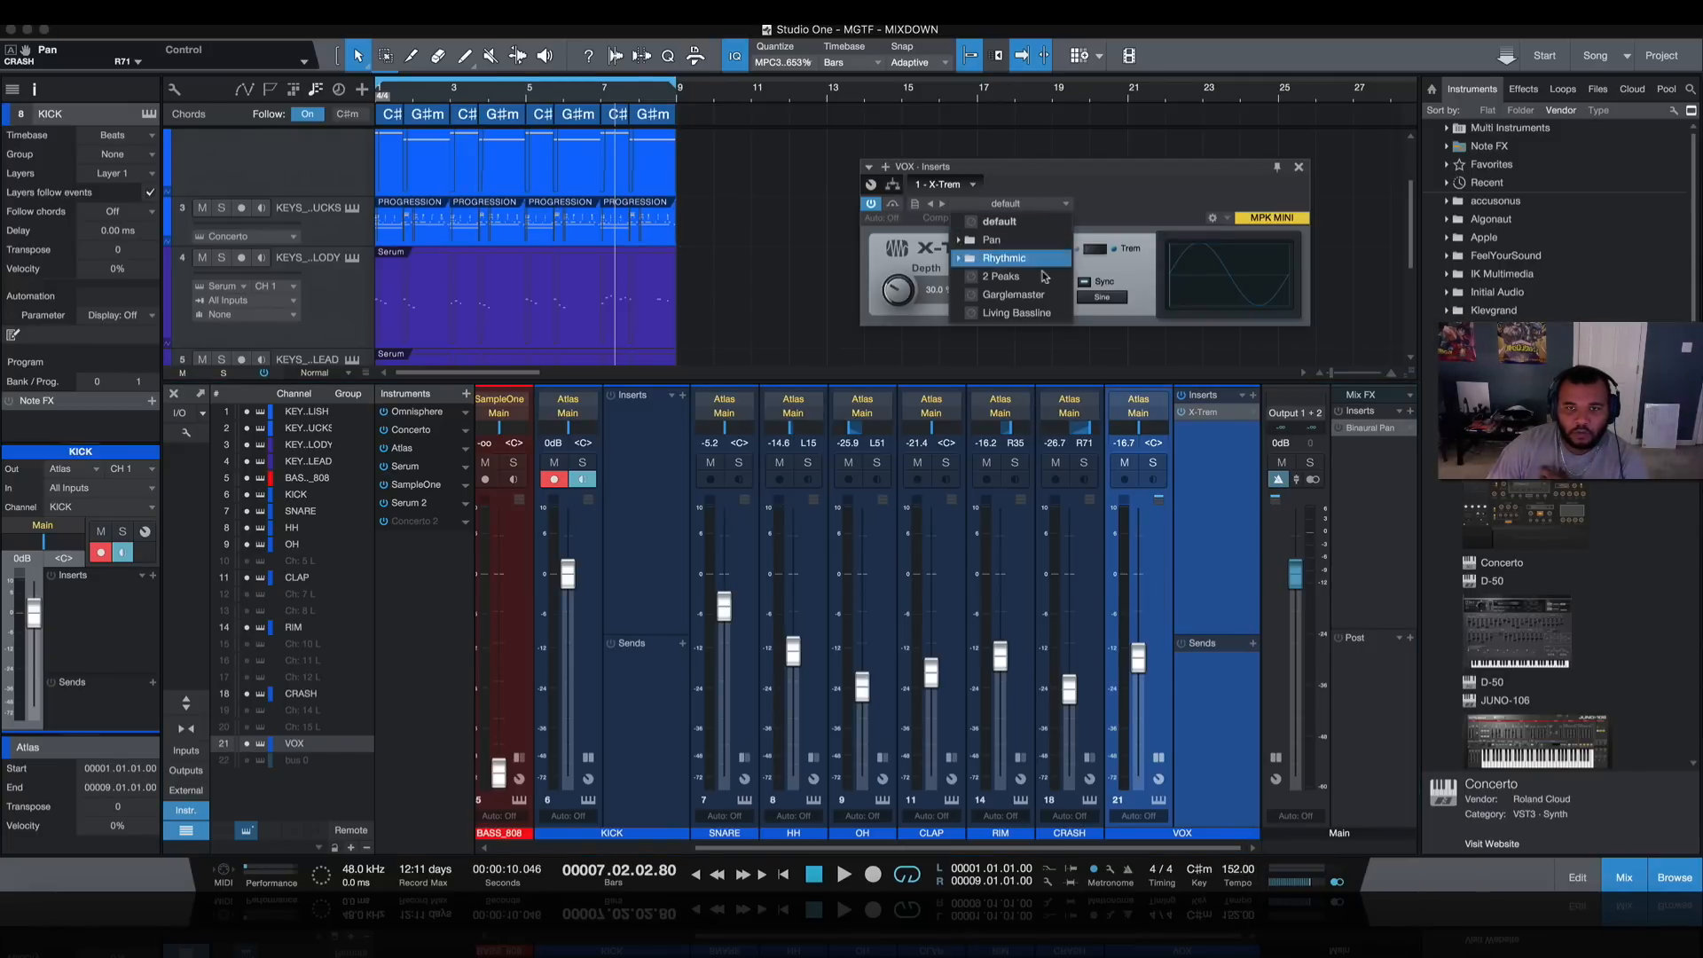
Step: Apply a rhythmic X-Trem preset and add a BigShot Mixverb on the CLAP channel
{"action": "left_click", "coordinate": [1003, 257]}
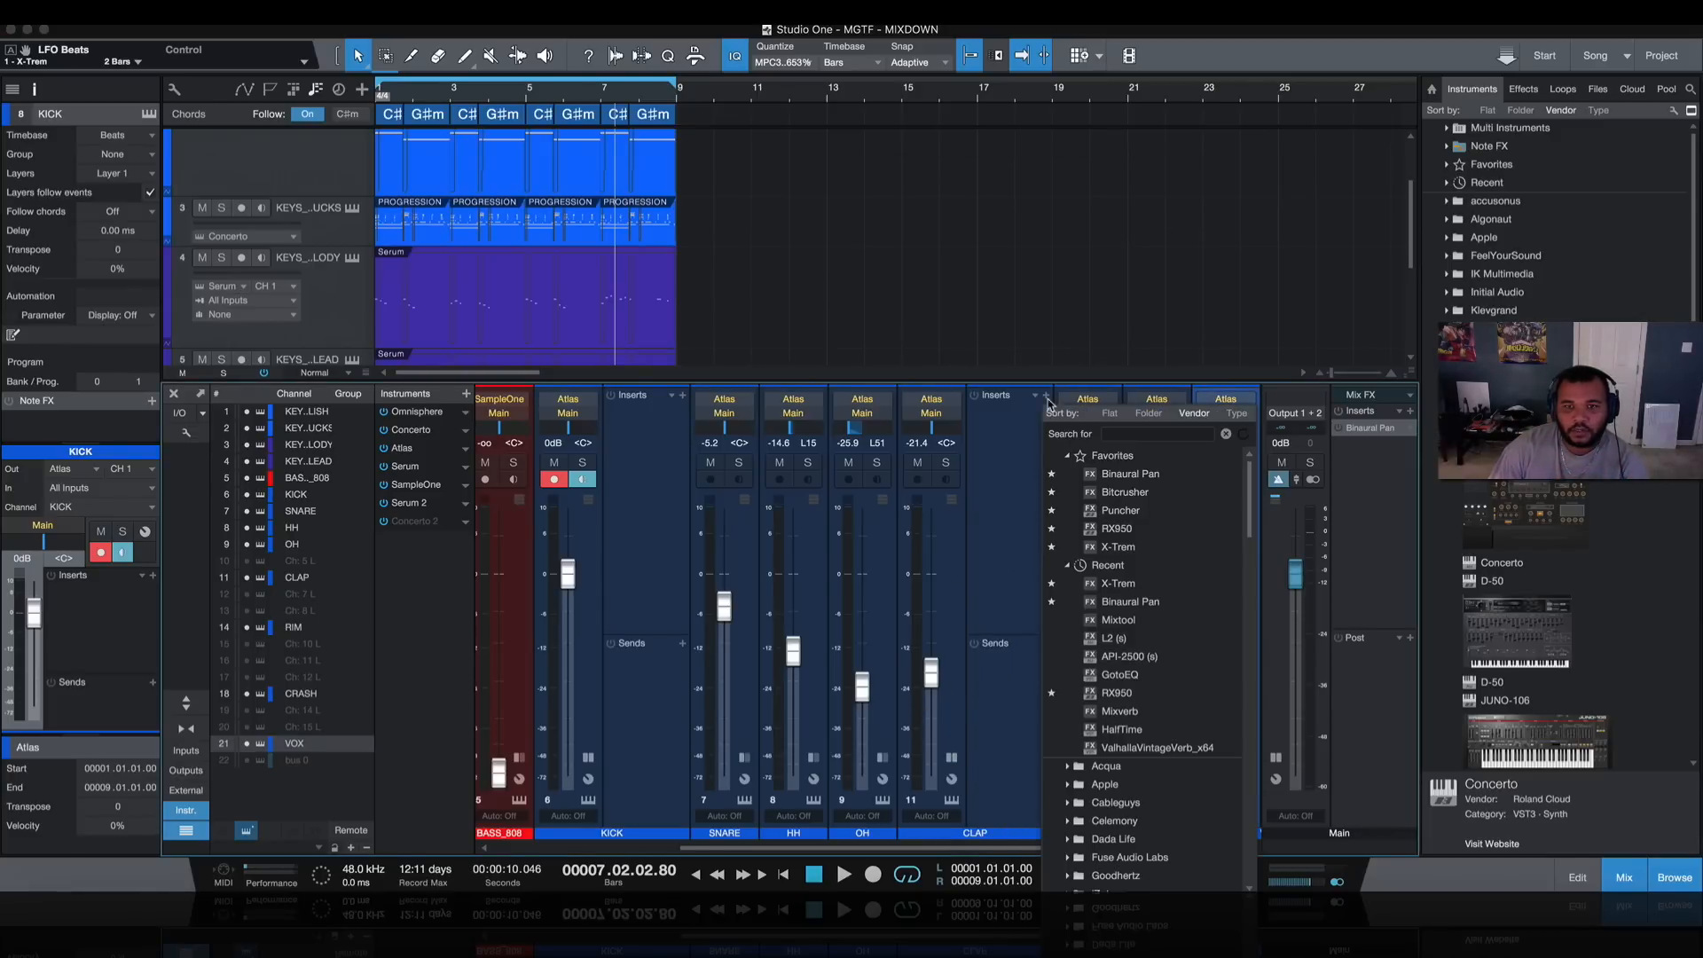
{"action": "left_click", "coordinate": [1122, 710]}
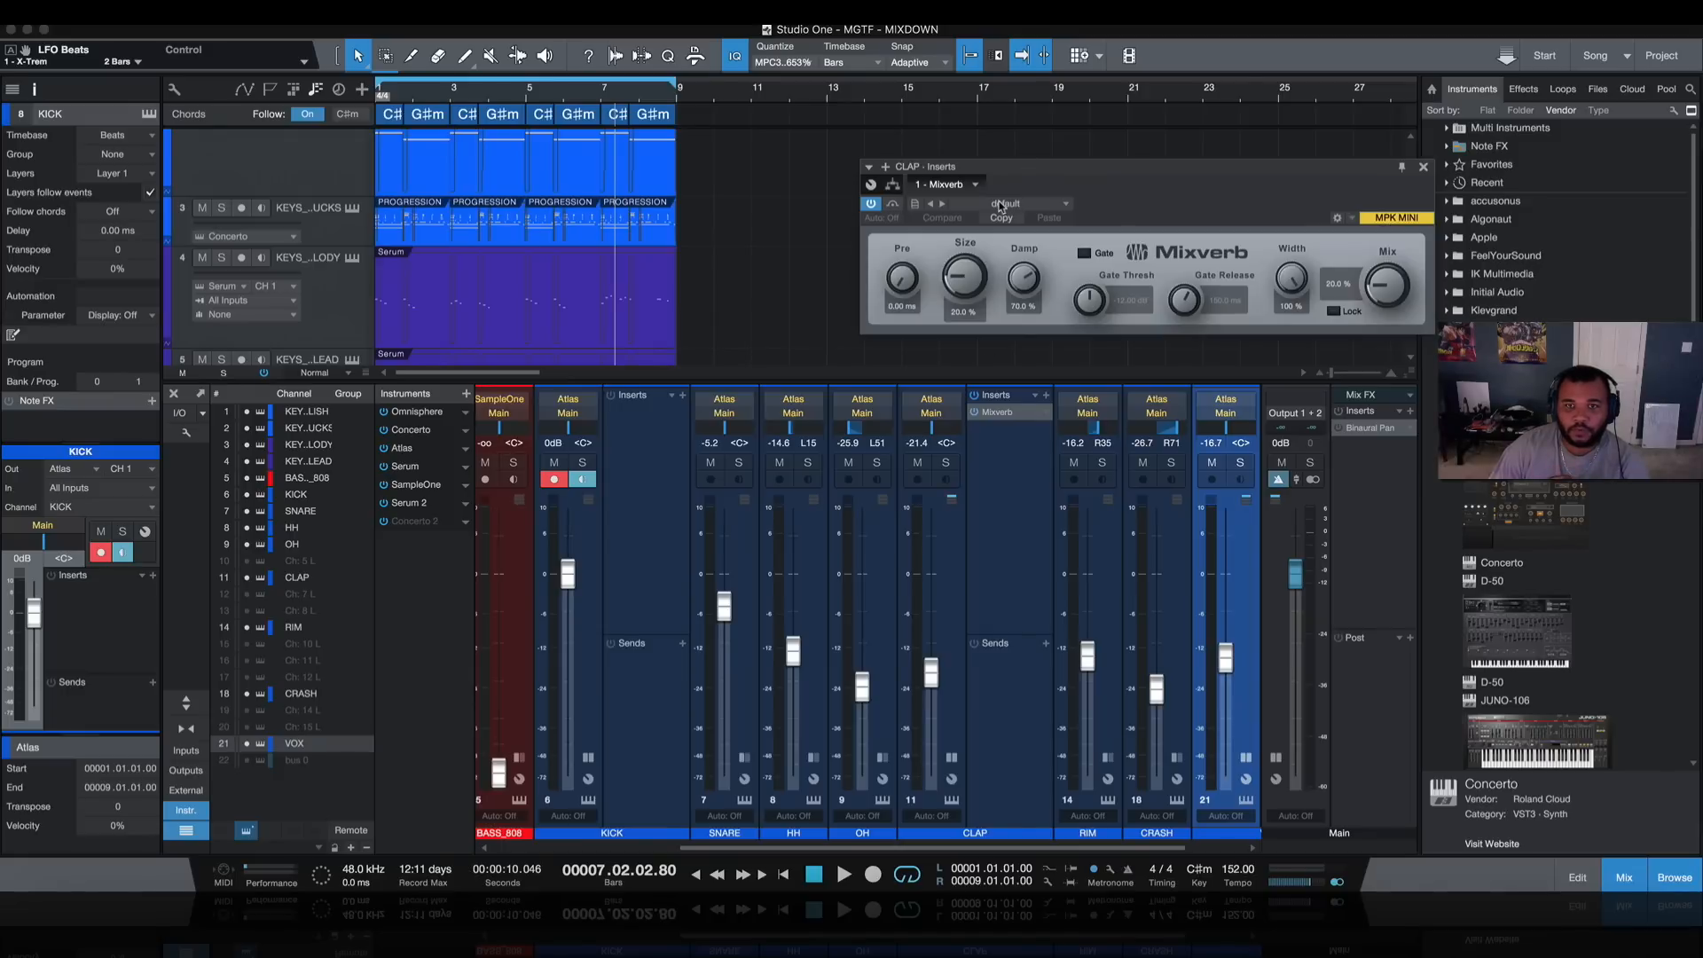
{"action": "left_click", "coordinate": [1016, 203]}
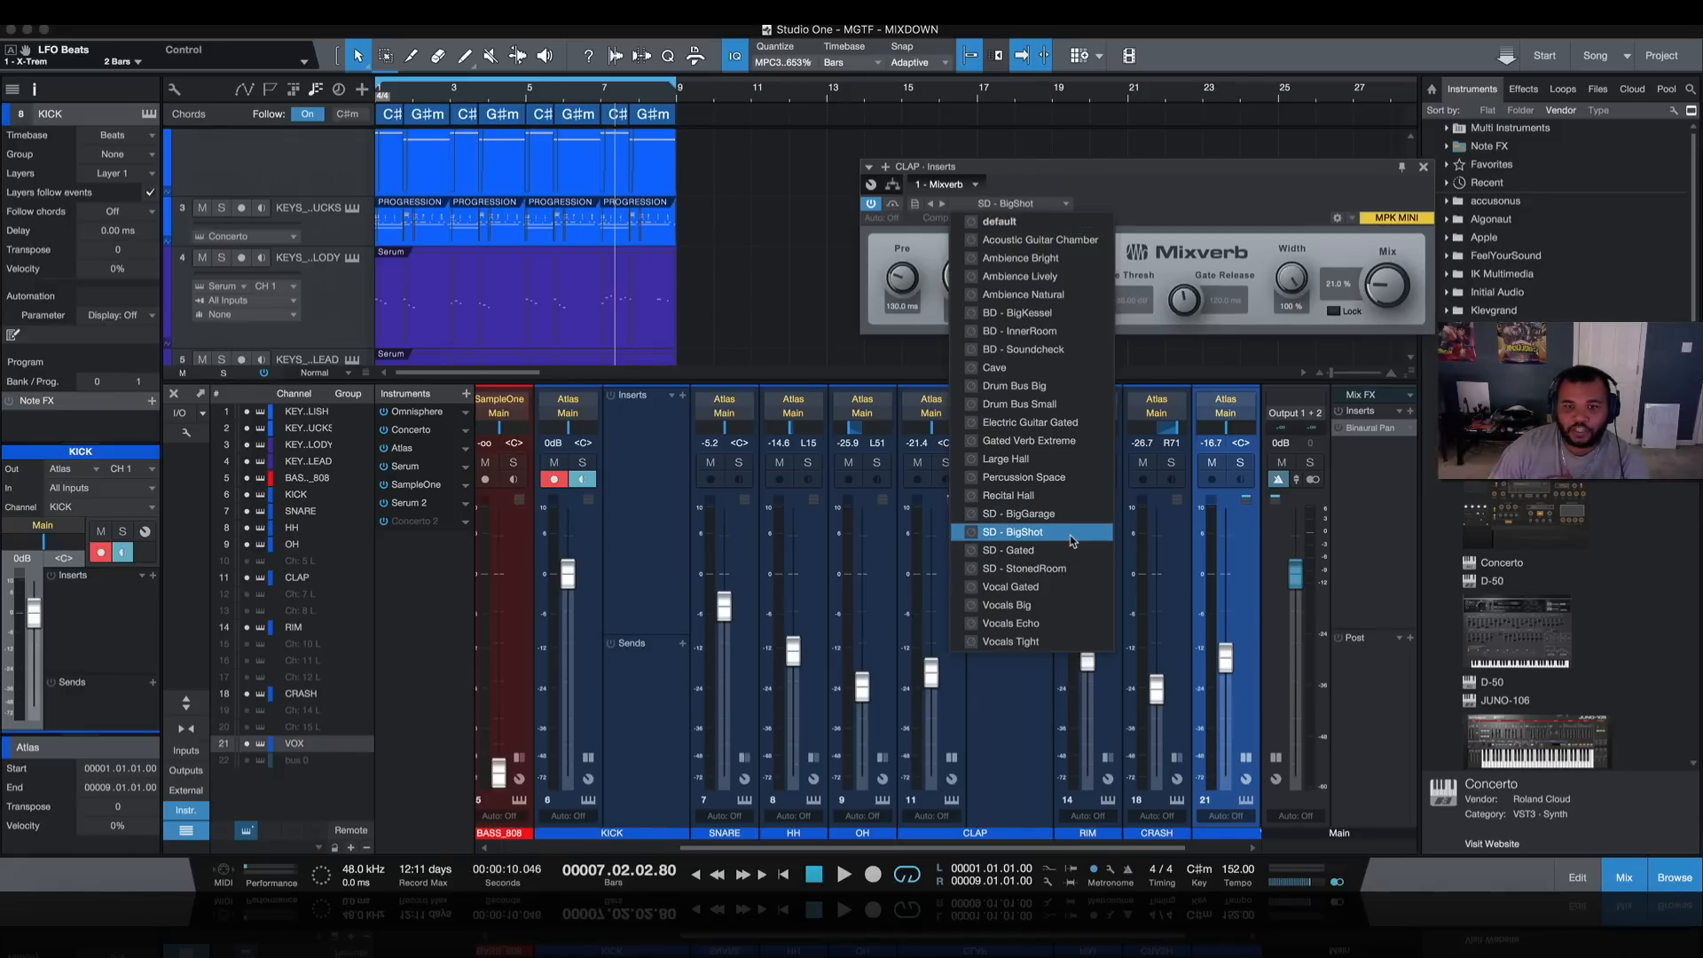
{"action": "left_click", "coordinate": [1012, 532]}
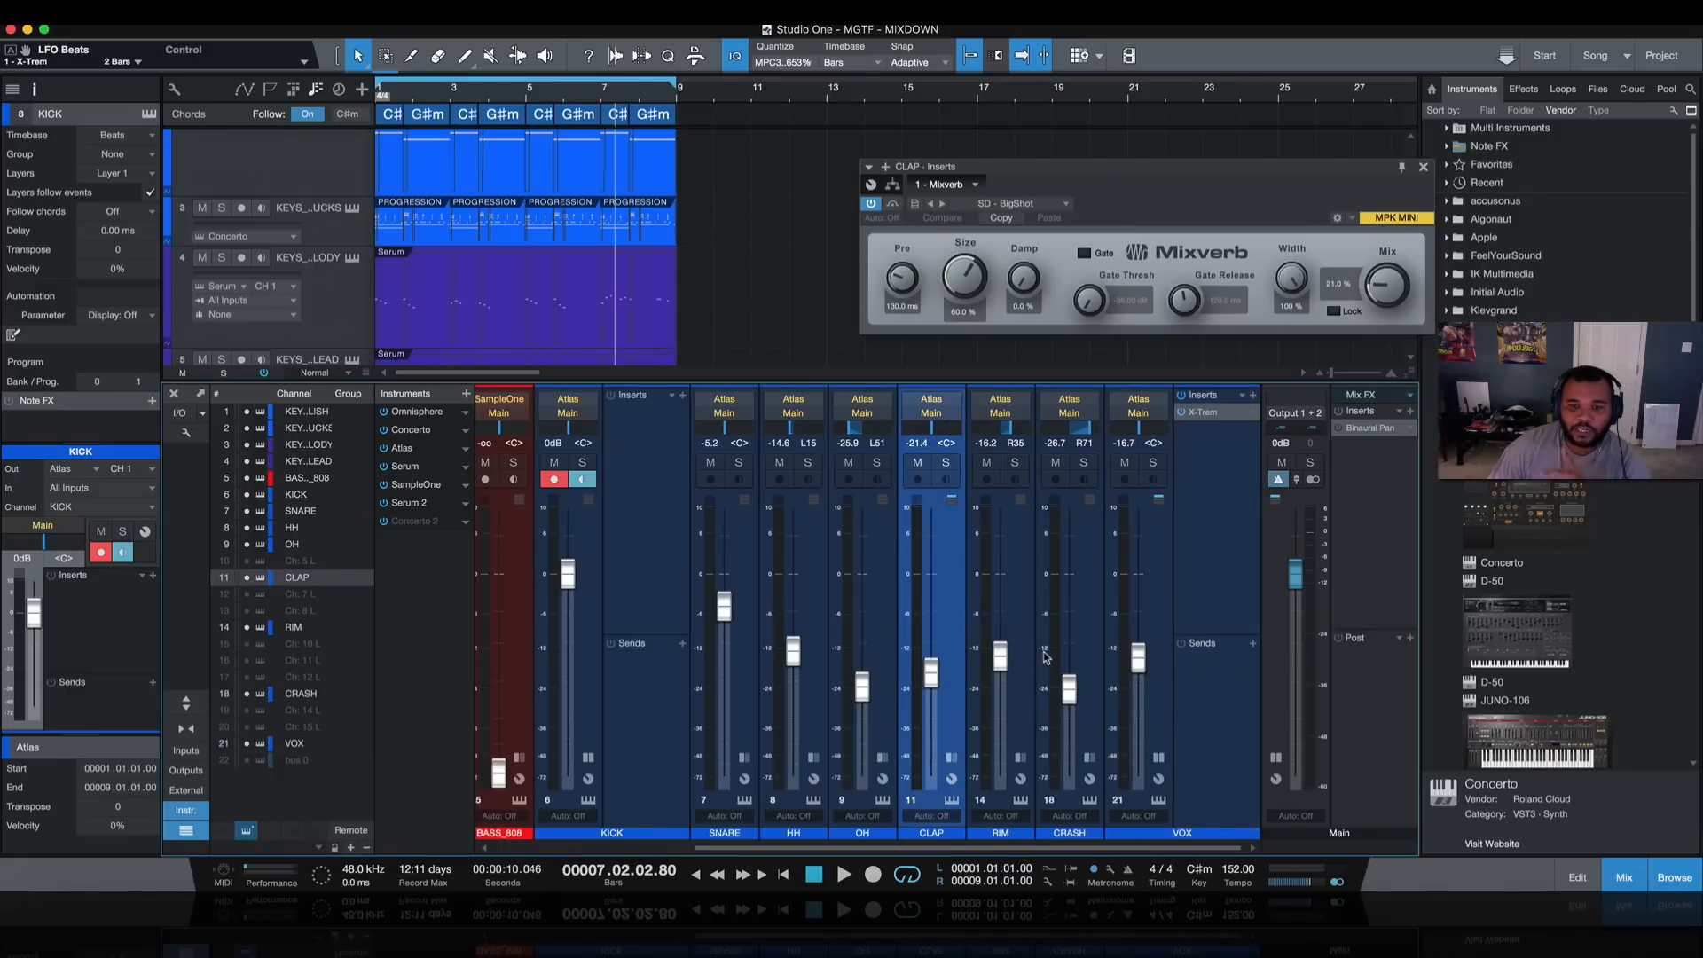
{"action": "mouse_move", "coordinate": [1112, 534]}
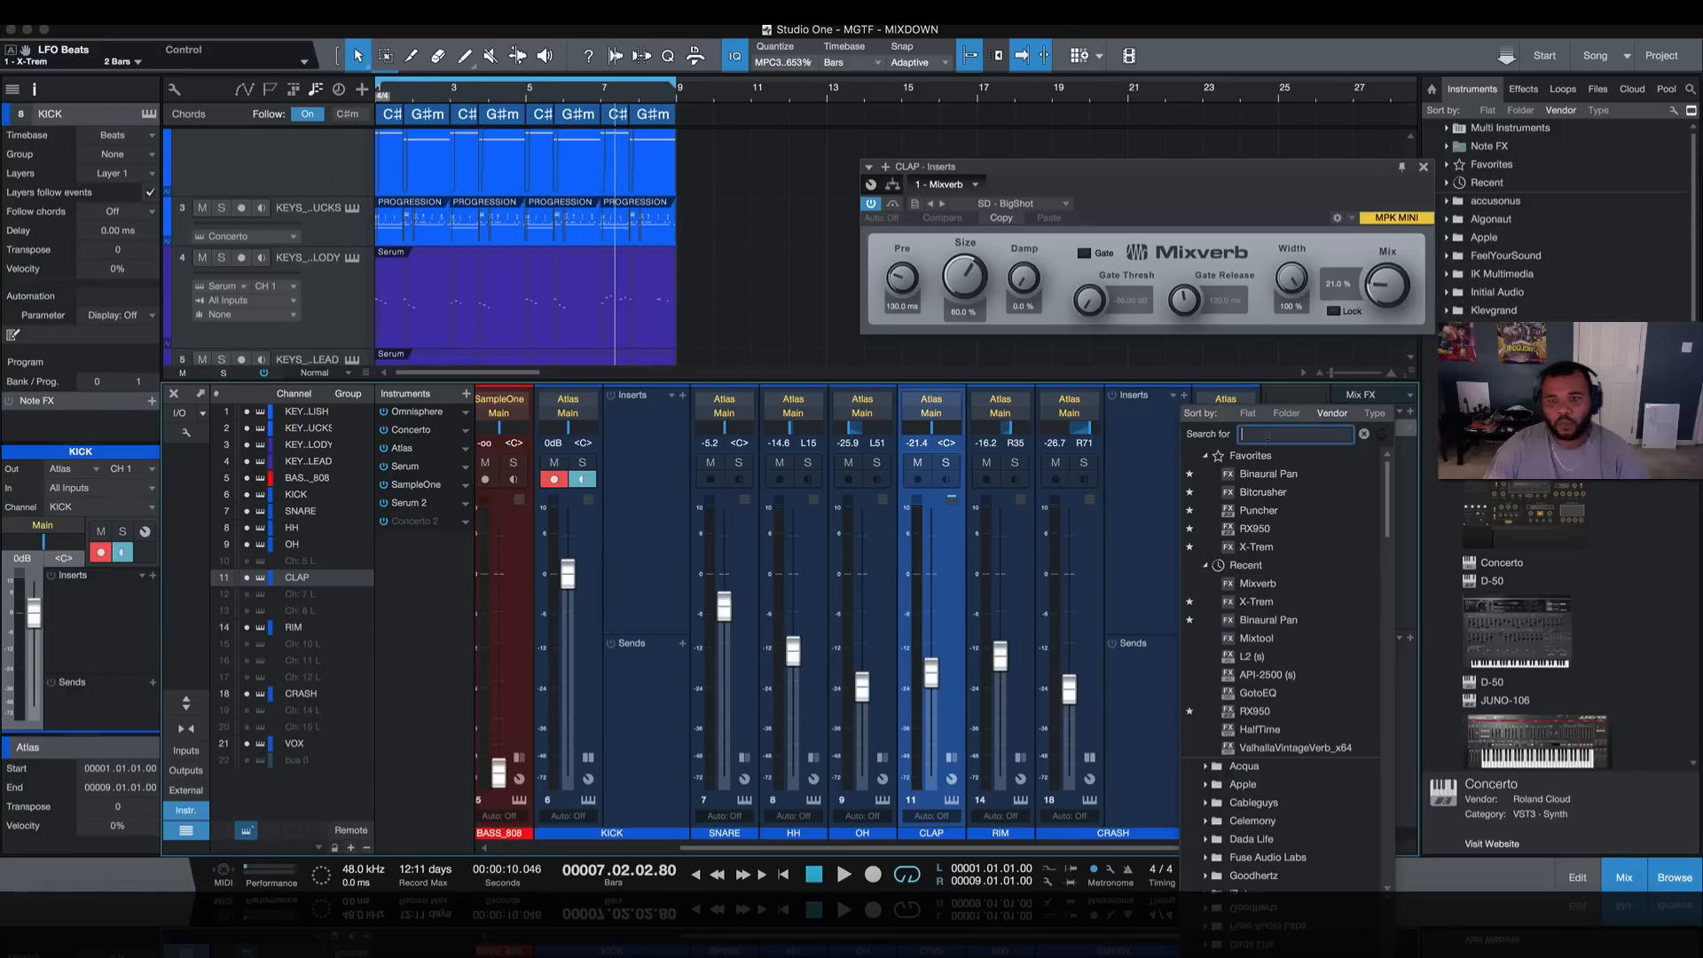
Step: Insert Beat Delay on CRASH with the 16th Endless Ping Pong preset
{"action": "type", "text": "beat"}
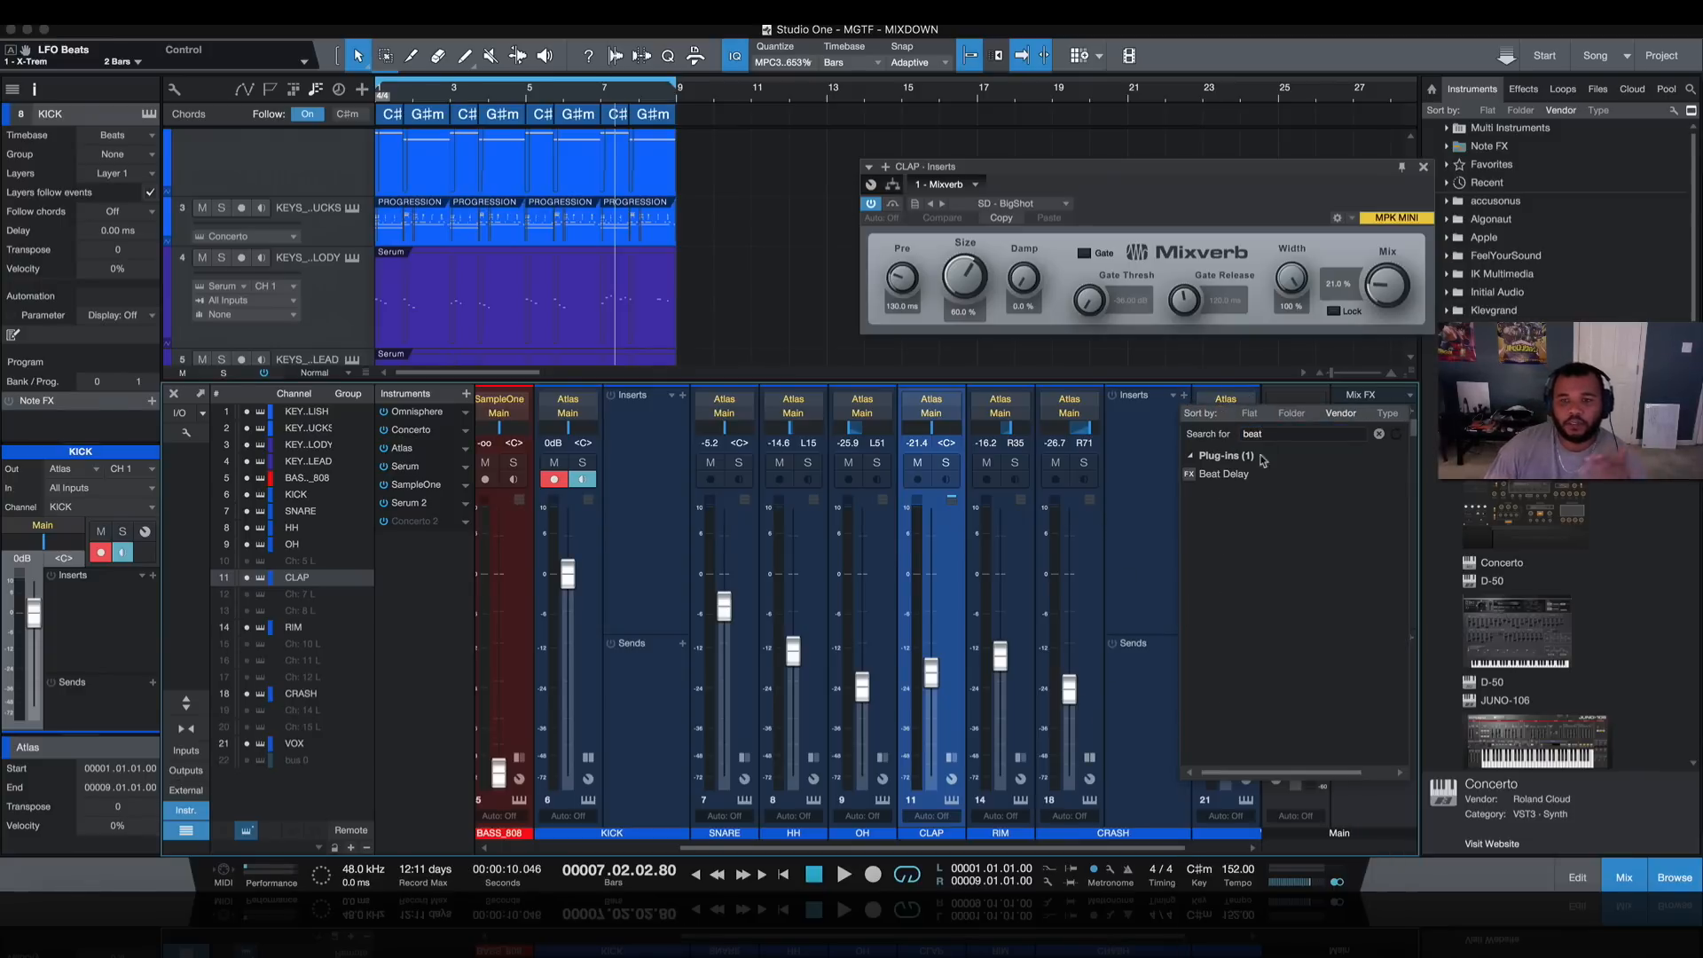
{"action": "double_click", "coordinate": [1225, 474]}
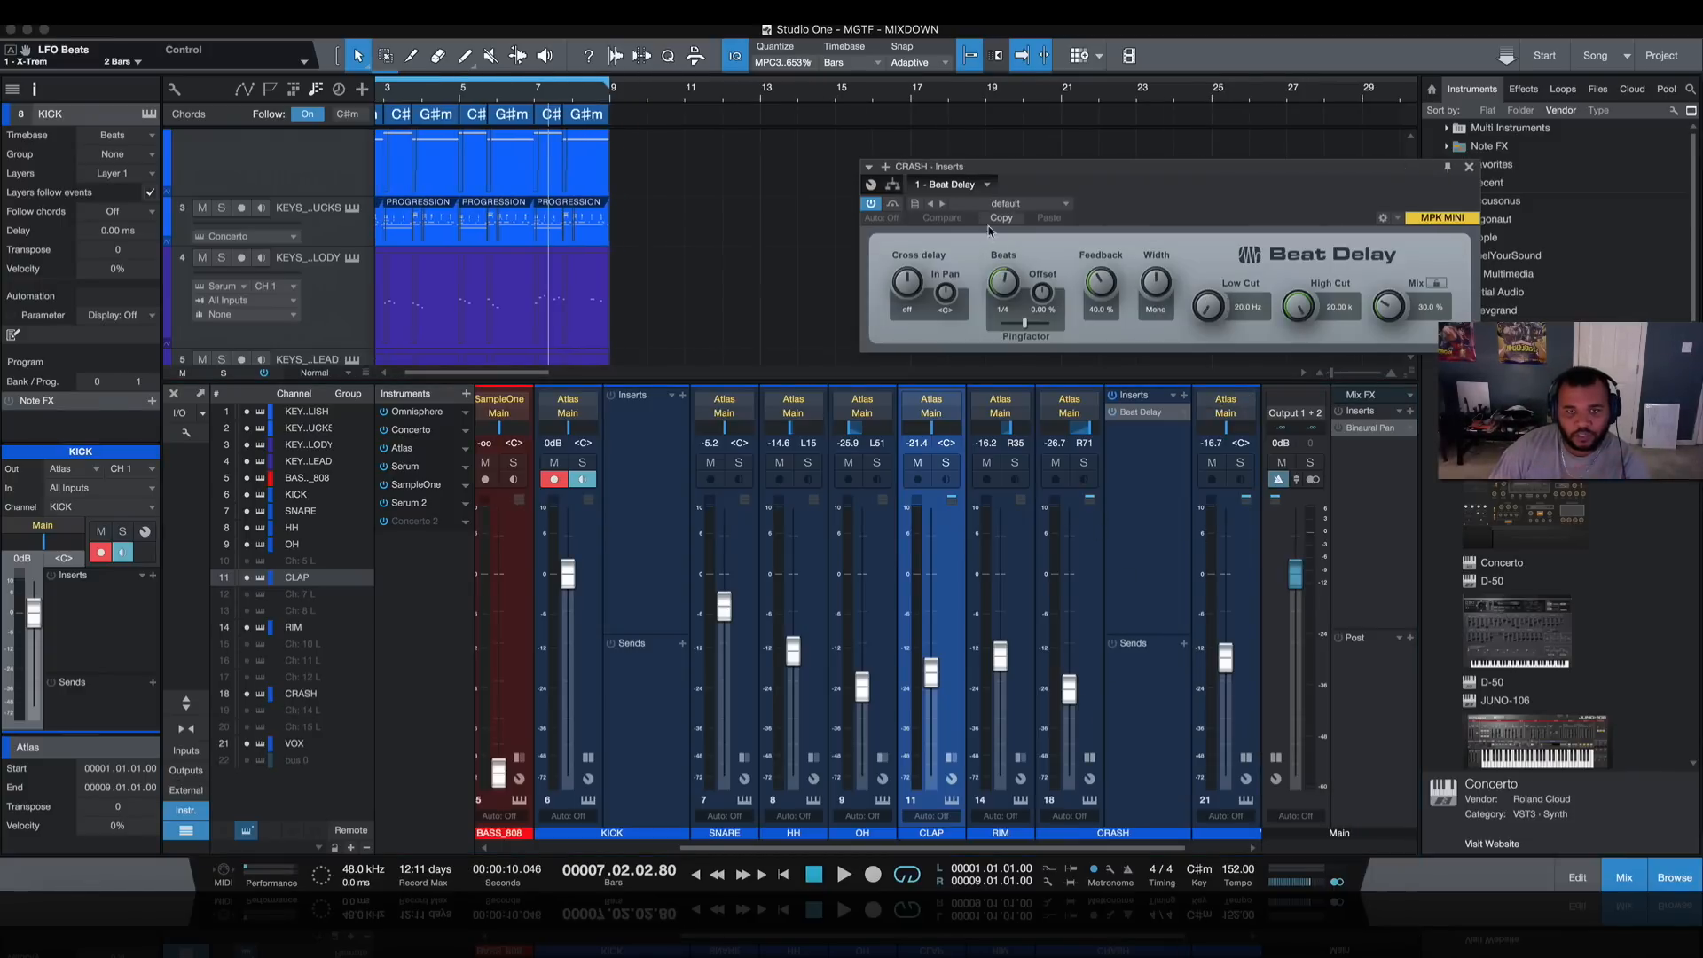
{"action": "left_click", "coordinate": [1054, 204]}
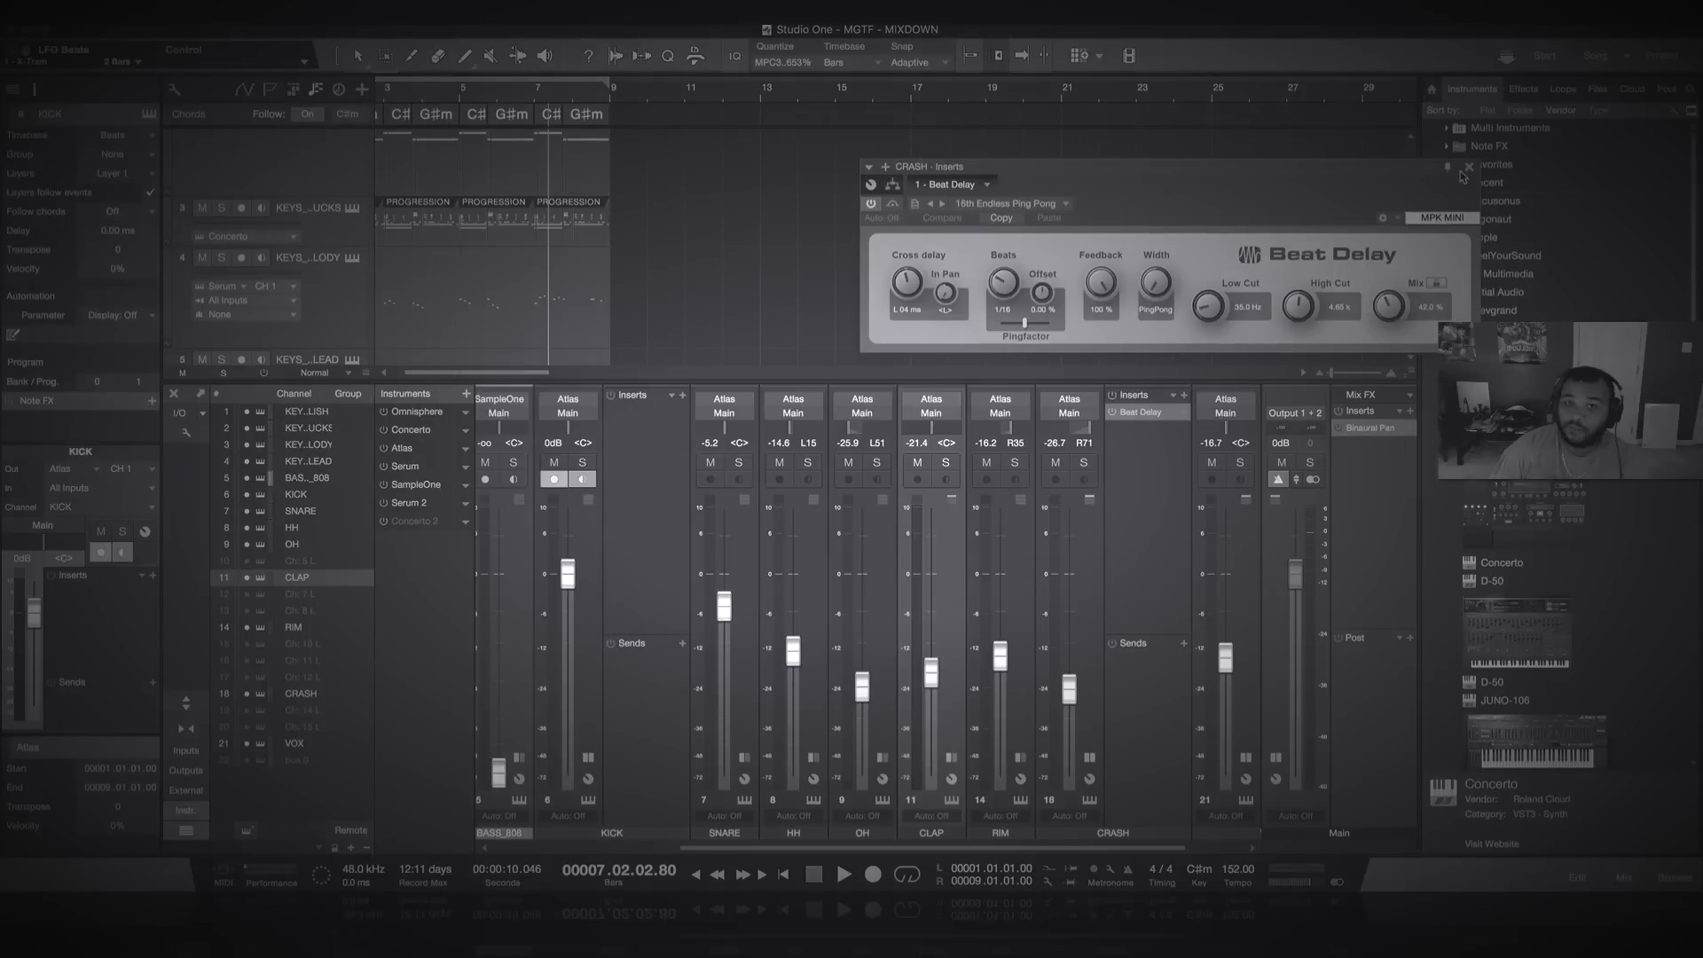
Step: Close Beat Delay, replay the beat, and select the KICK through VOX channels
{"action": "left_click", "coordinate": [1470, 166]}
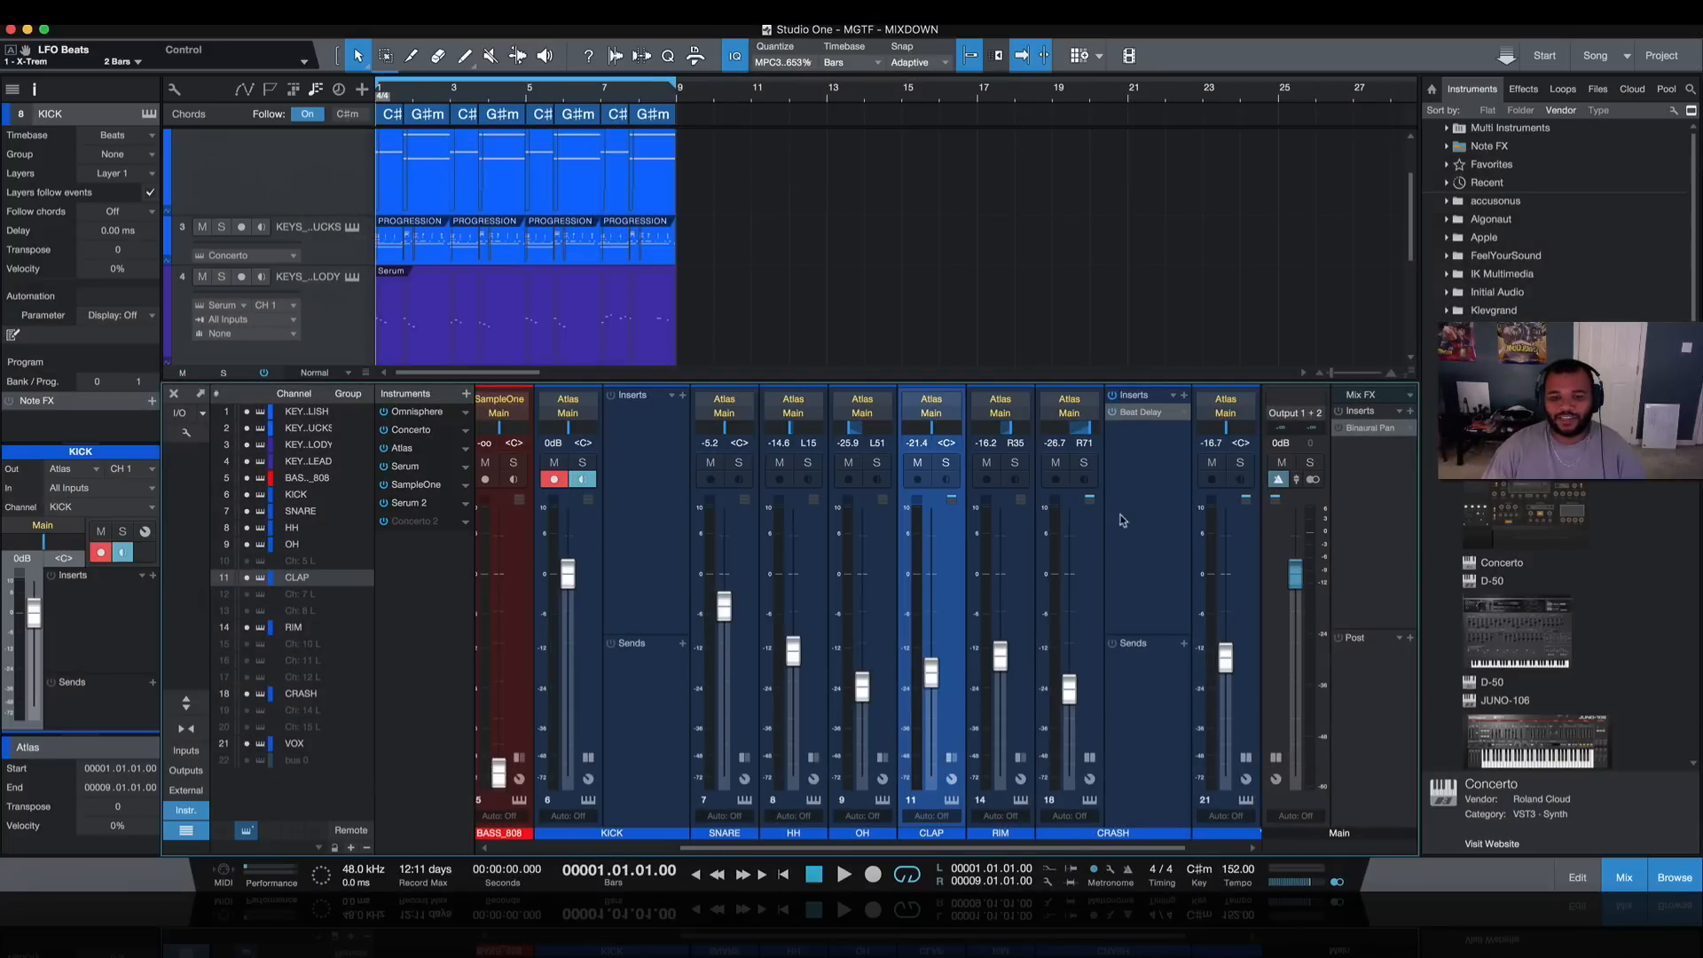
{"action": "scroll", "scroll_direction": "right", "scroll_amount": 3}
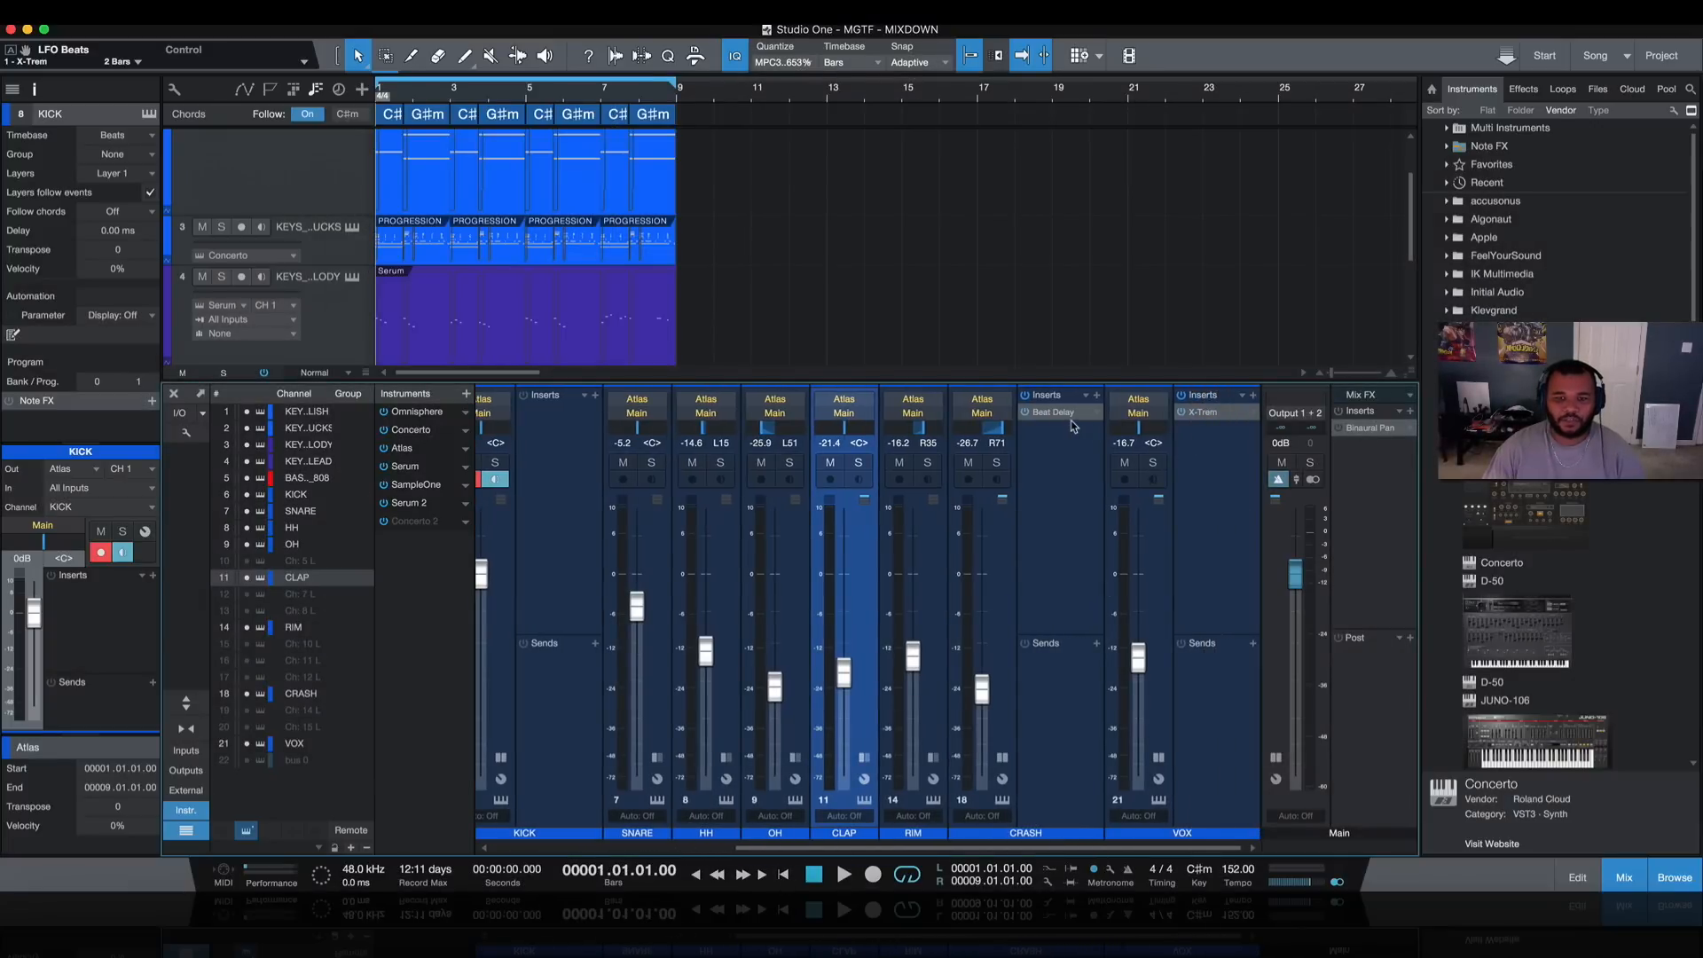
{"action": "left_click", "coordinate": [845, 873]}
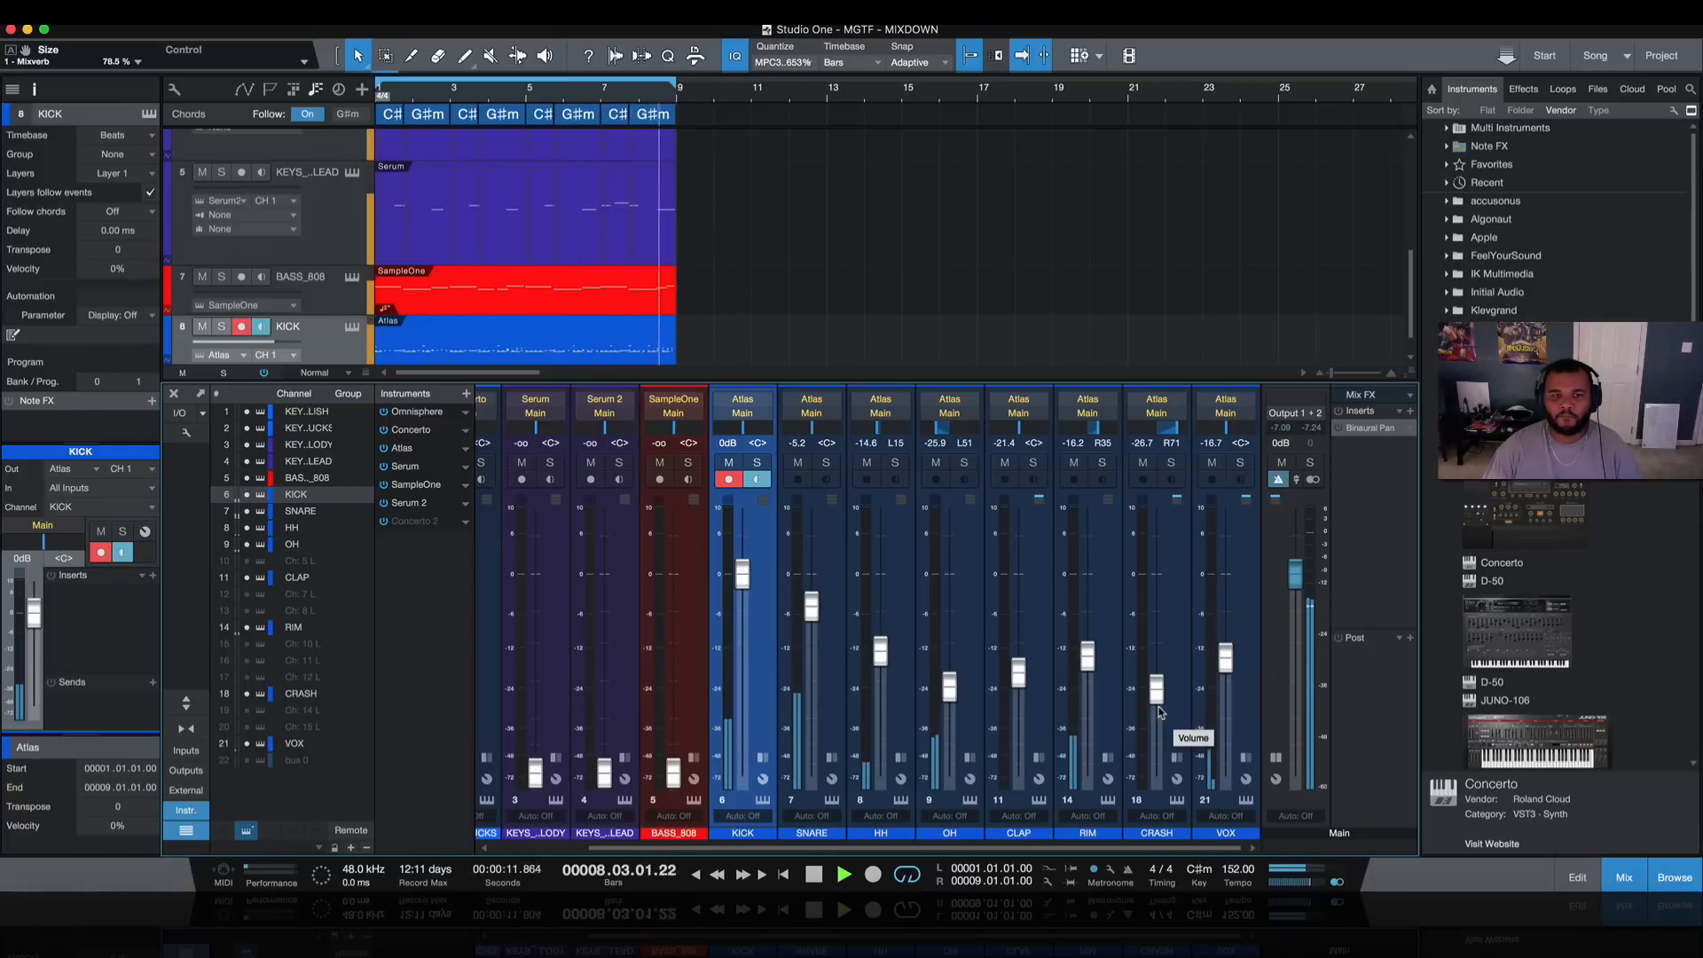
{"action": "left_click", "coordinate": [814, 875]}
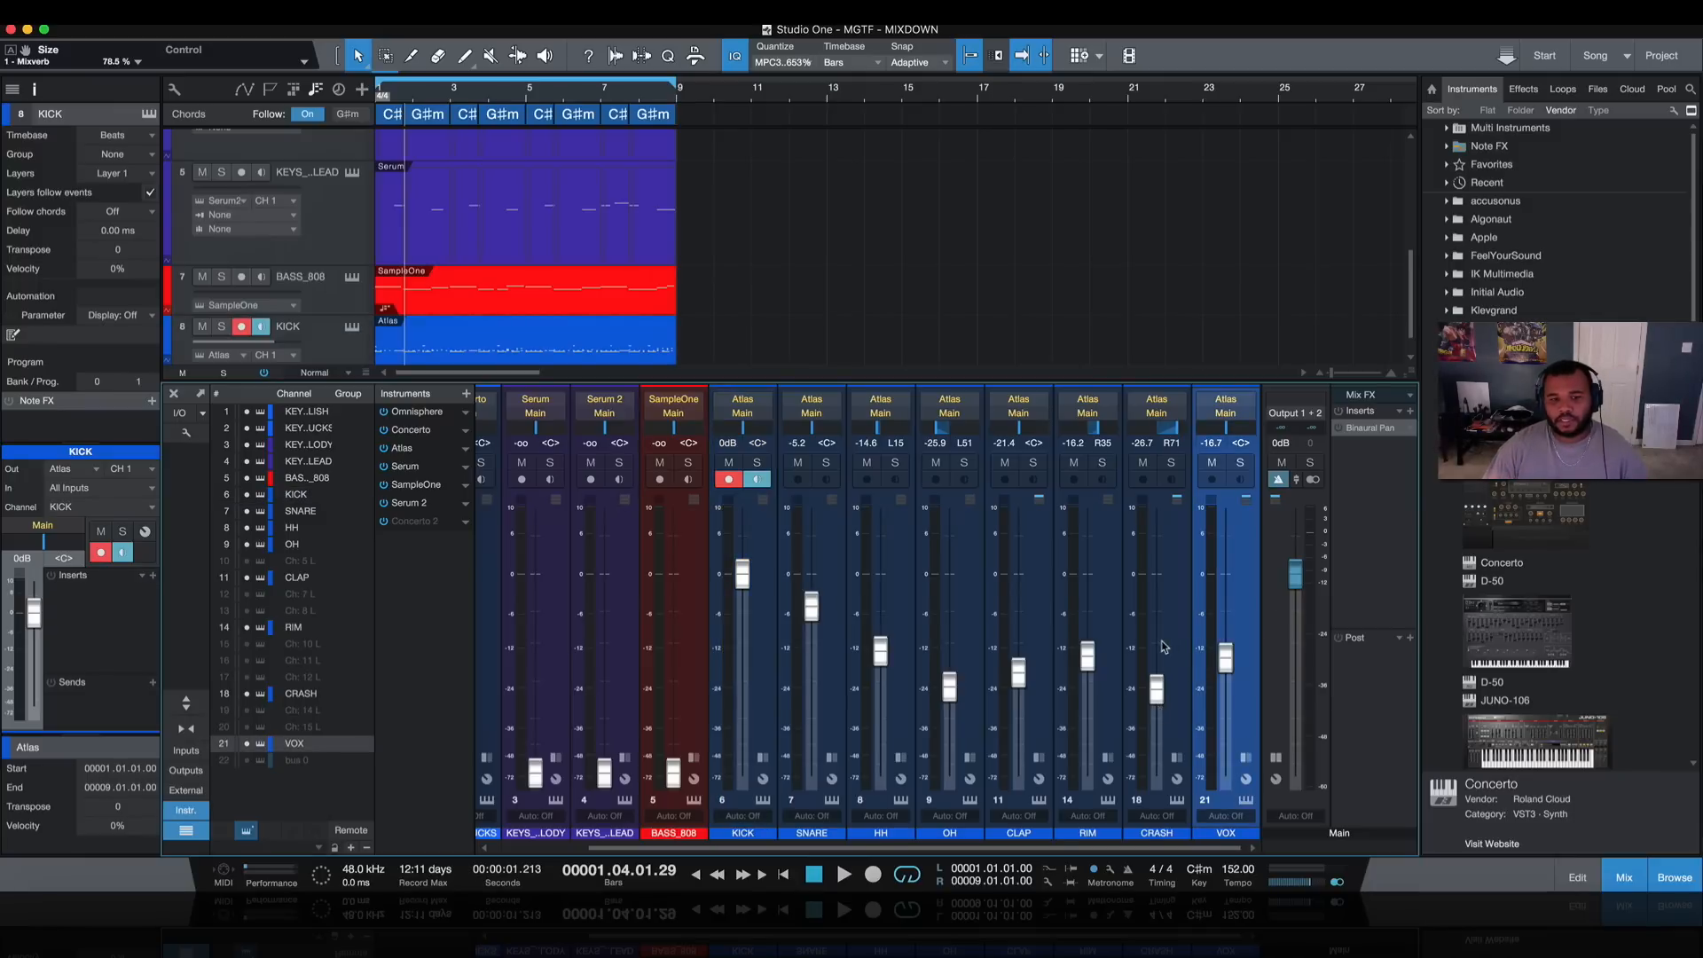
Step: Route KICK through VOX into a new DRM BUS, then check Main's Binaural Pan
{"action": "right_click", "coordinate": [809, 609]}
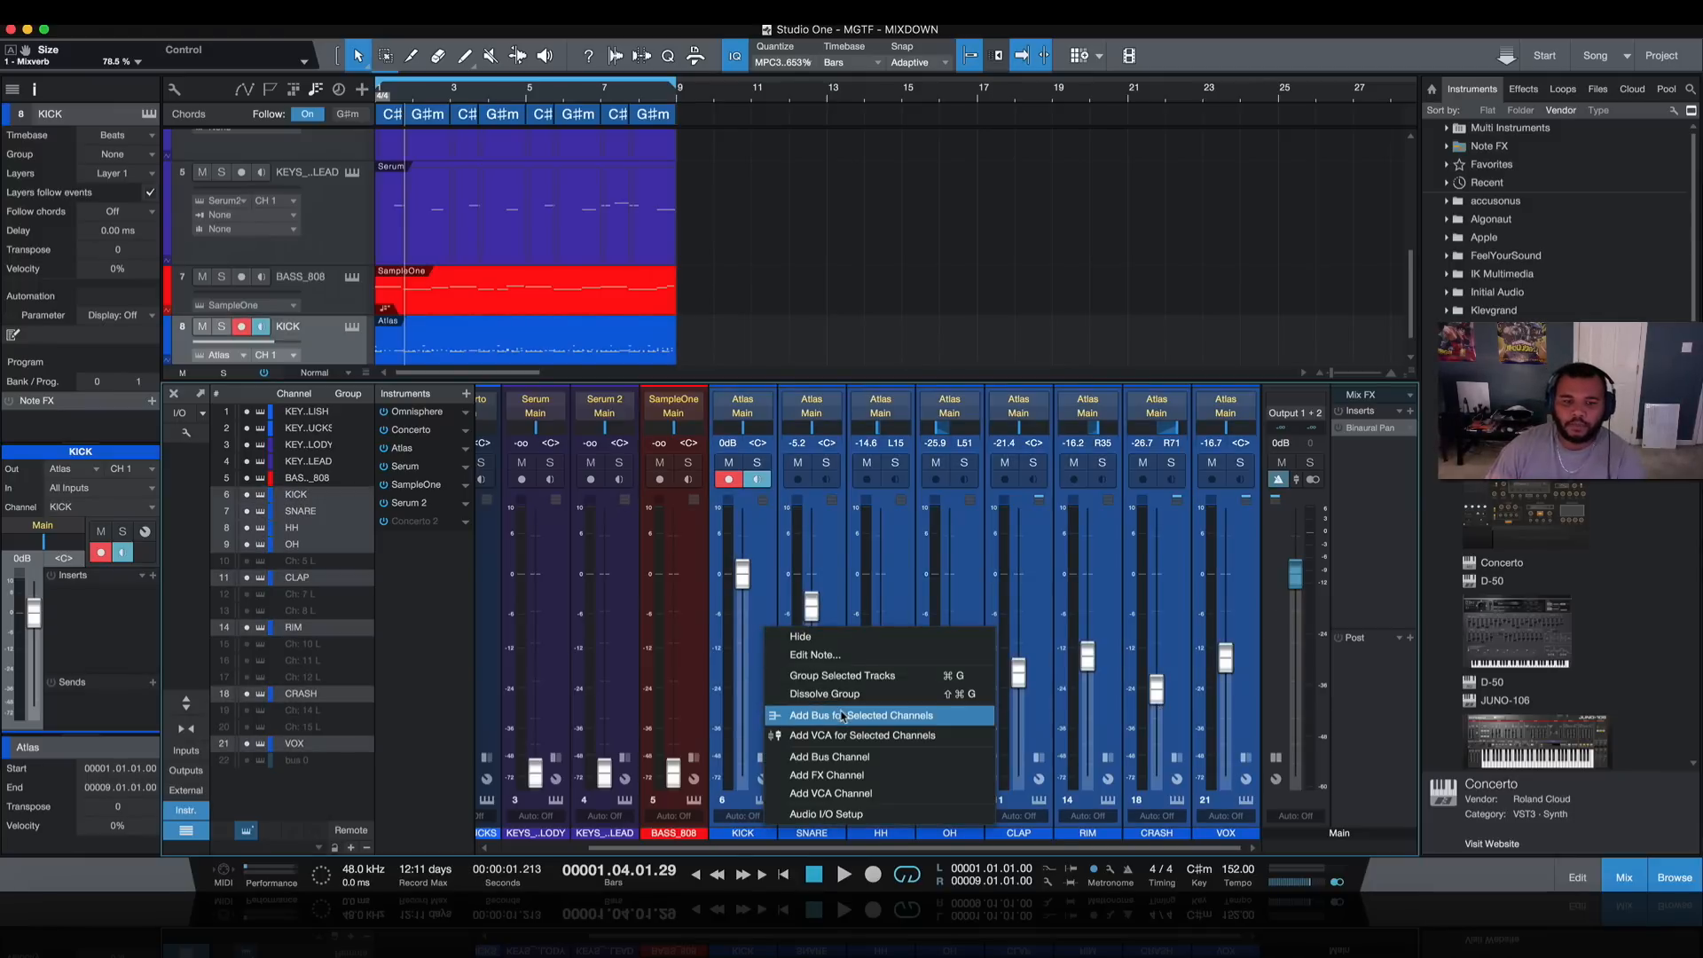
{"action": "left_click", "coordinate": [862, 715]}
{"action": "type", "text": "DRM BUS"}
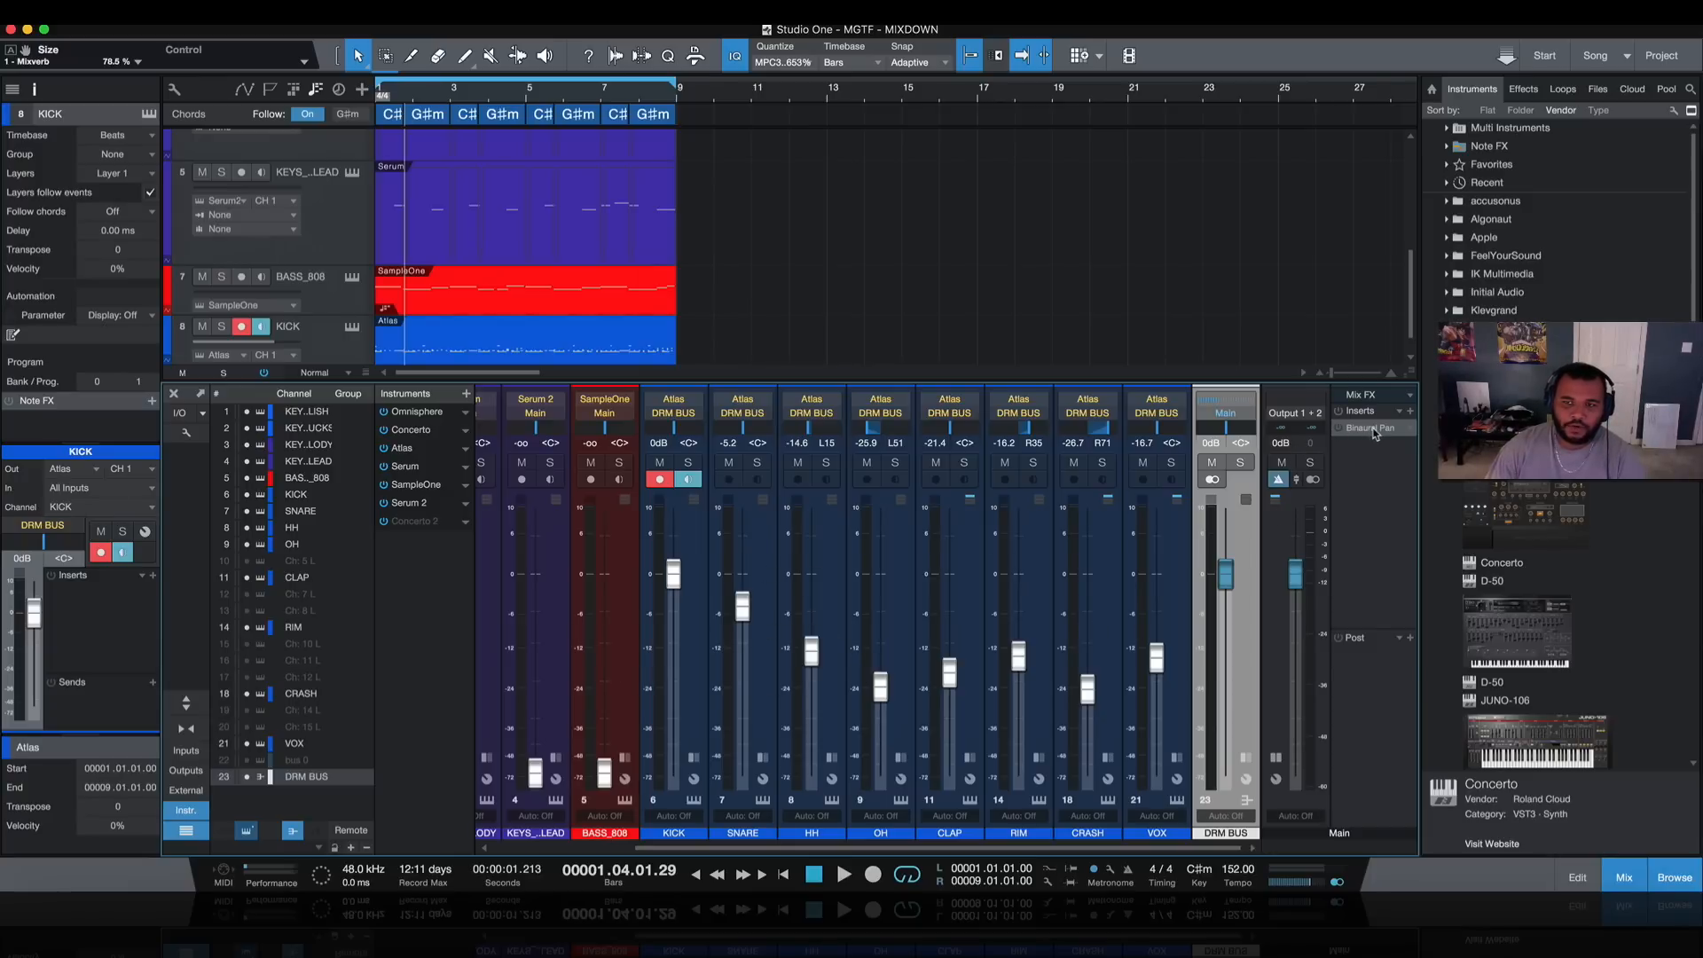
{"action": "left_click", "coordinate": [1371, 427]}
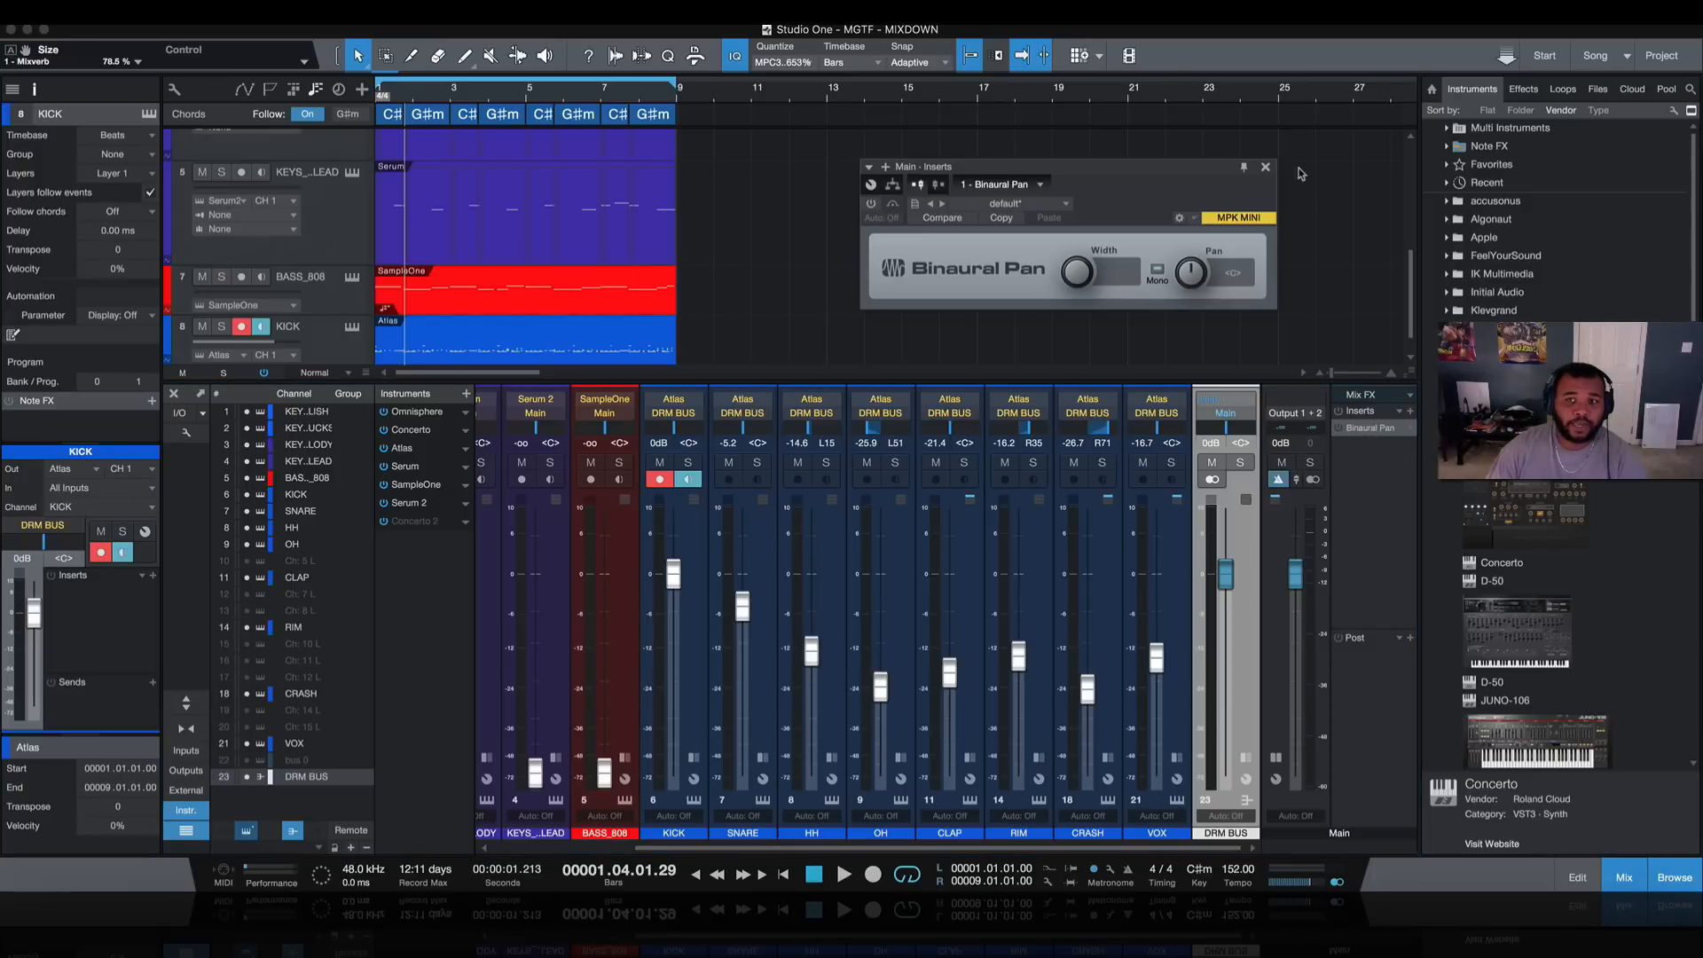
{"action": "left_click", "coordinate": [1264, 167]}
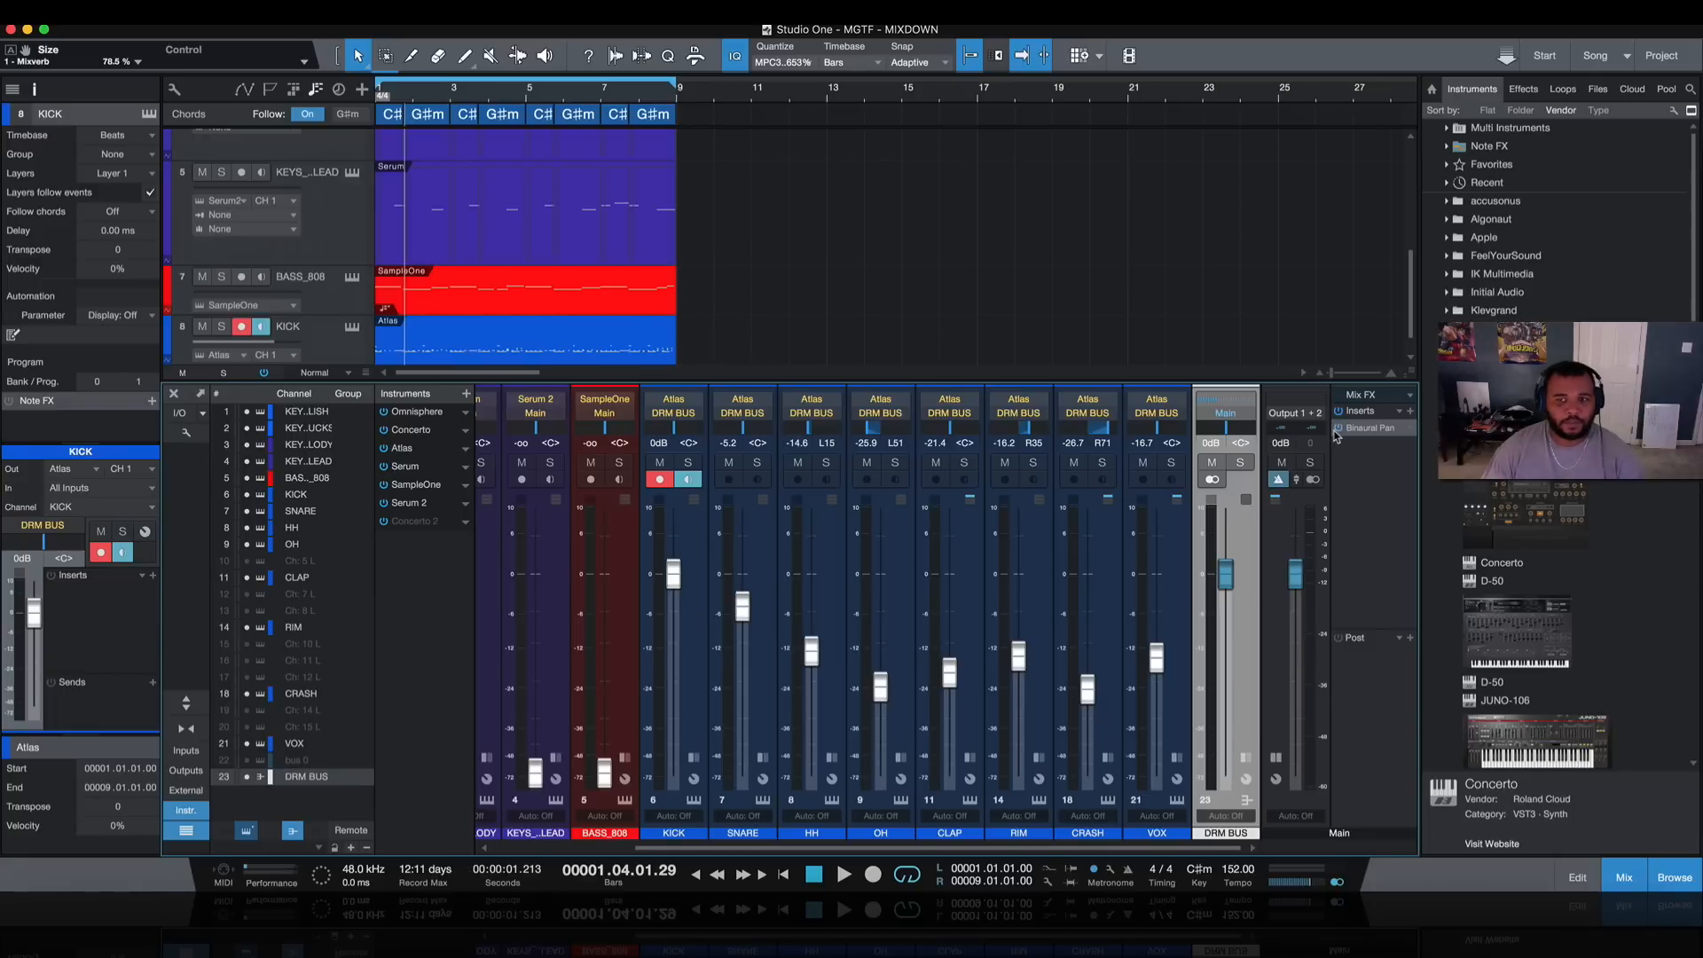
{"action": "left_click", "coordinate": [844, 874]}
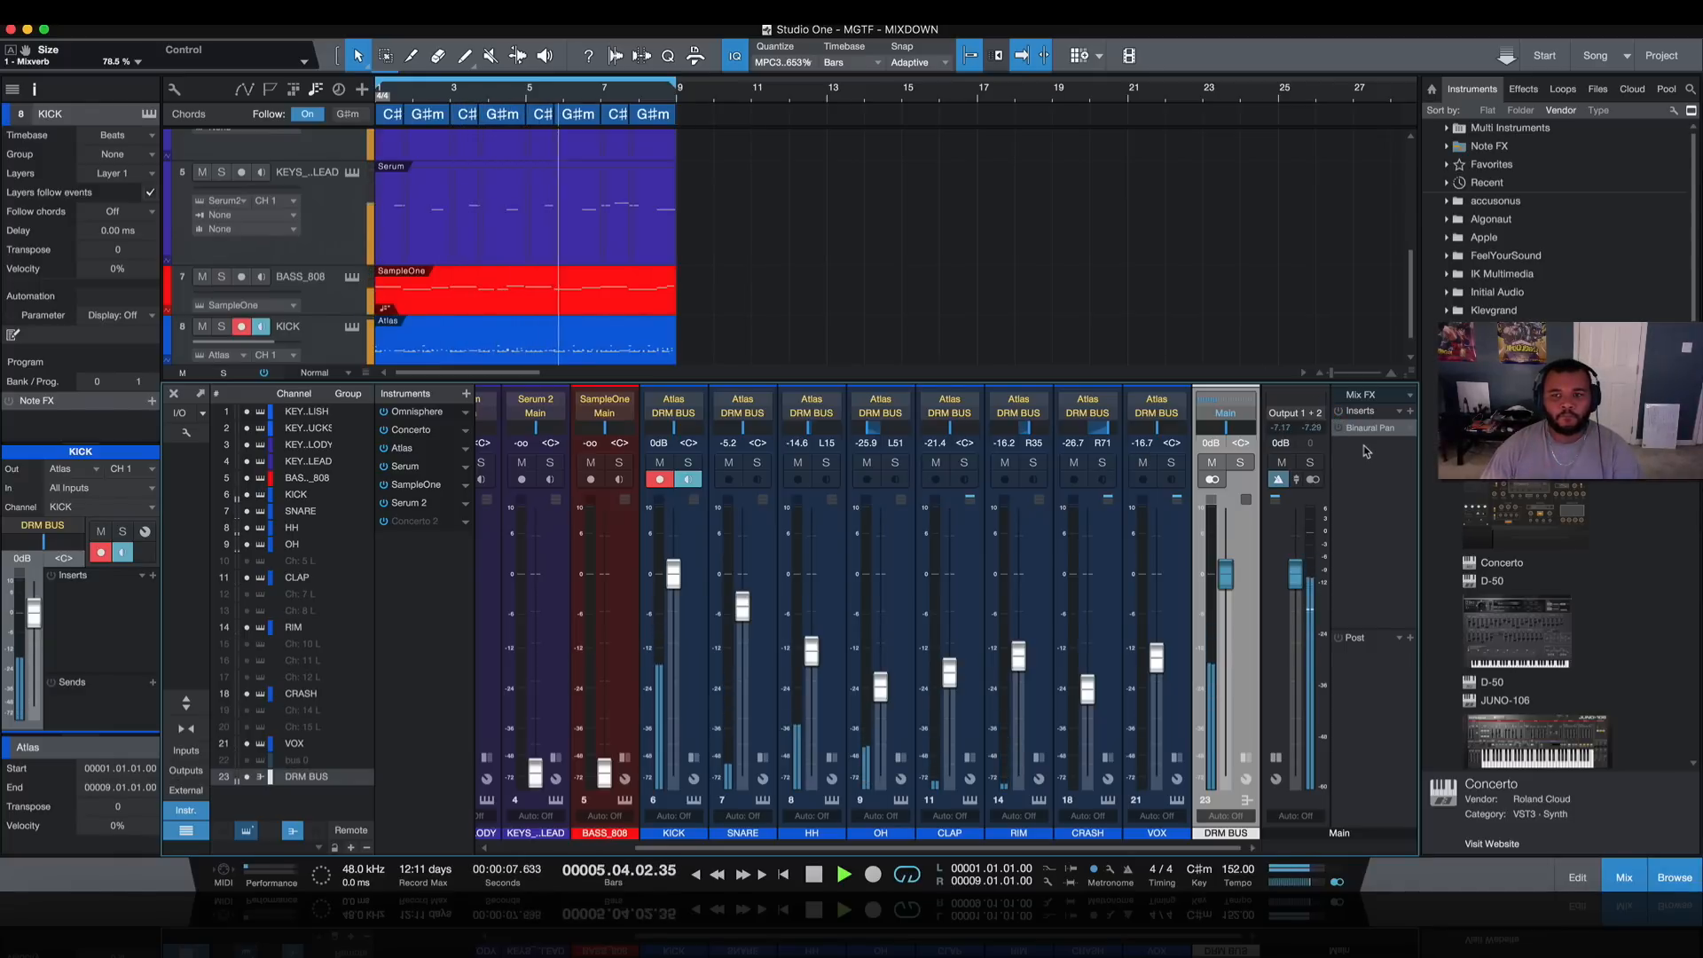
{"action": "left_click", "coordinate": [814, 875]}
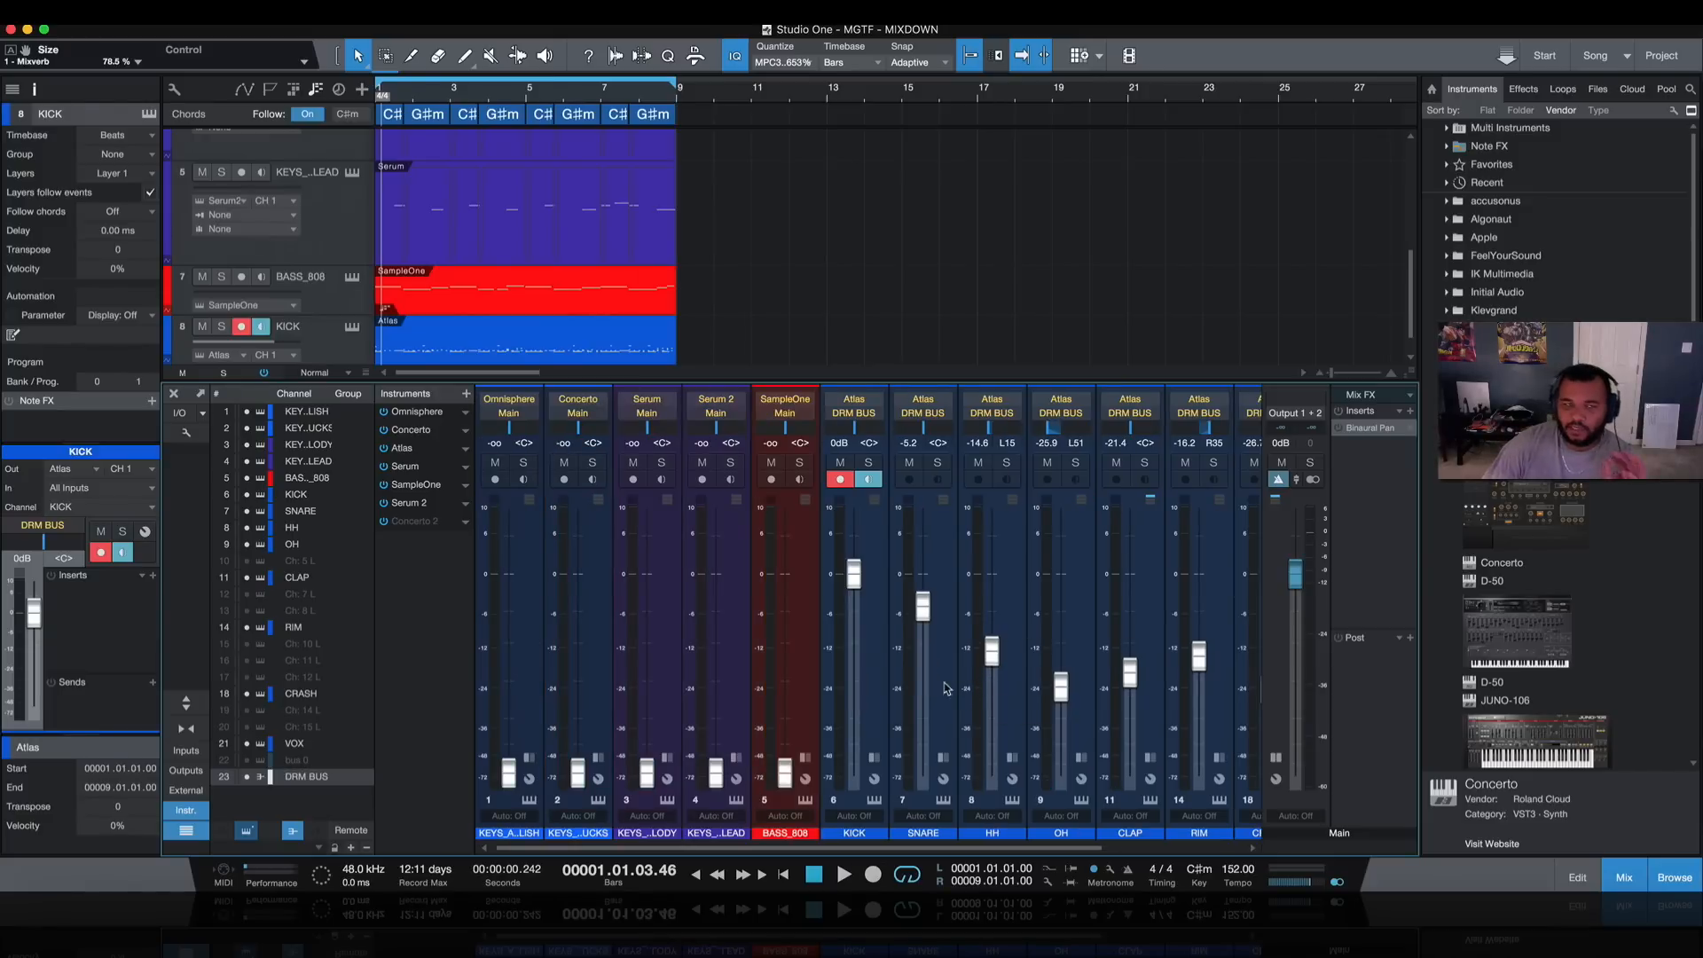
{"action": "mouse_move", "coordinate": [850, 729]}
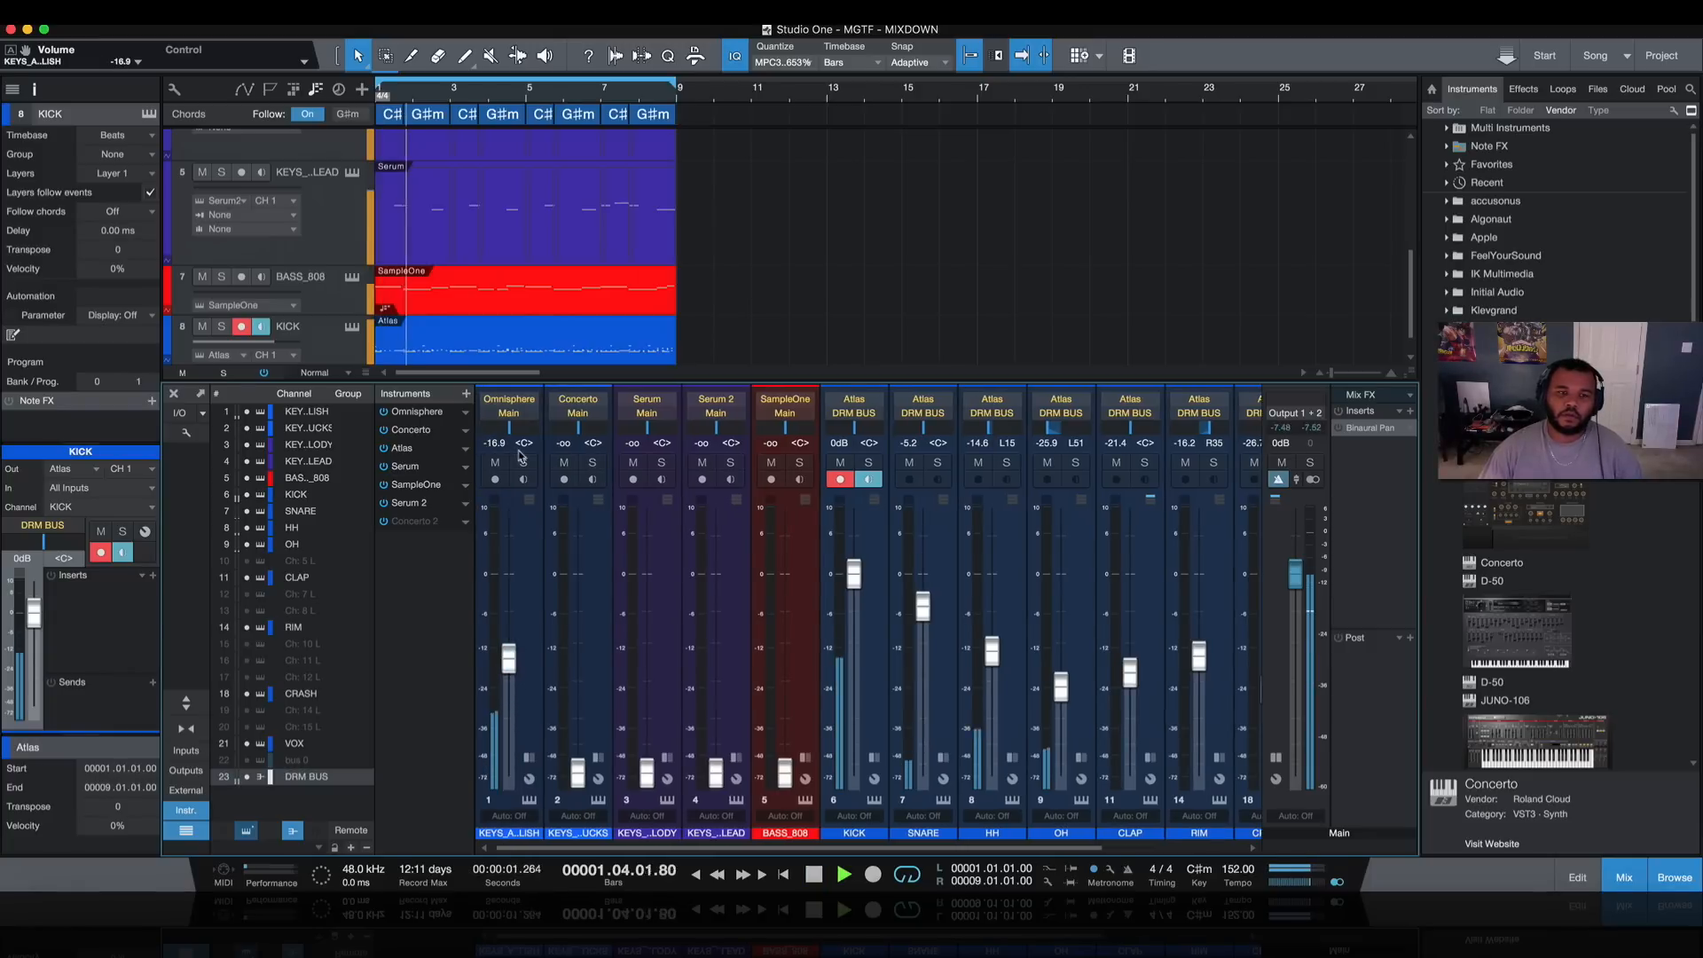
Step: Solo the KEYS_ARP BELLISH channel, now at -18.9 dB
{"action": "left_click", "coordinate": [843, 873]}
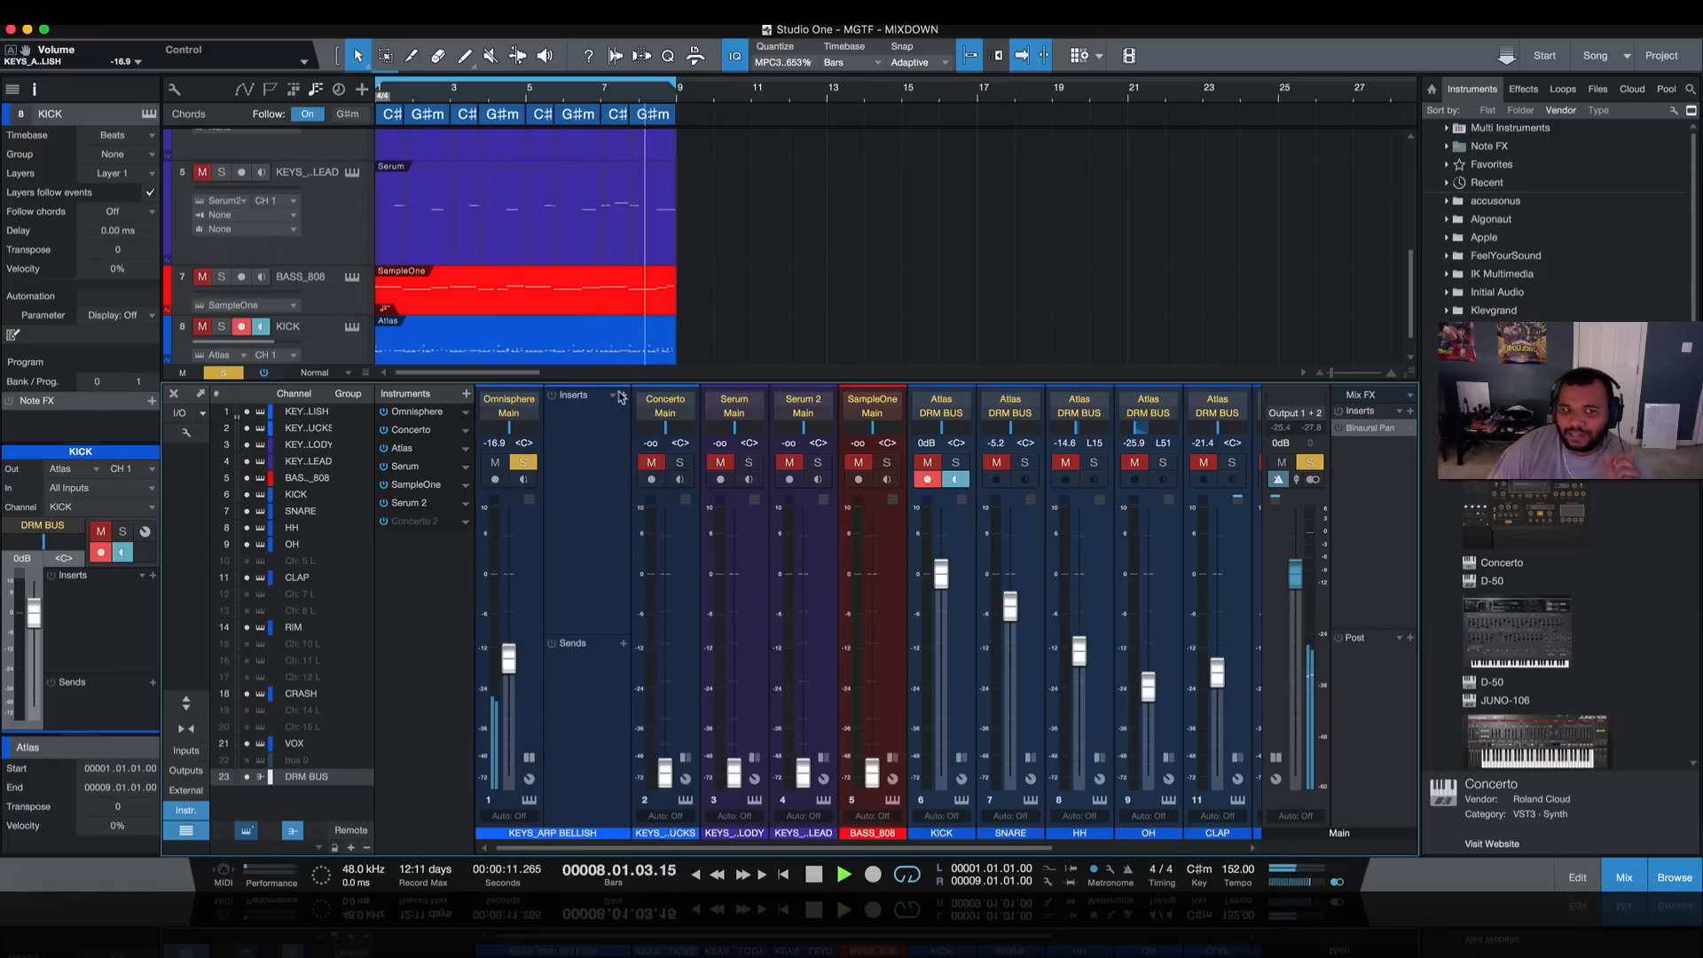
Step: Search the effects list and insert RX950 on the KEYS_ARP BELLISH channel
{"action": "left_click", "coordinate": [574, 393]}
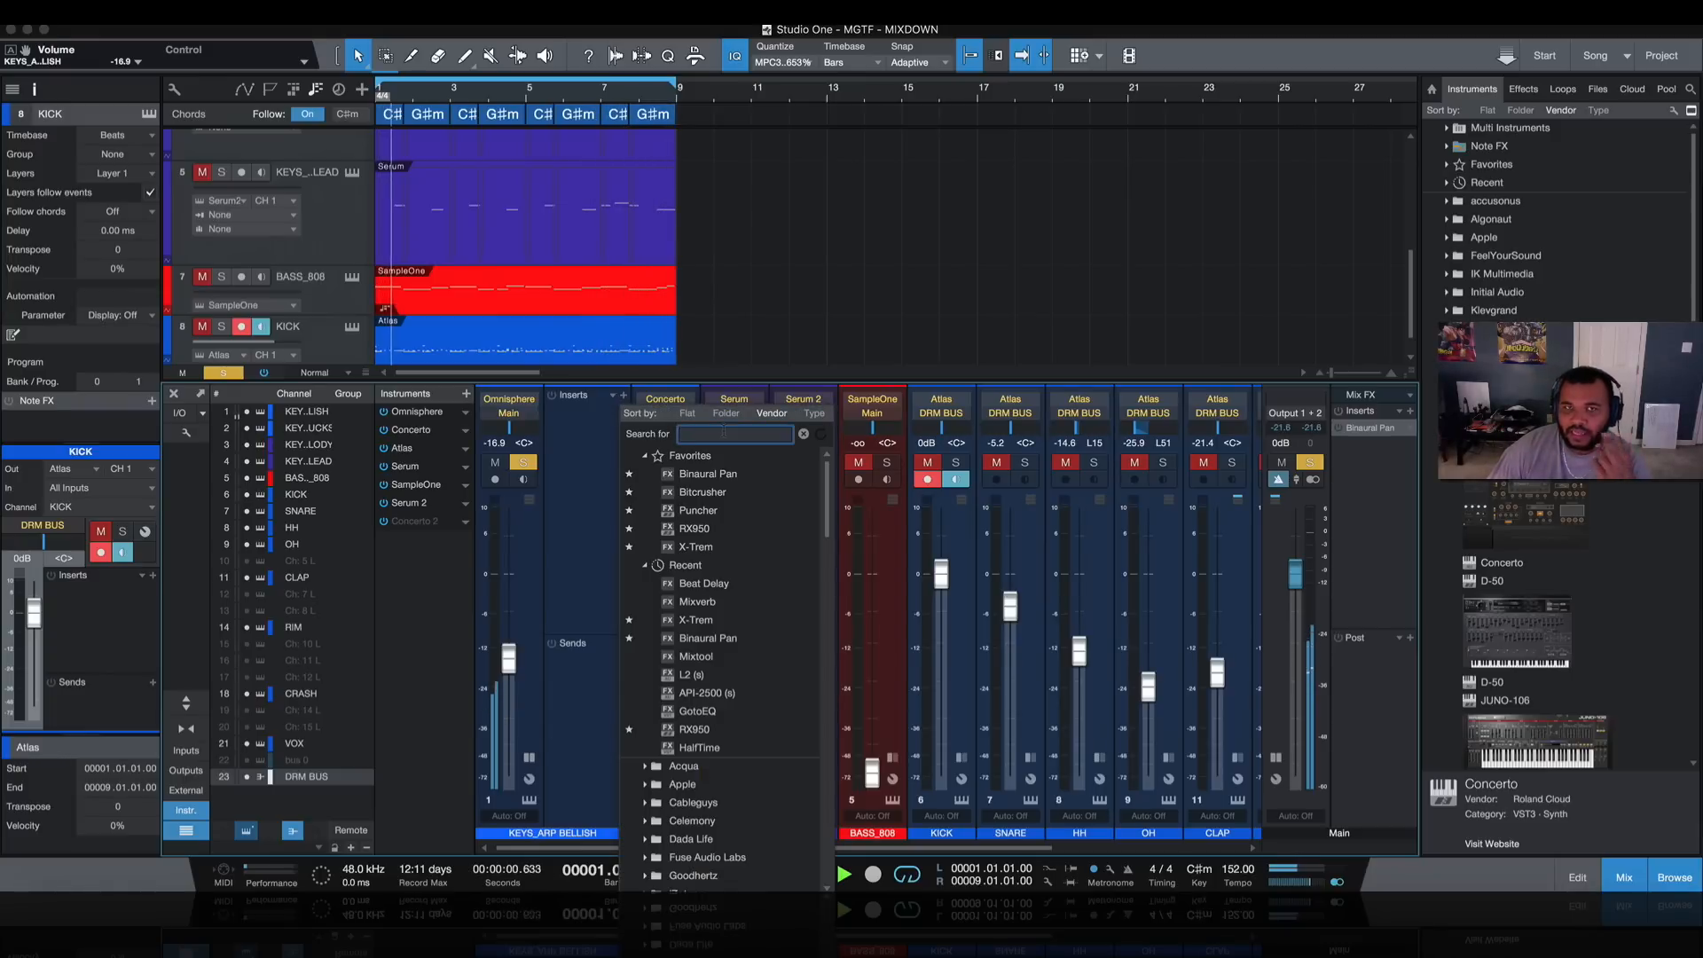
{"action": "left_click", "coordinate": [846, 875]}
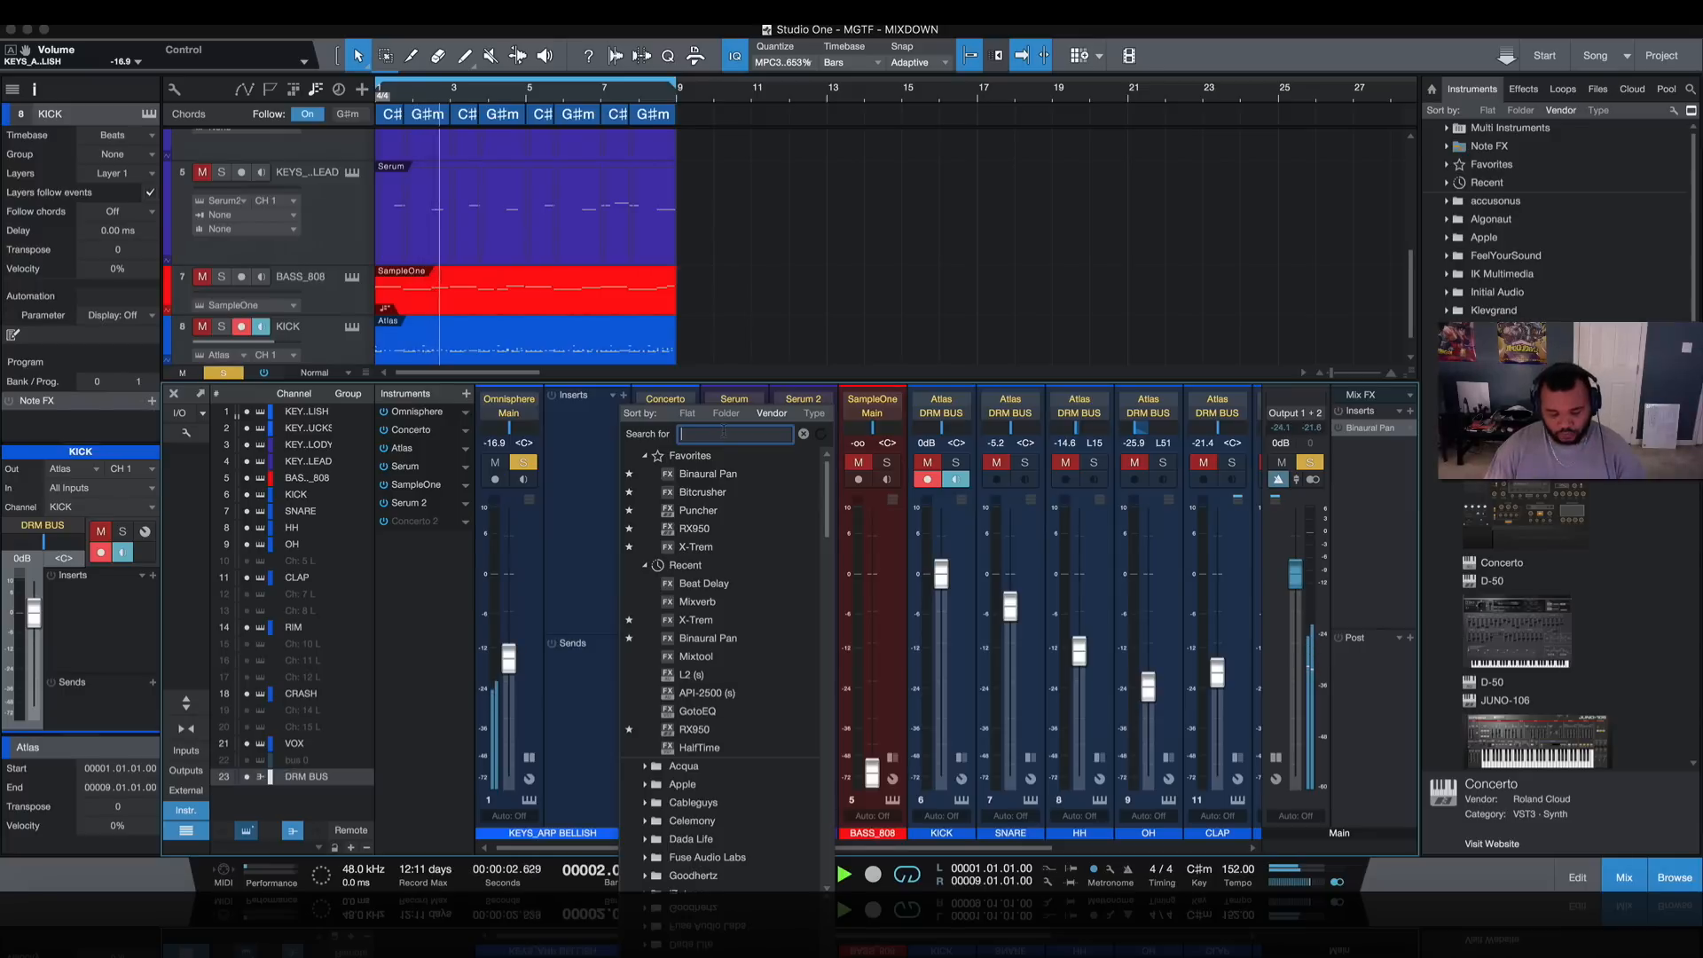
{"action": "type", "text": "FX"}
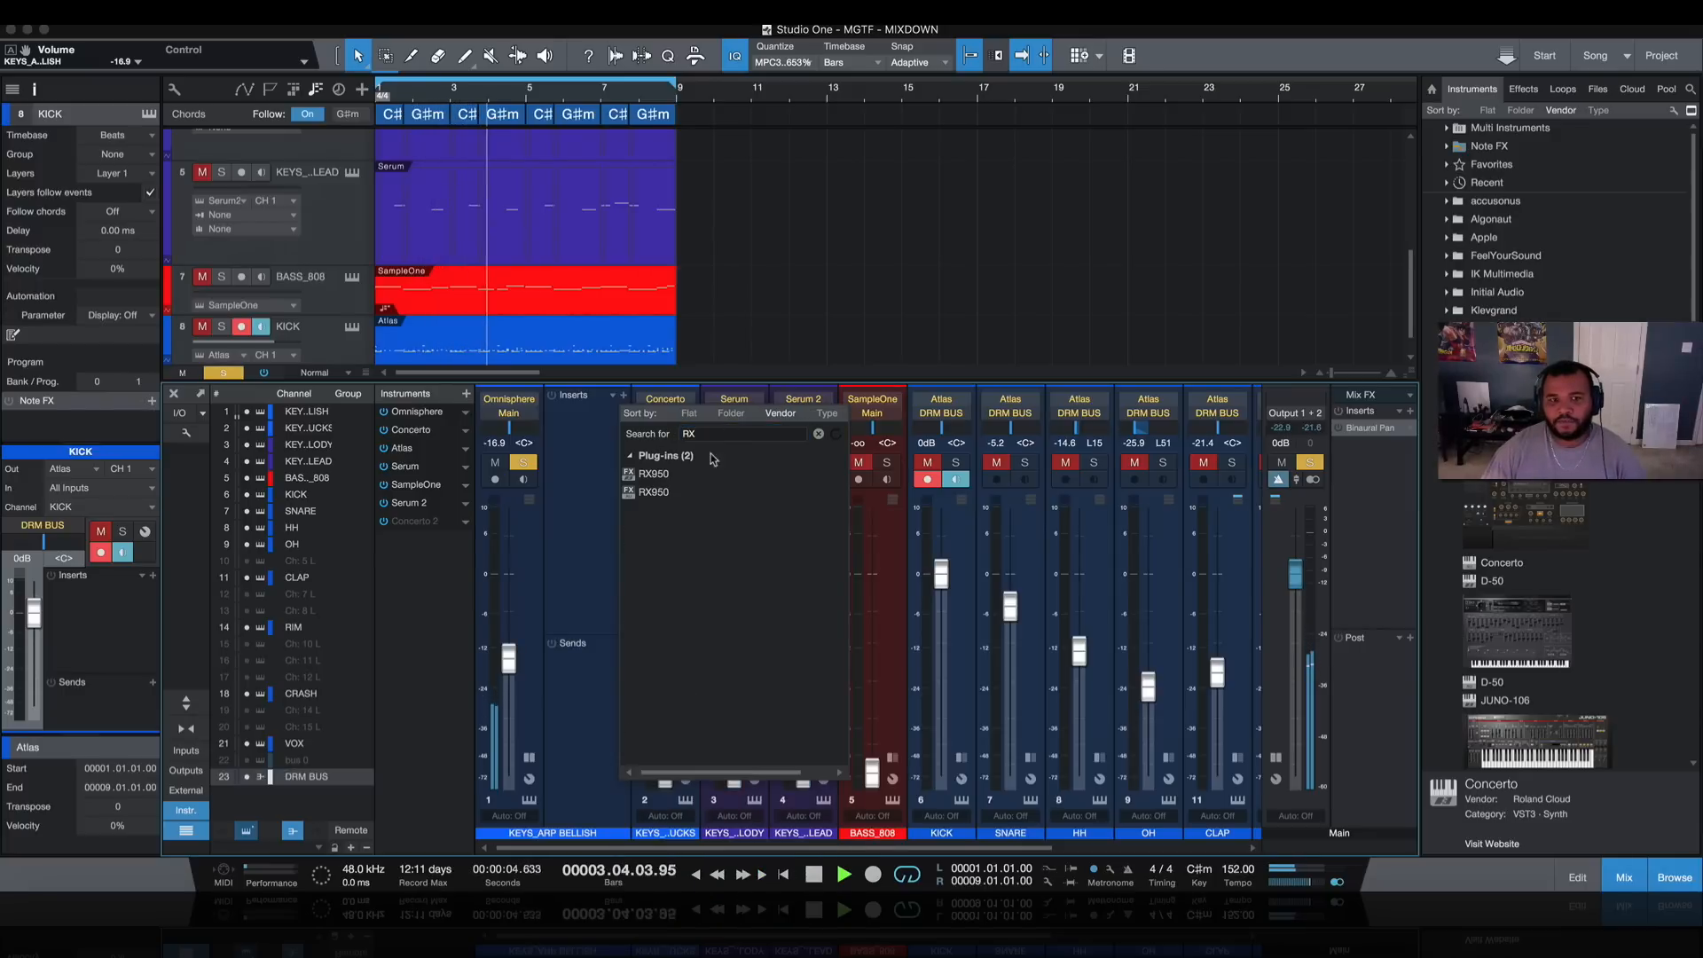
{"action": "double_click", "coordinate": [653, 474]}
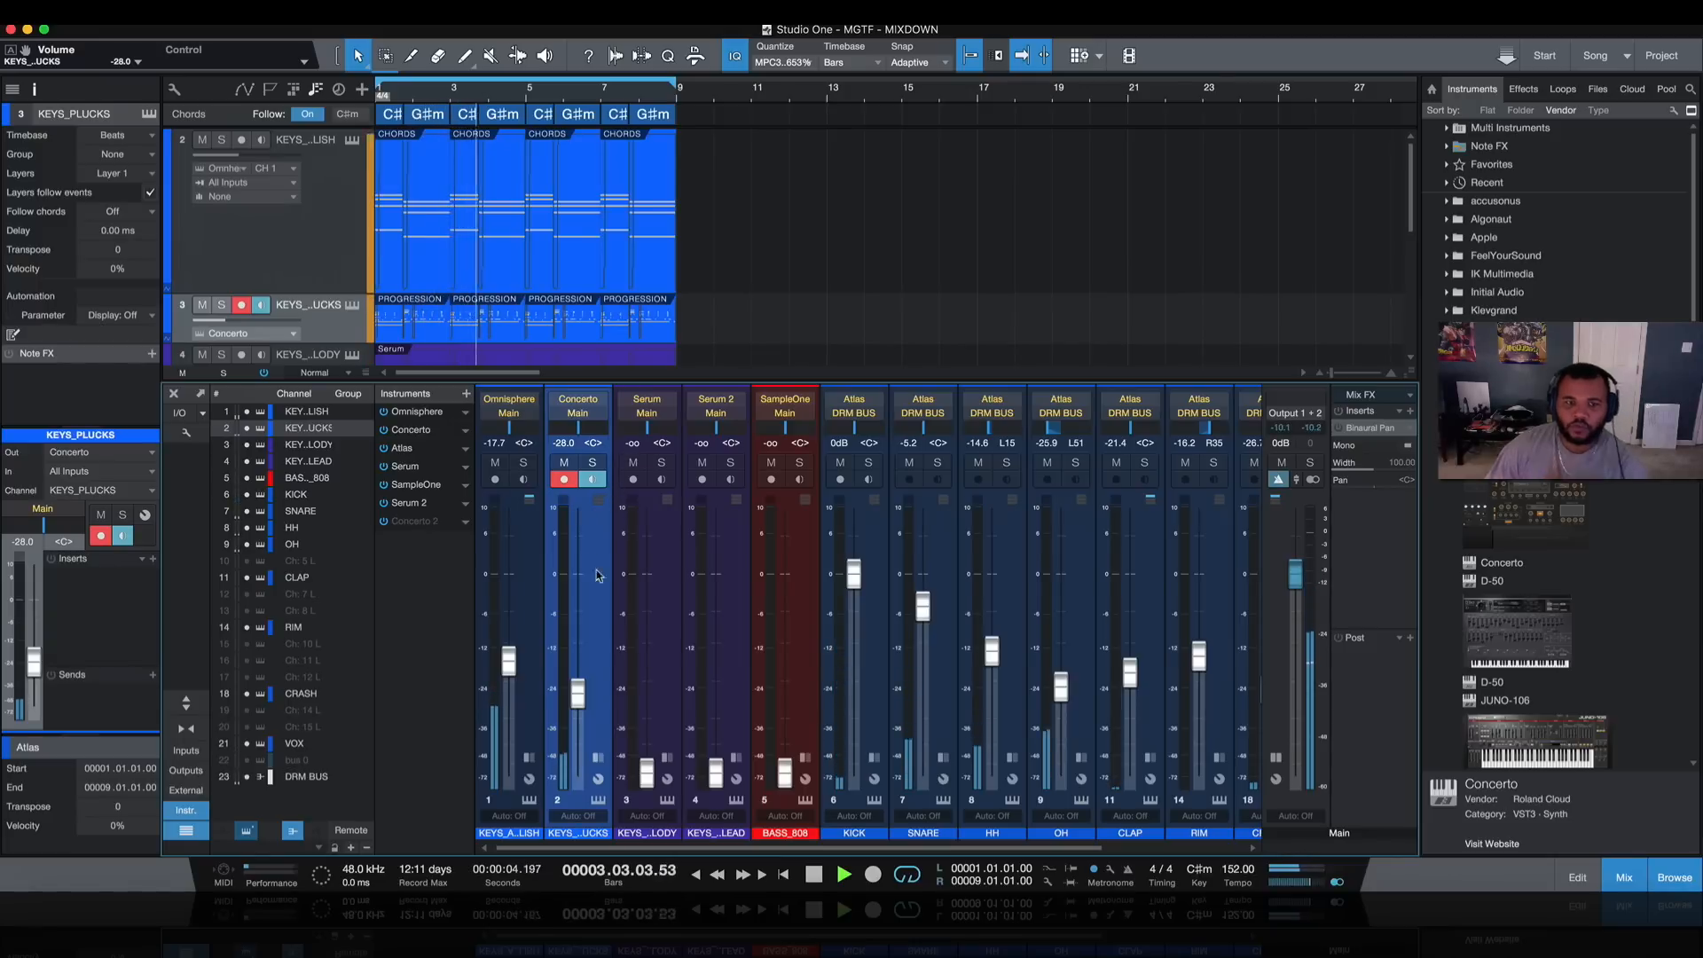
Step: Add a Binaural Pan to the KEYS_PLUCKS inserts with 70% width
{"action": "left_click", "coordinate": [662, 394]}
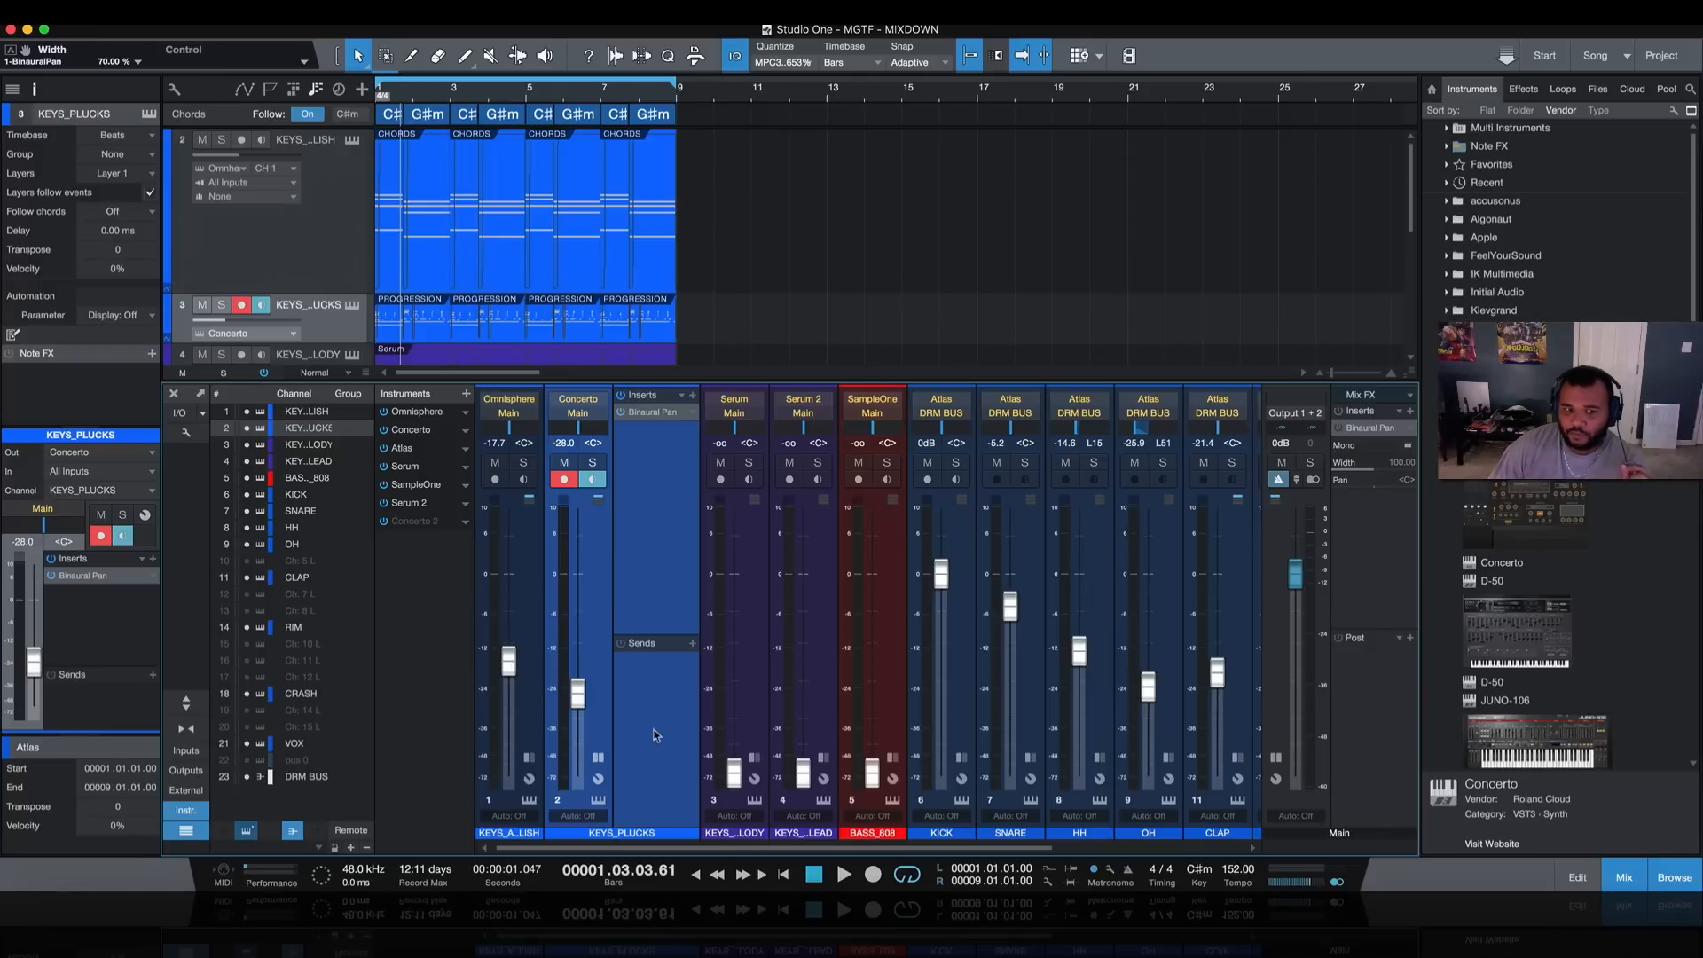
{"action": "scroll", "scroll_direction": "right", "scroll_amount": 3}
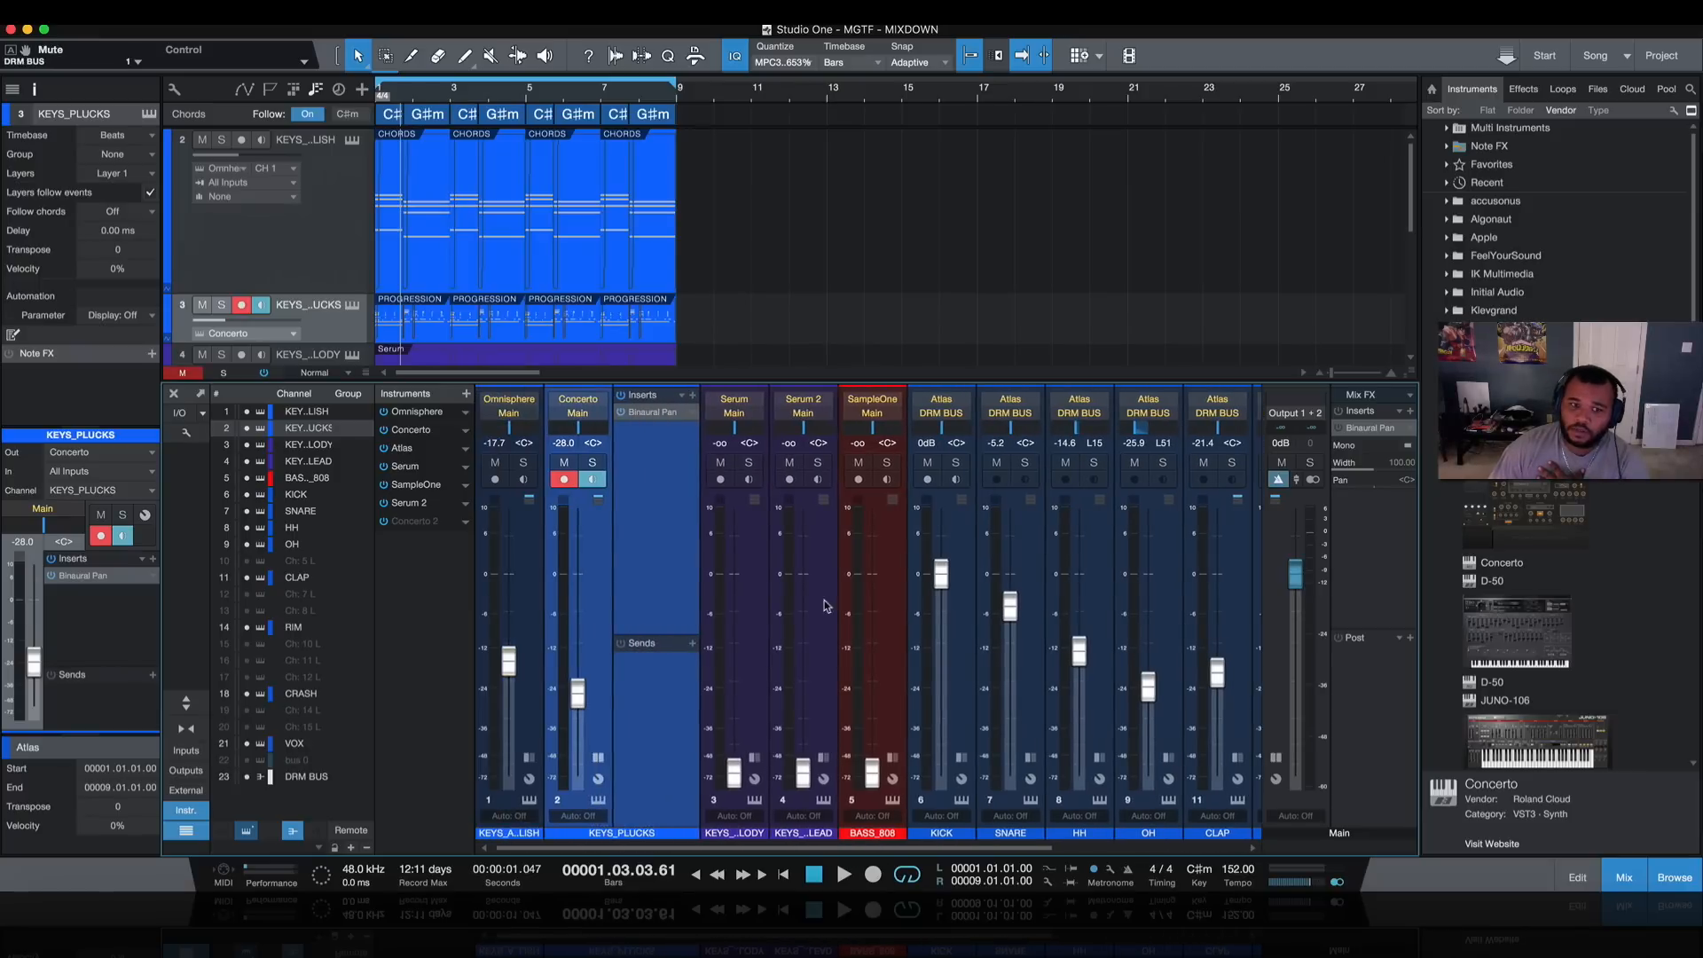
{"action": "left_click", "coordinate": [844, 875]}
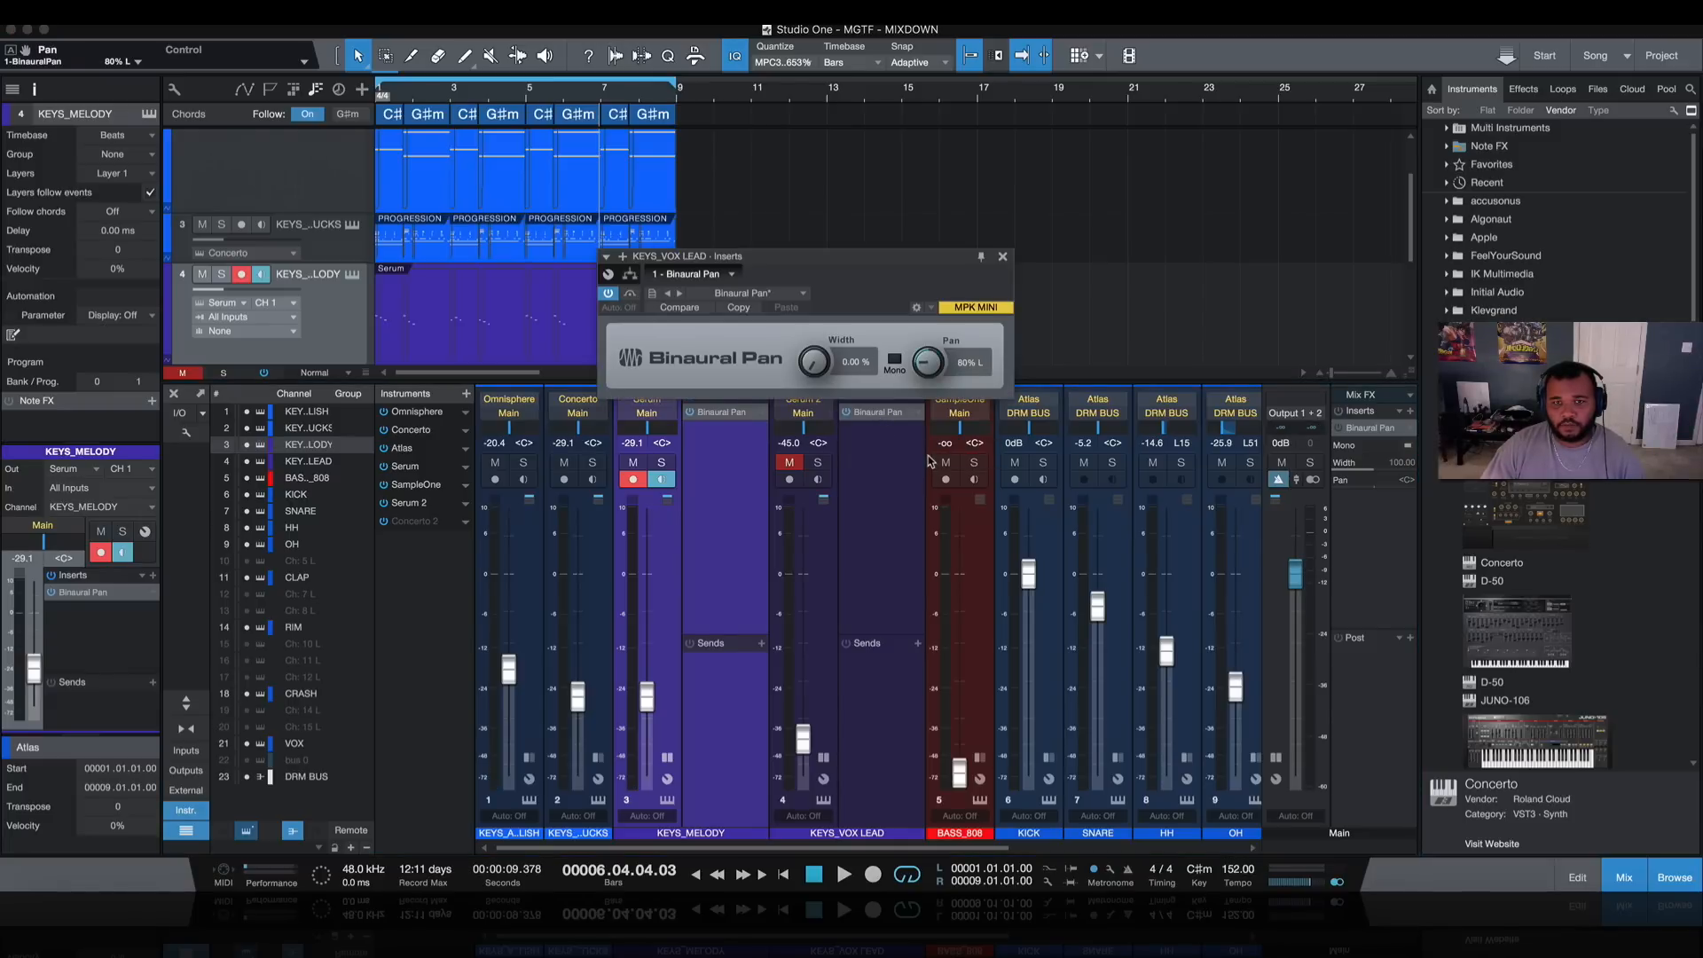
Step: Close the KEYS_VOX LEAD Binaural Pan window
{"action": "left_click", "coordinate": [846, 875]}
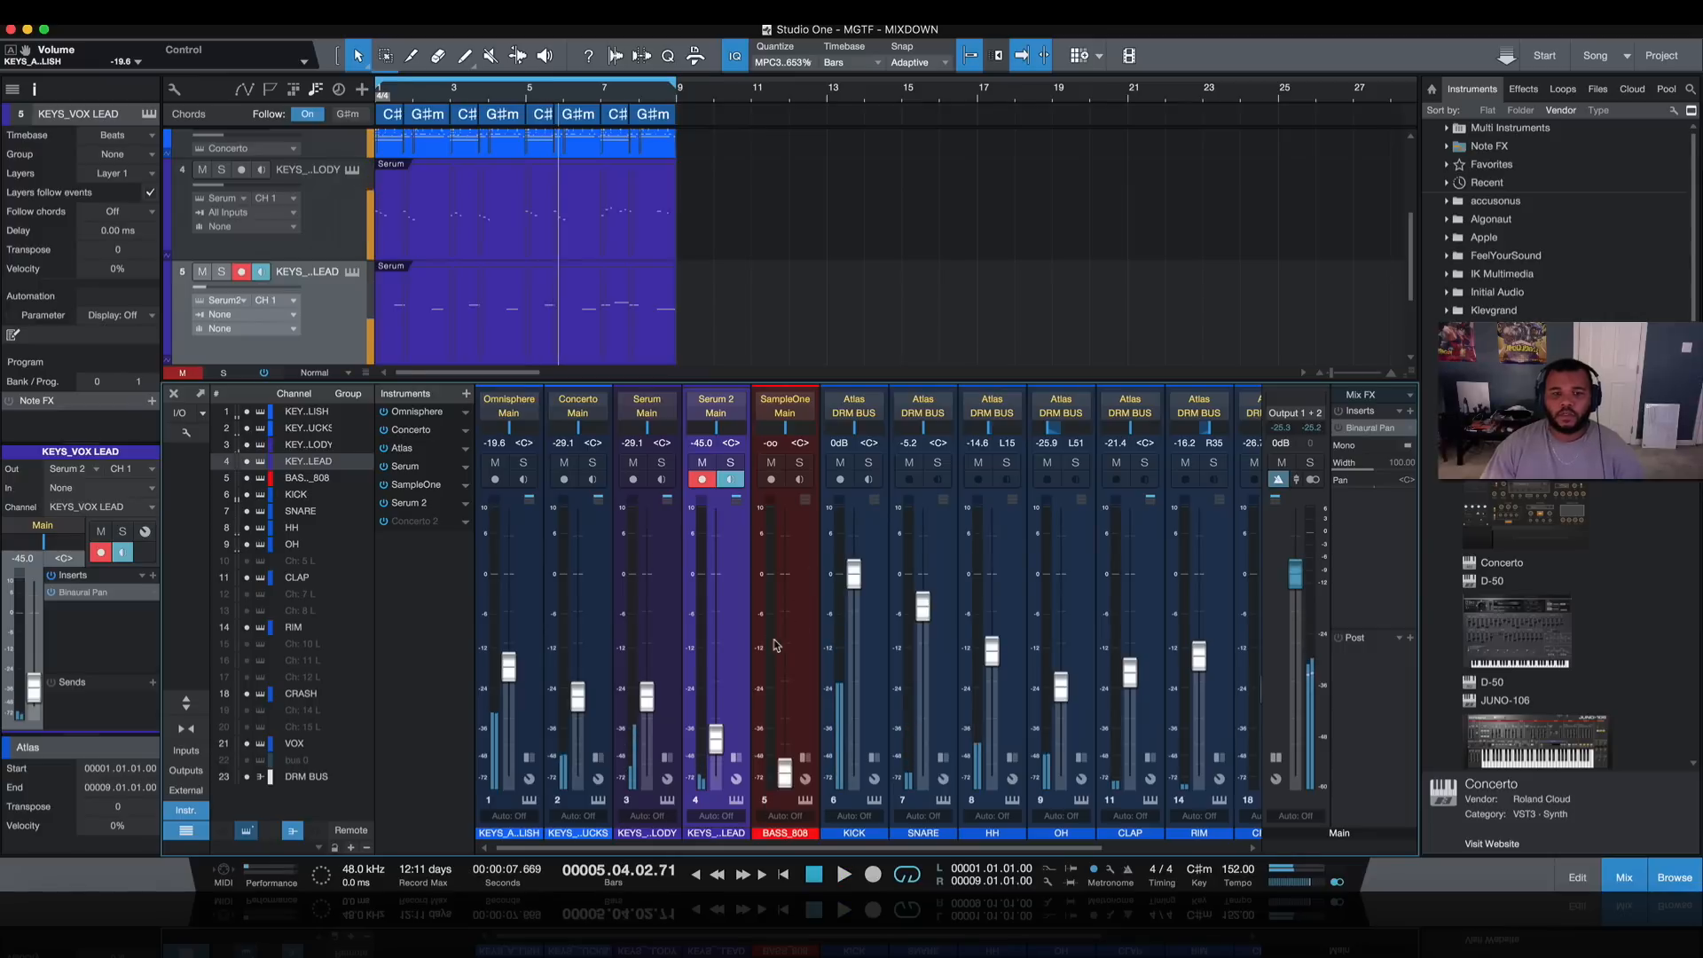
Step: Add a new bus from the channel options and rename it KEYS BUS
{"action": "right_click", "coordinate": [521, 609]}
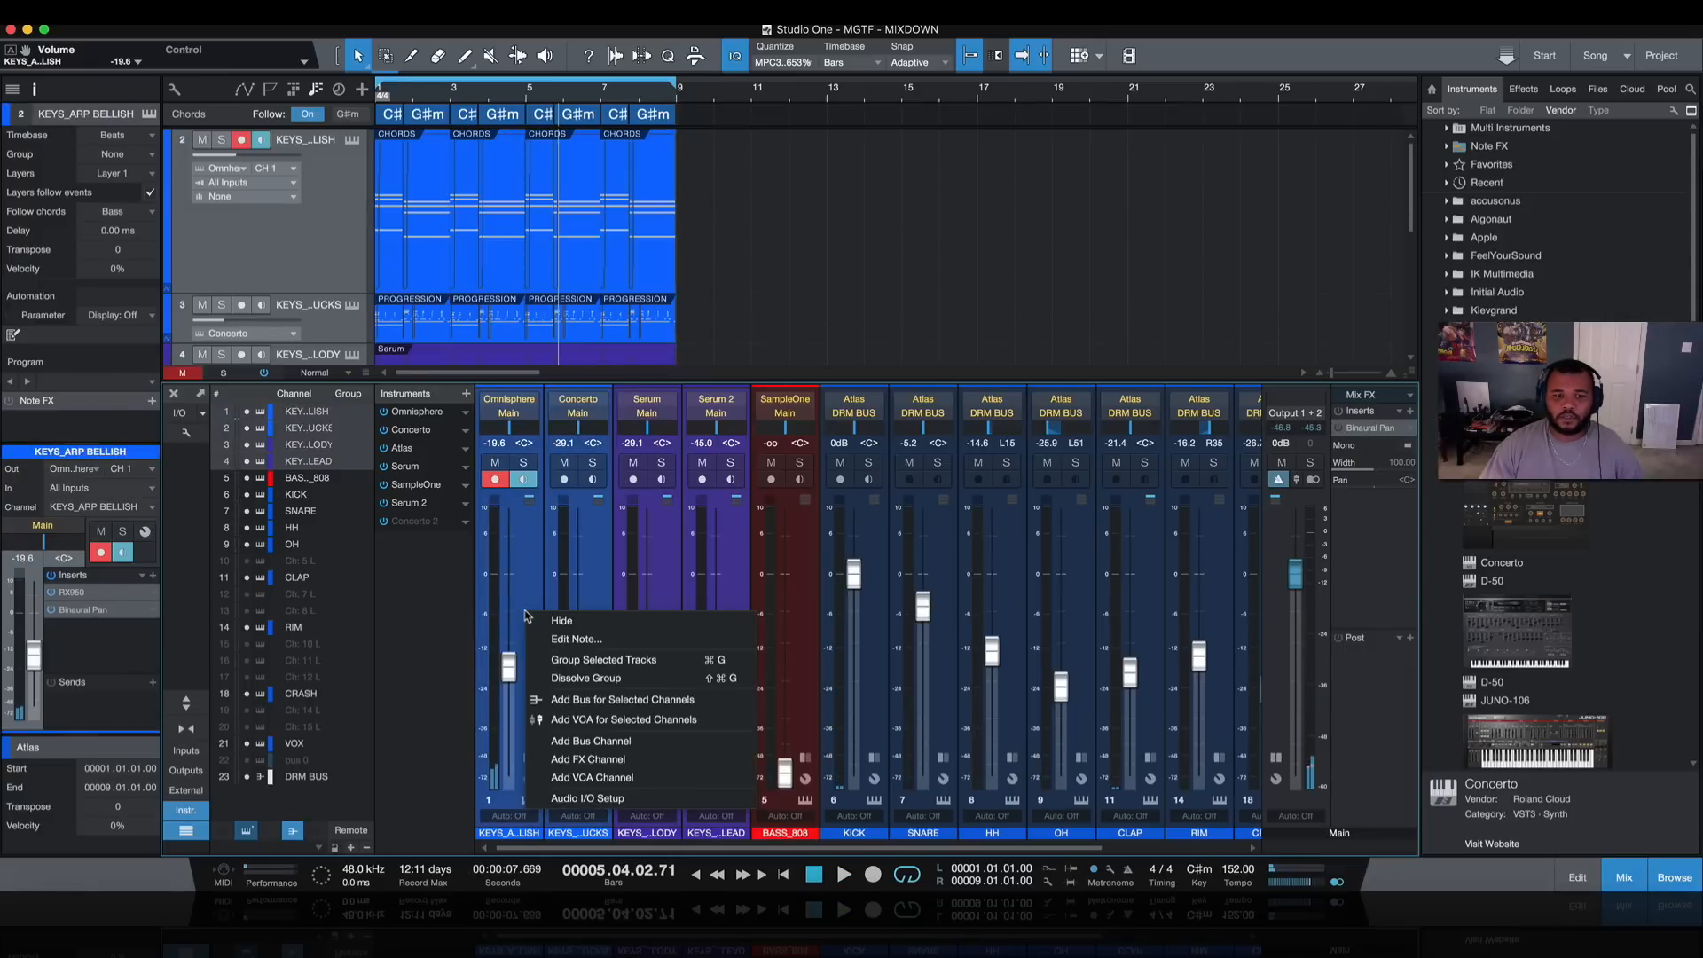
{"action": "left_click", "coordinate": [589, 740]}
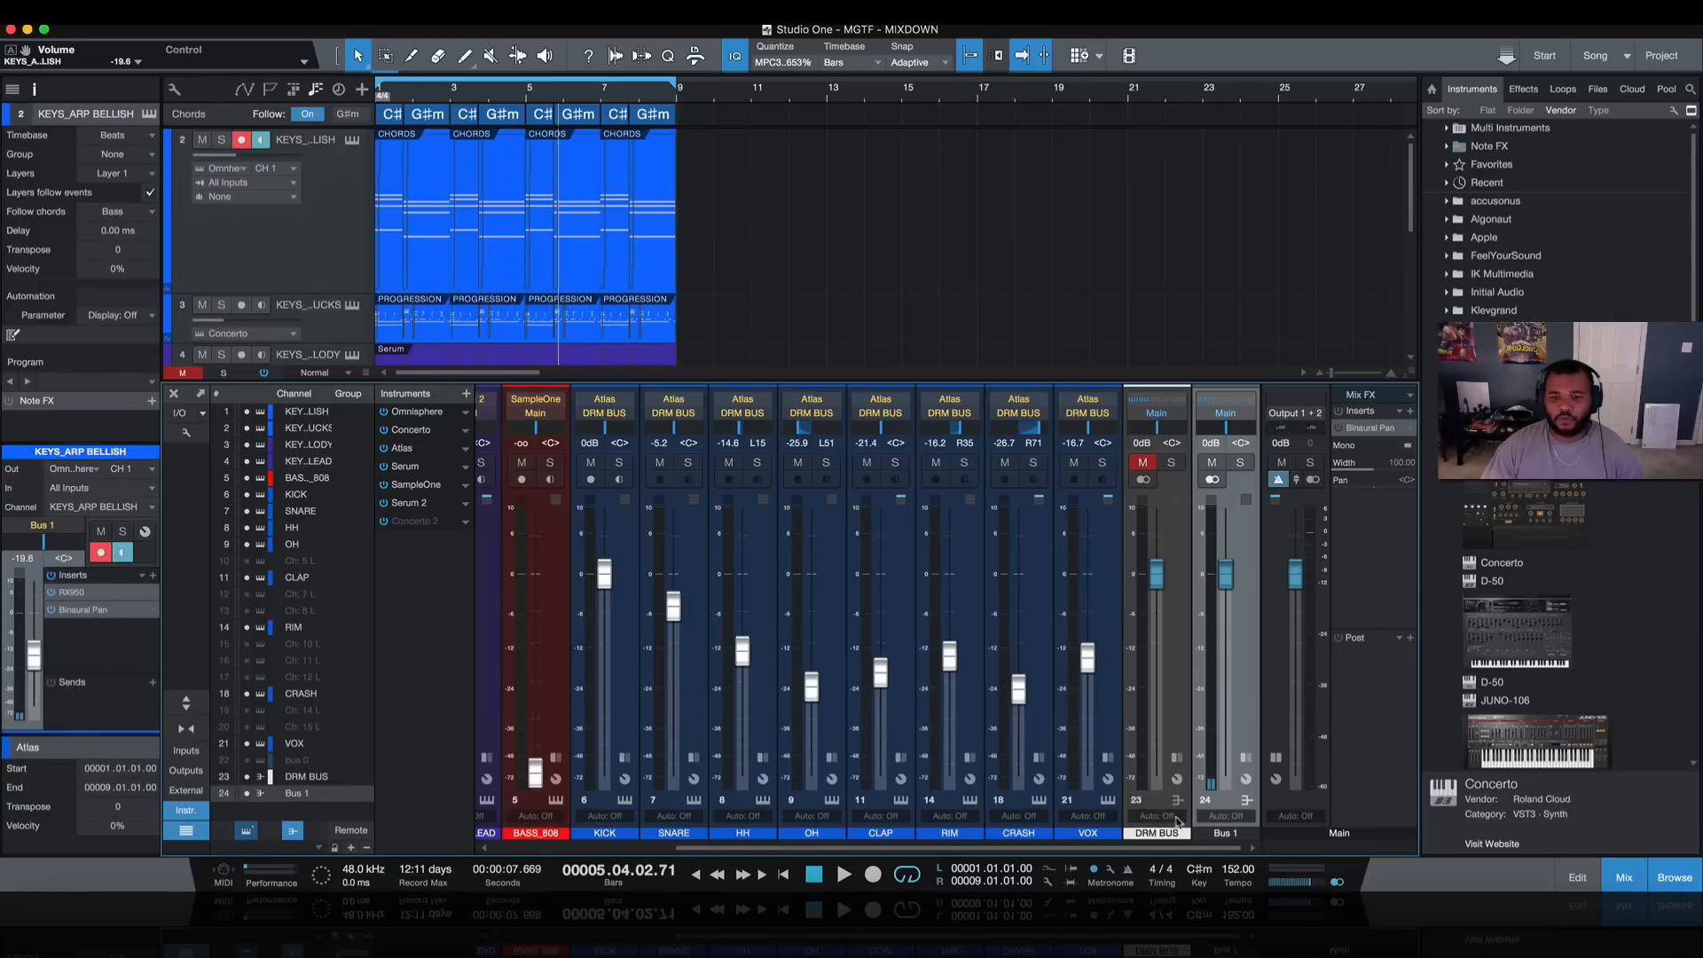
{"action": "double_click", "coordinate": [1224, 833]}
{"action": "type", "text": "KEYS BUS"}
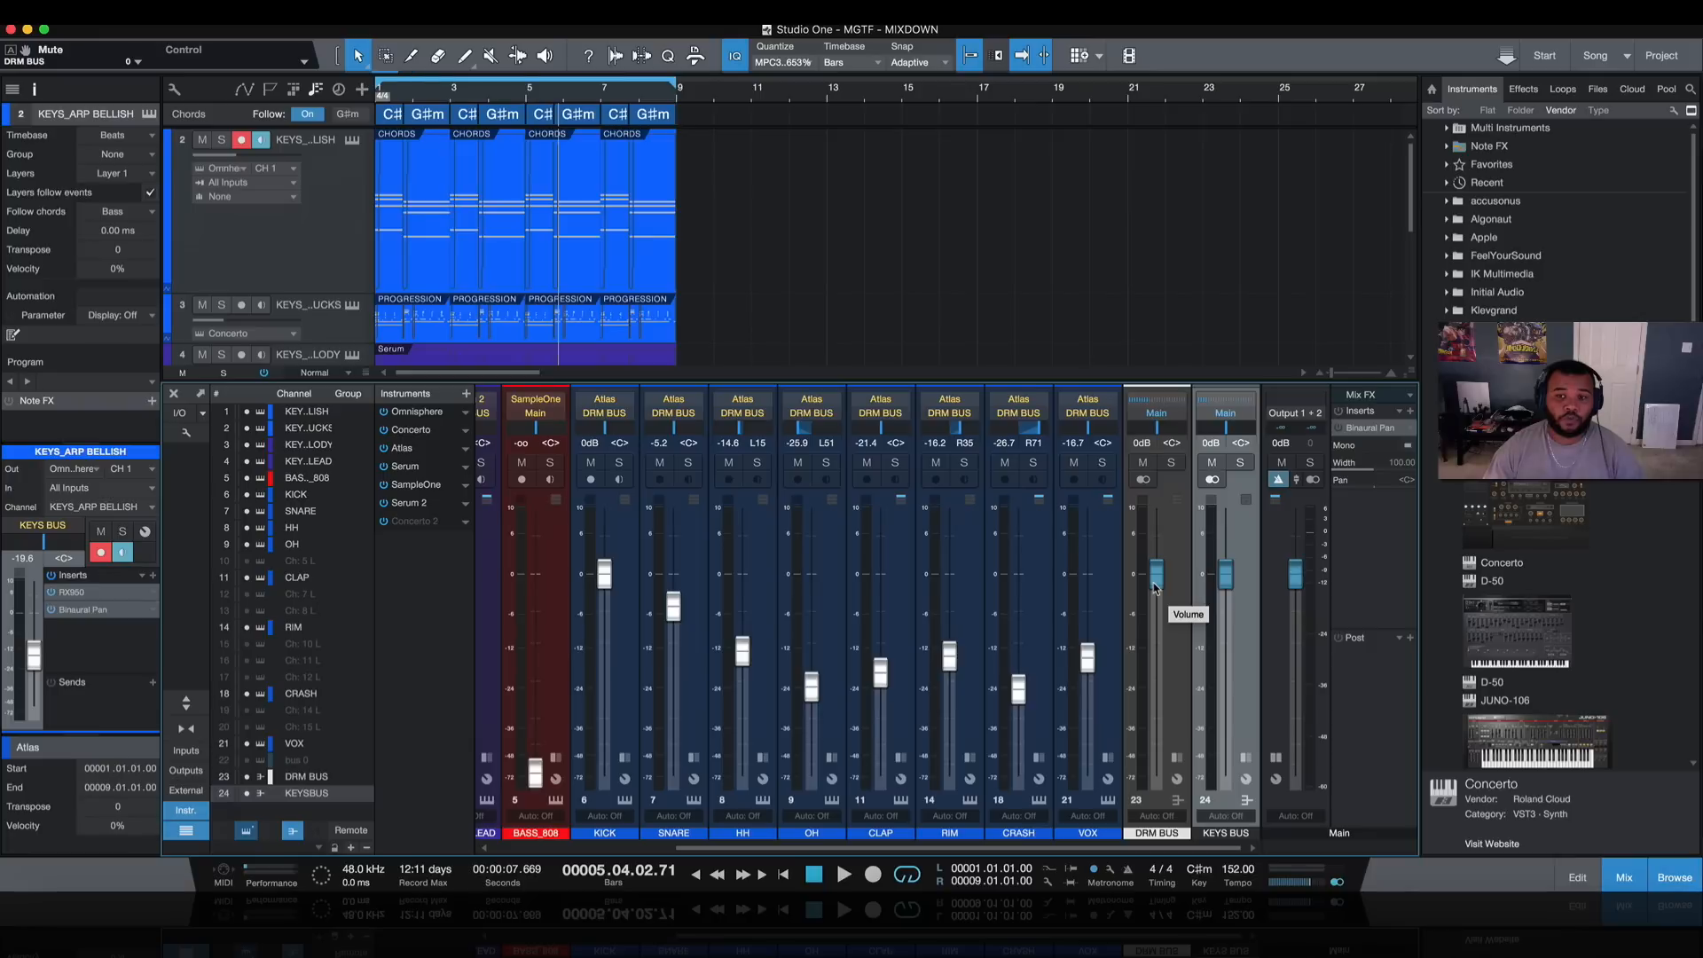
{"action": "mouse_move", "coordinate": [1298, 541]}
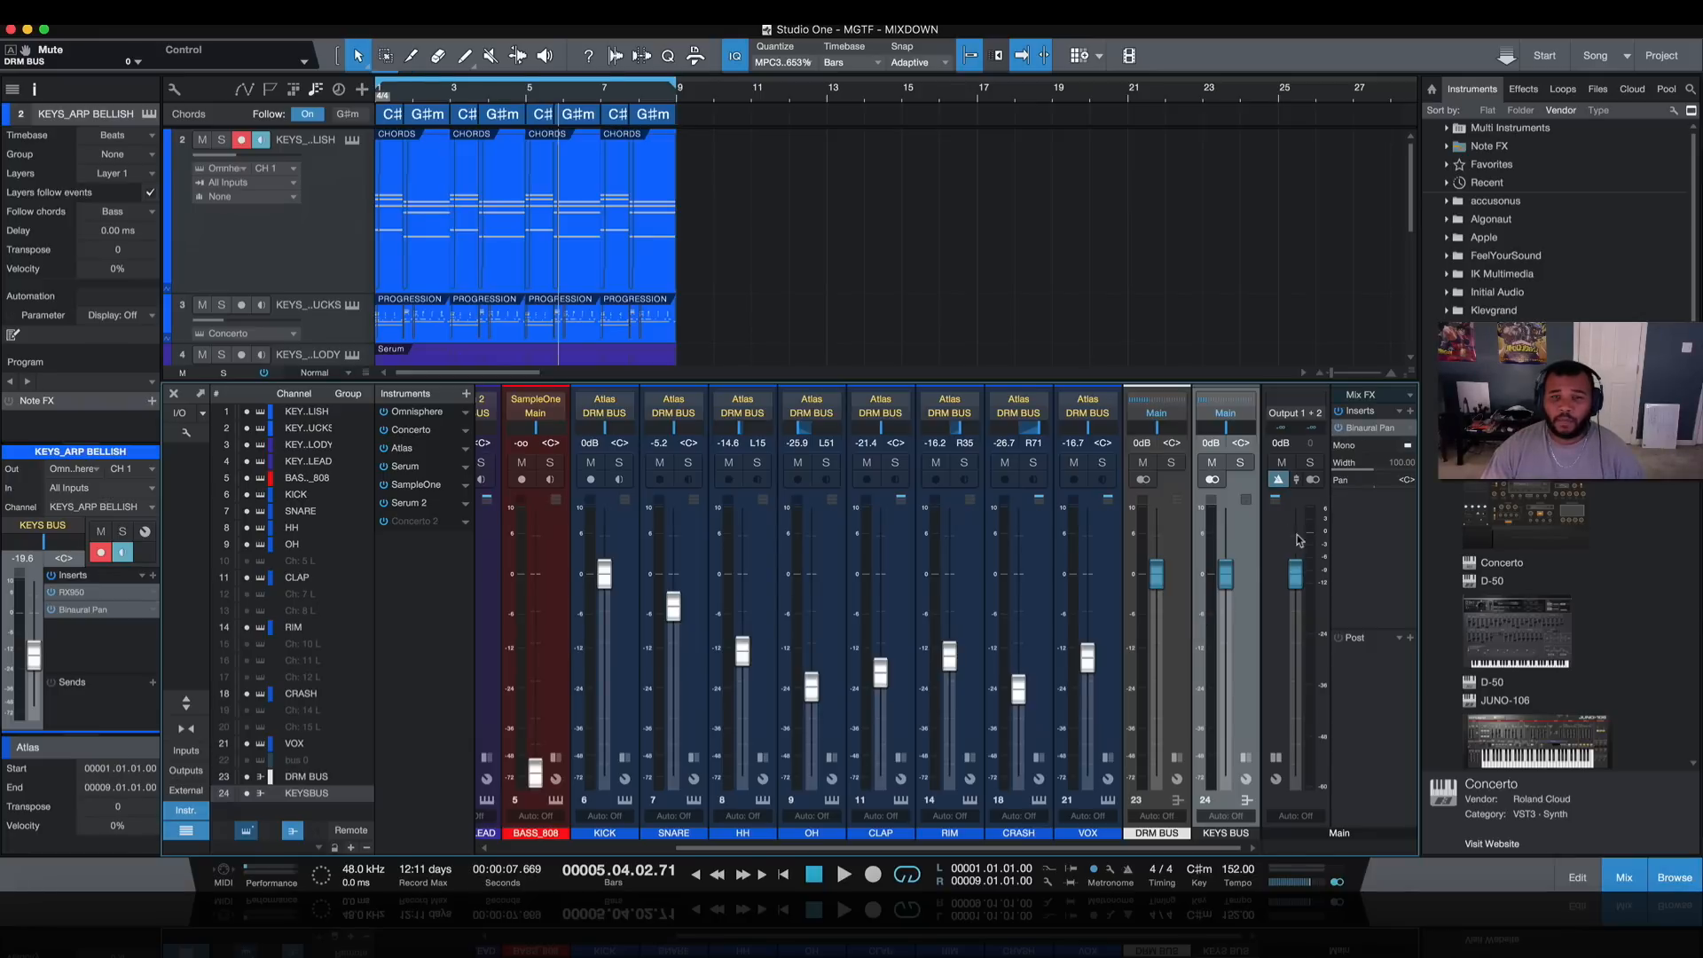
{"action": "mouse_move", "coordinate": [1225, 585]}
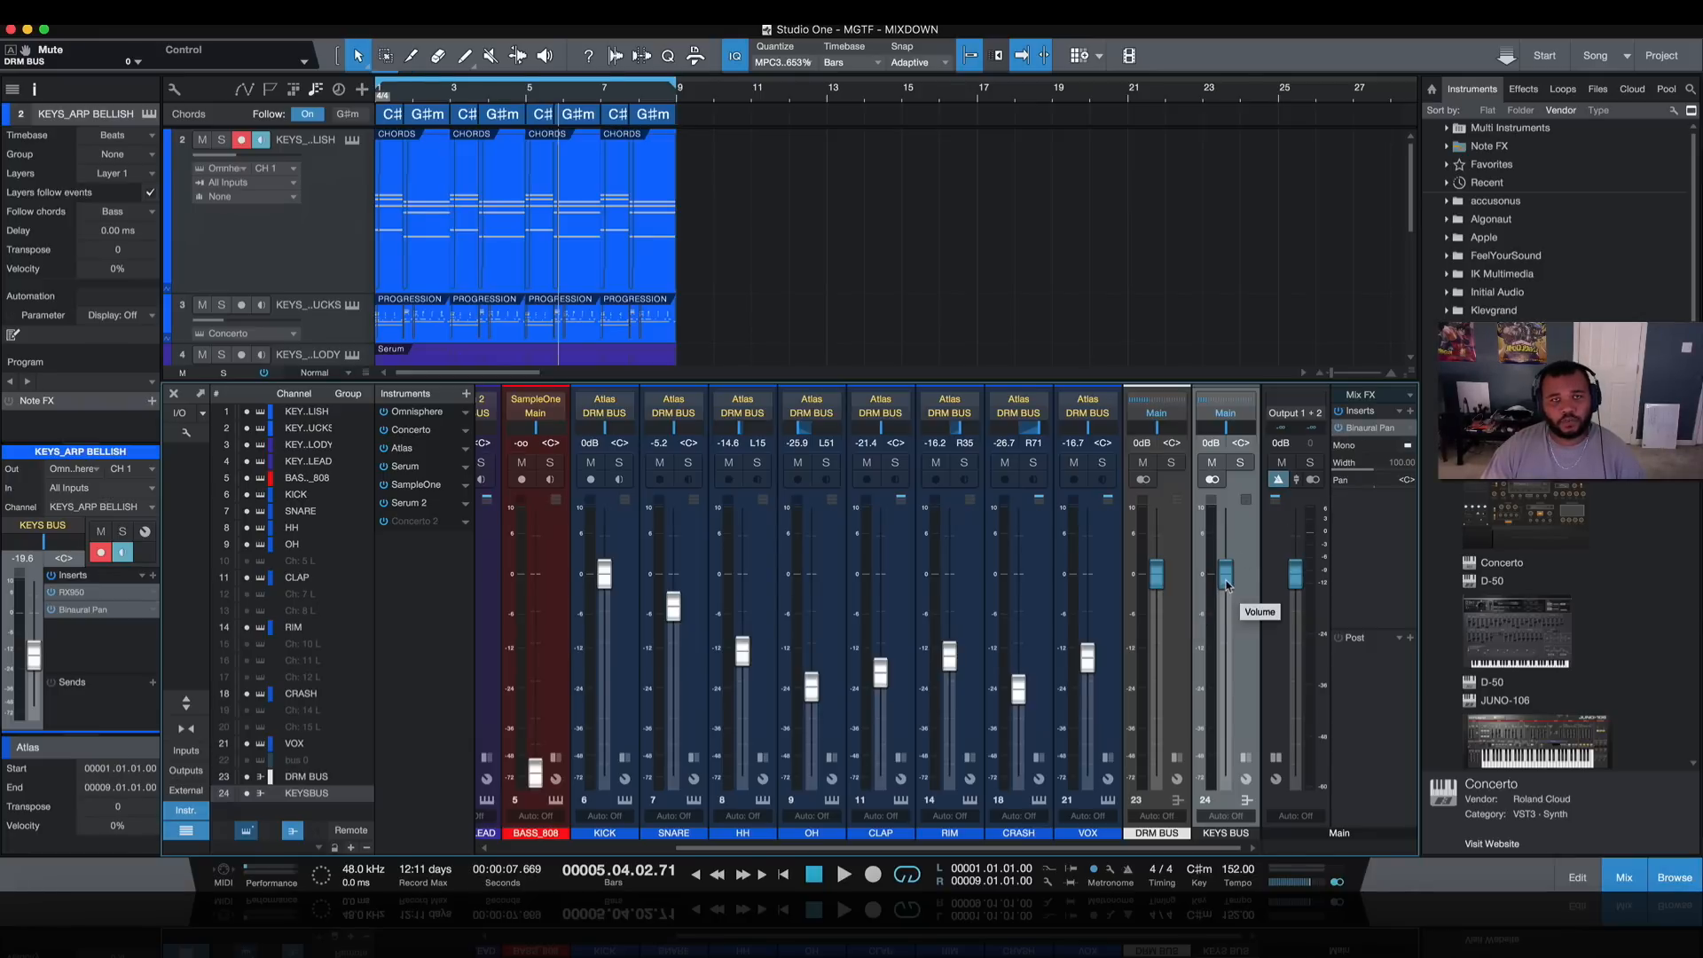
Step: Resume playback and expand the empty KEYS BUS insert rack
{"action": "left_click", "coordinate": [844, 874]}
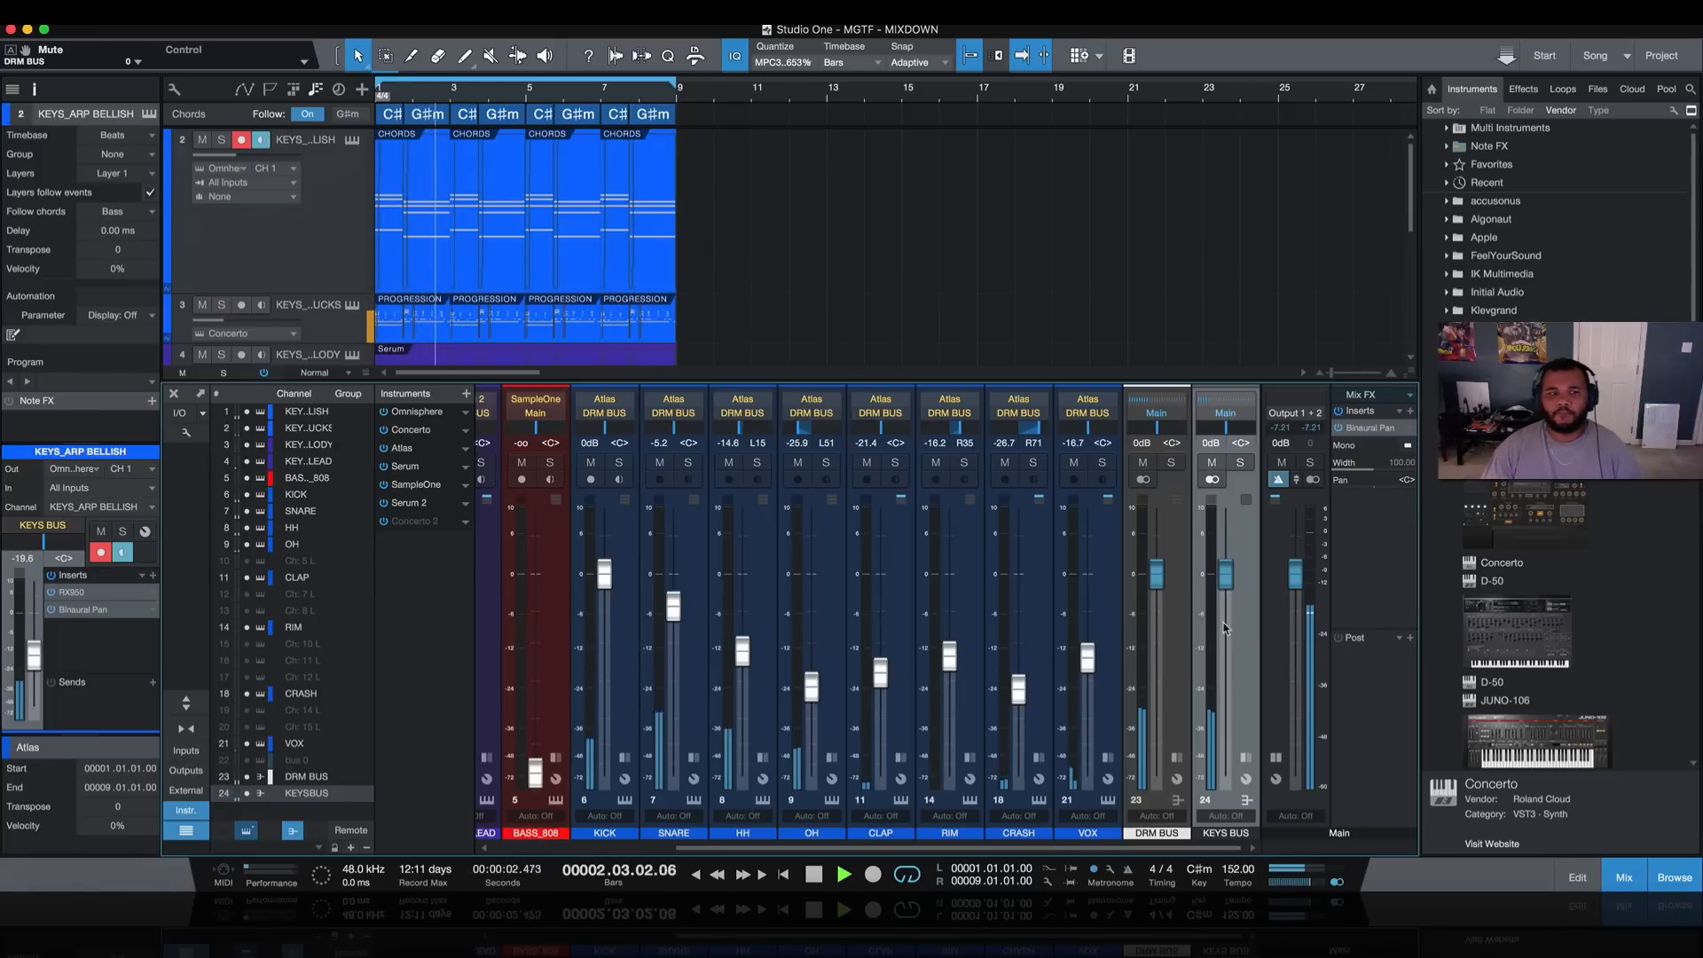
{"action": "left_click", "coordinate": [843, 873]}
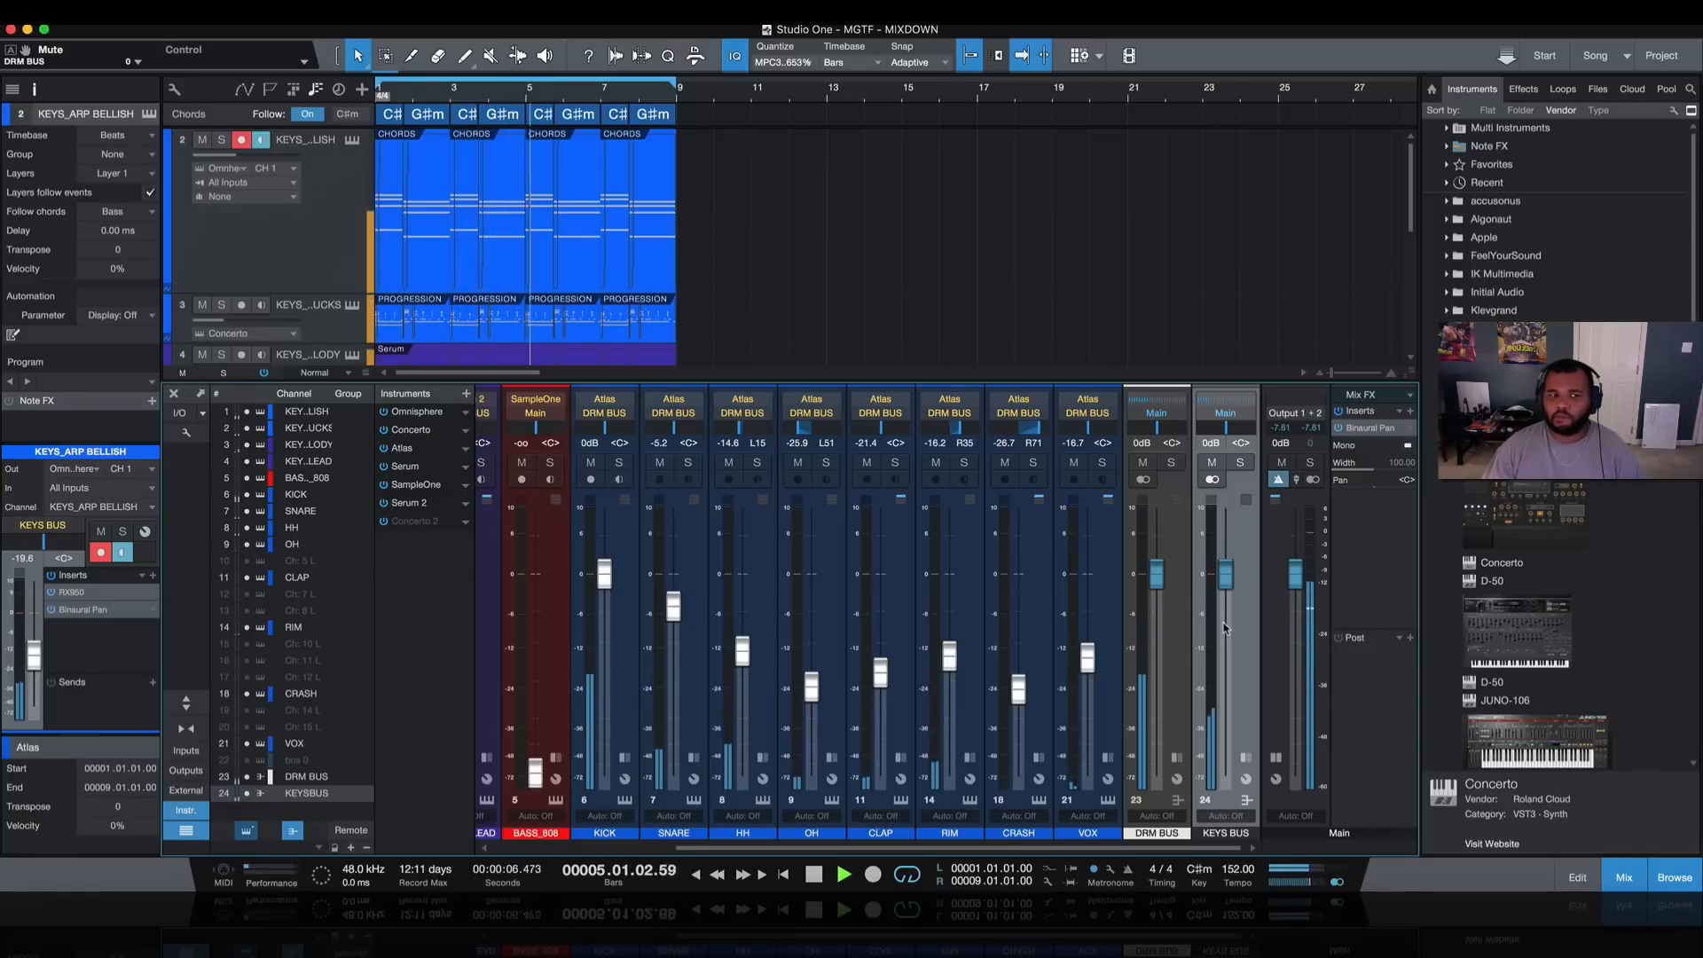
{"action": "left_click", "coordinate": [844, 874]}
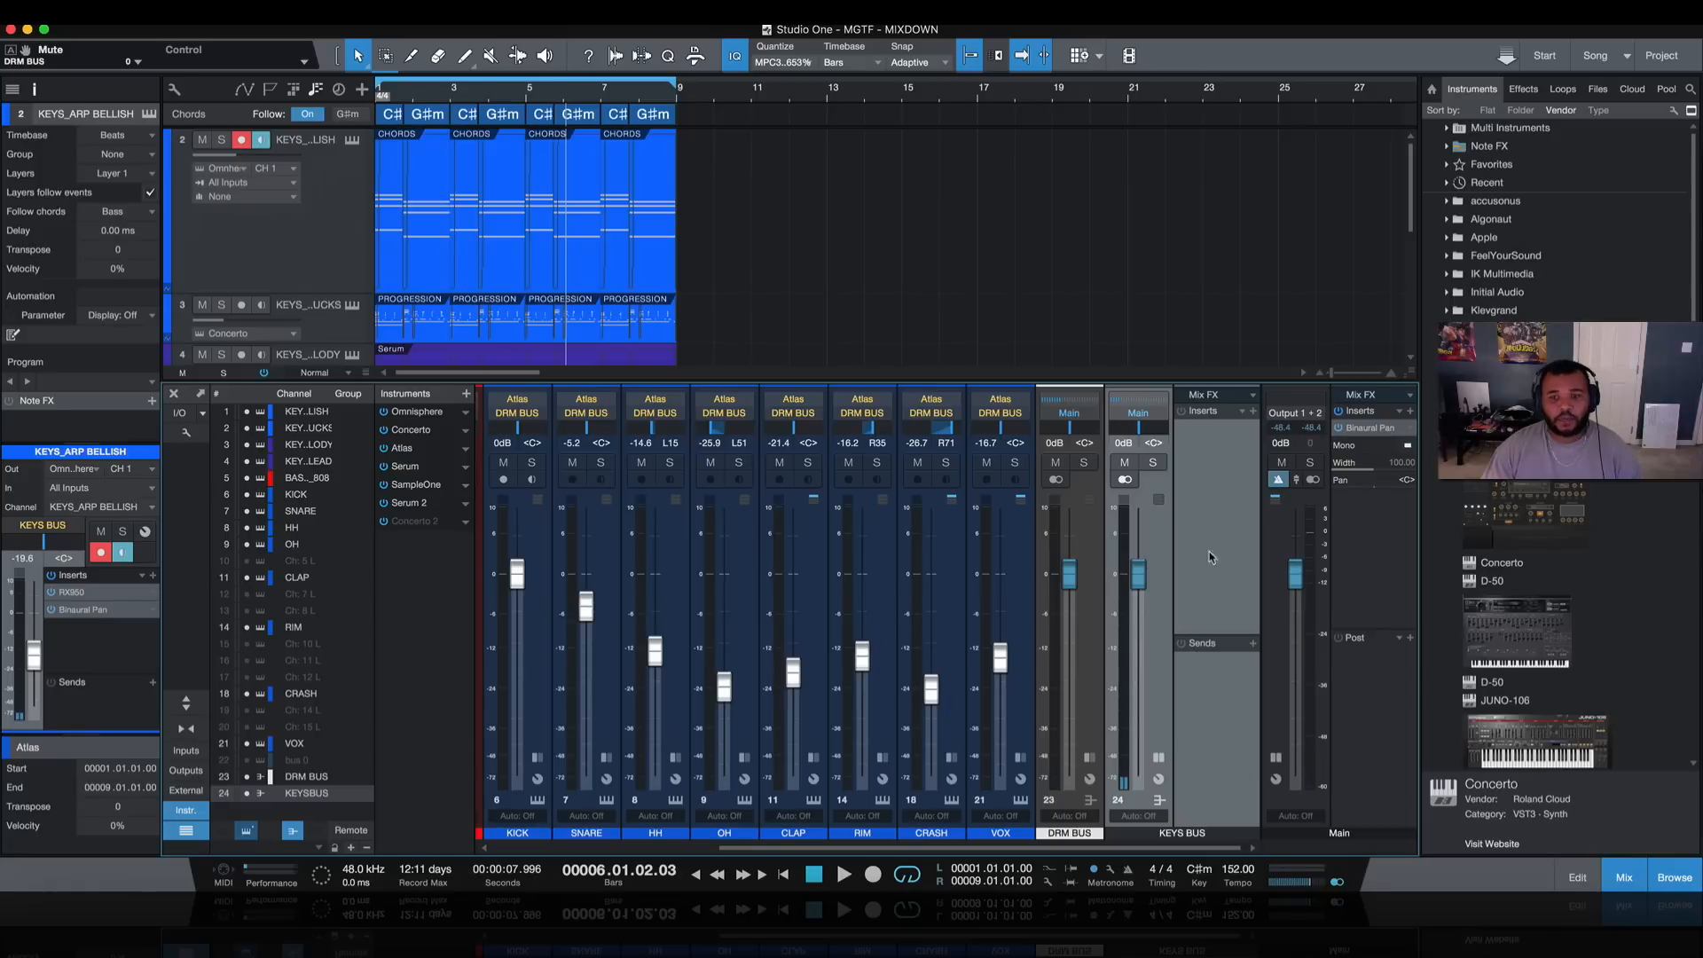
{"action": "mouse_move", "coordinate": [1240, 504]}
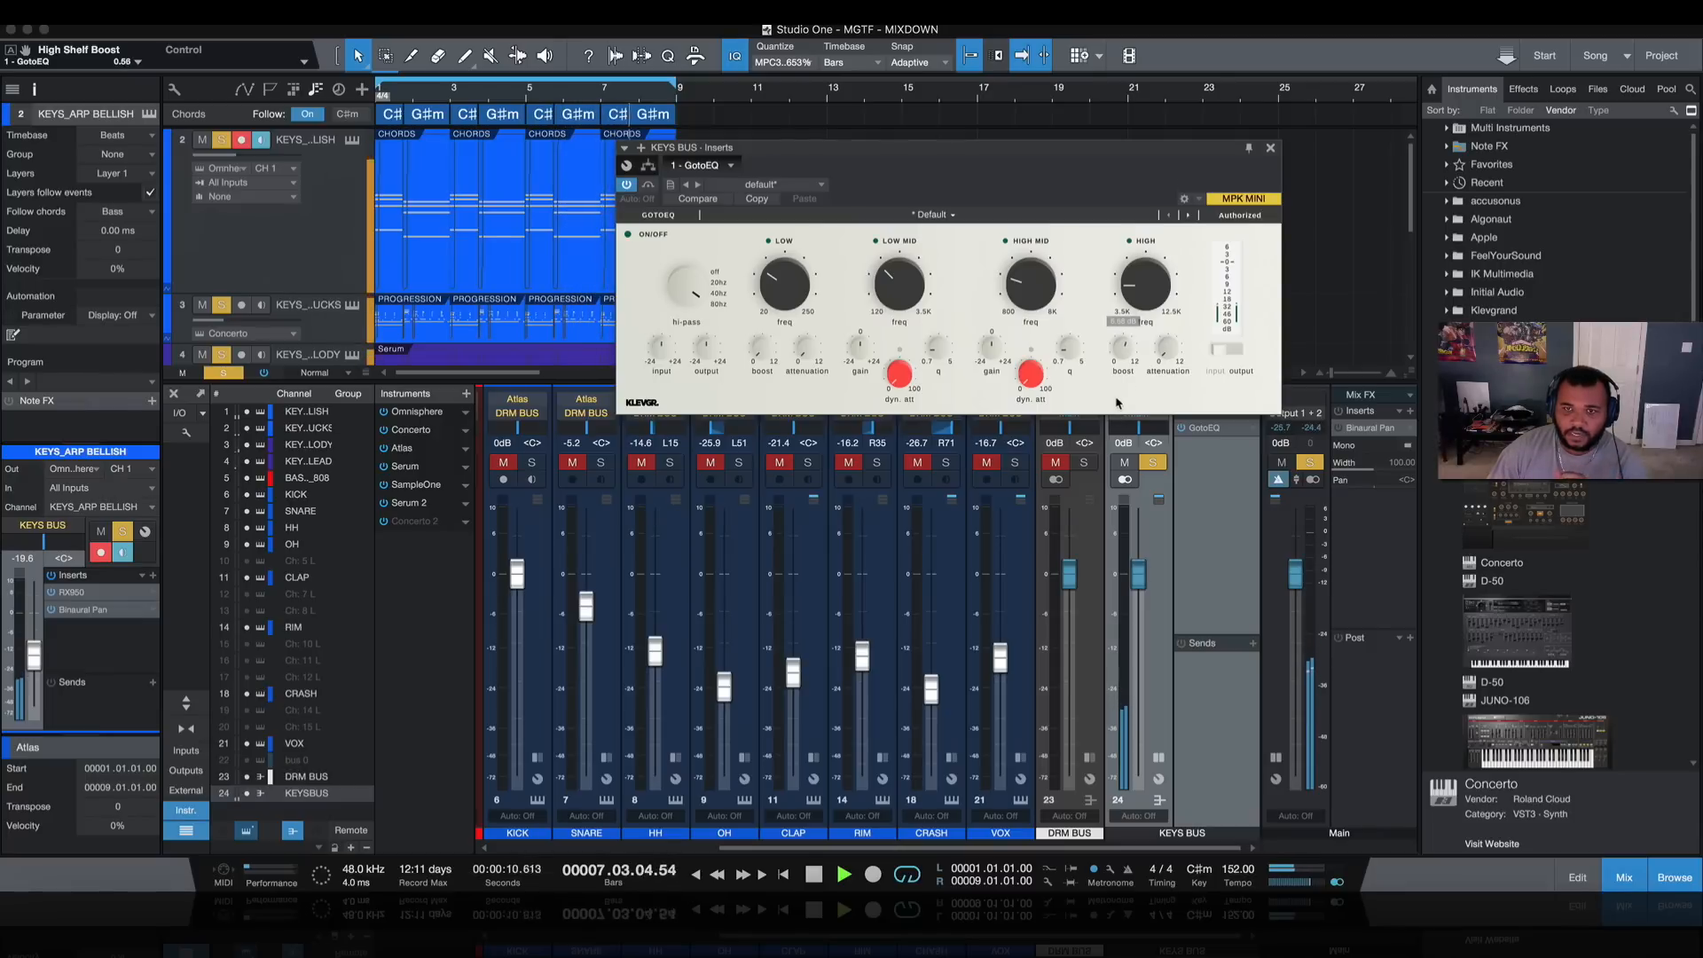
Step: Shape the GotoEQ band settings on the KEYS BUS
{"action": "left_click", "coordinate": [844, 873]}
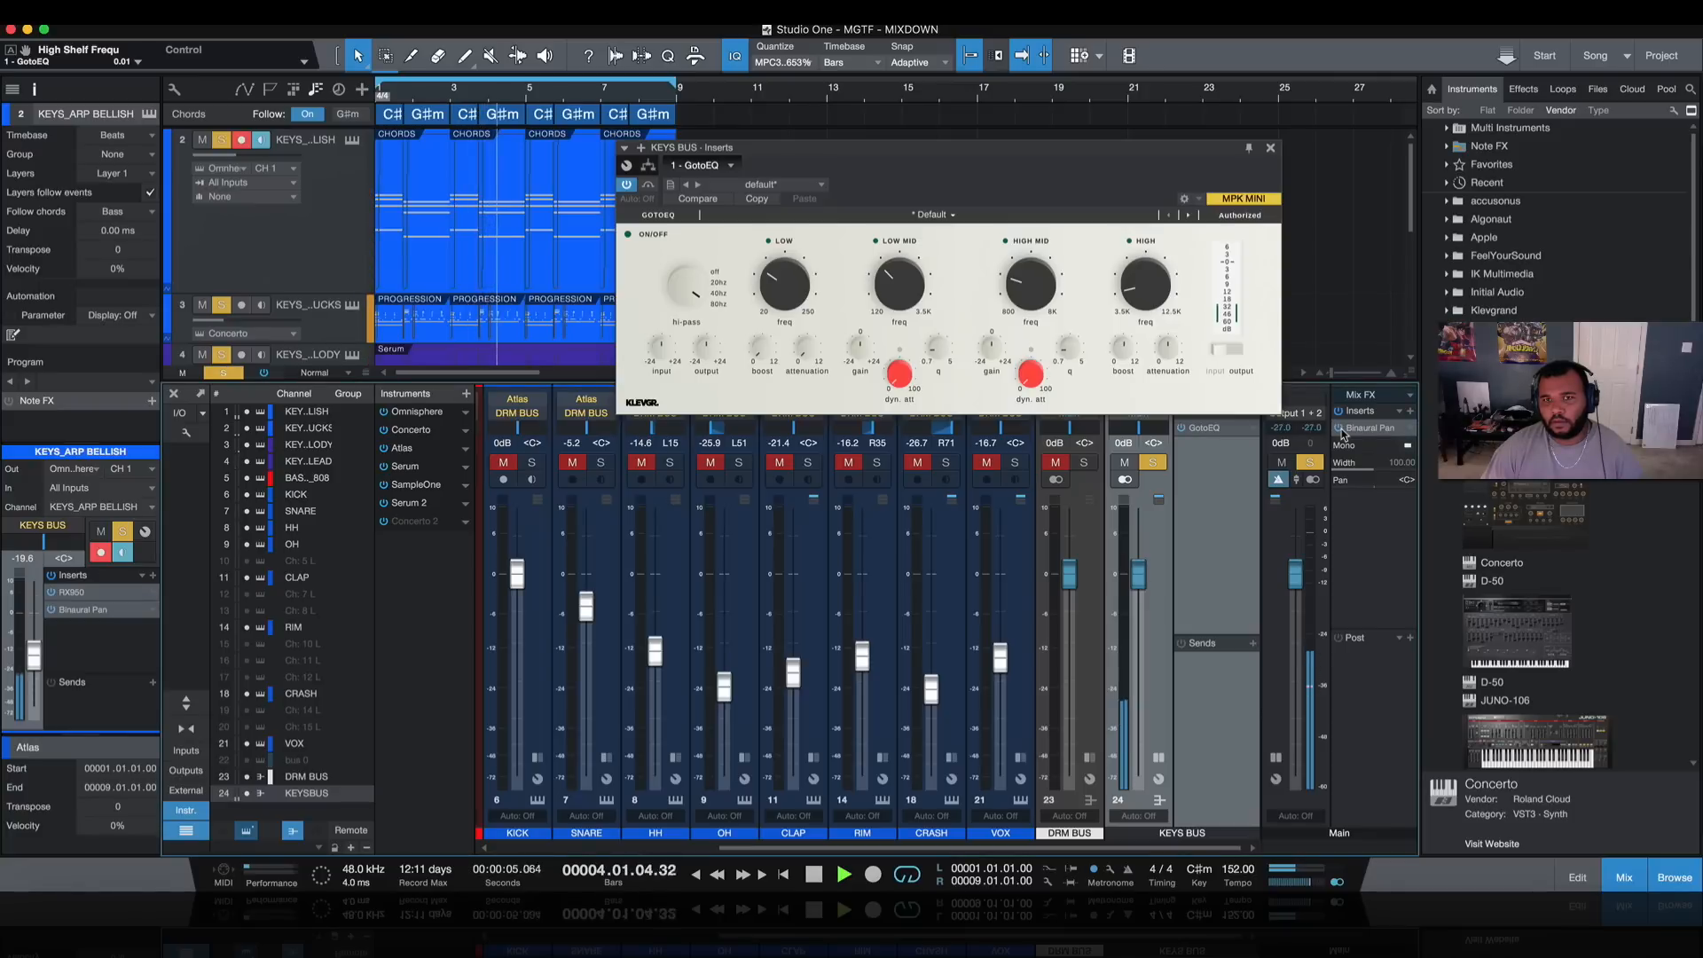
{"action": "left_click", "coordinate": [1154, 462]}
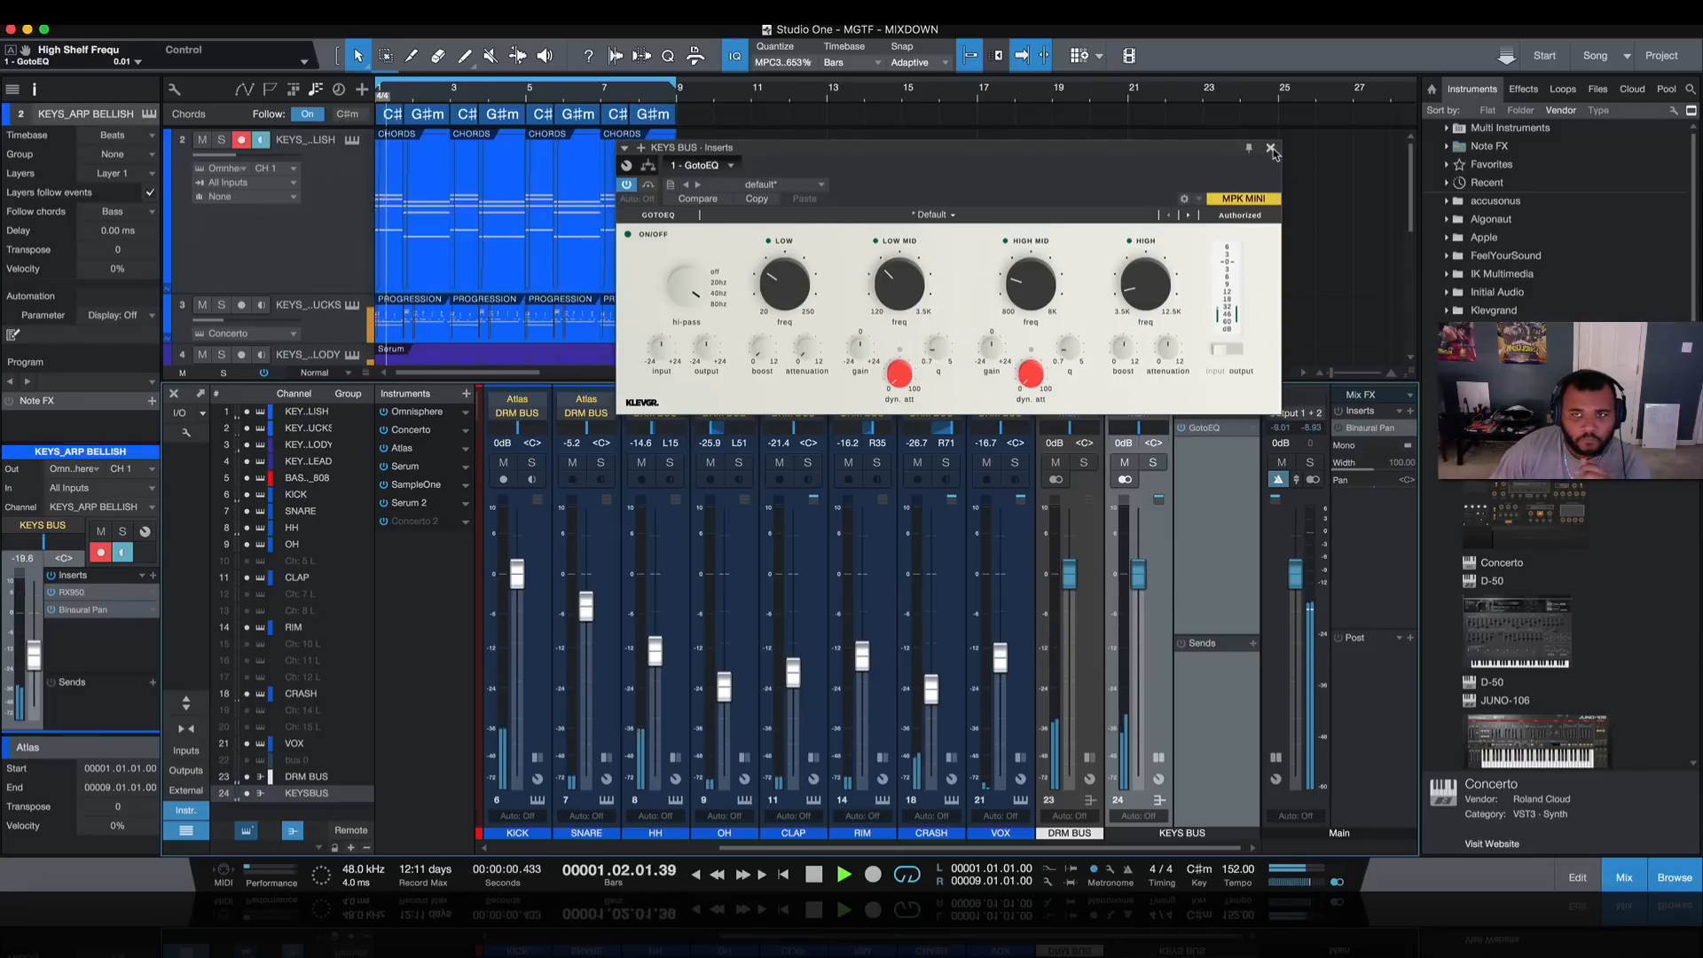
{"action": "mouse_move", "coordinate": [1271, 149]}
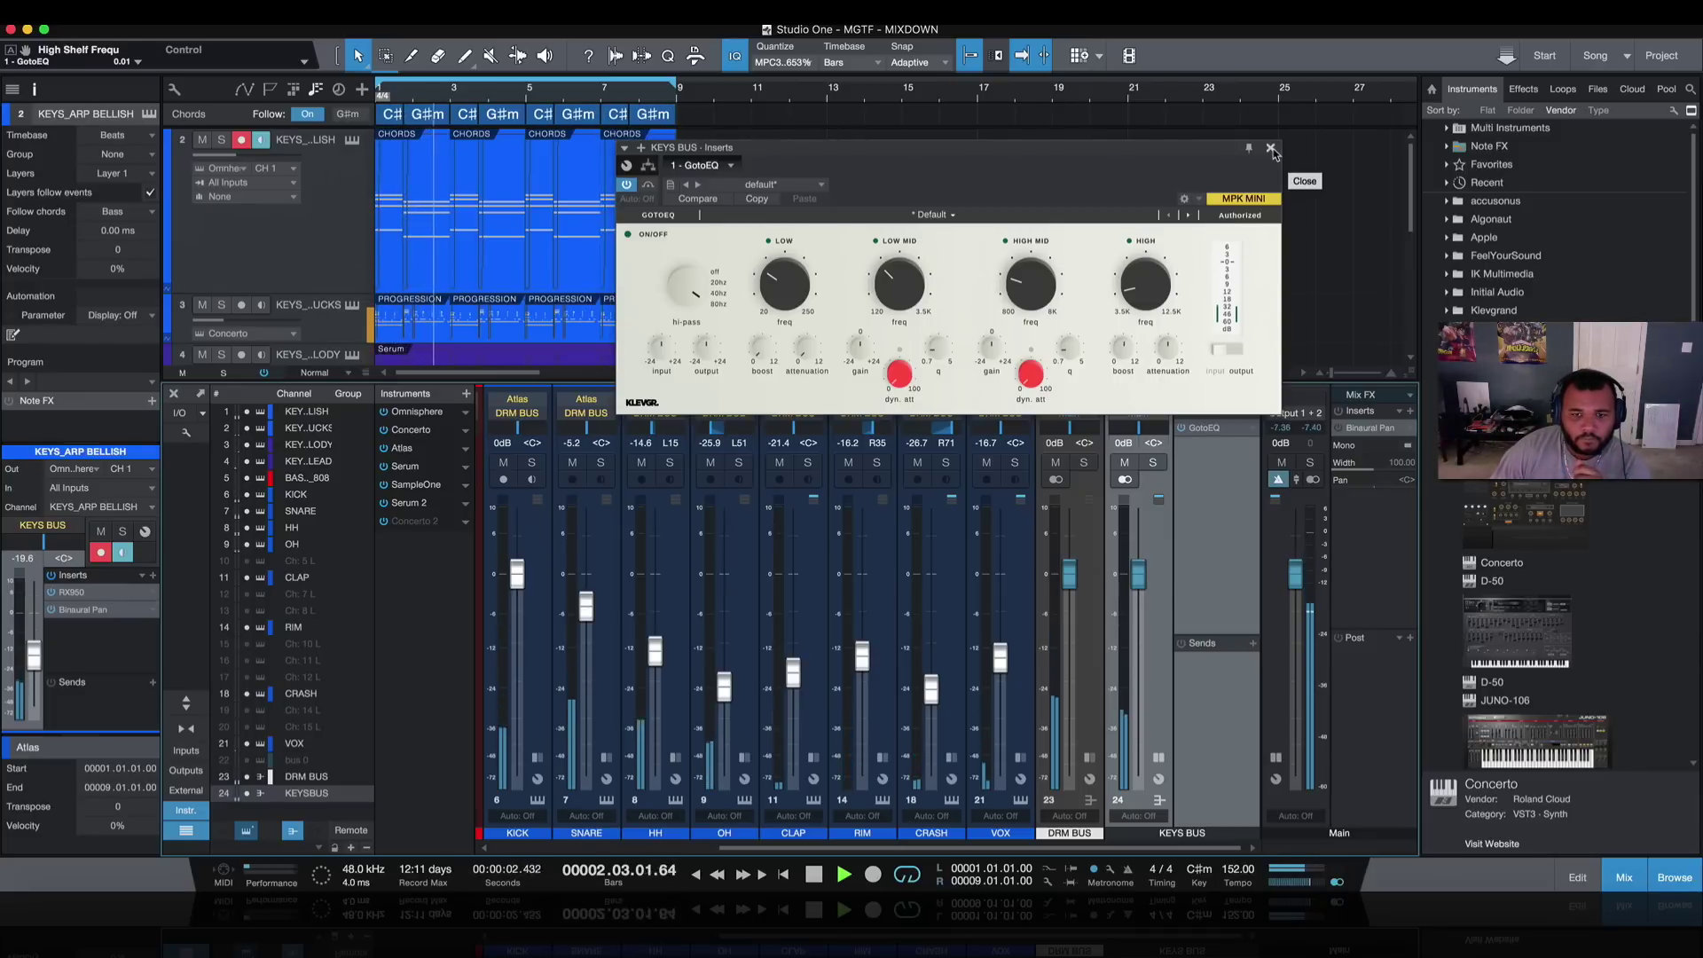
Step: Close the GotoEQ window and scroll the mixer left to the keys channels
{"action": "left_click", "coordinate": [1272, 148]}
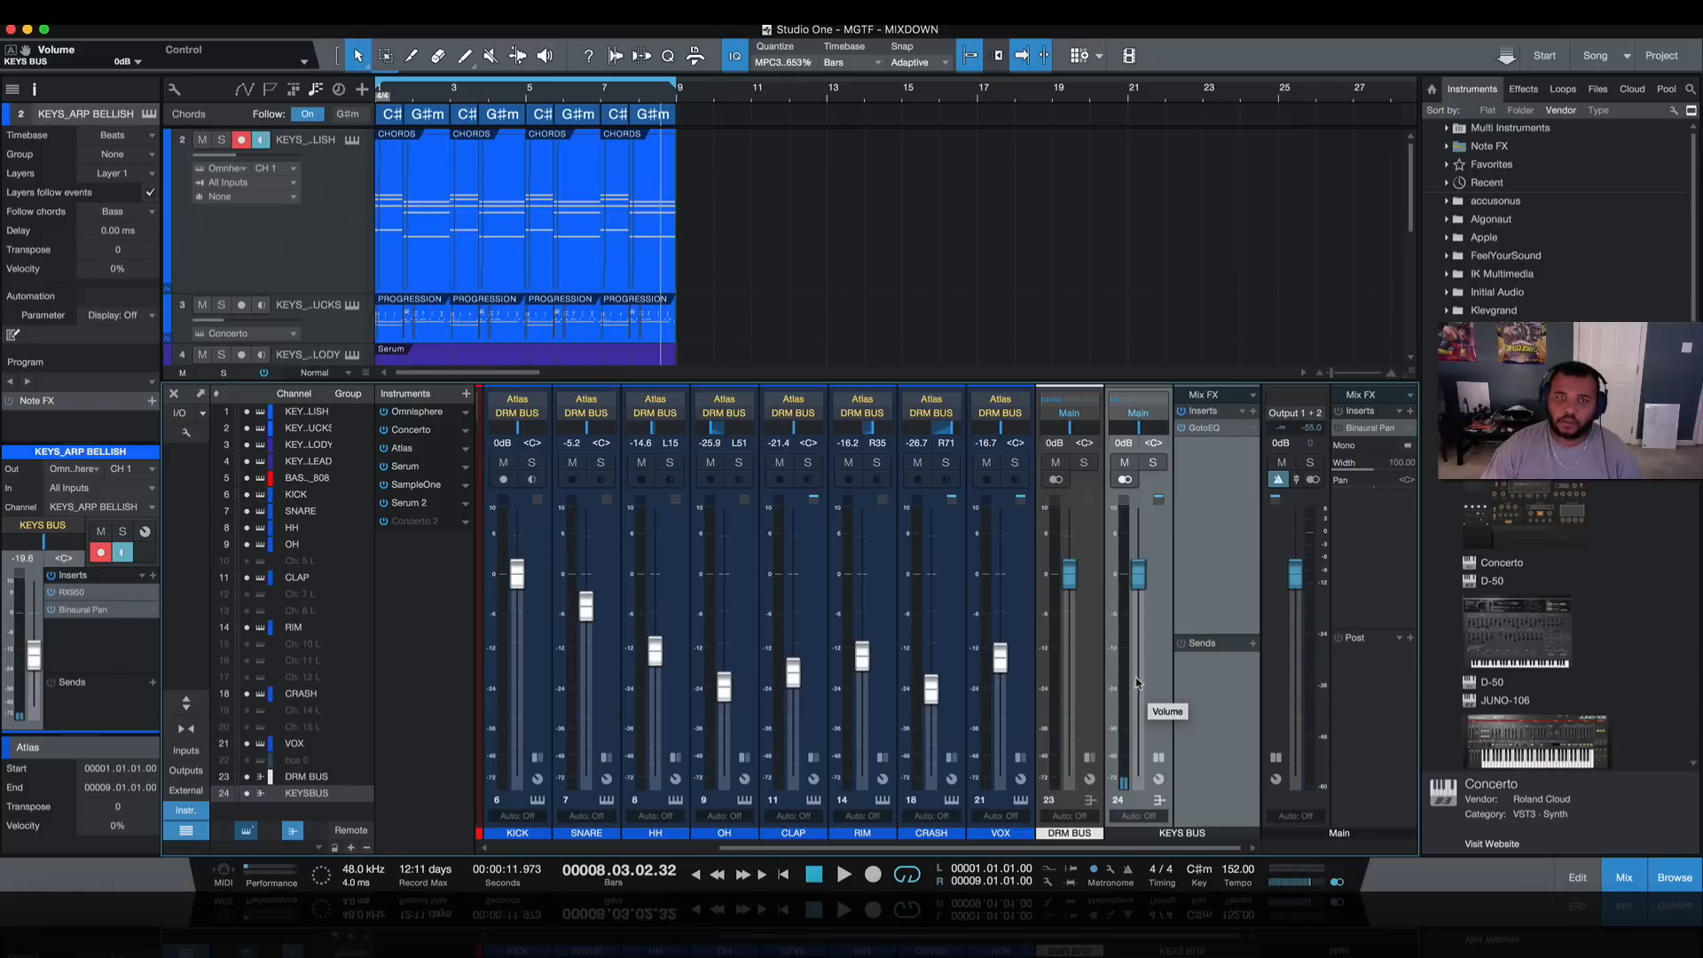
{"action": "mouse_move", "coordinate": [1129, 701]}
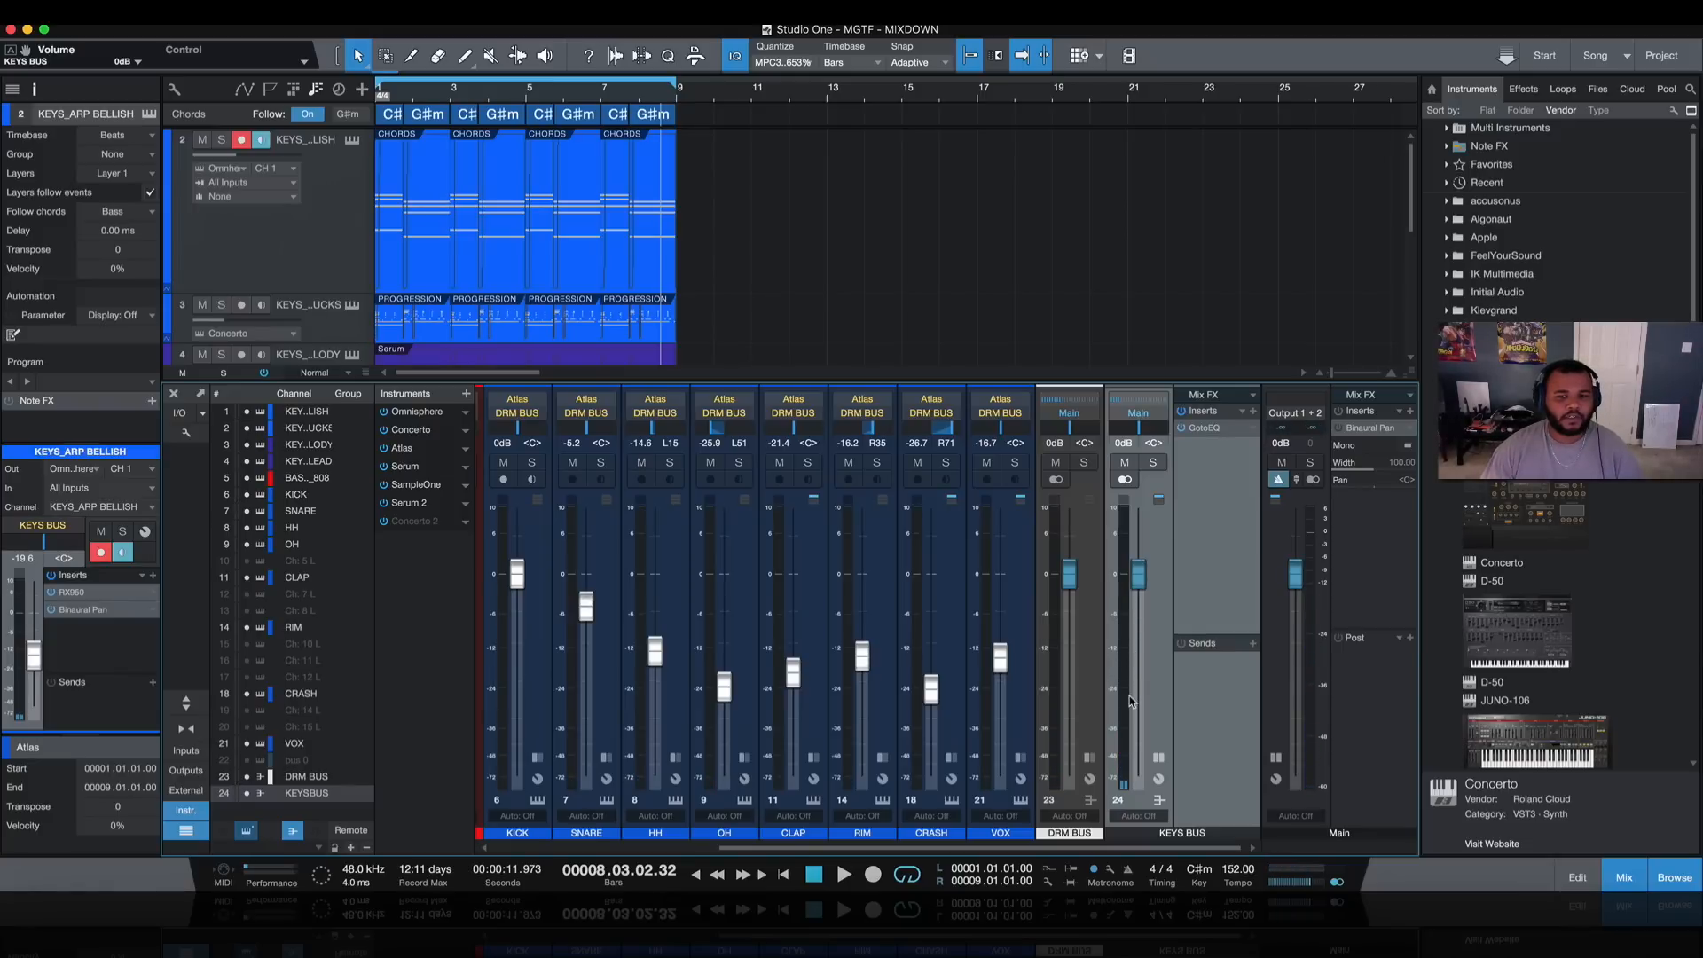
{"action": "scroll", "scroll_direction": "left", "scroll_amount": 3}
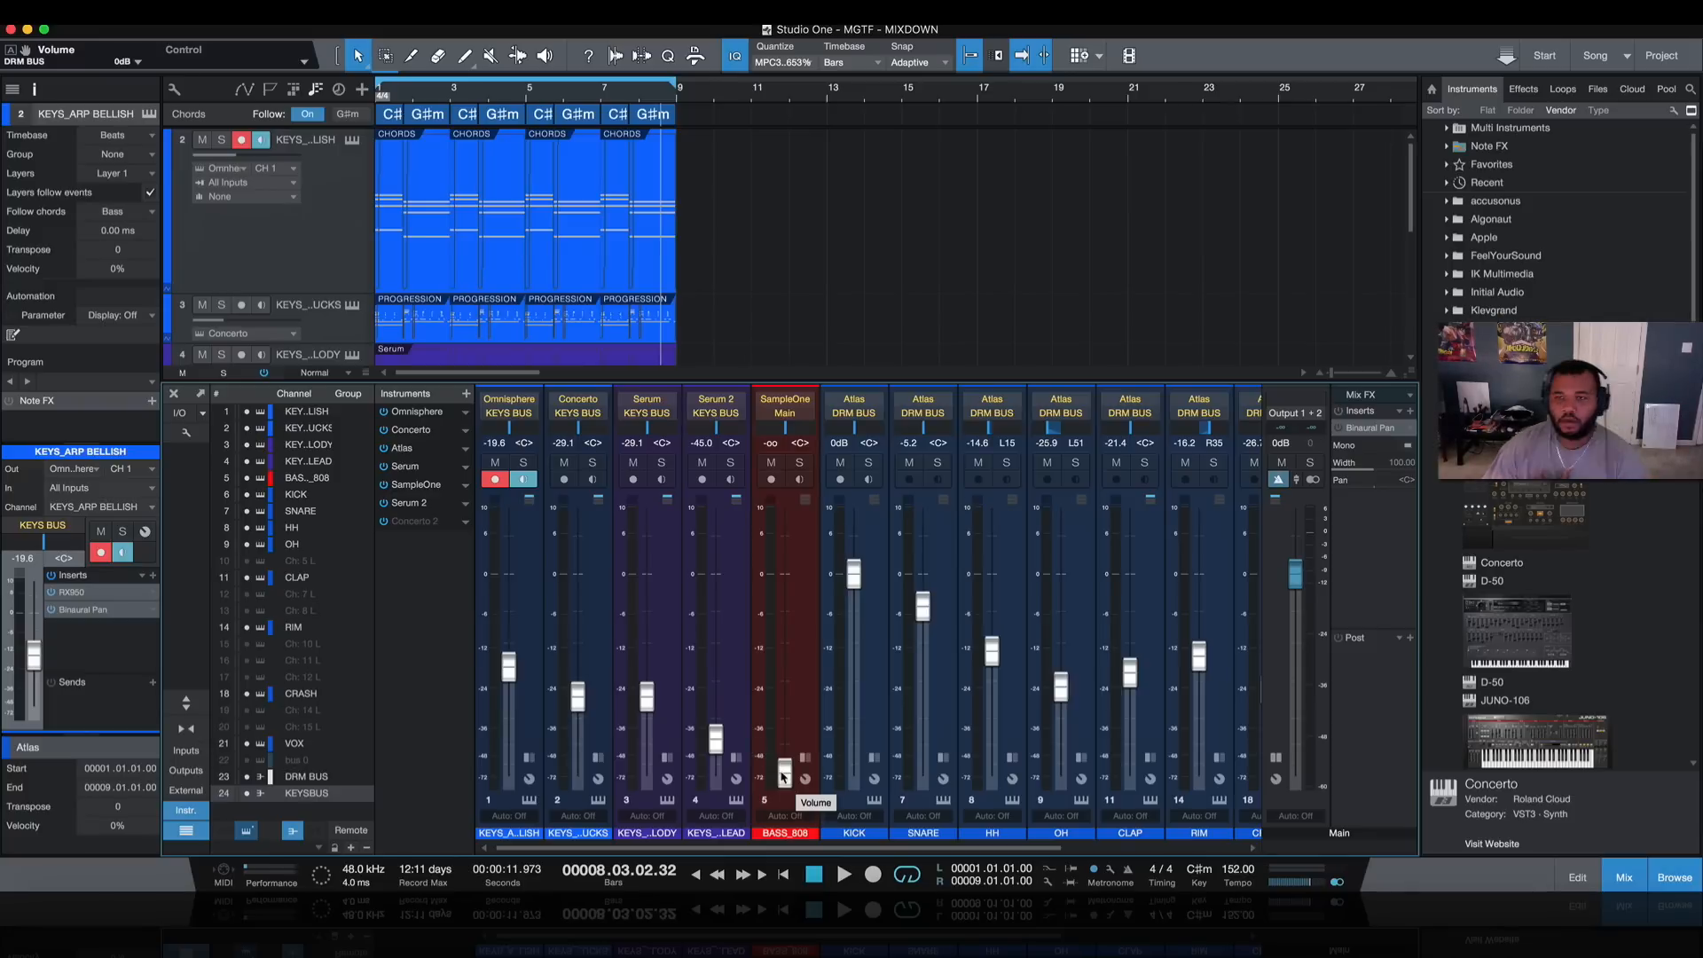
Step: Raise the BASS_808 fader from silence to about -22.7 dB
{"action": "left_click", "coordinate": [122, 531]}
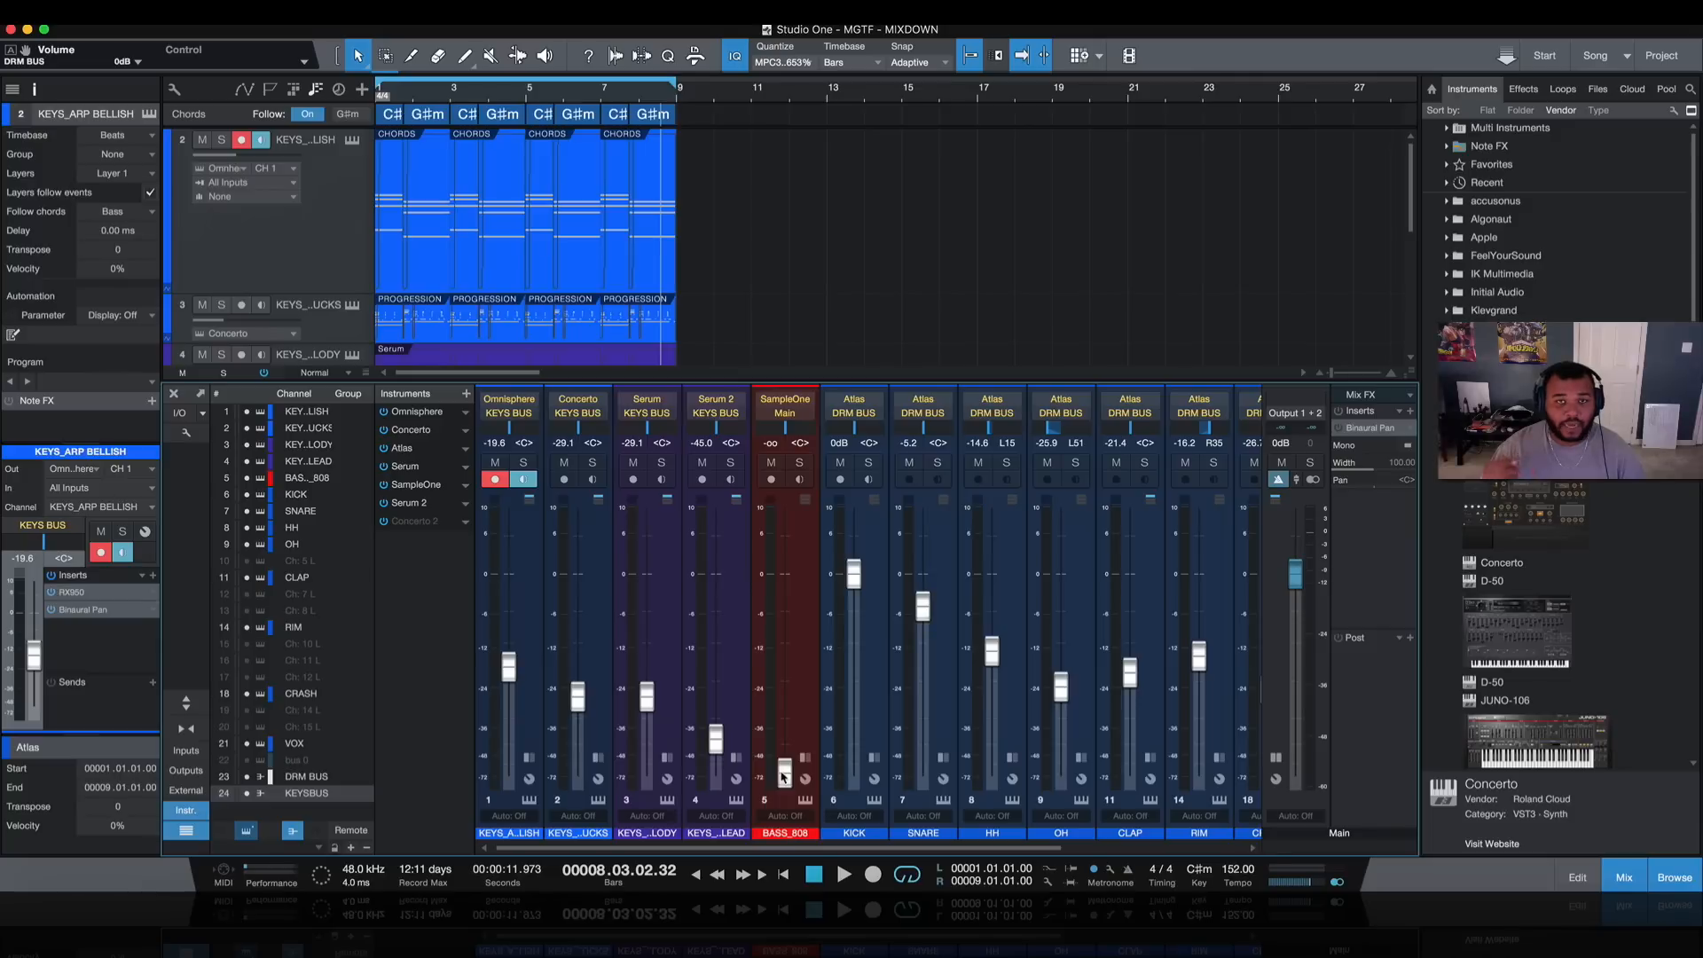
{"action": "left_click", "coordinate": [845, 873]}
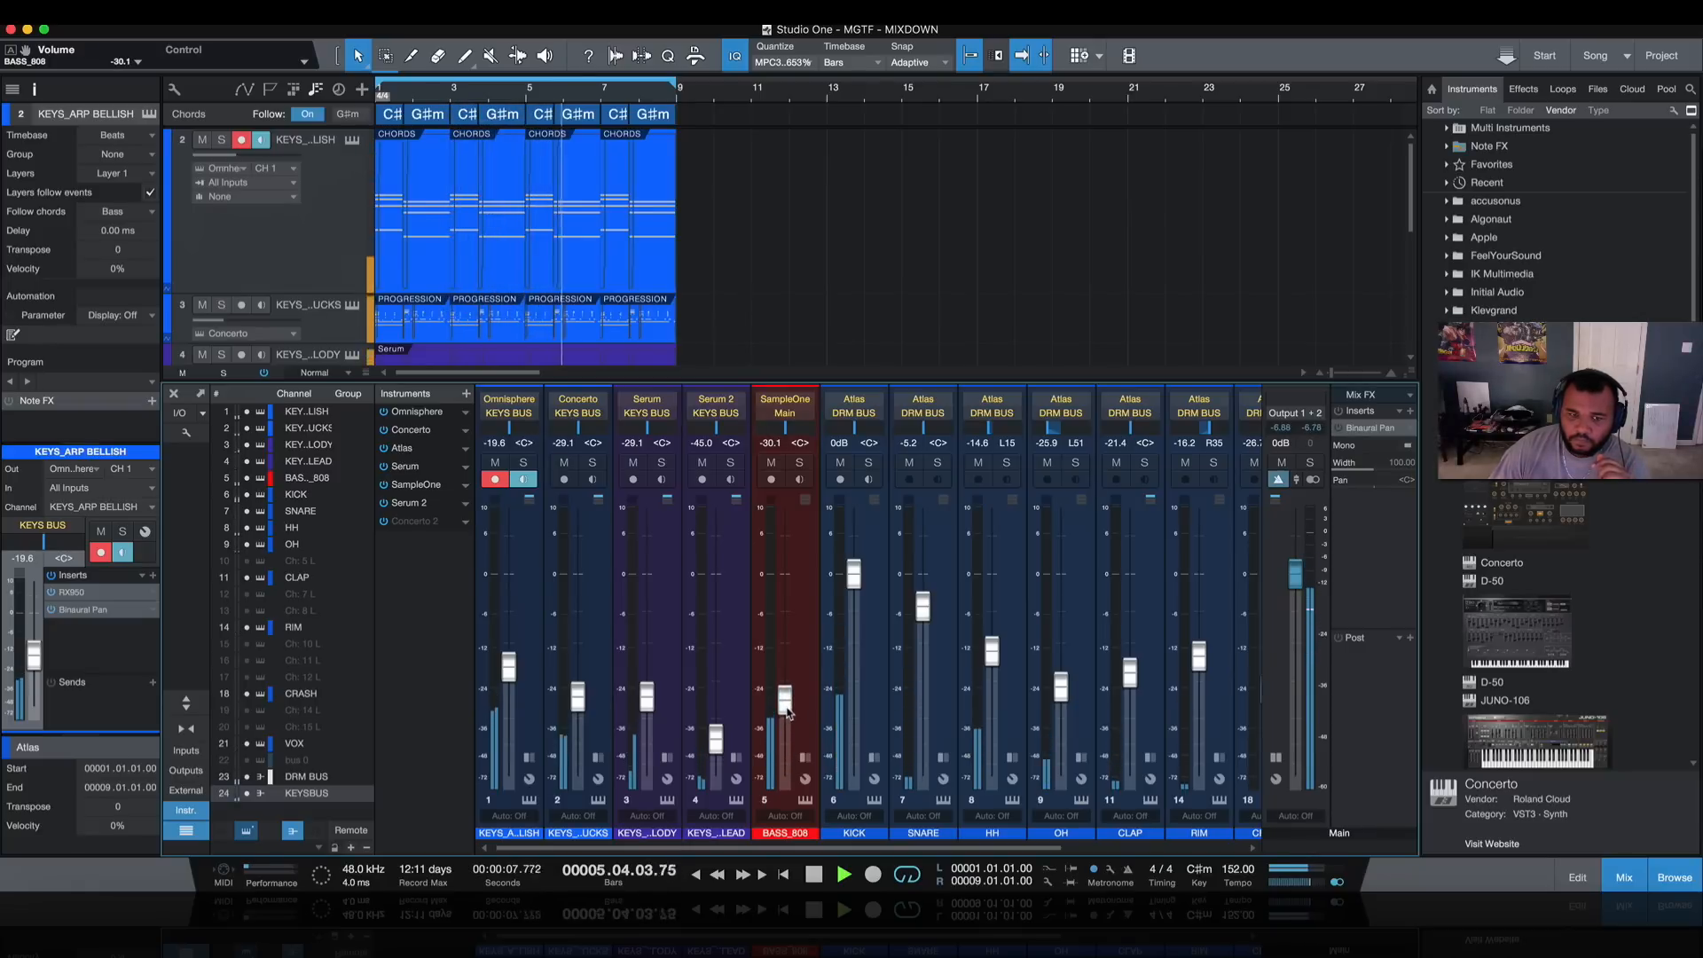
{"action": "left_click", "coordinate": [844, 873]}
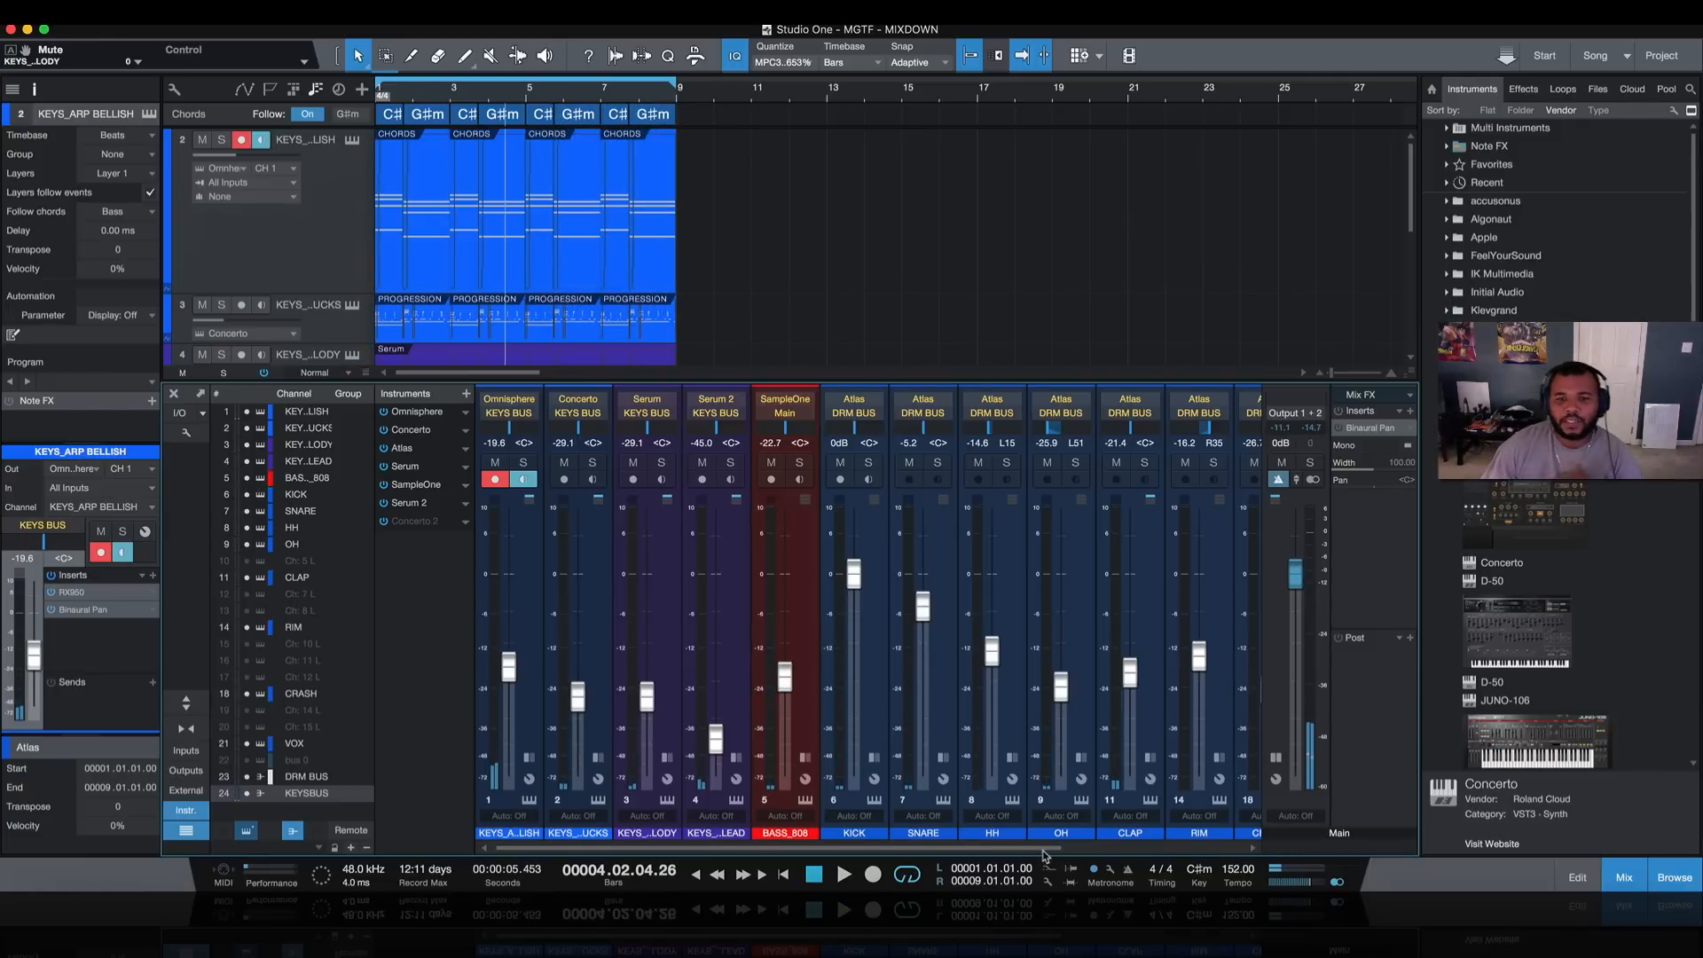
{"action": "scroll", "scroll_direction": "right", "scroll_amount": 3}
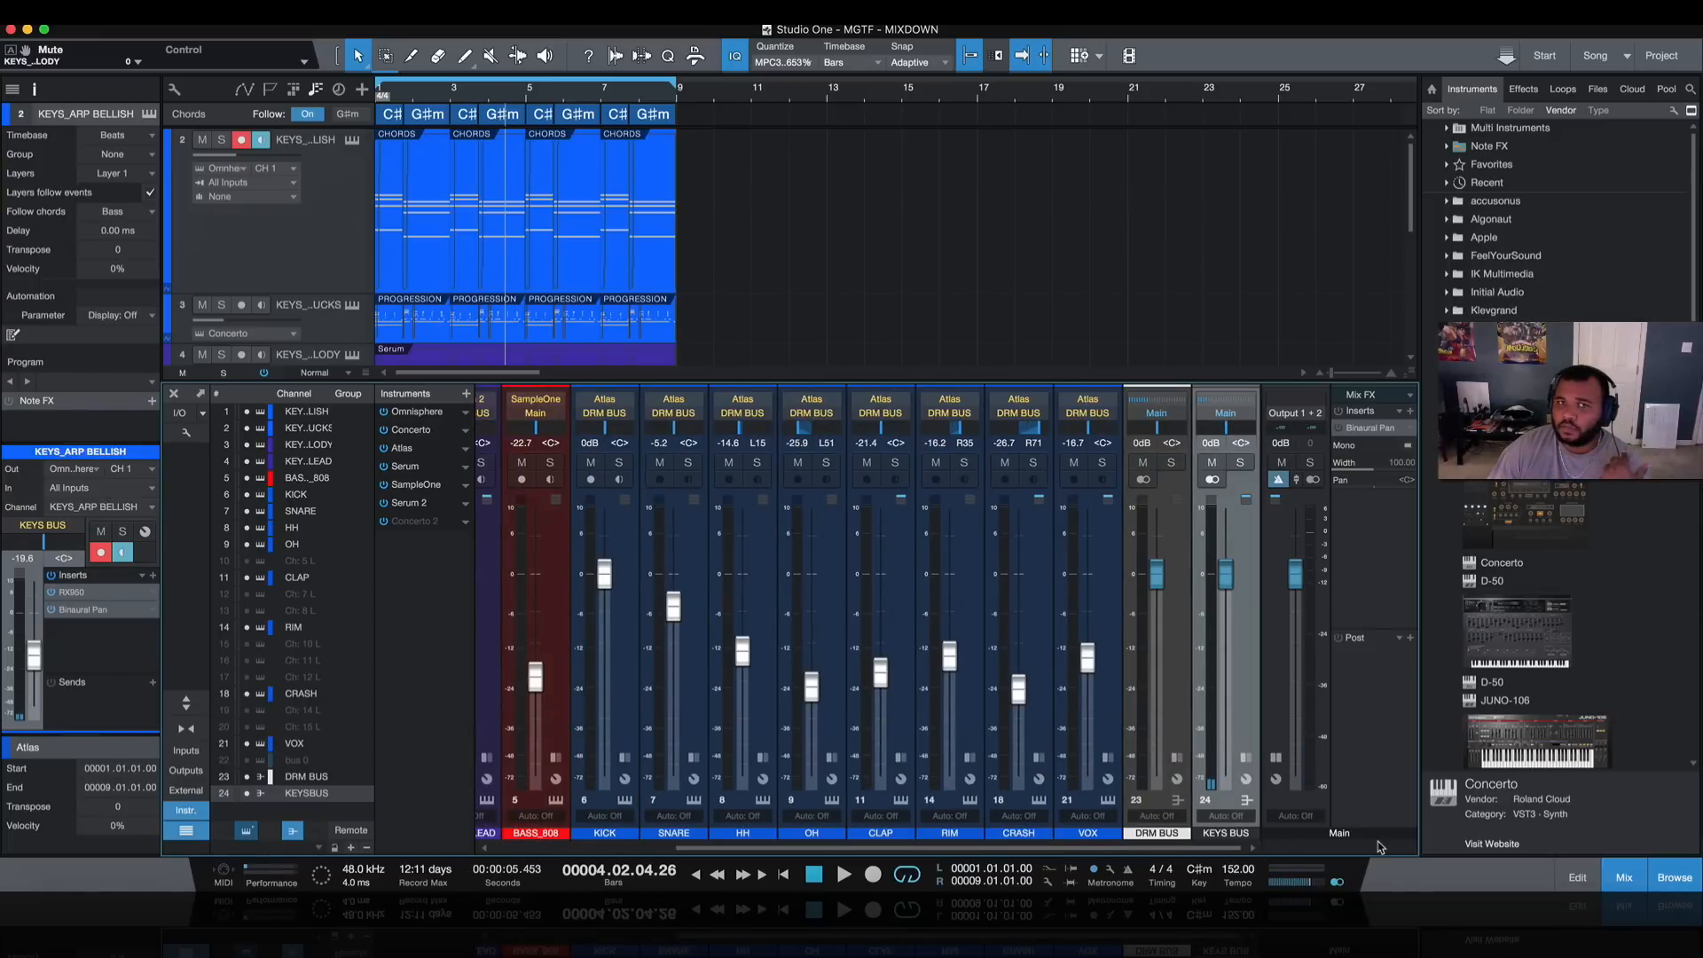
{"action": "mouse_move", "coordinate": [1037, 844]}
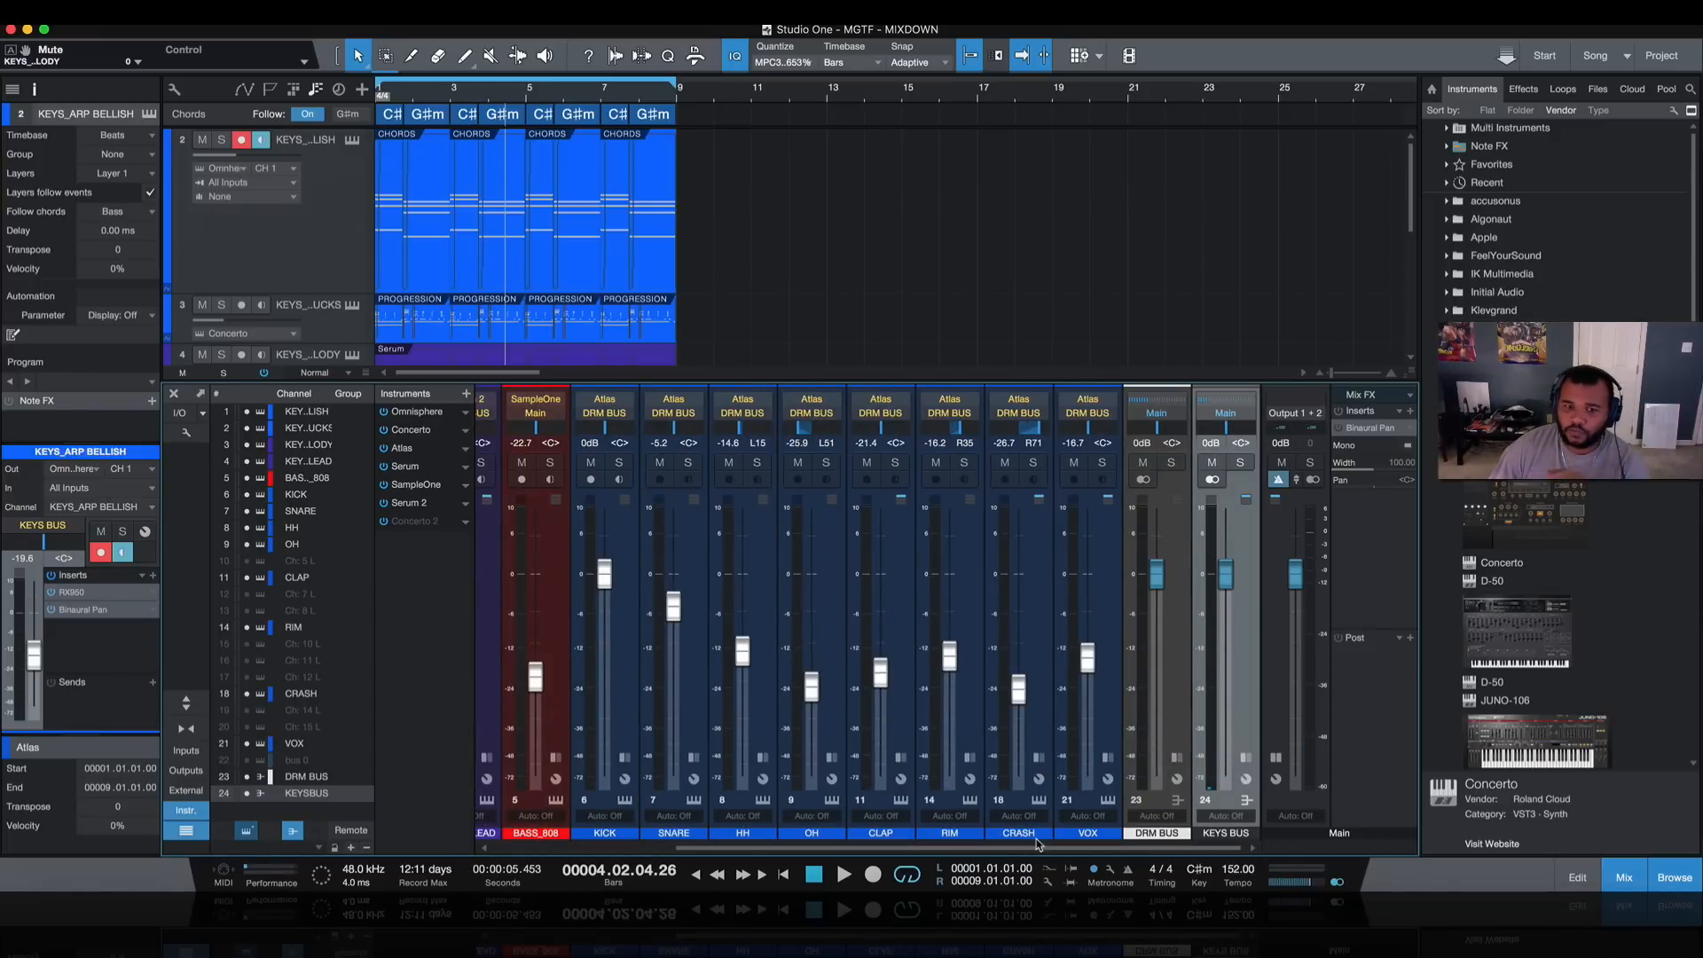
{"action": "mouse_move", "coordinate": [1227, 666]}
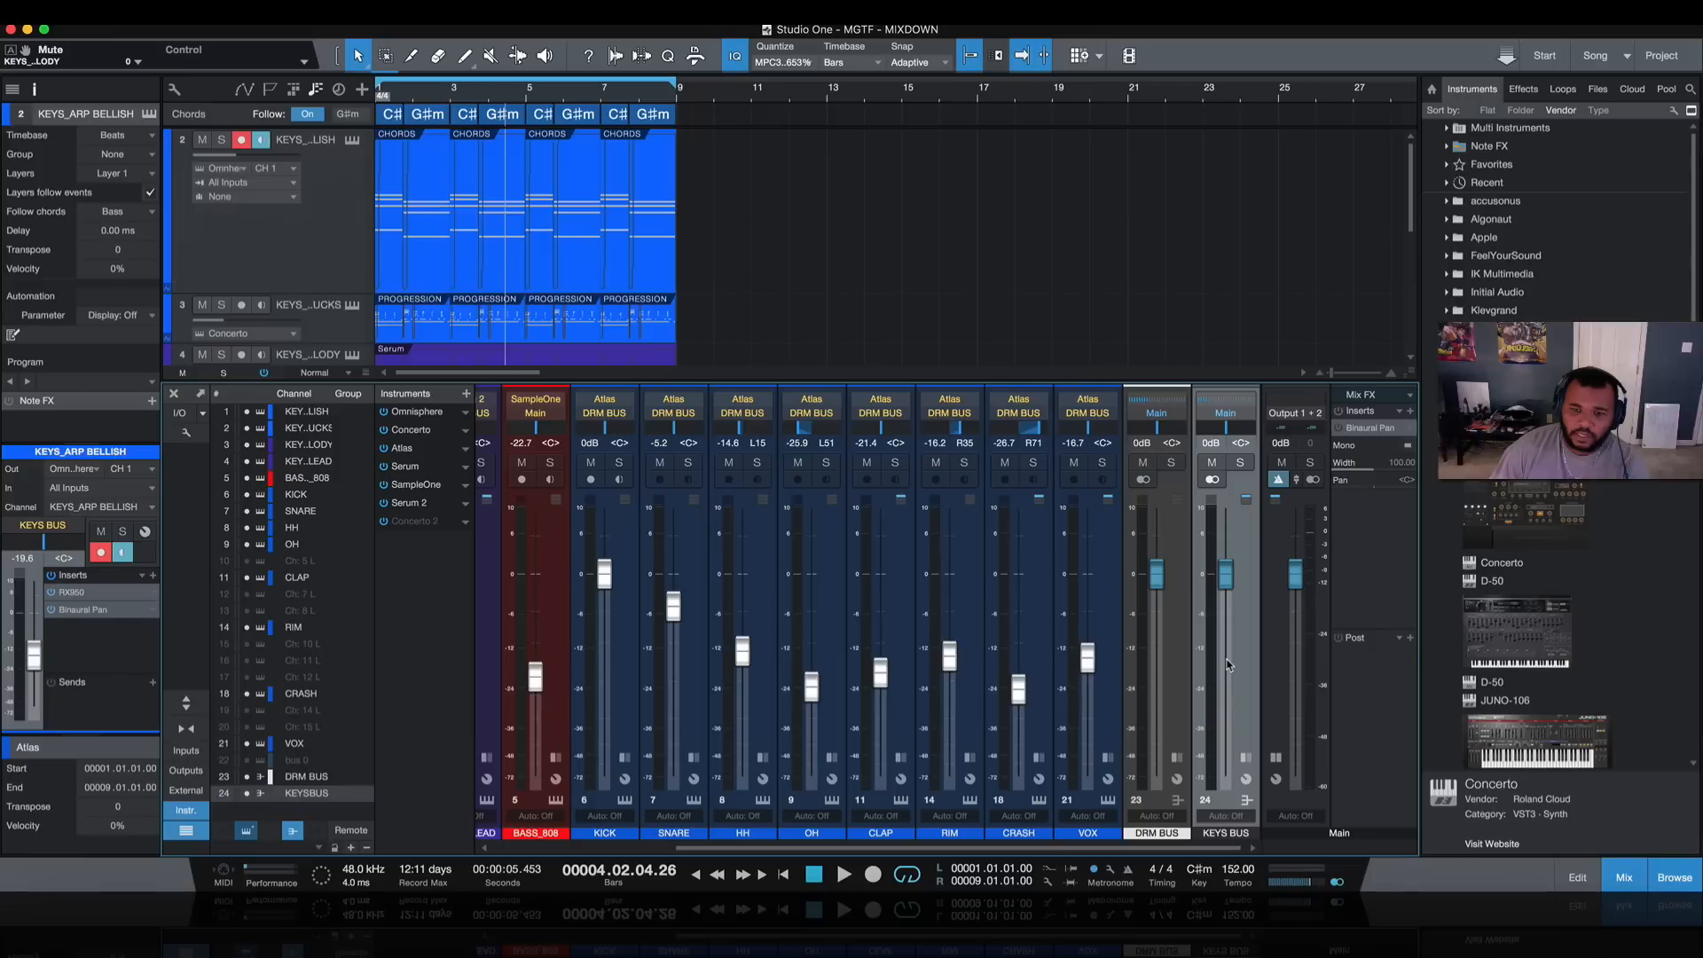
{"action": "mouse_move", "coordinate": [1228, 649]}
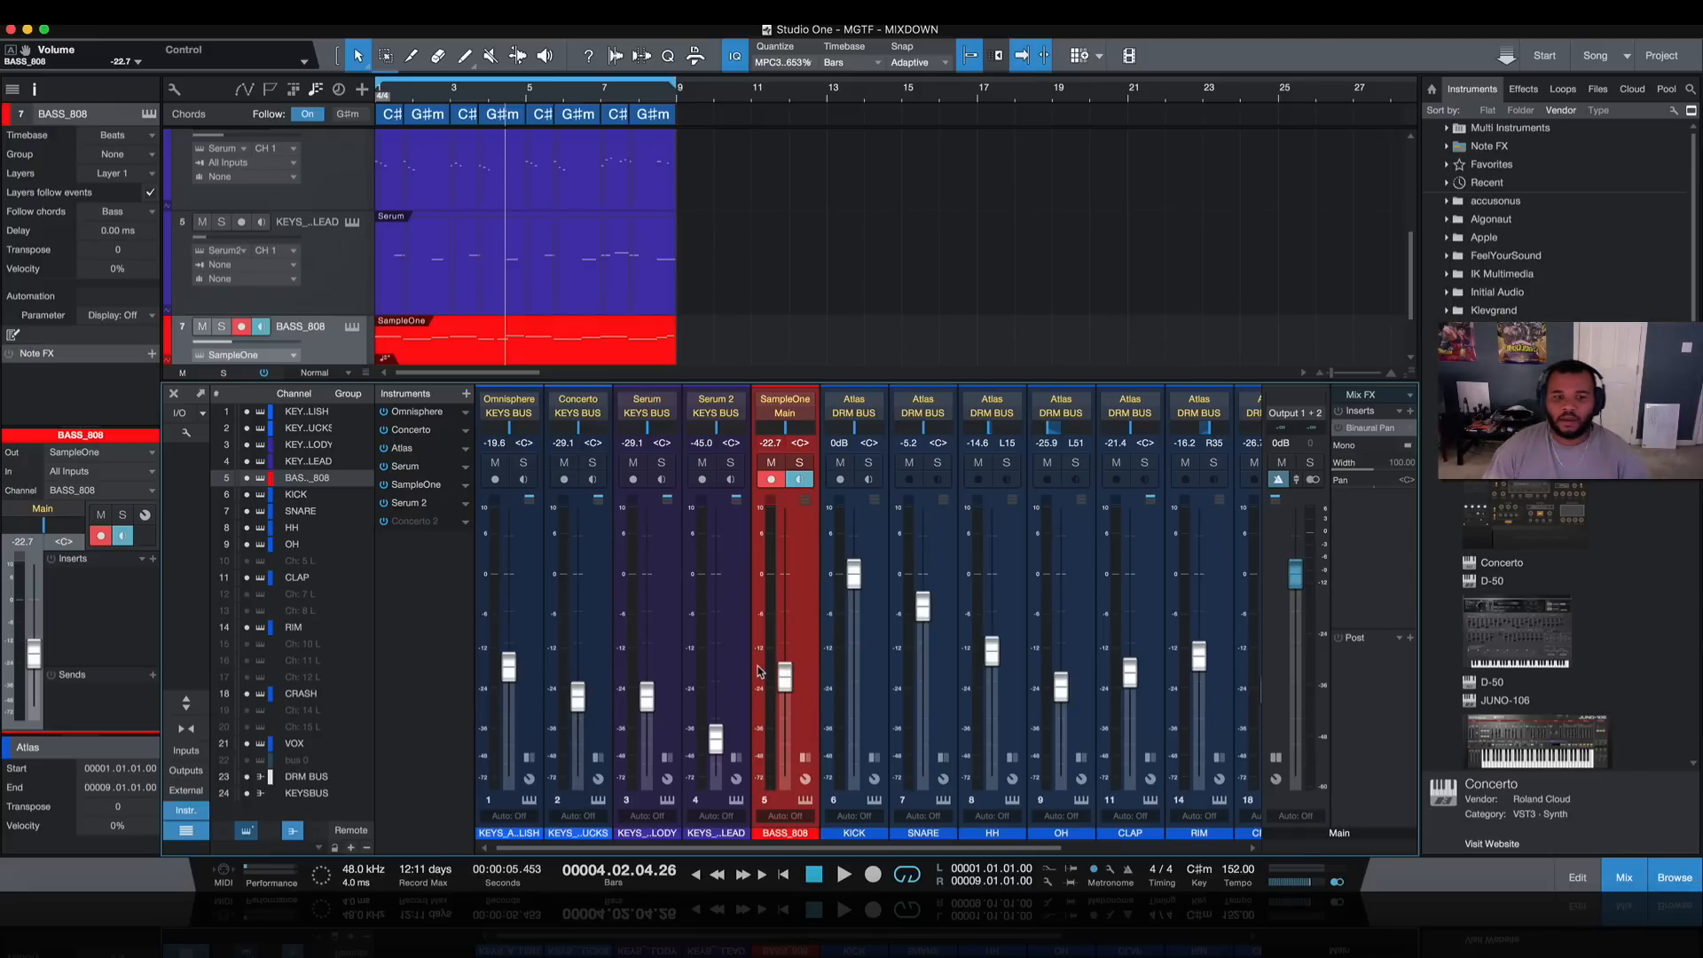
{"action": "left_click", "coordinate": [843, 872]}
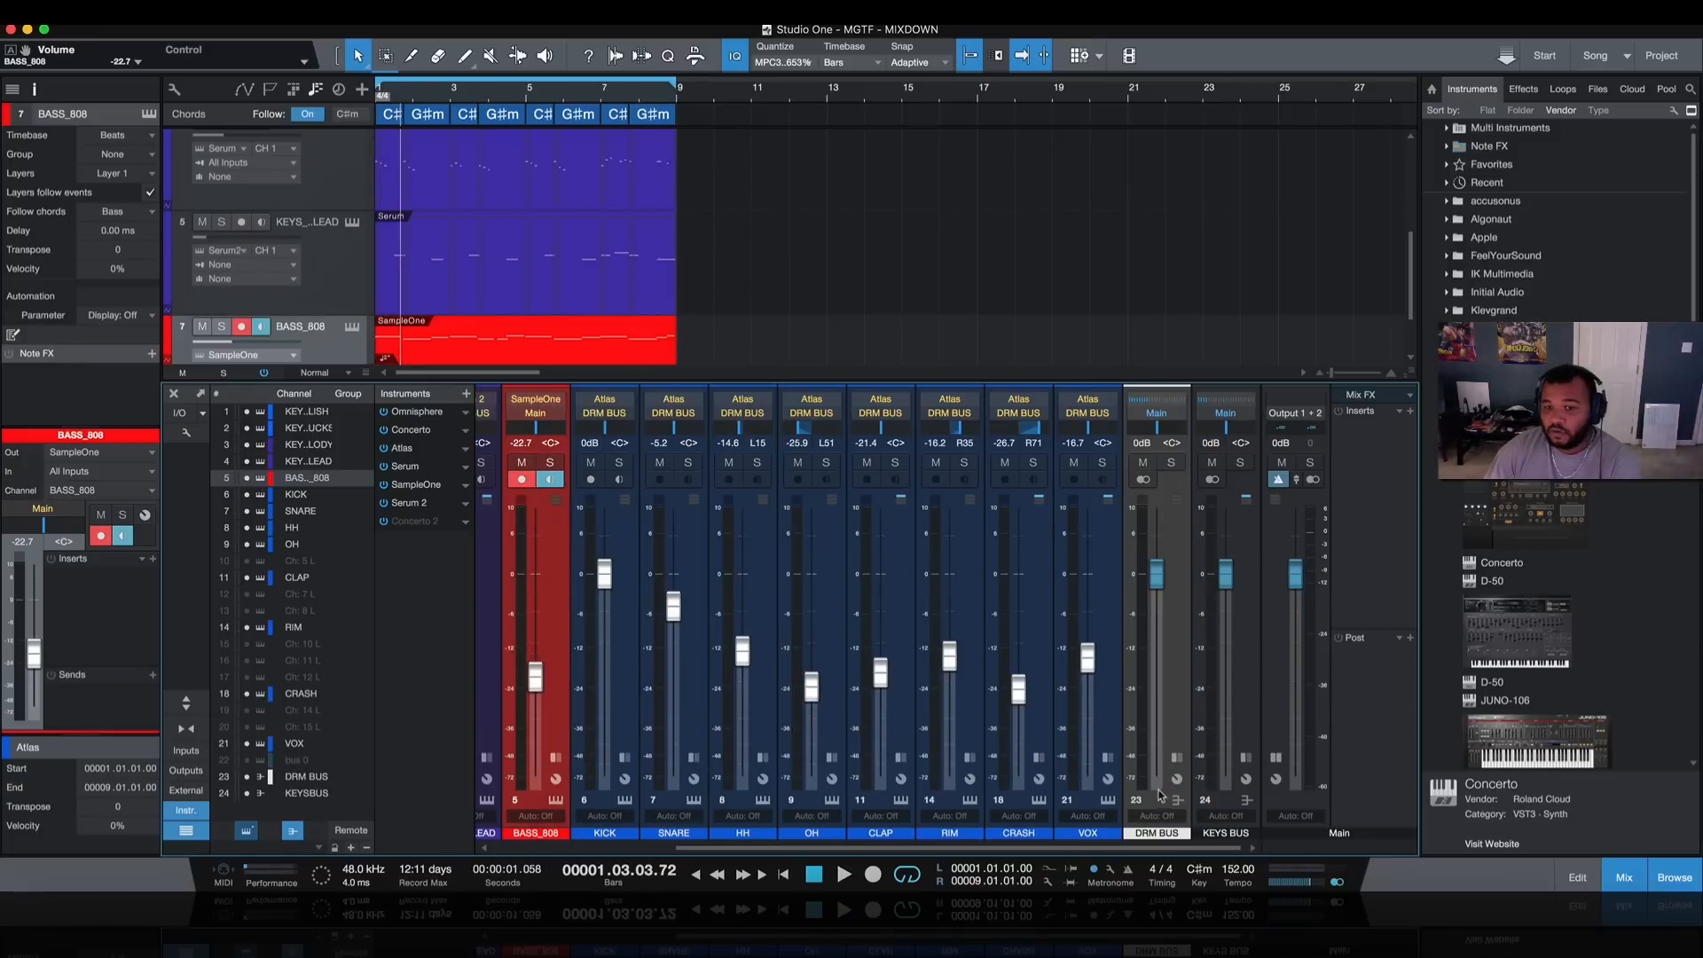
Step: Open the DRM BUS TAN compressor, solo the drum bus, then close the plugin window
{"action": "left_click", "coordinate": [1200, 410]}
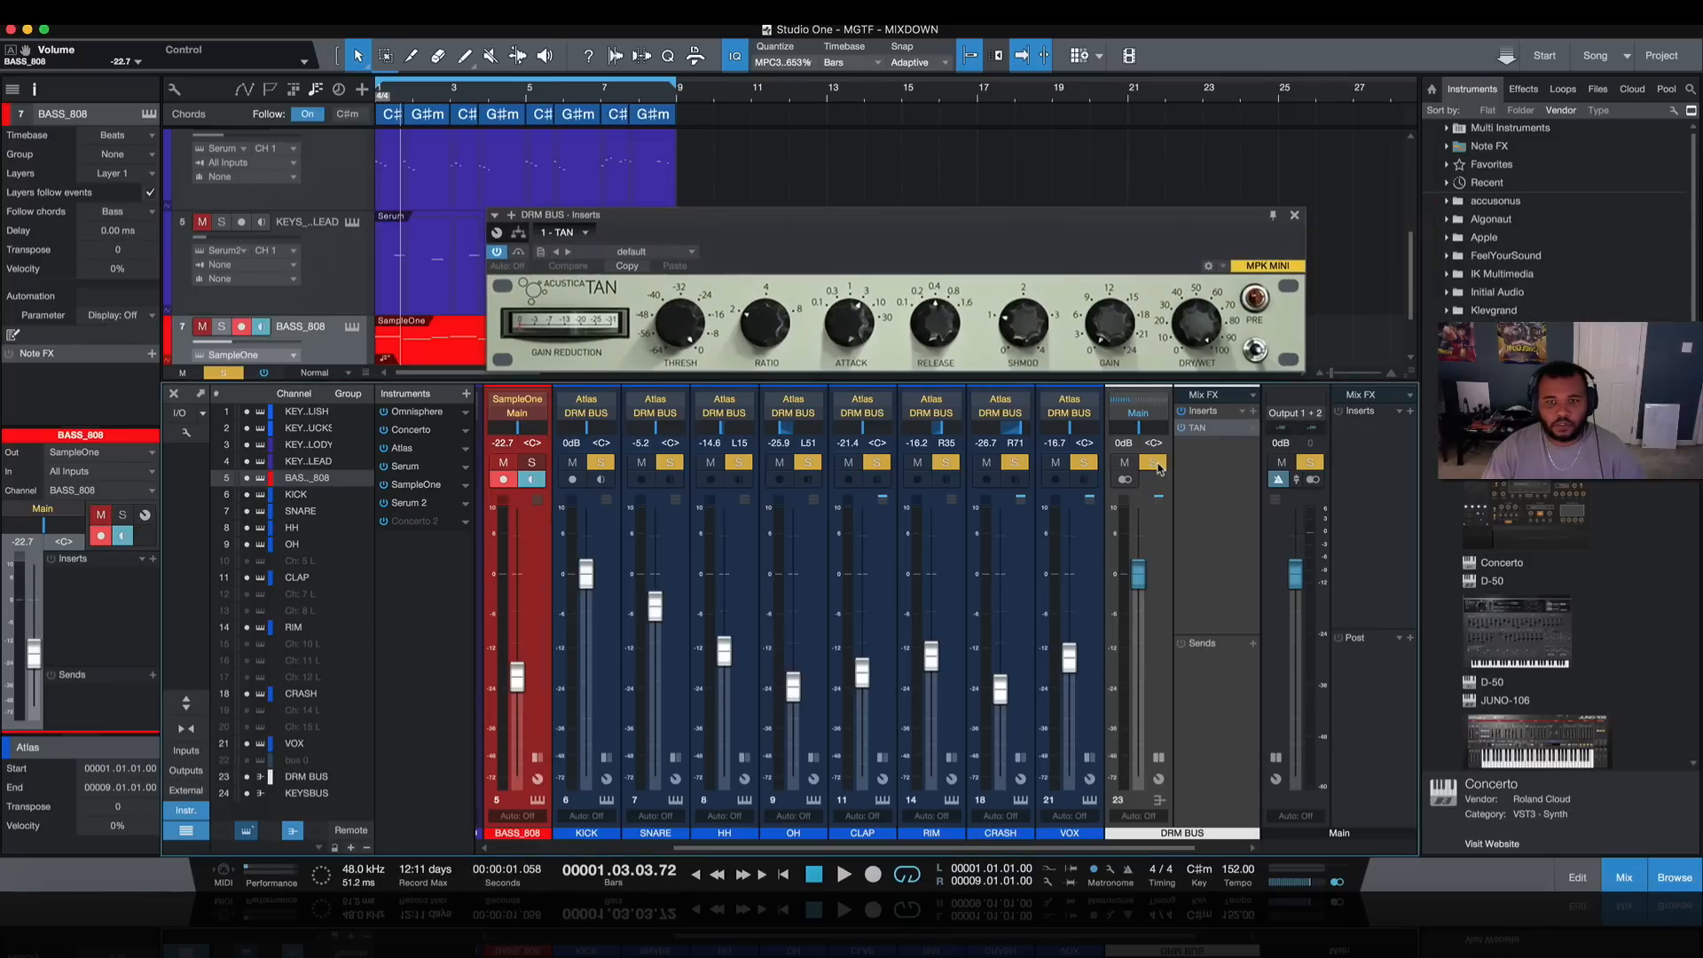
{"action": "left_click", "coordinate": [843, 874]}
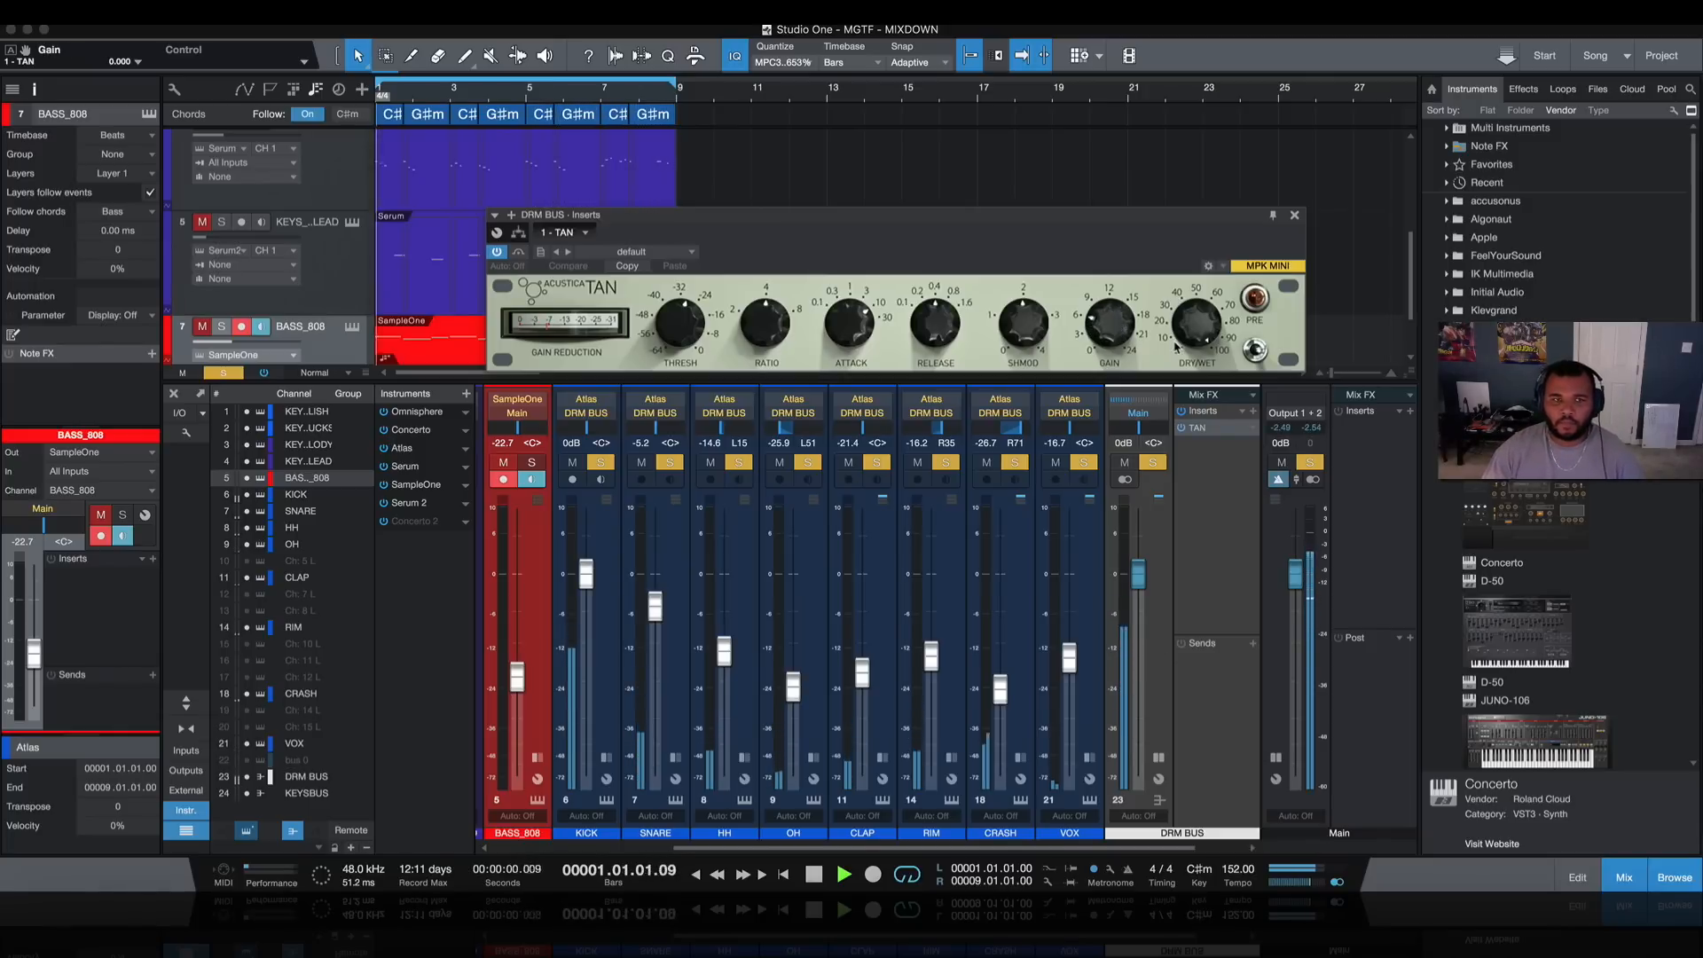
{"action": "left_click", "coordinate": [1295, 214]}
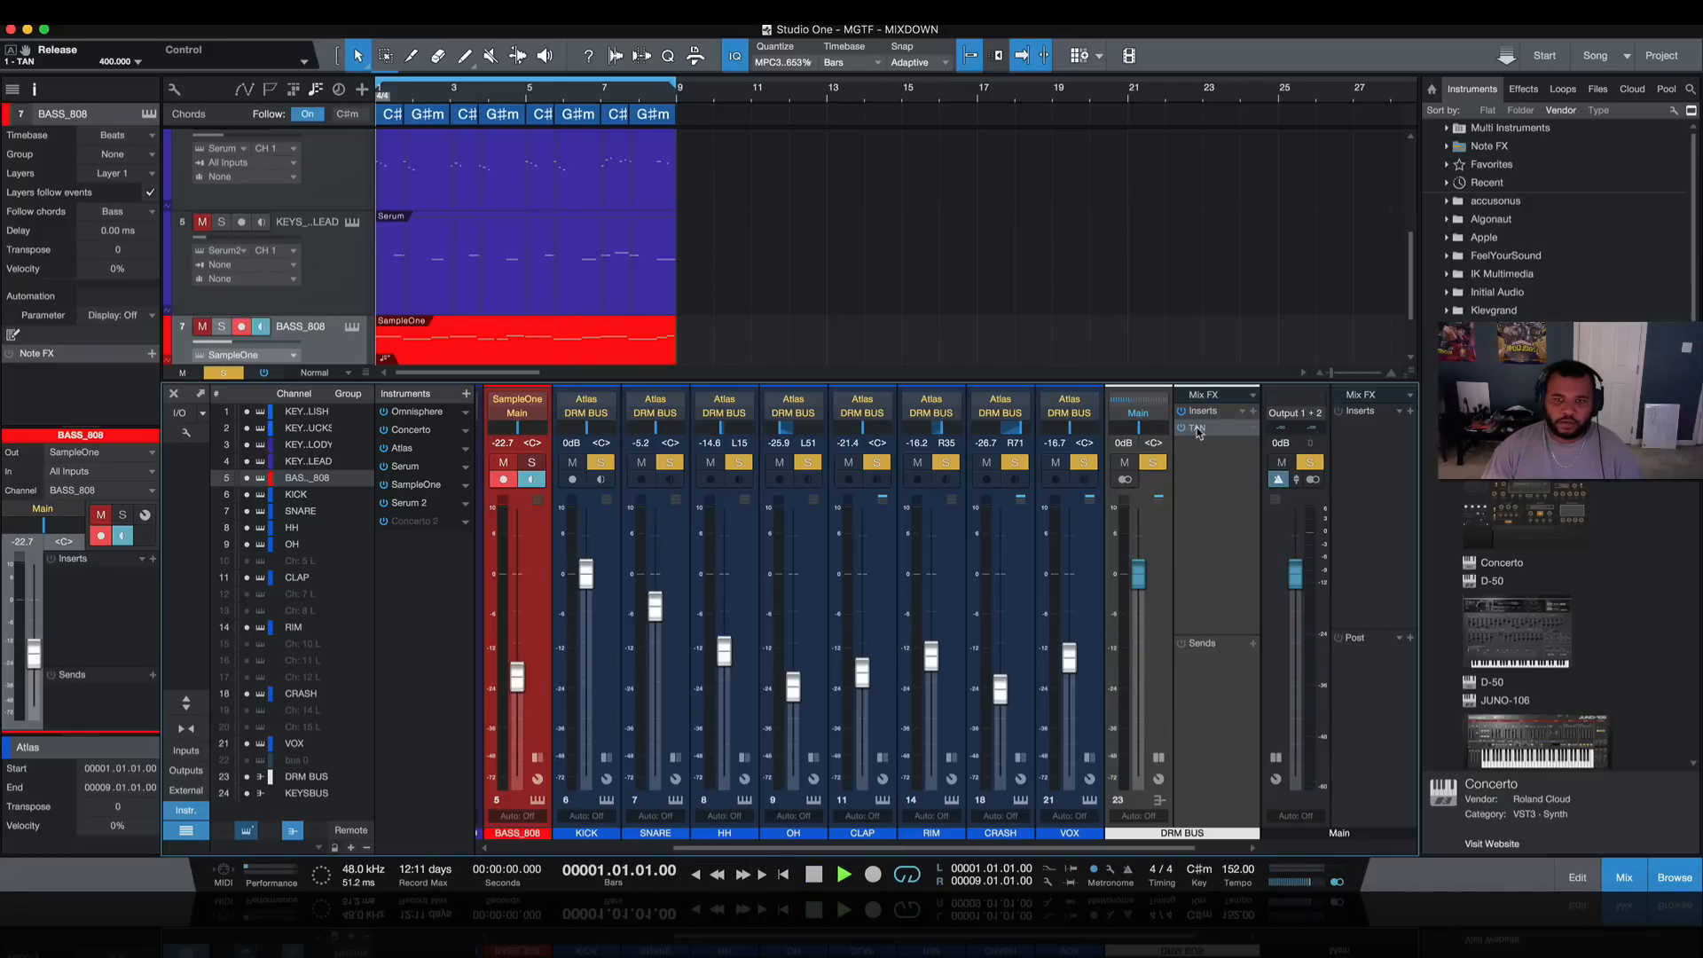
Step: Adjust the DRM BUS channel, bringing its level to about -8.6 dB
{"action": "left_click", "coordinate": [843, 873]}
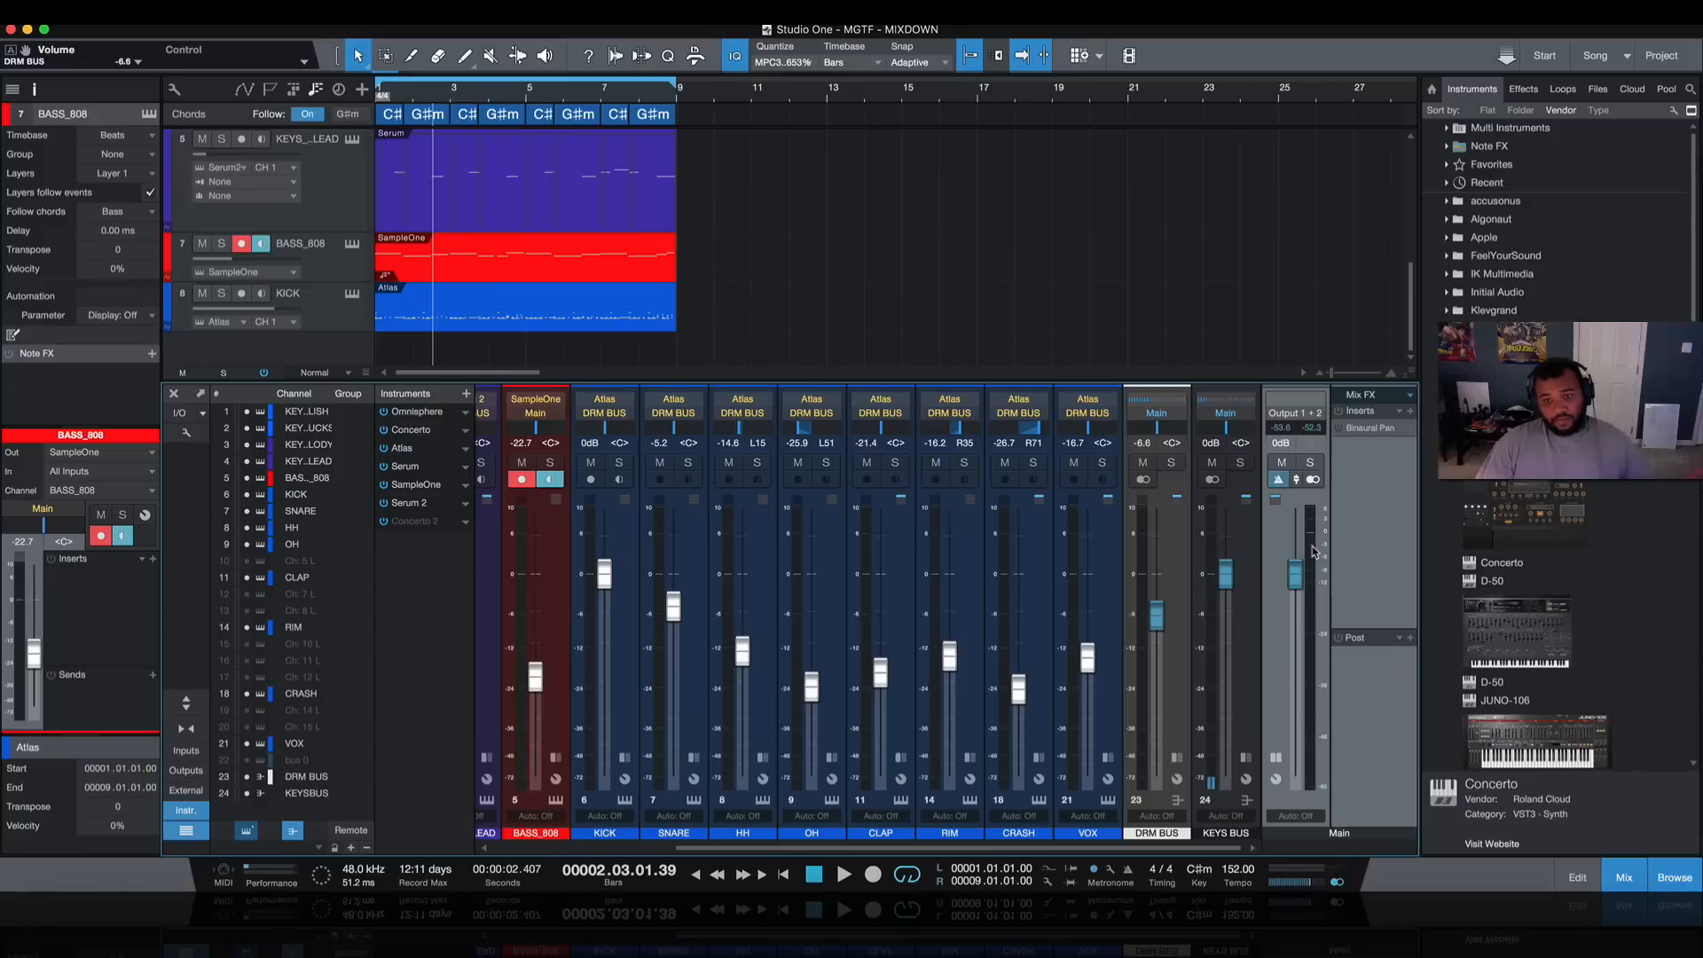
{"action": "mouse_move", "coordinate": [1407, 453]}
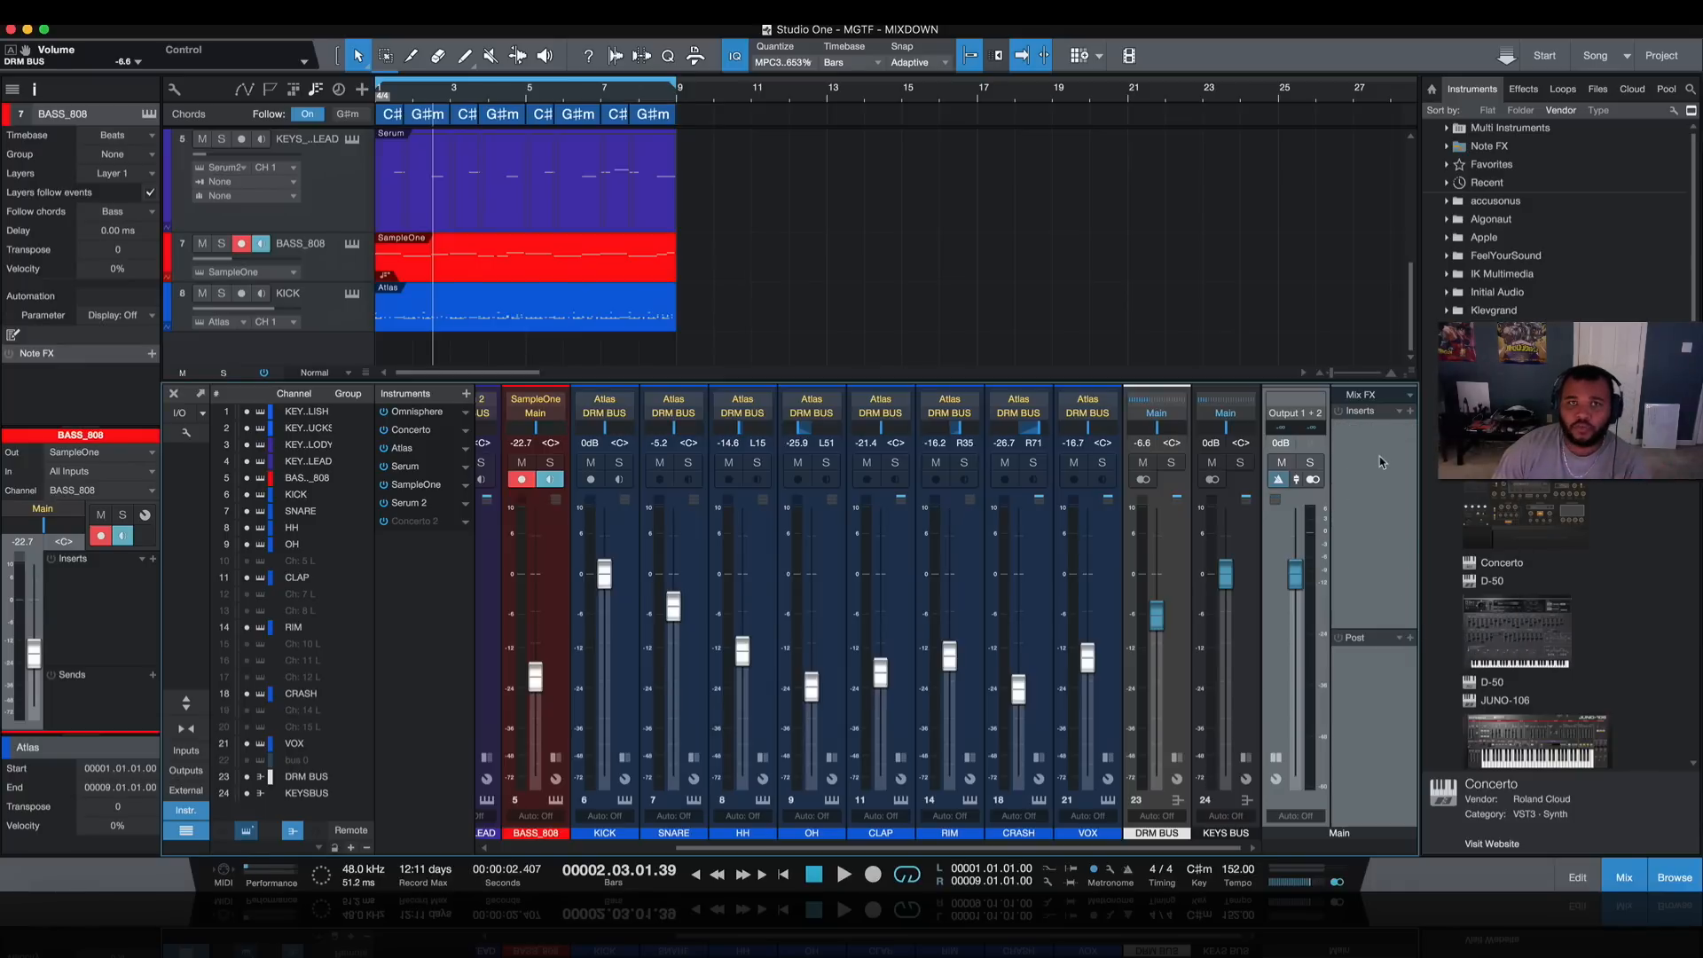
Step: Load Ozone 8 on the Main inserts and run Master Assistant with a Streaming target
{"action": "left_click", "coordinate": [1522, 89]}
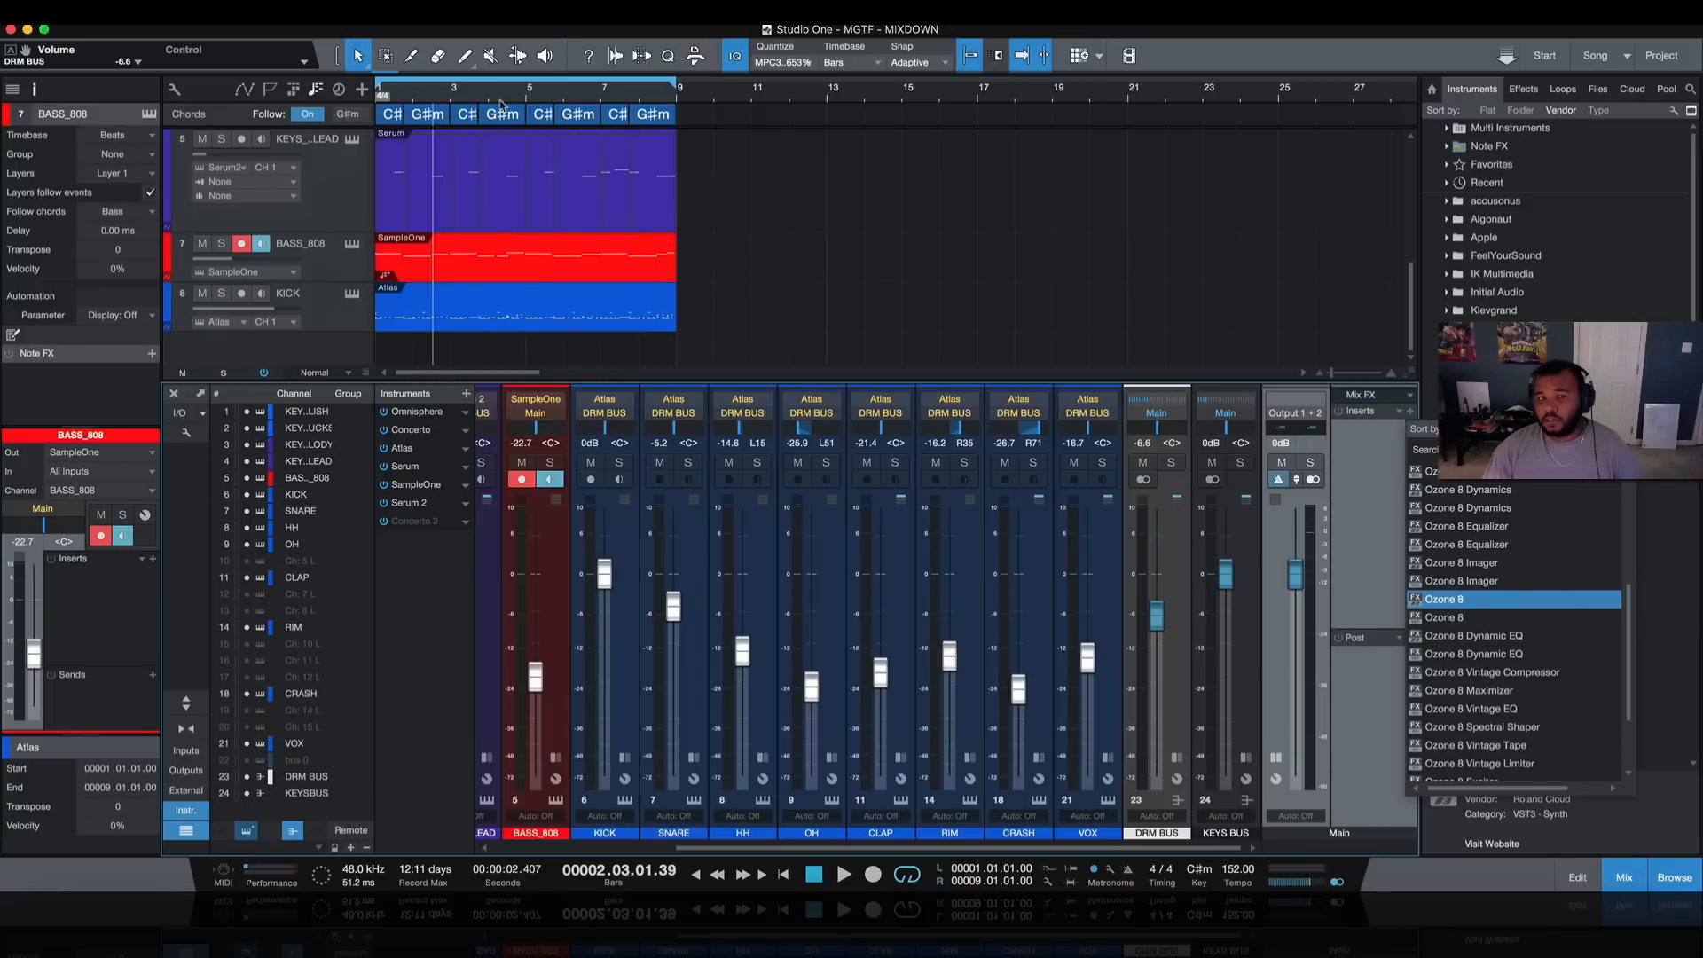
{"action": "double_click", "coordinate": [1446, 599]}
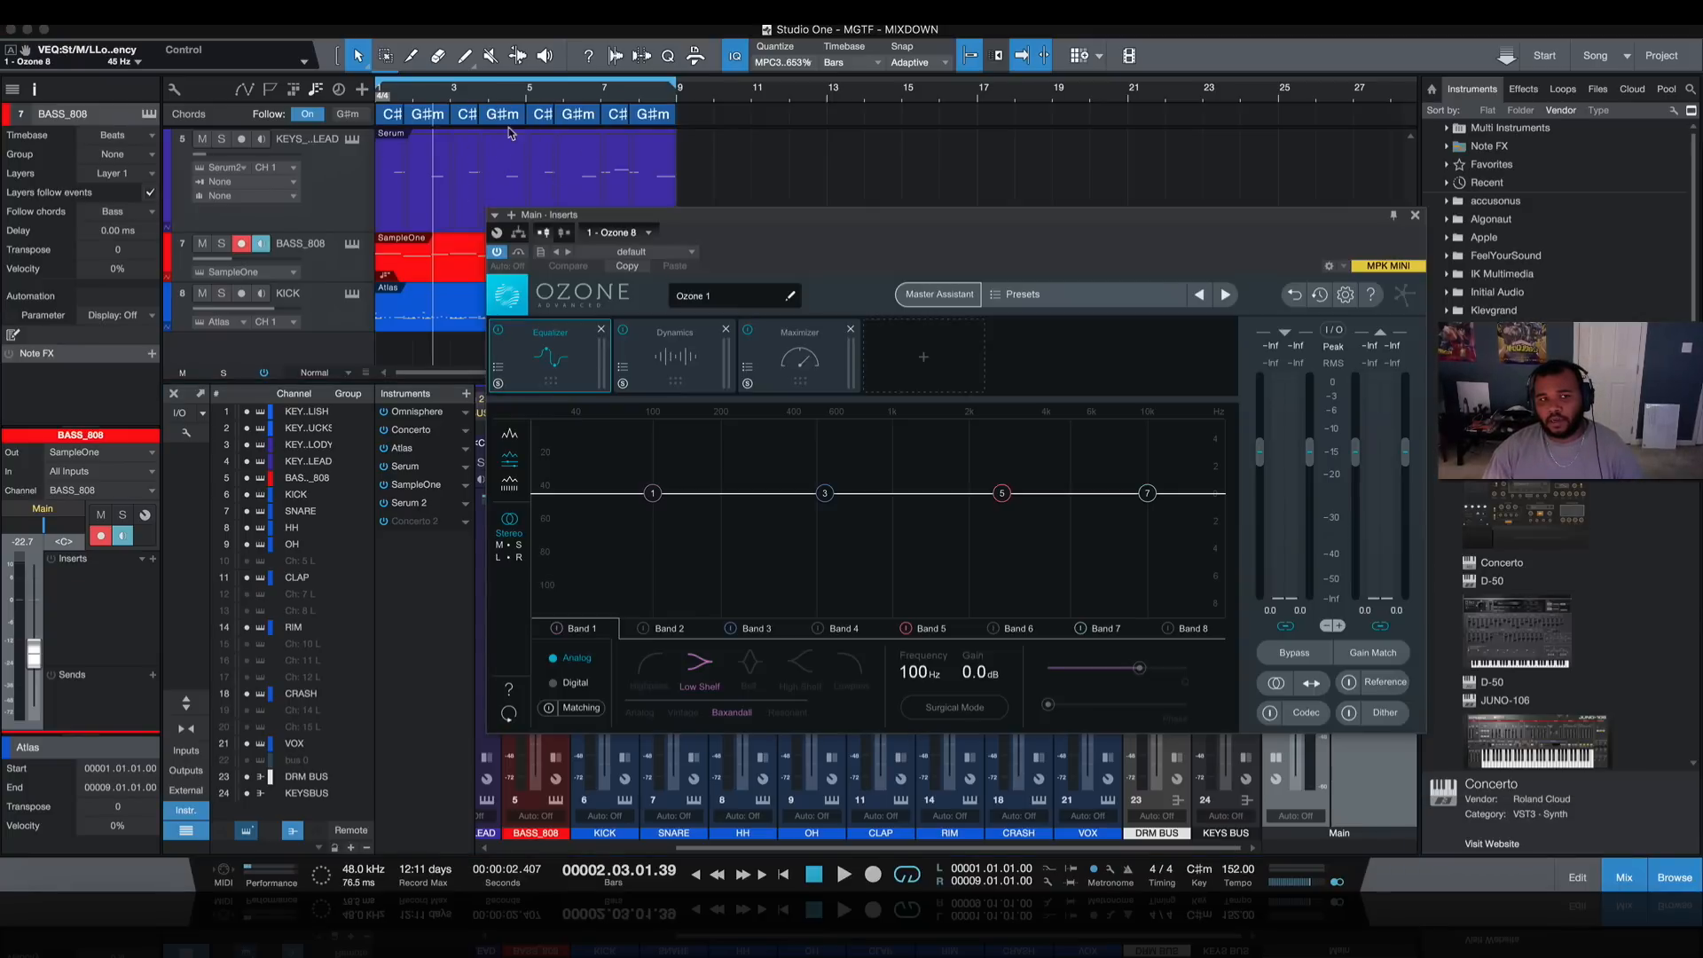
{"action": "left_click", "coordinate": [937, 294]}
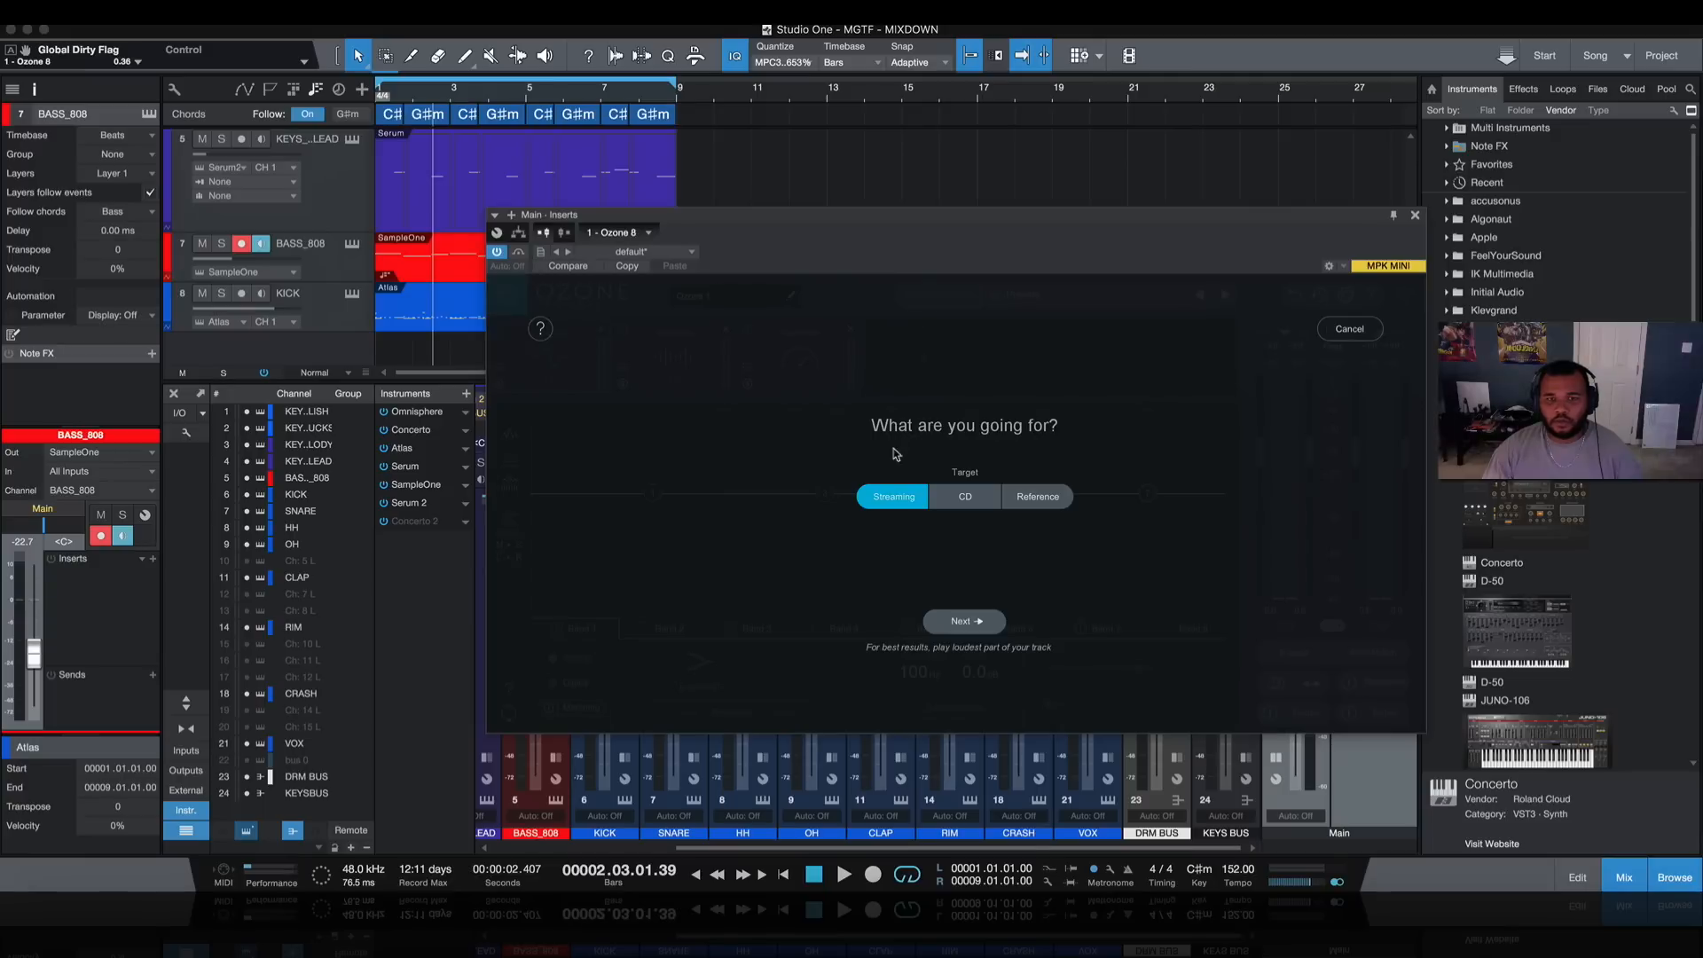
{"action": "mouse_move", "coordinate": [963, 621]}
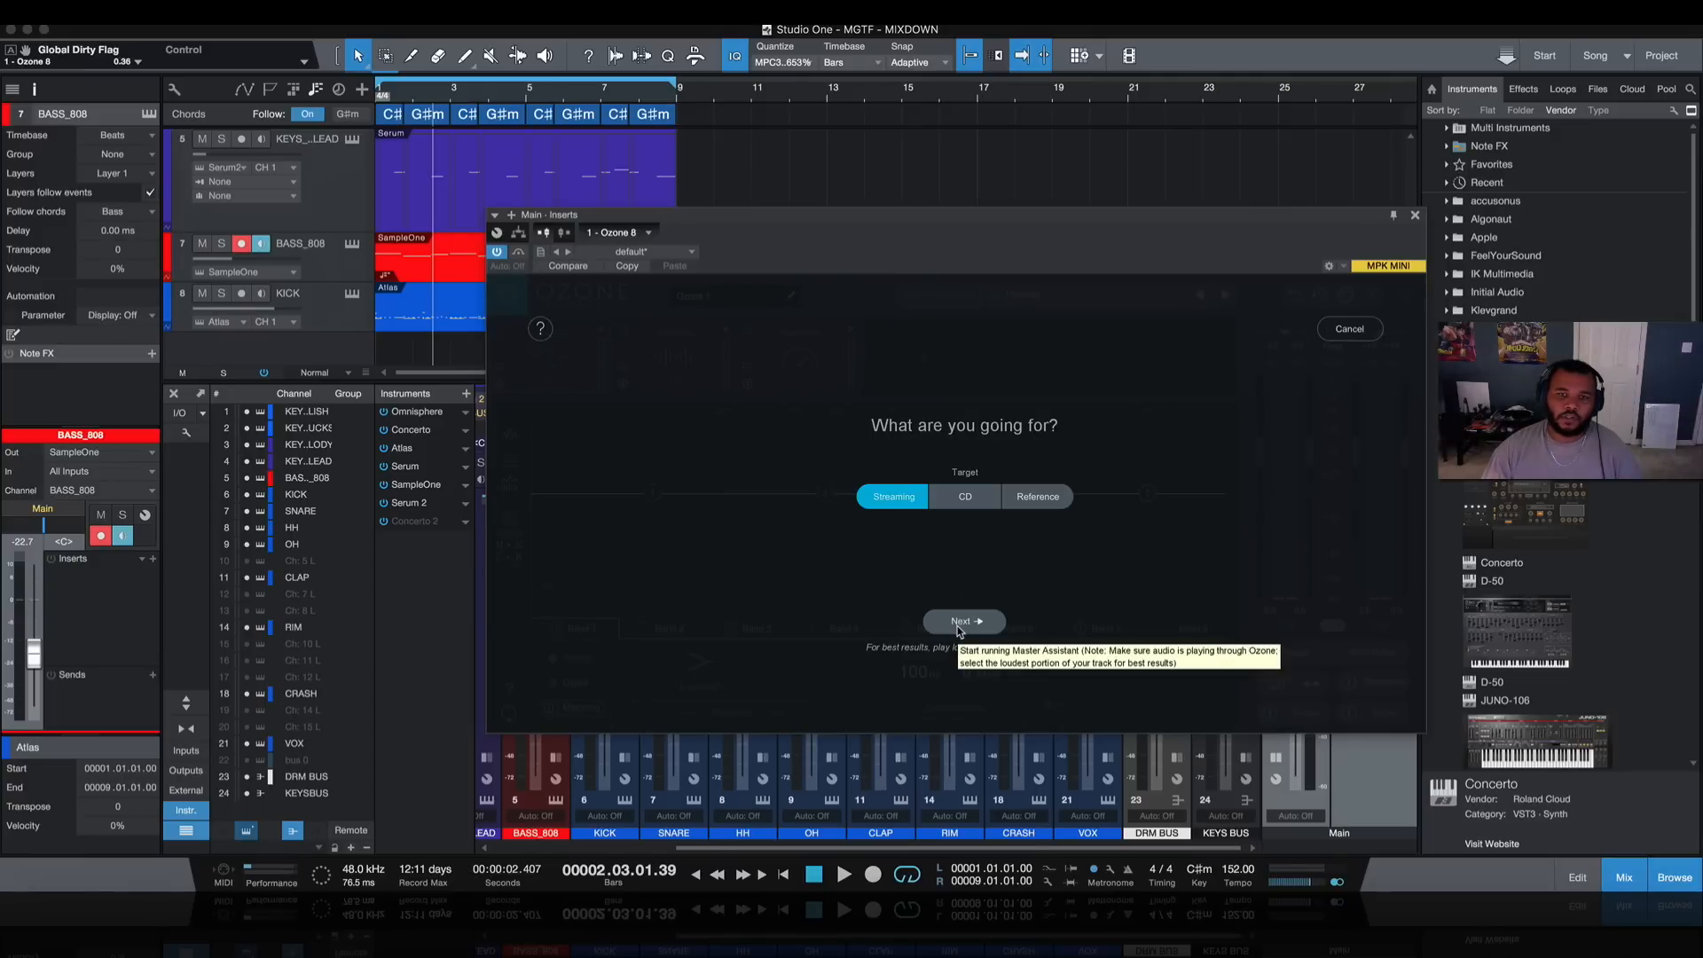
{"action": "left_click", "coordinate": [963, 621]}
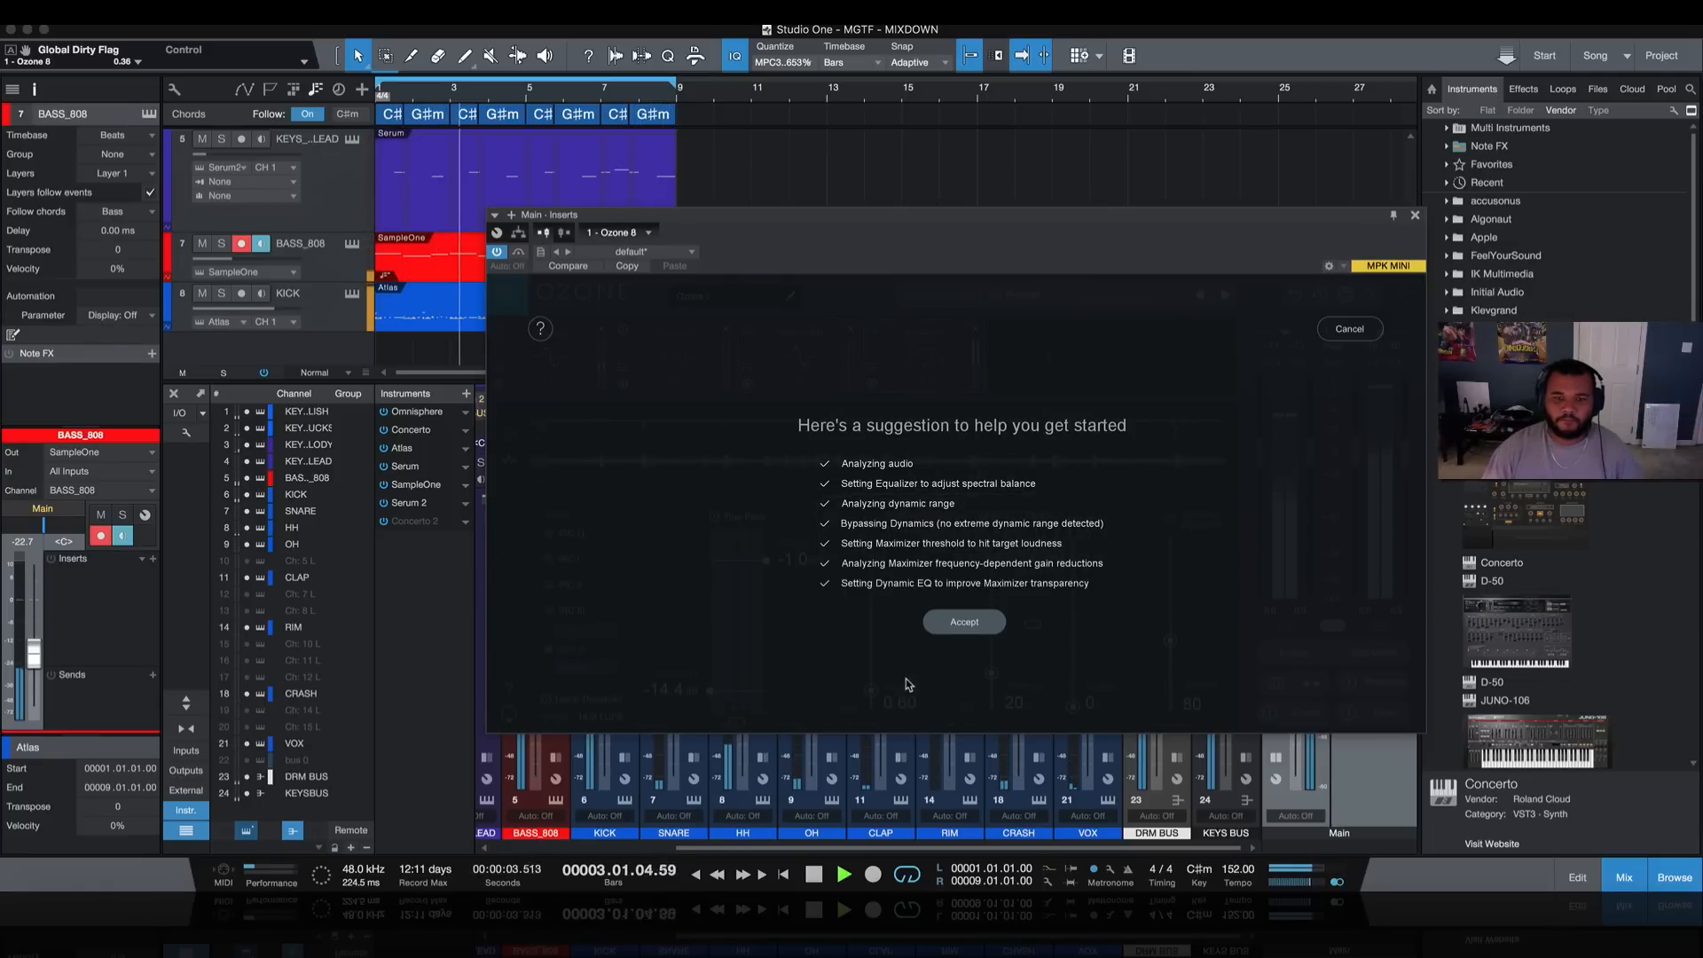
Step: Accept Ozone's Equalizer, Dynamic EQ and Maximizer chain (threshold -14.4 dB, ceiling -1.0 dB), then close Ozone
{"action": "left_click", "coordinate": [963, 620]}
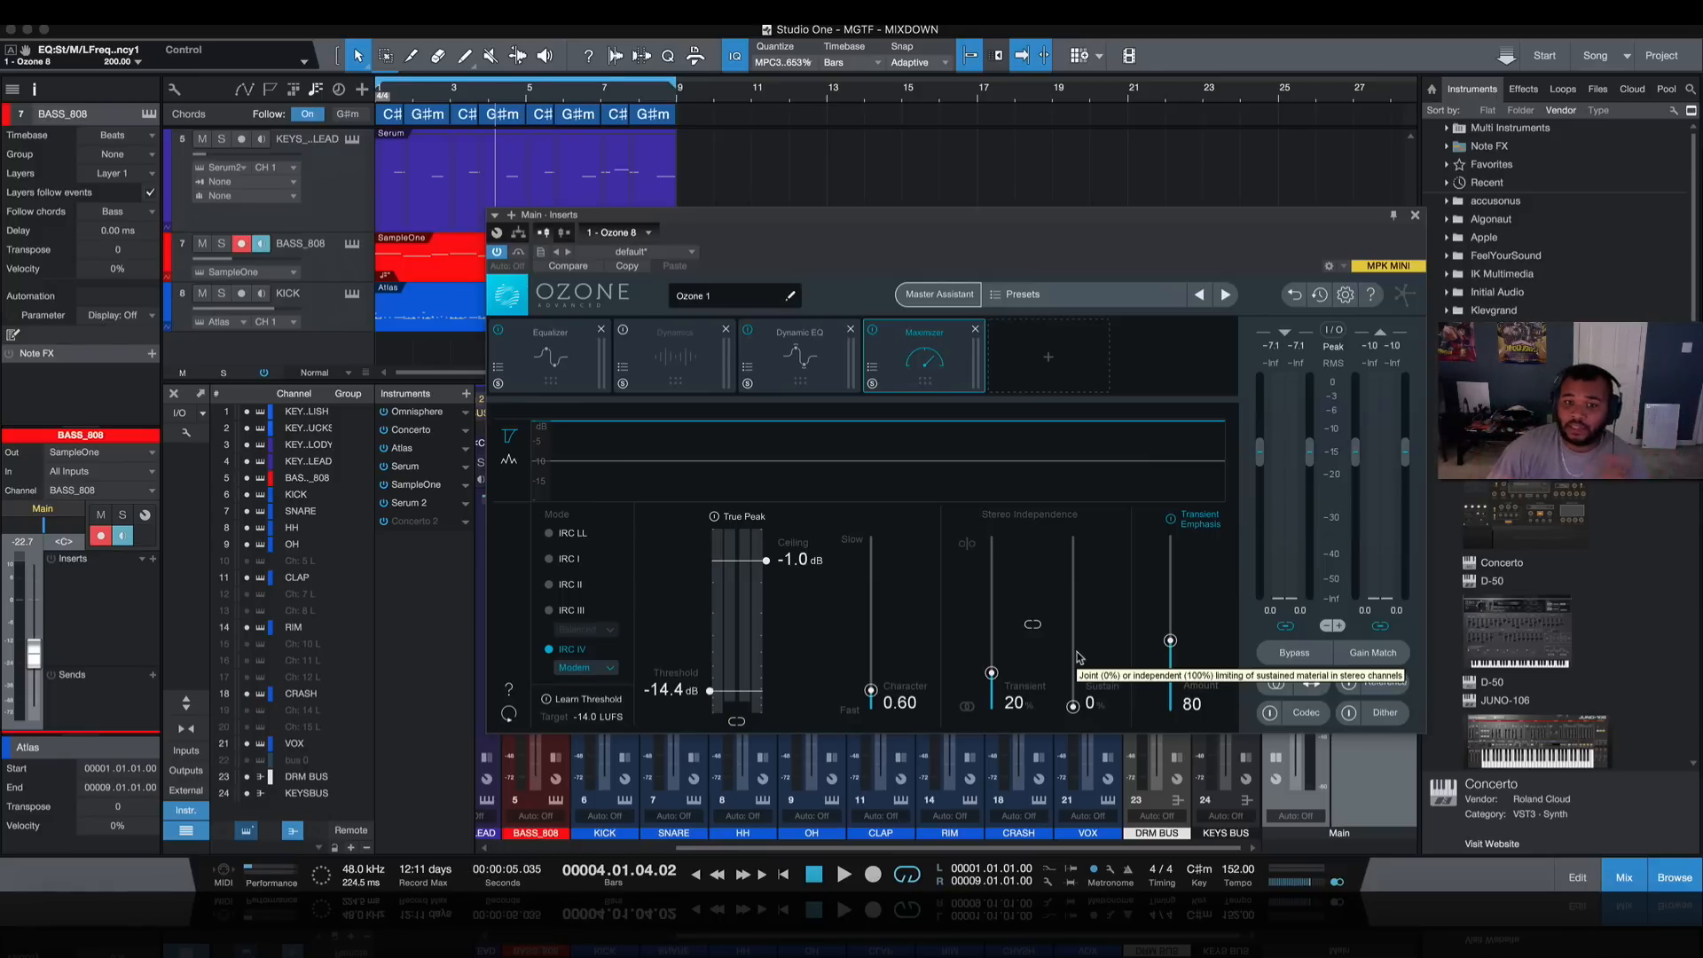
{"action": "mouse_move", "coordinate": [1030, 683]}
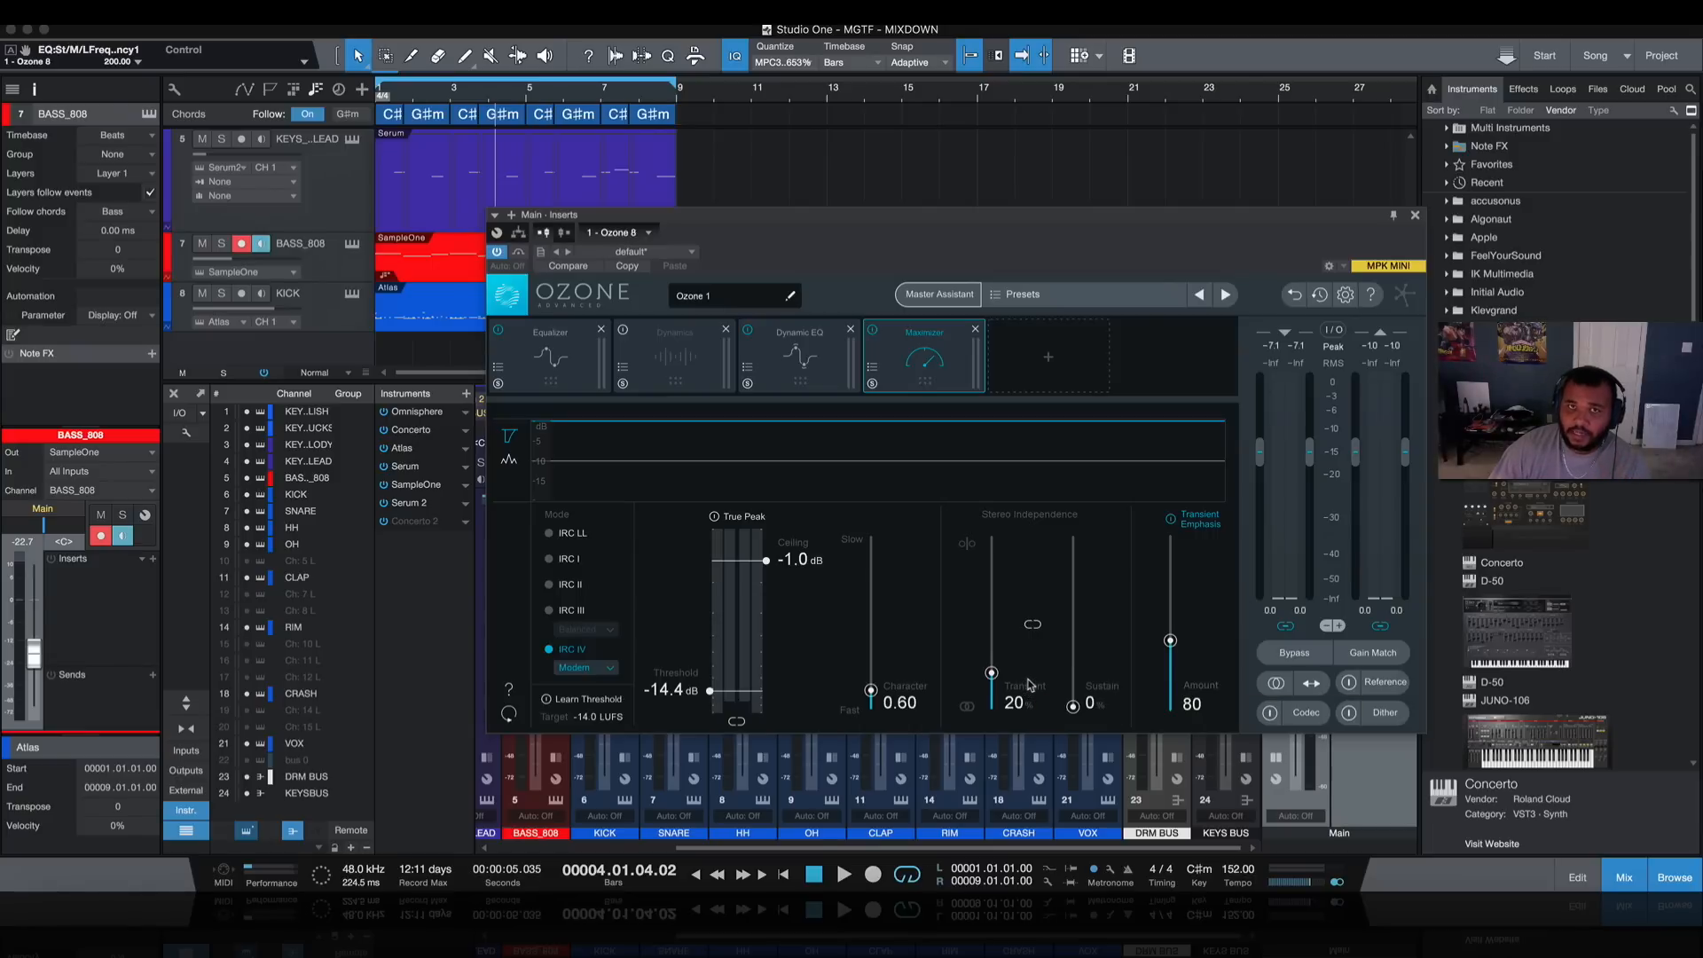
{"action": "mouse_move", "coordinate": [639, 686]}
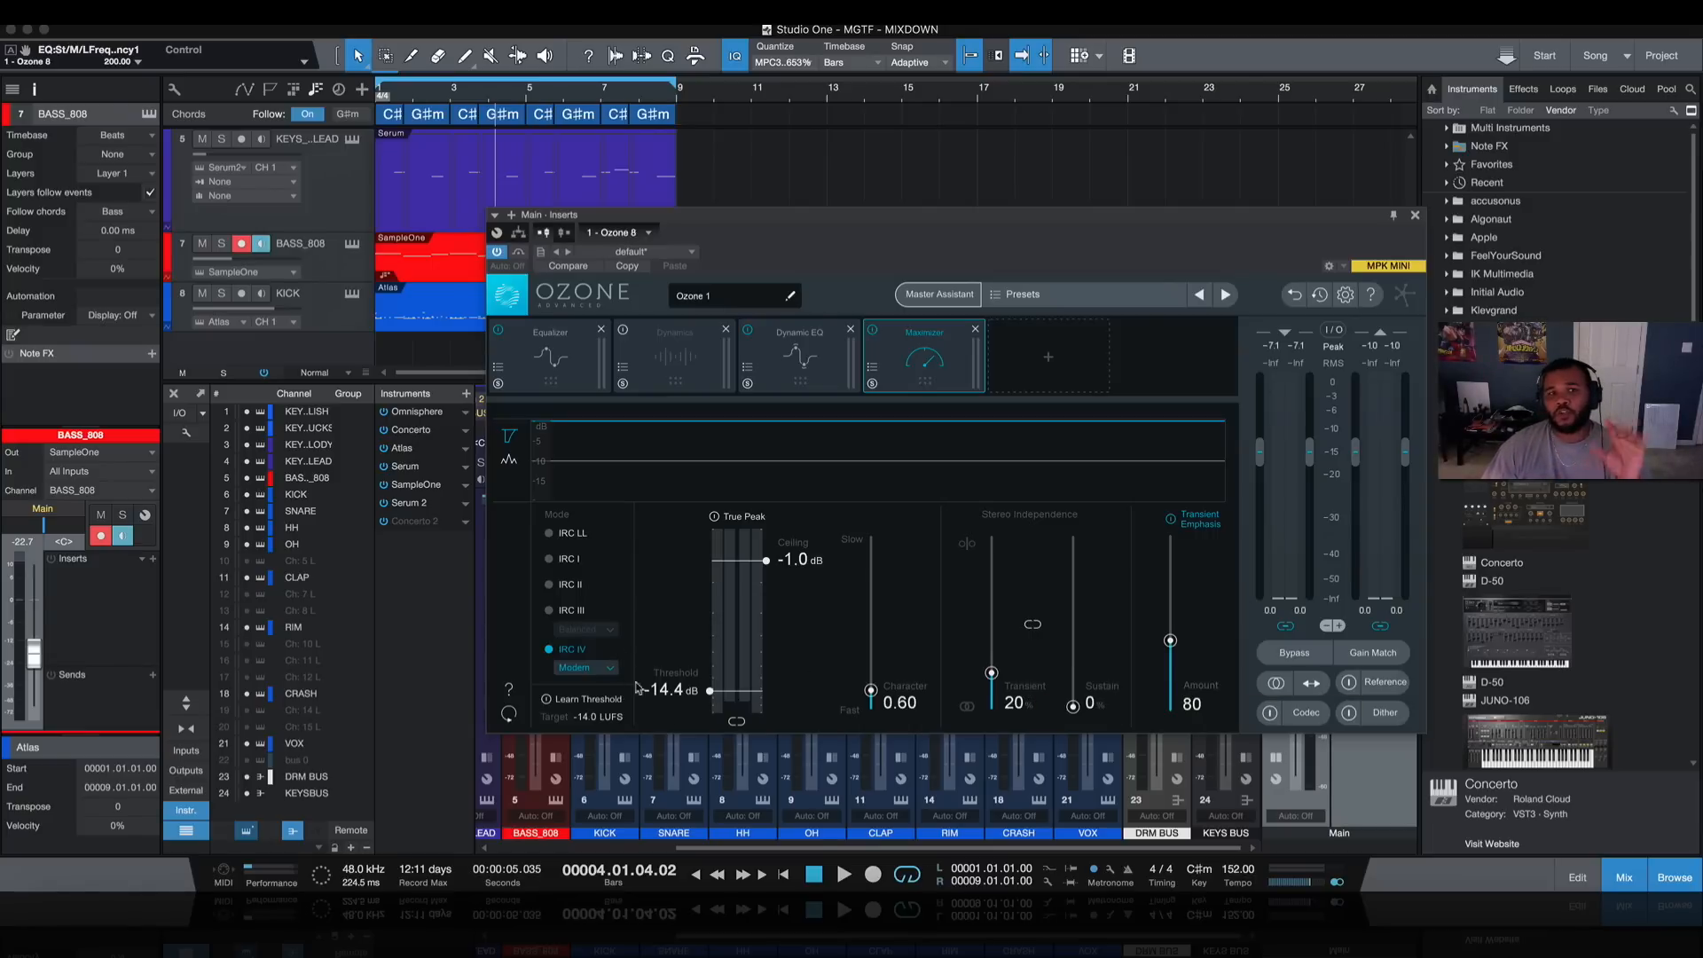
{"action": "mouse_move", "coordinate": [906, 434]}
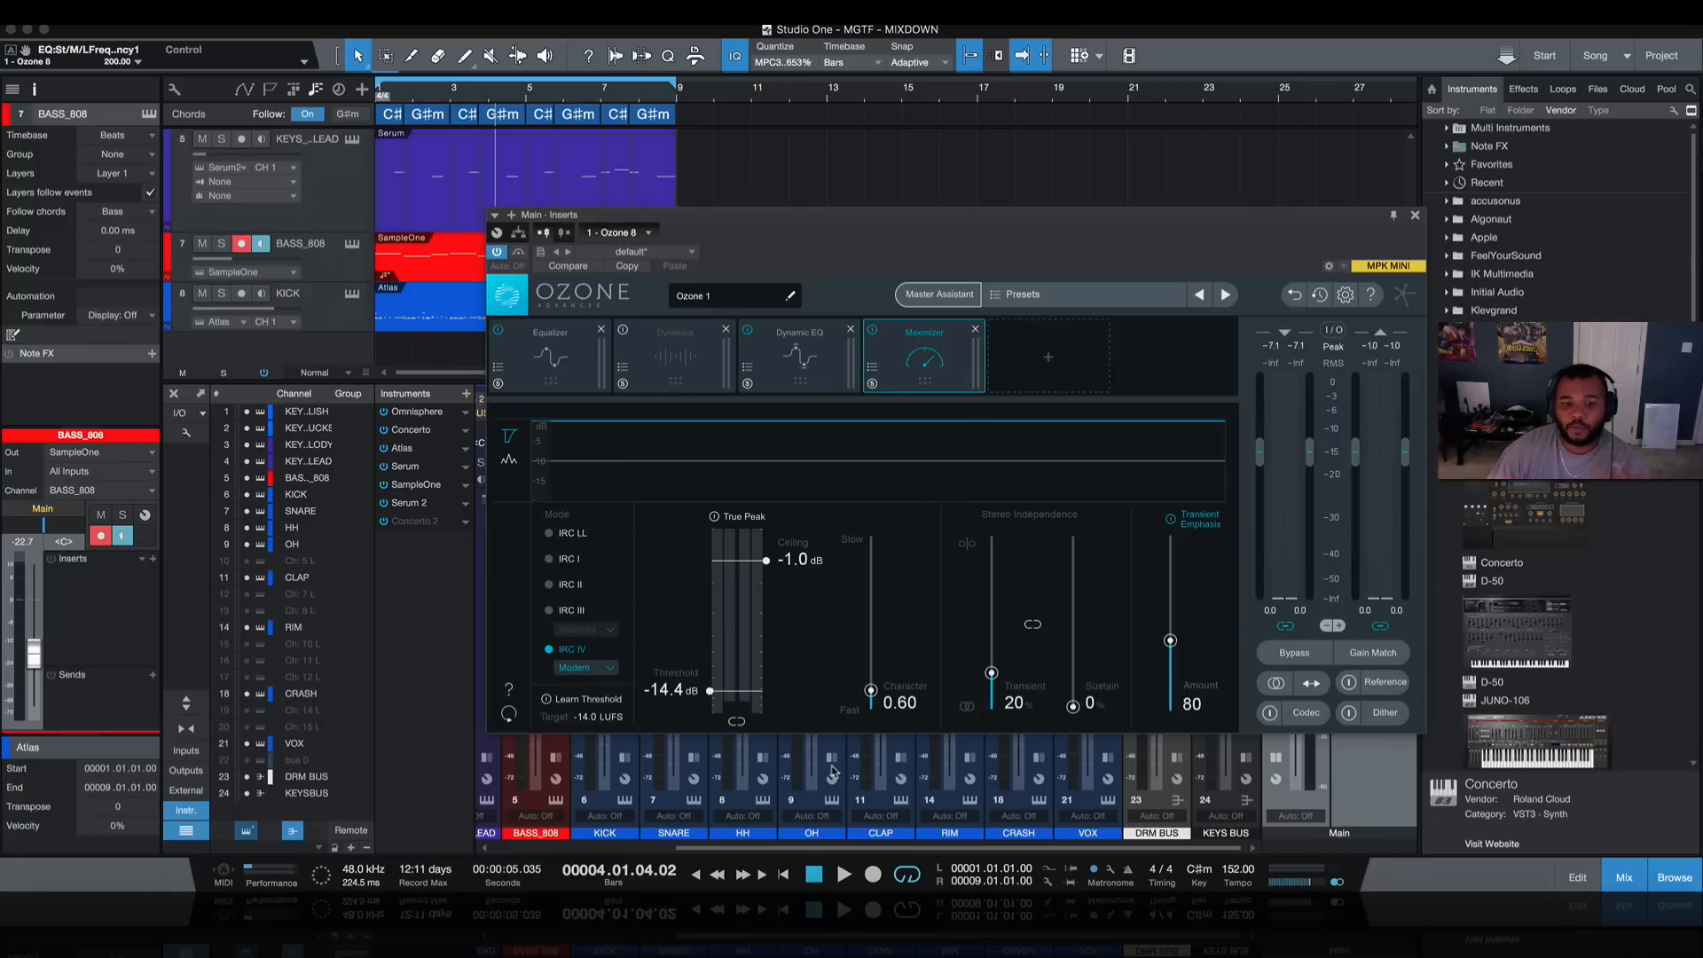
{"action": "left_click", "coordinate": [783, 873]}
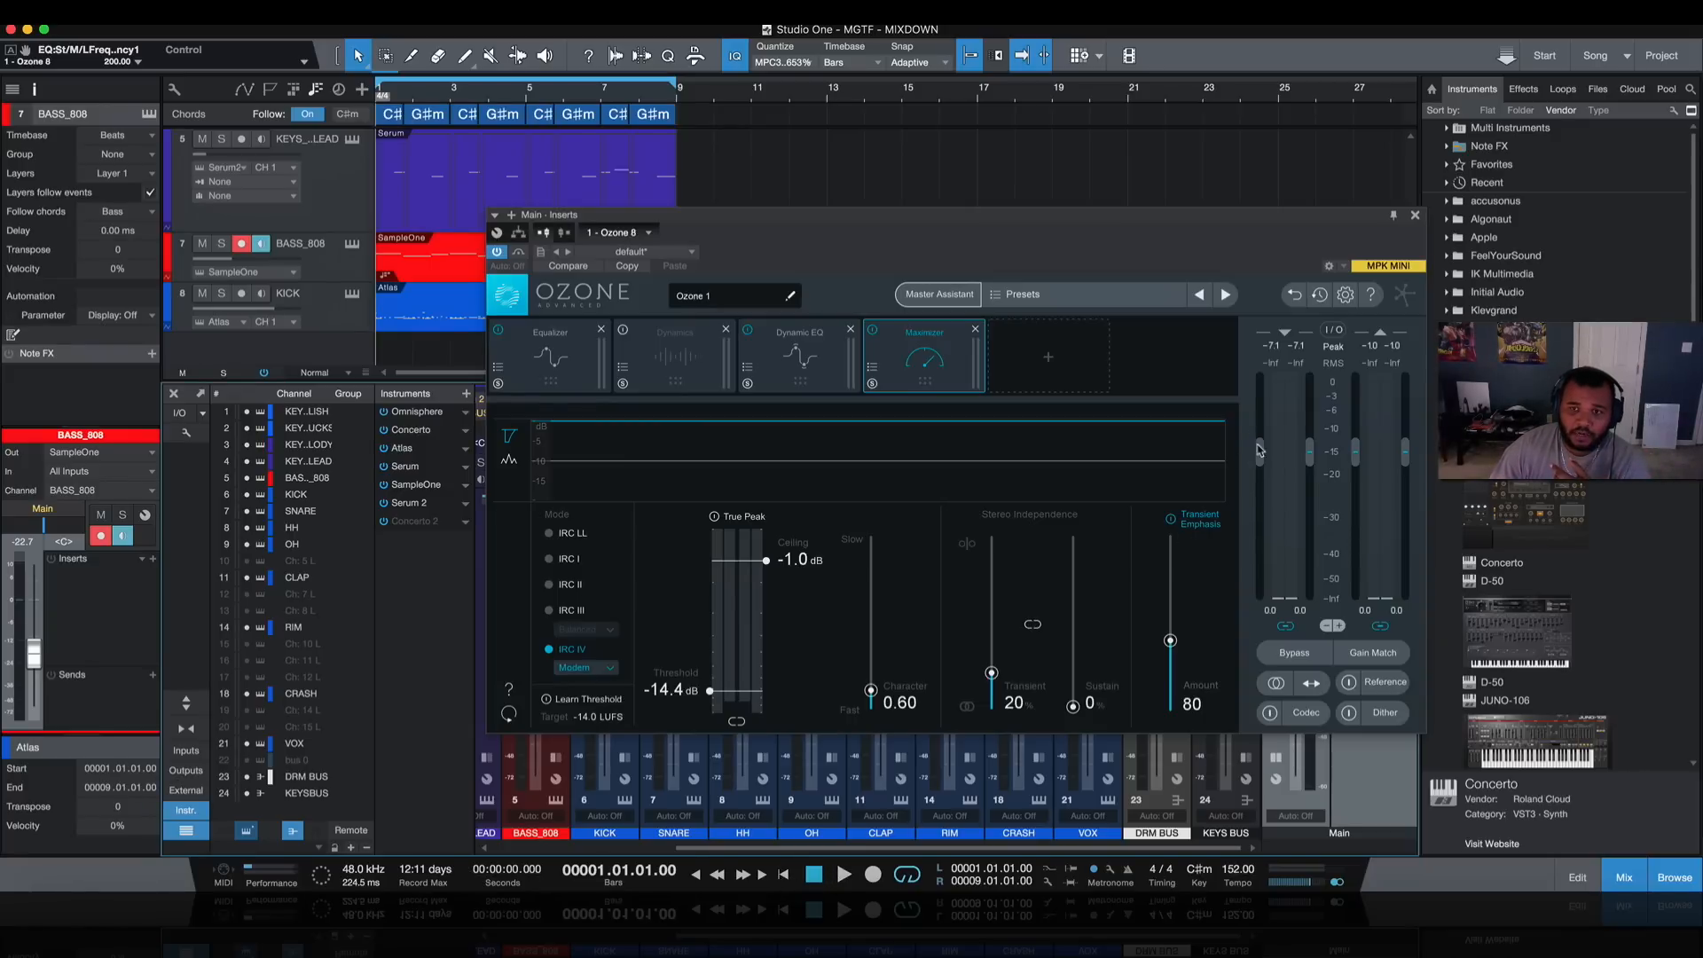
{"action": "mouse_move", "coordinate": [1254, 550]}
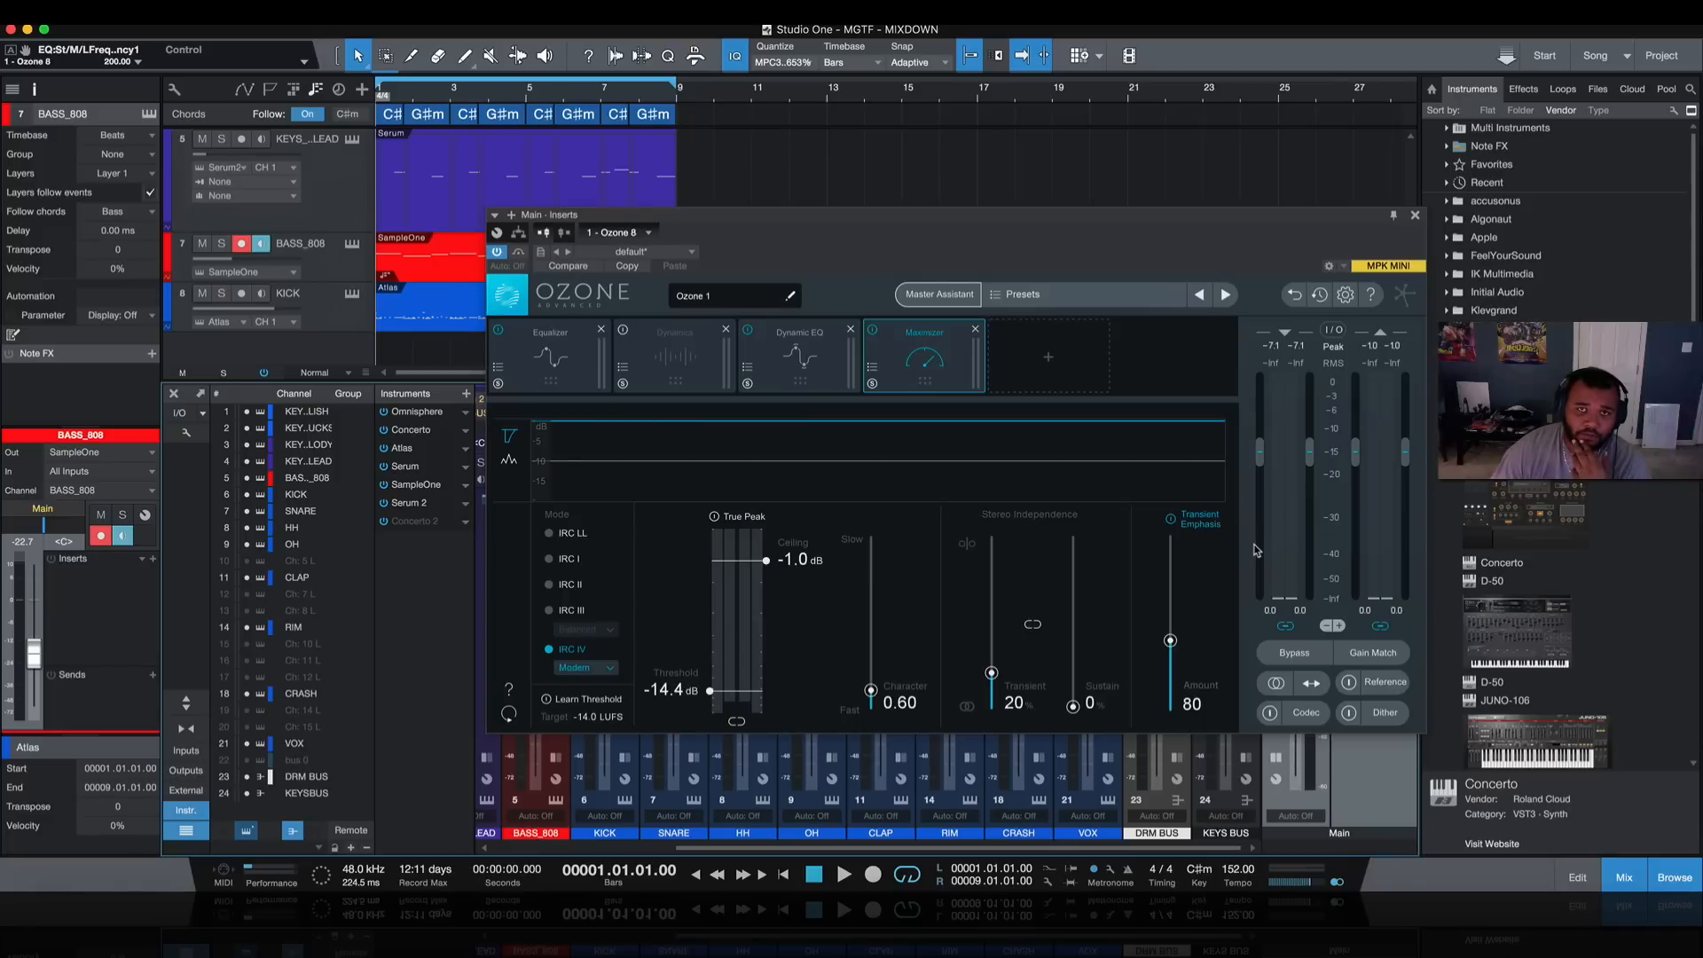
{"action": "mouse_move", "coordinate": [1260, 456]}
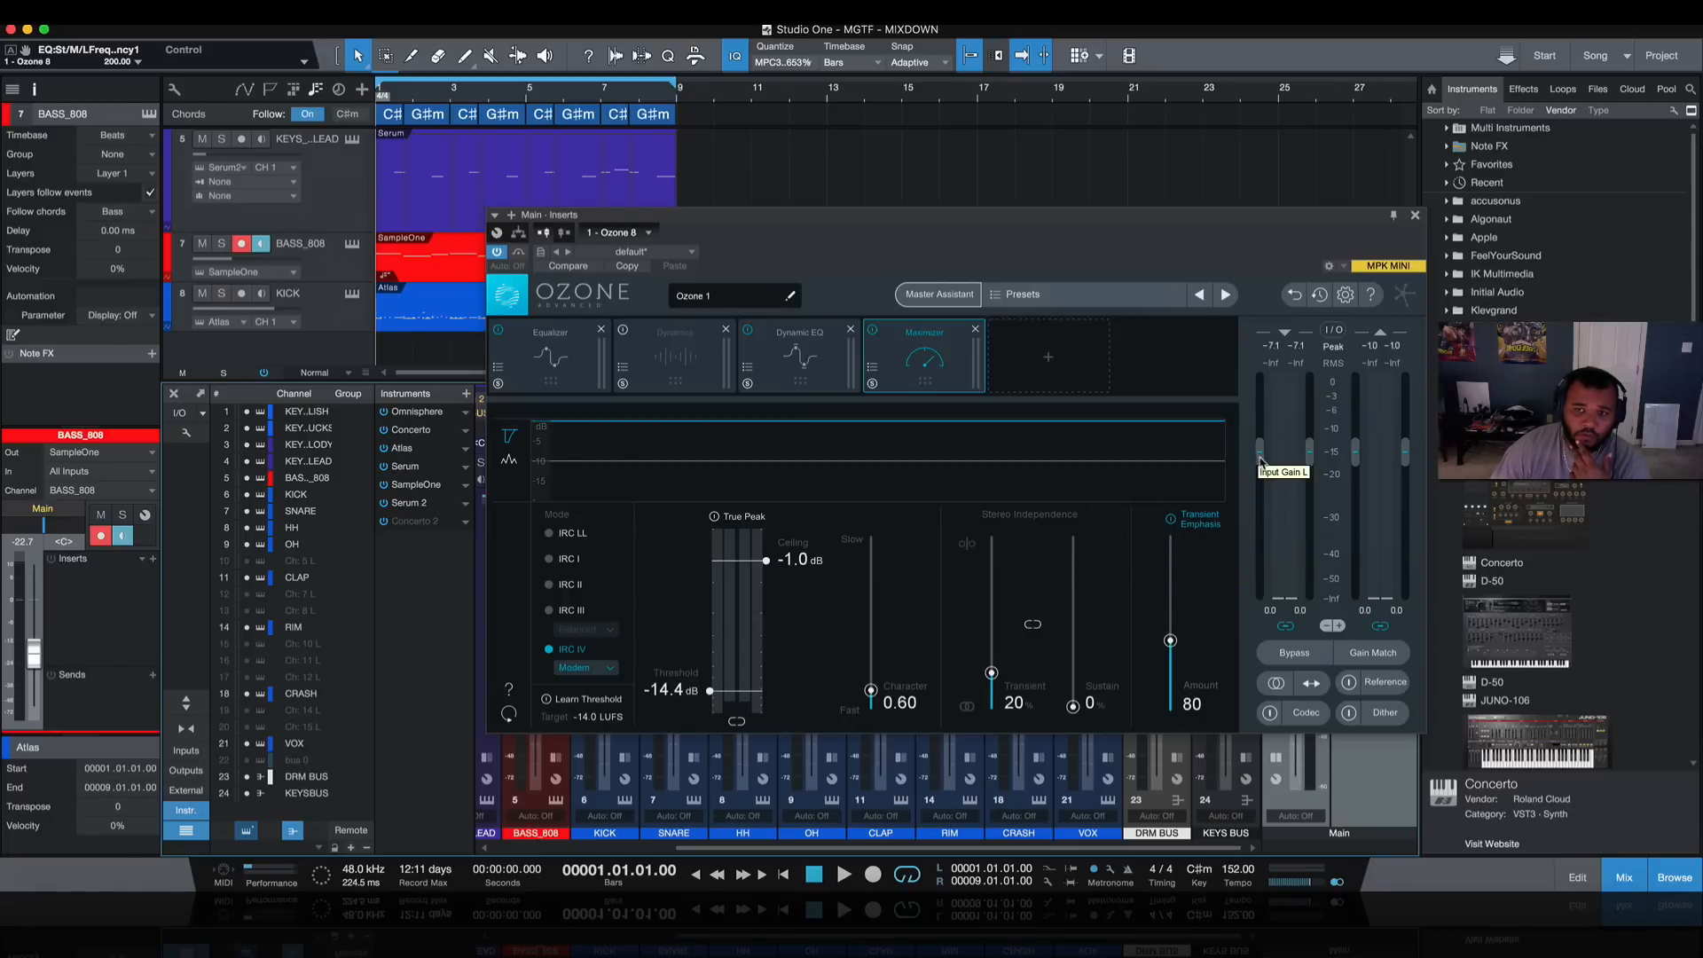
{"action": "mouse_move", "coordinate": [1271, 556]}
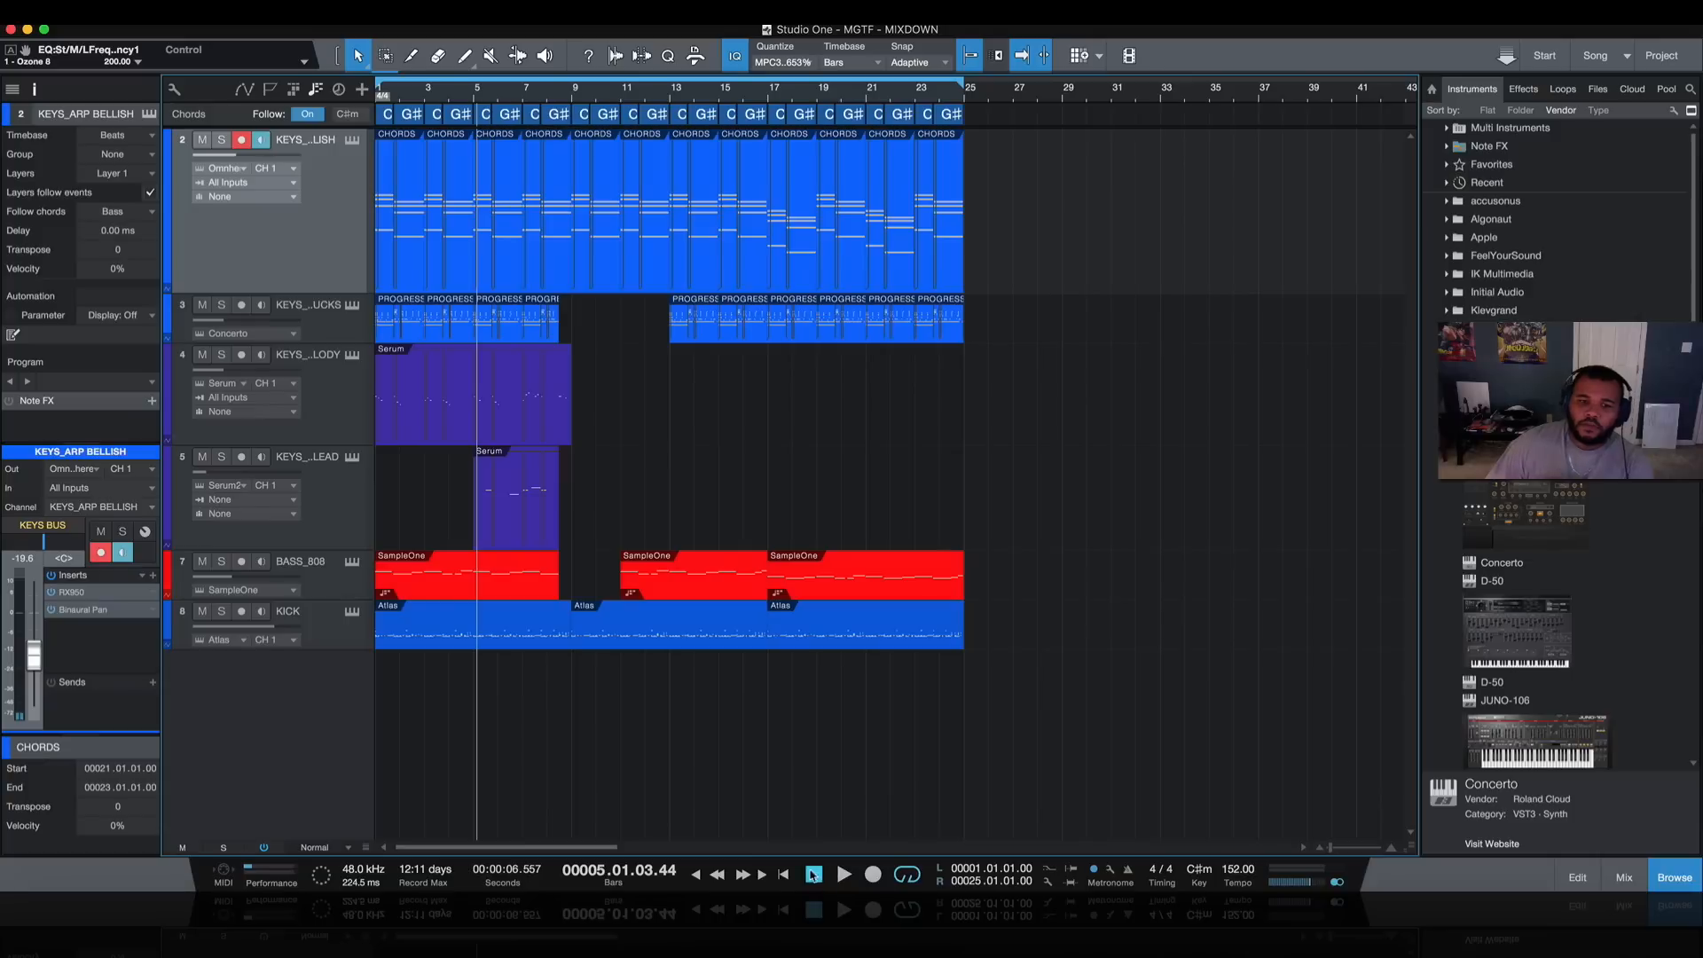
{"action": "left_click", "coordinate": [814, 873]}
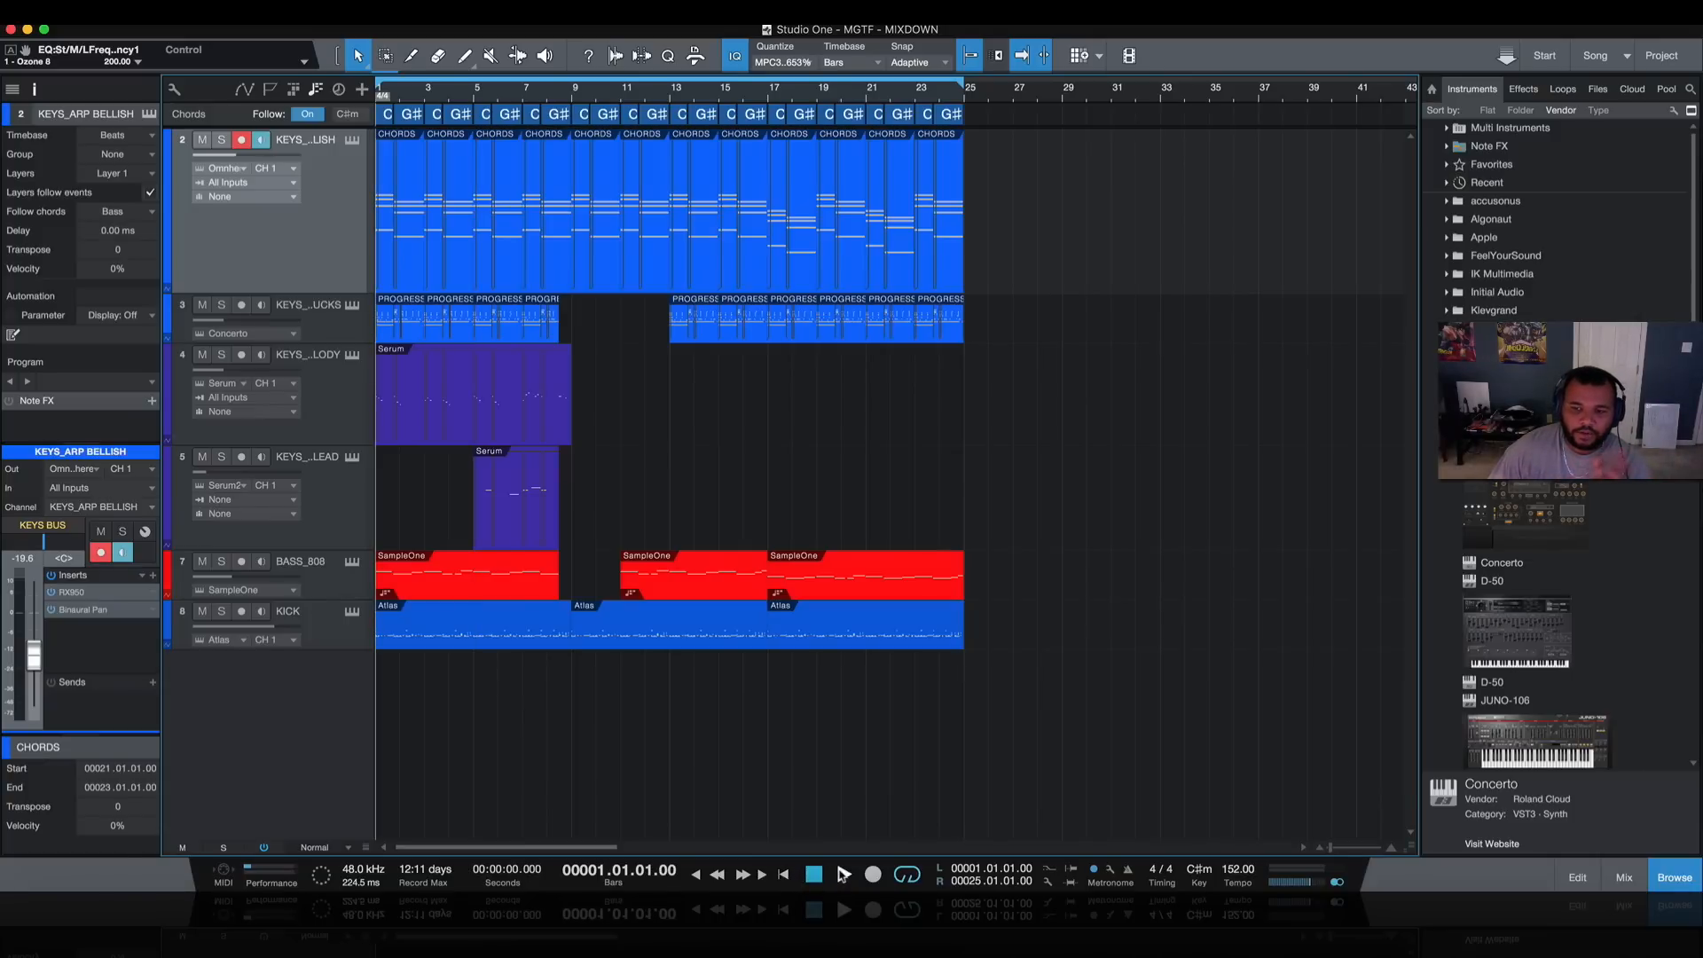
{"action": "mouse_move", "coordinate": [659, 421]}
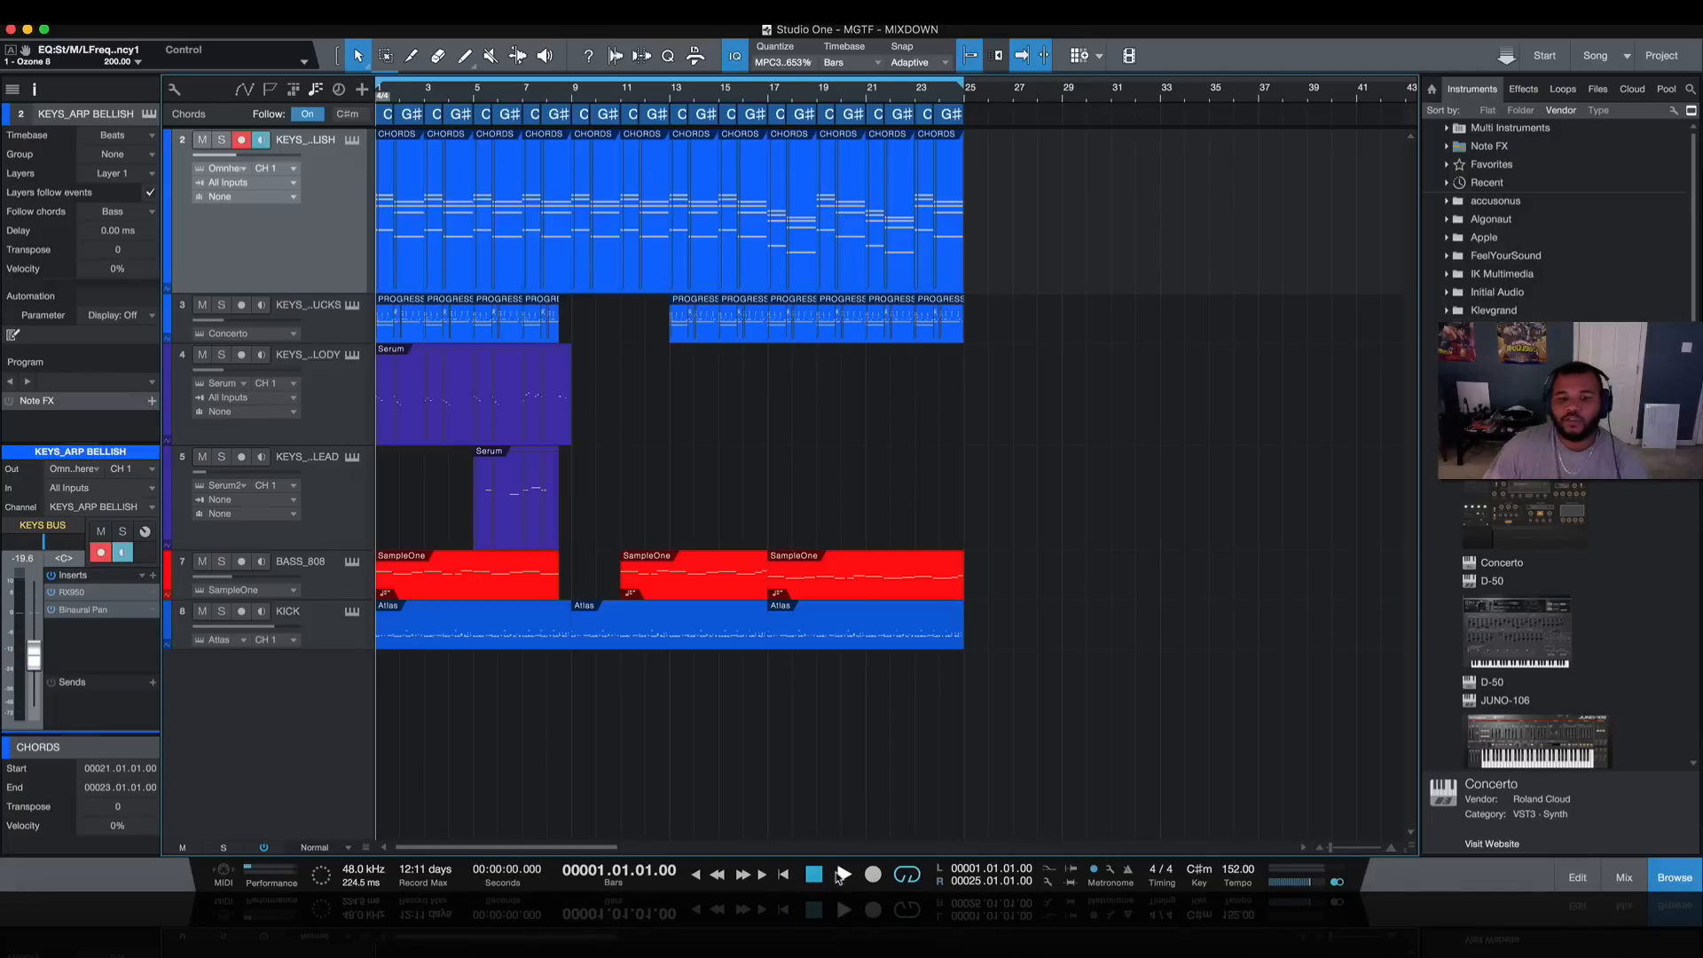
{"action": "left_click", "coordinate": [844, 872]}
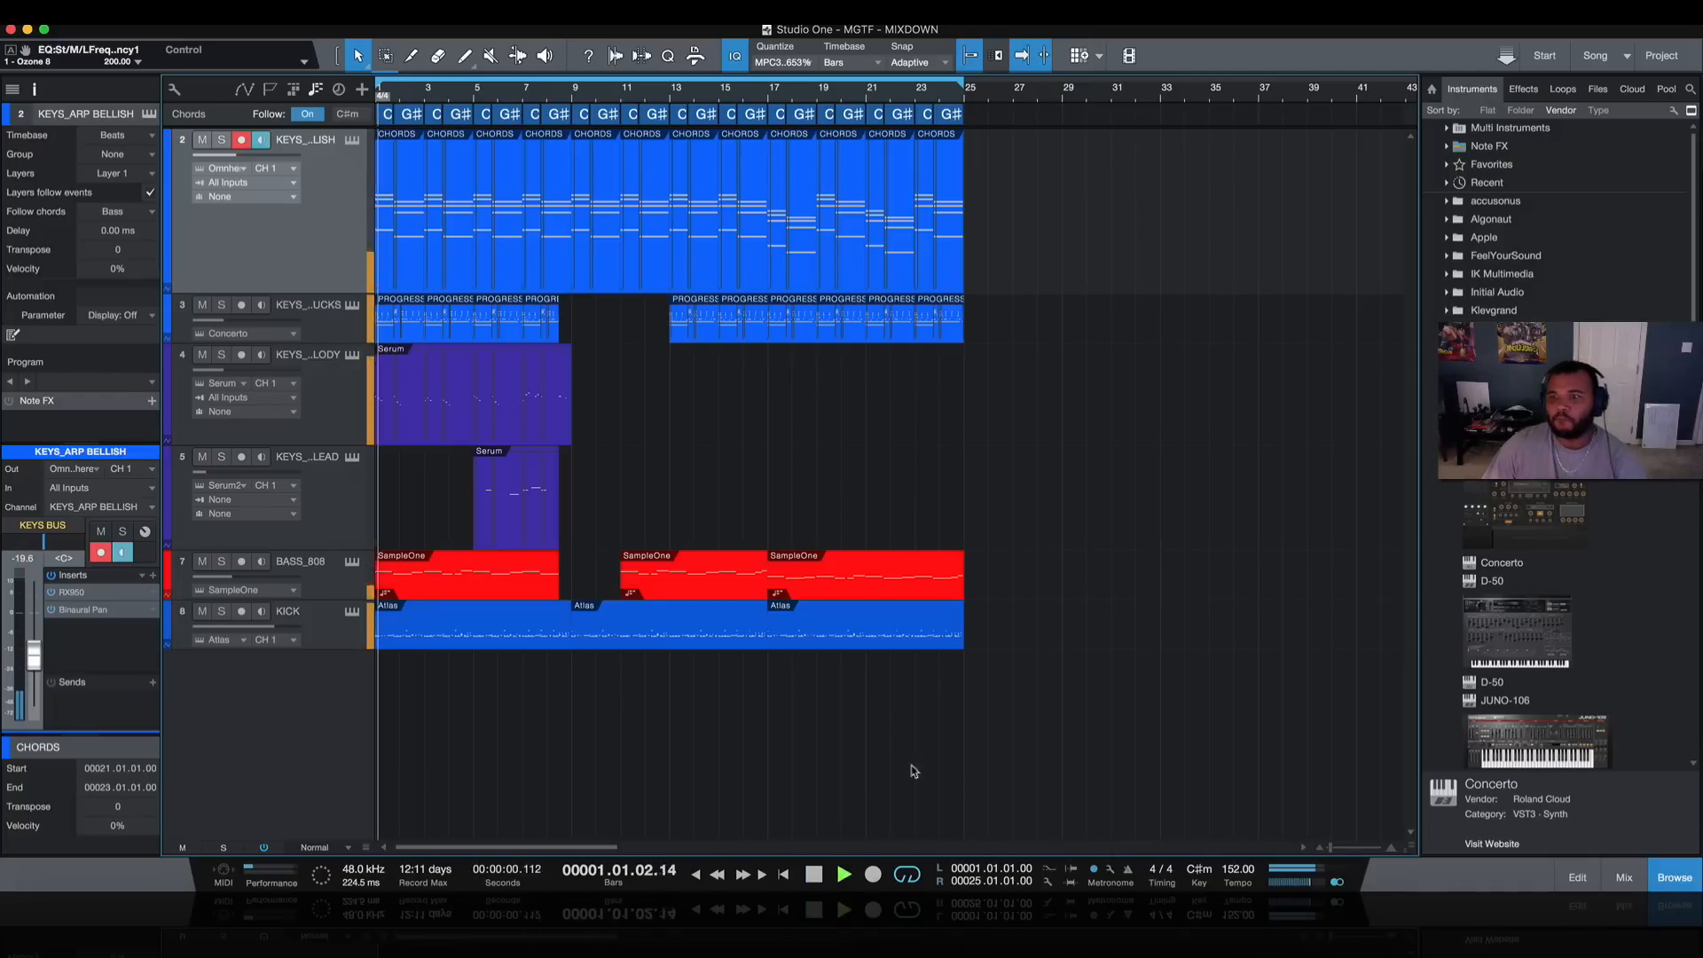
{"action": "left_click", "coordinate": [843, 873]}
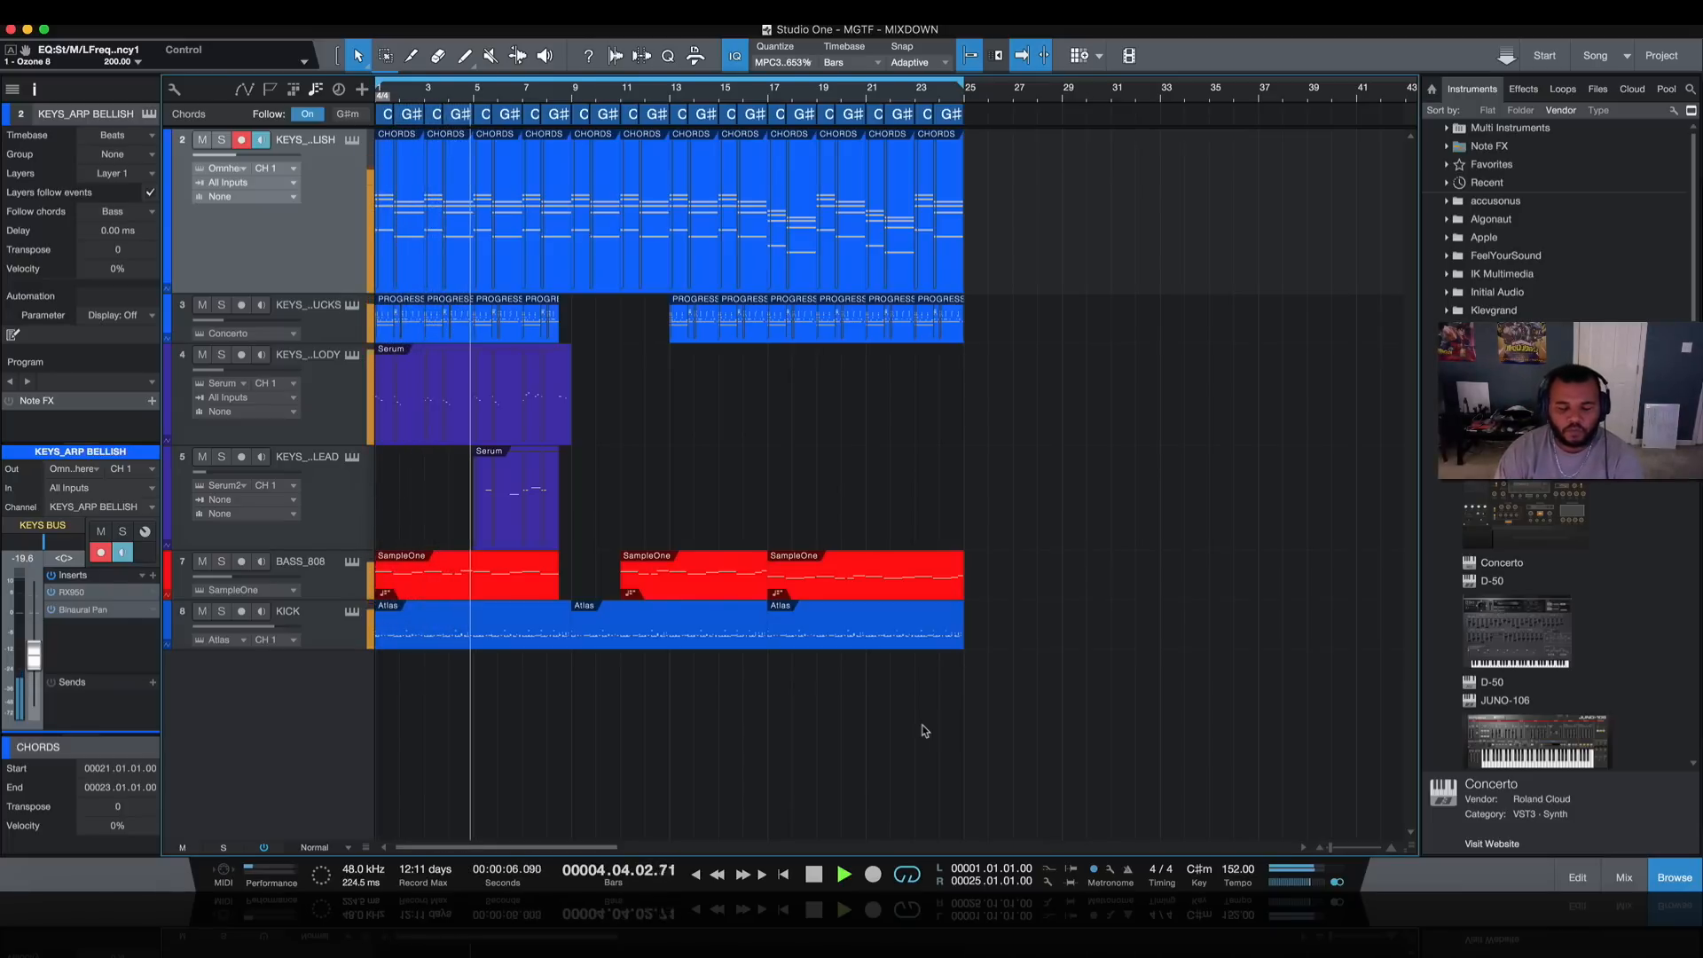
{"action": "left_click", "coordinate": [843, 873]}
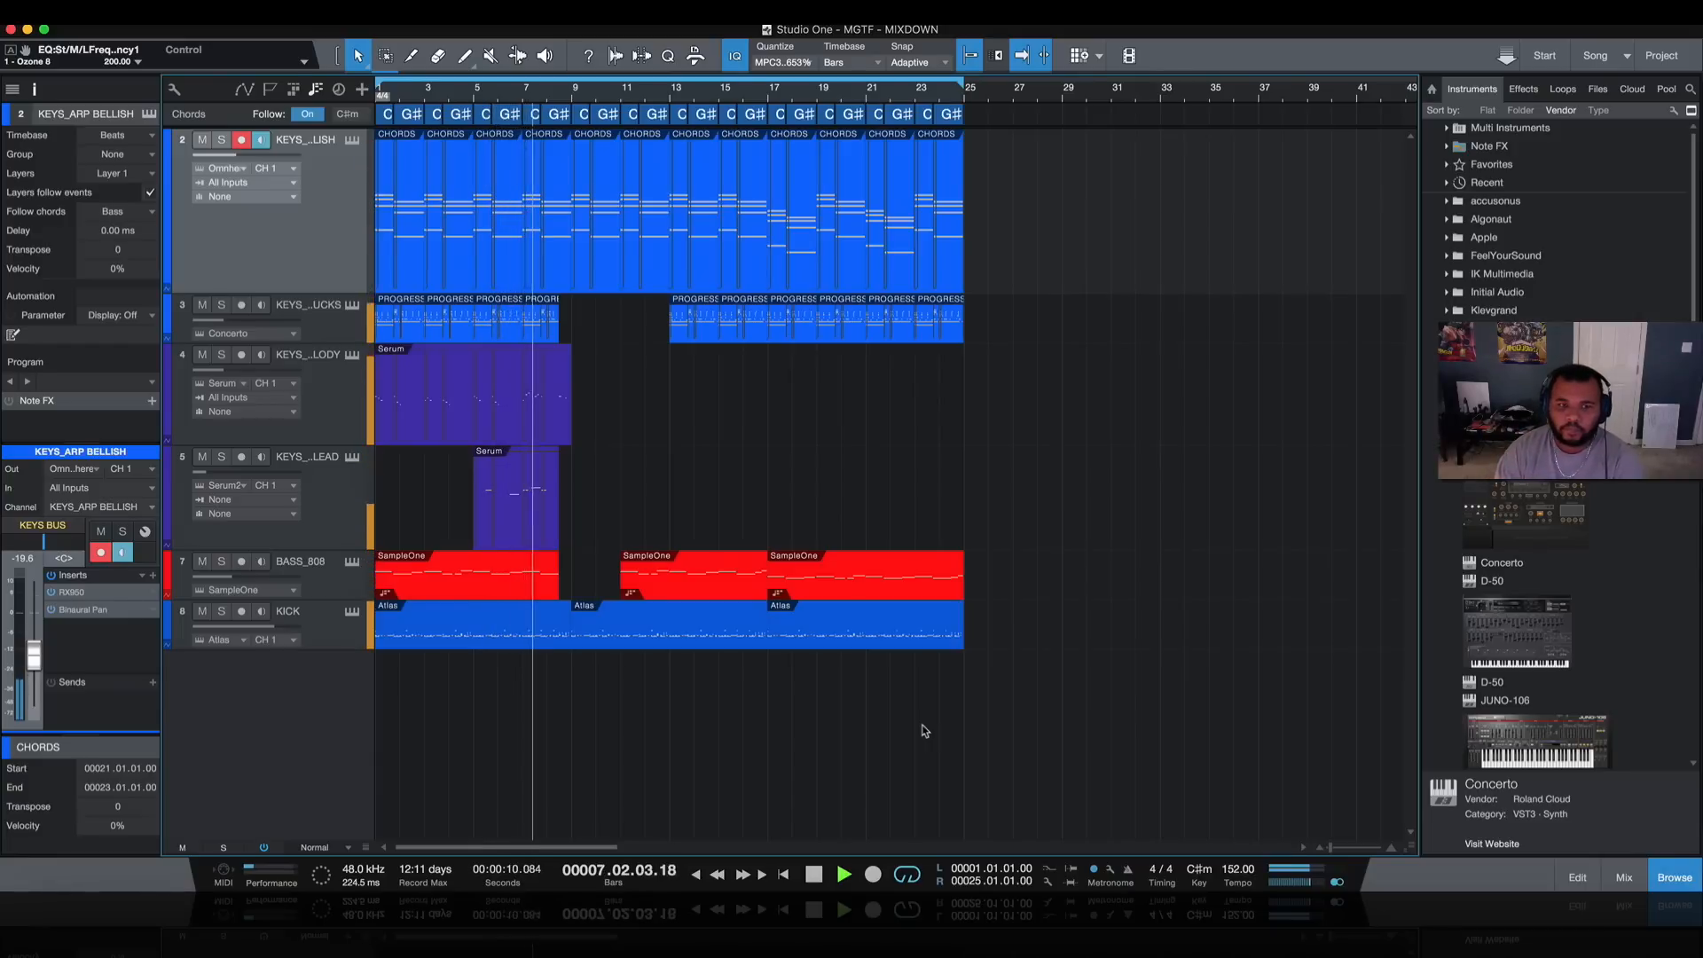
{"action": "left_click", "coordinate": [845, 873]}
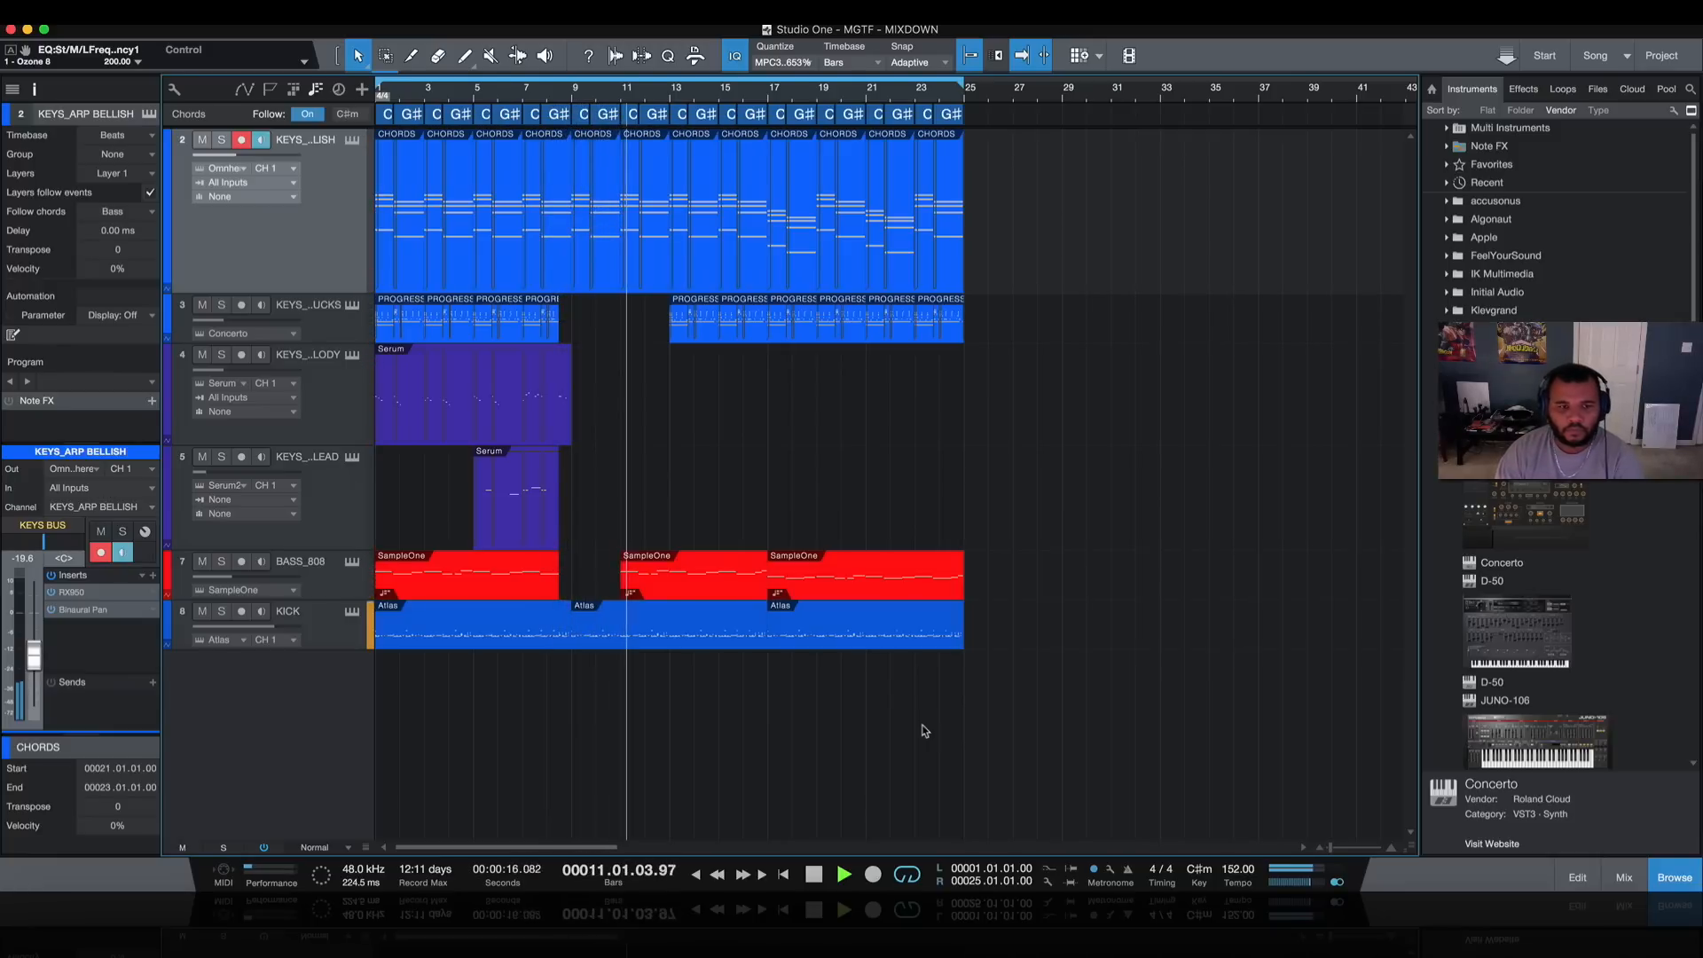
{"action": "left_click", "coordinate": [843, 872]}
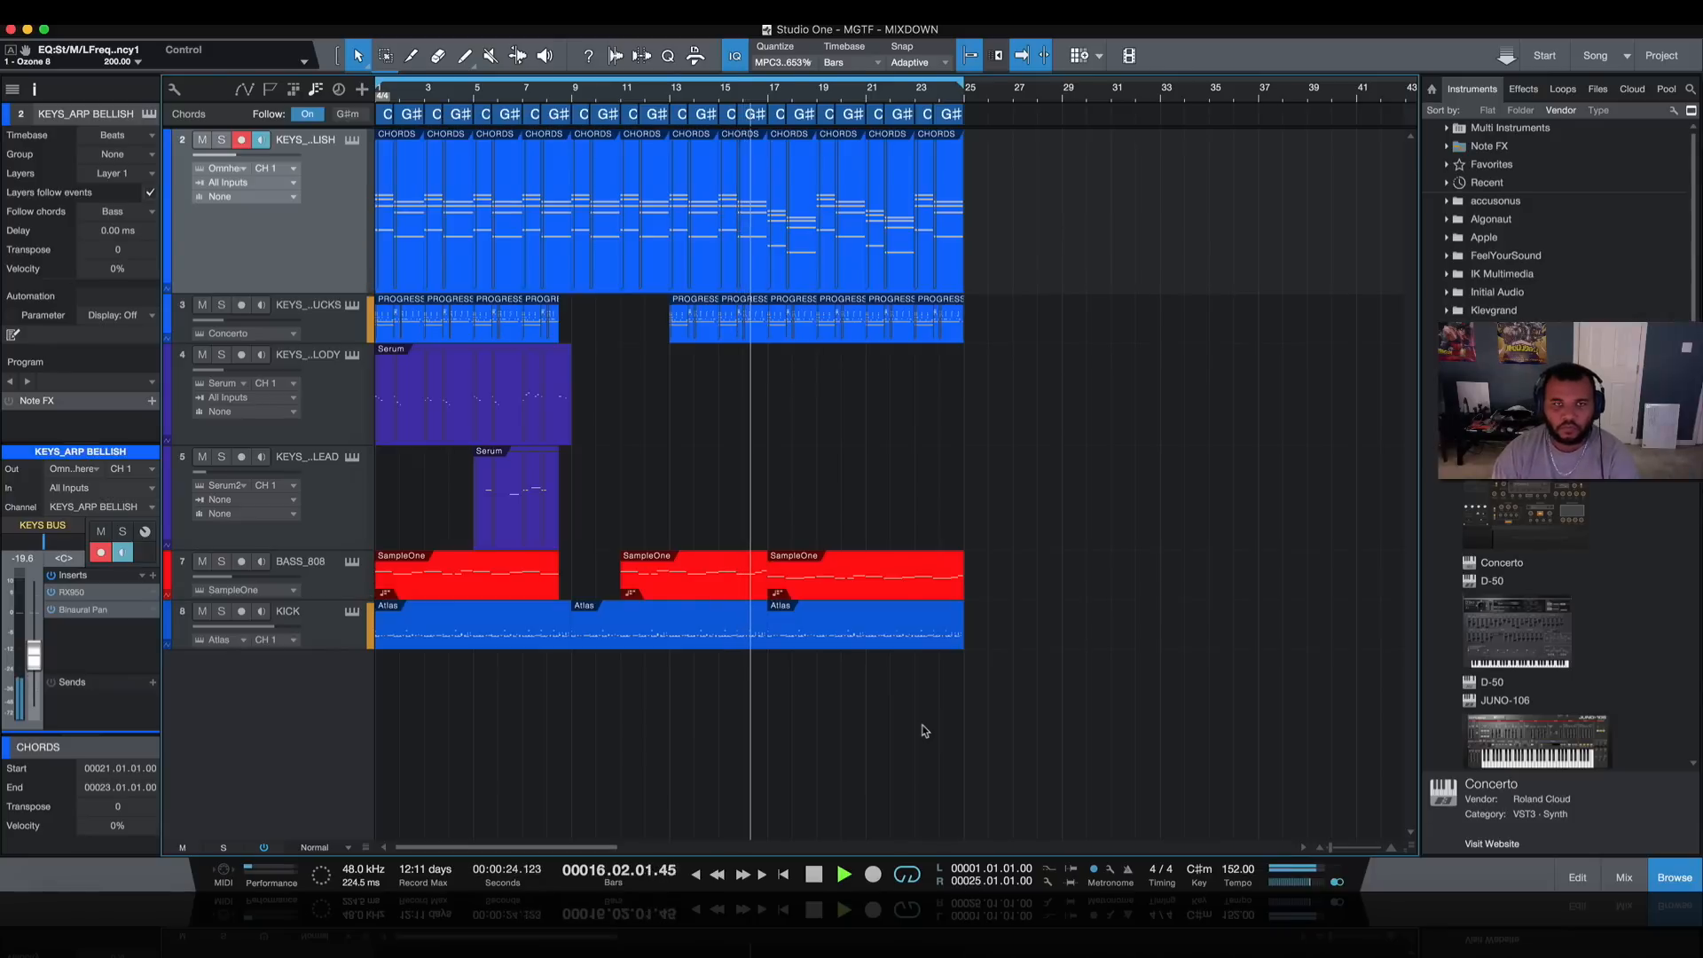
{"action": "left_click", "coordinate": [844, 872]}
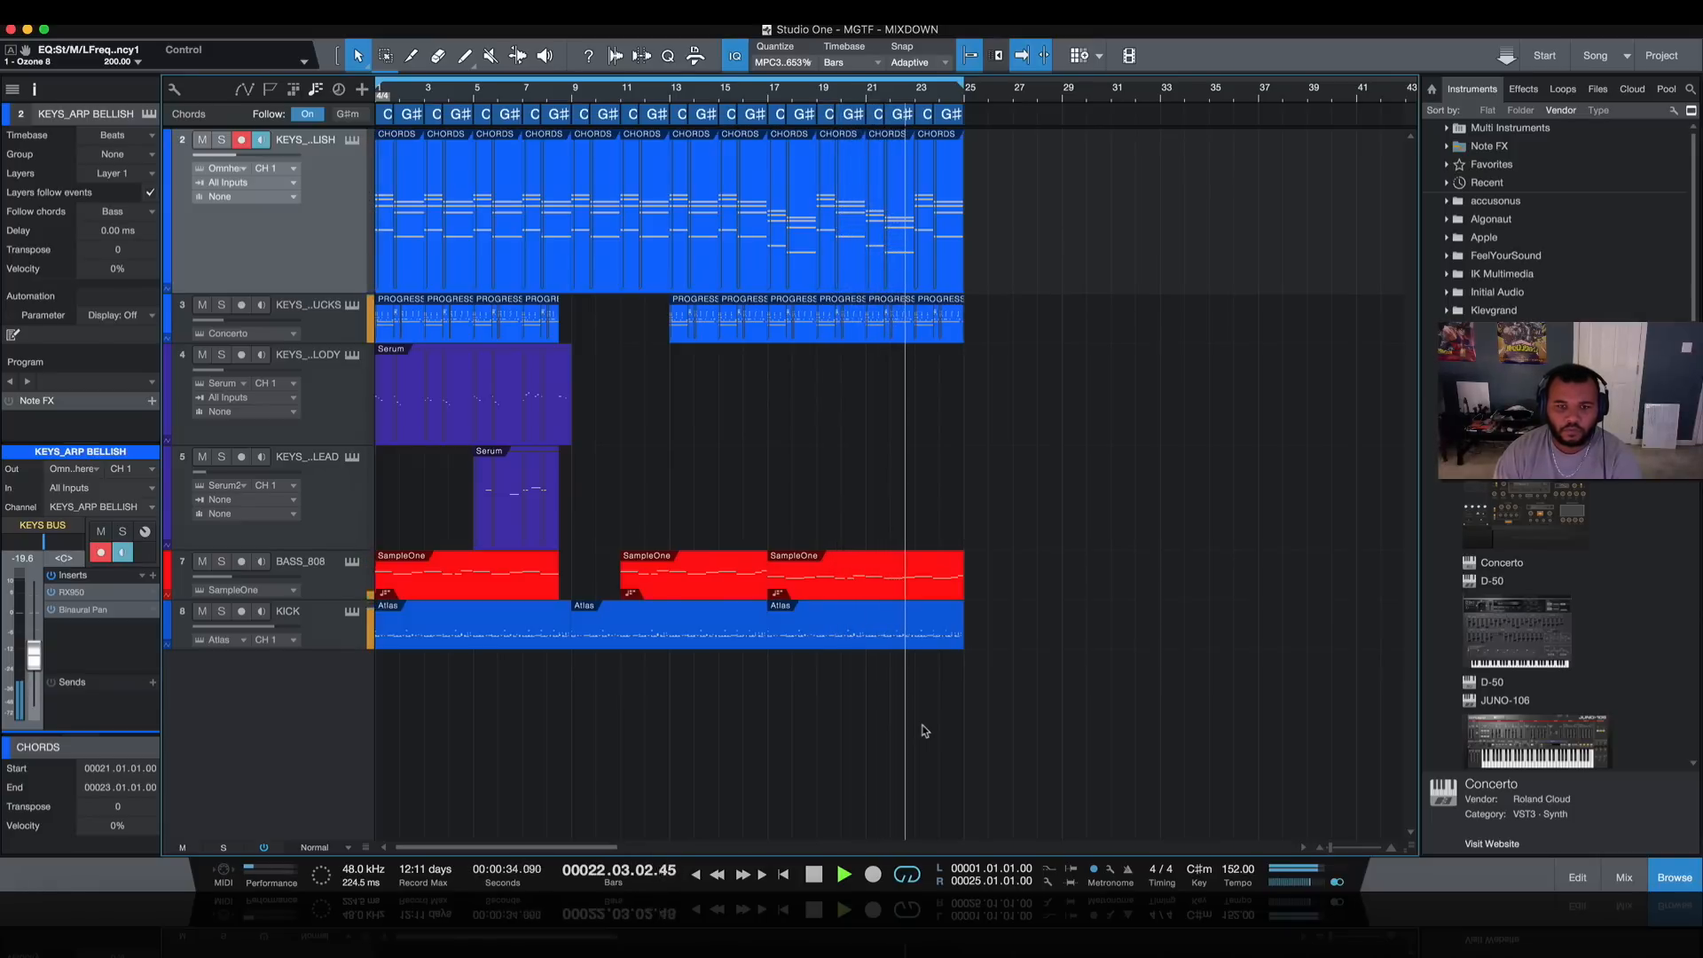
{"action": "left_click", "coordinate": [844, 875]}
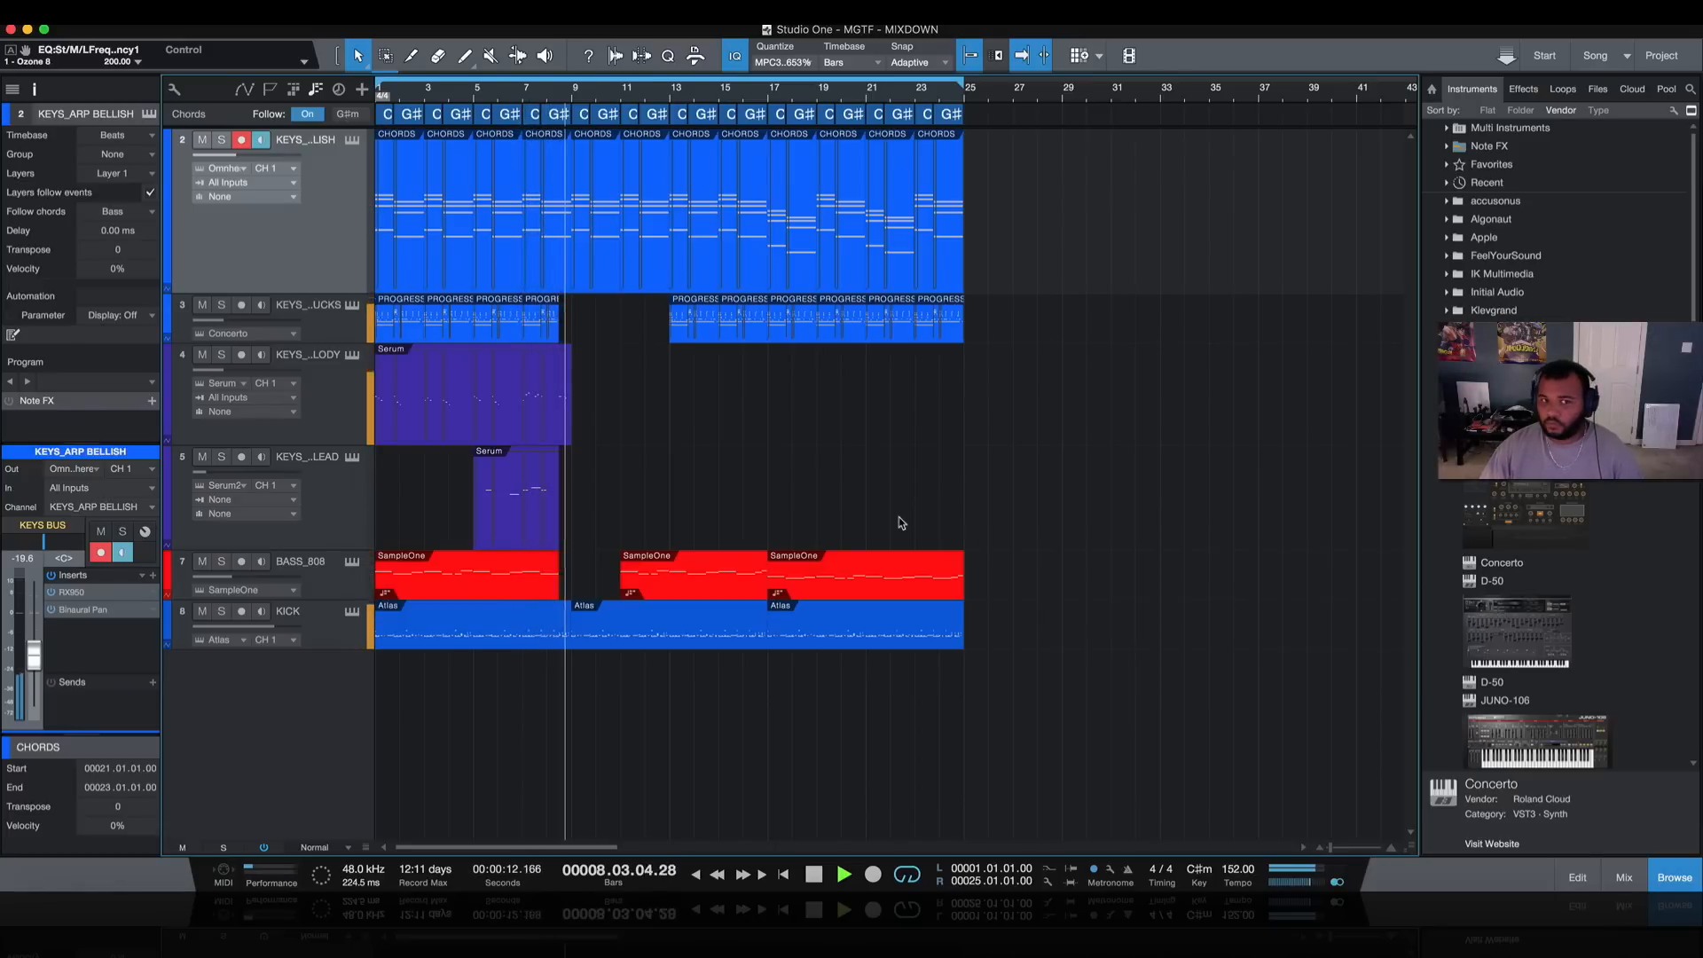
{"action": "left_click", "coordinate": [844, 875]}
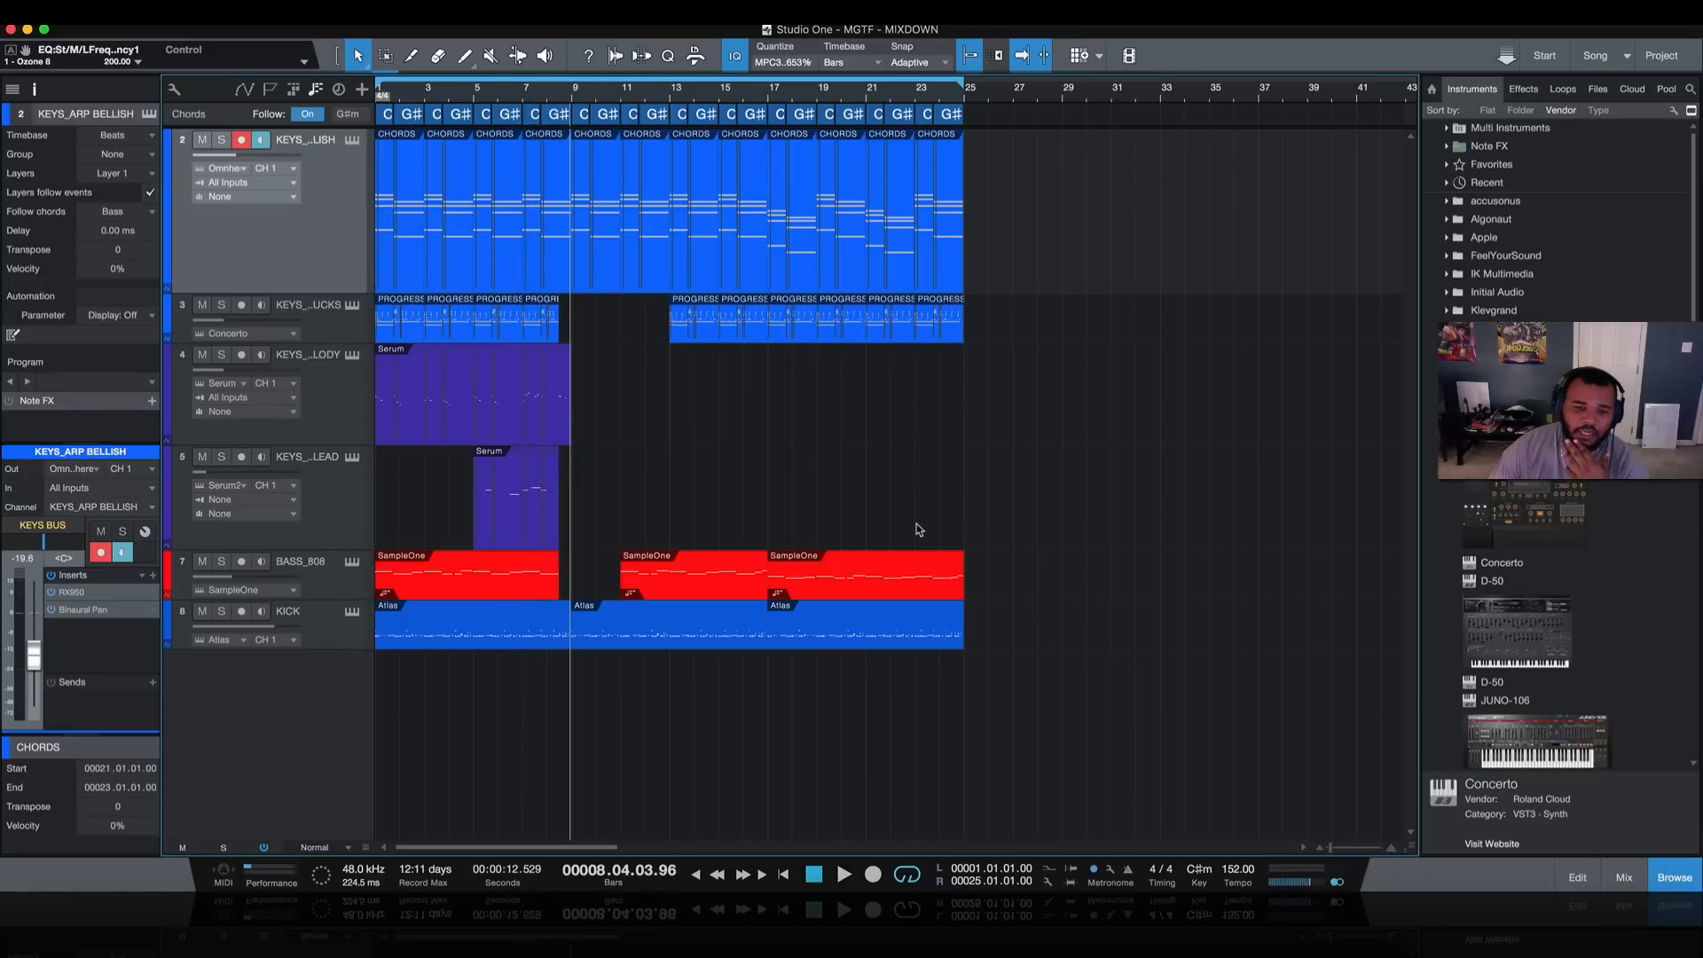
{"action": "mouse_move", "coordinate": [954, 517]}
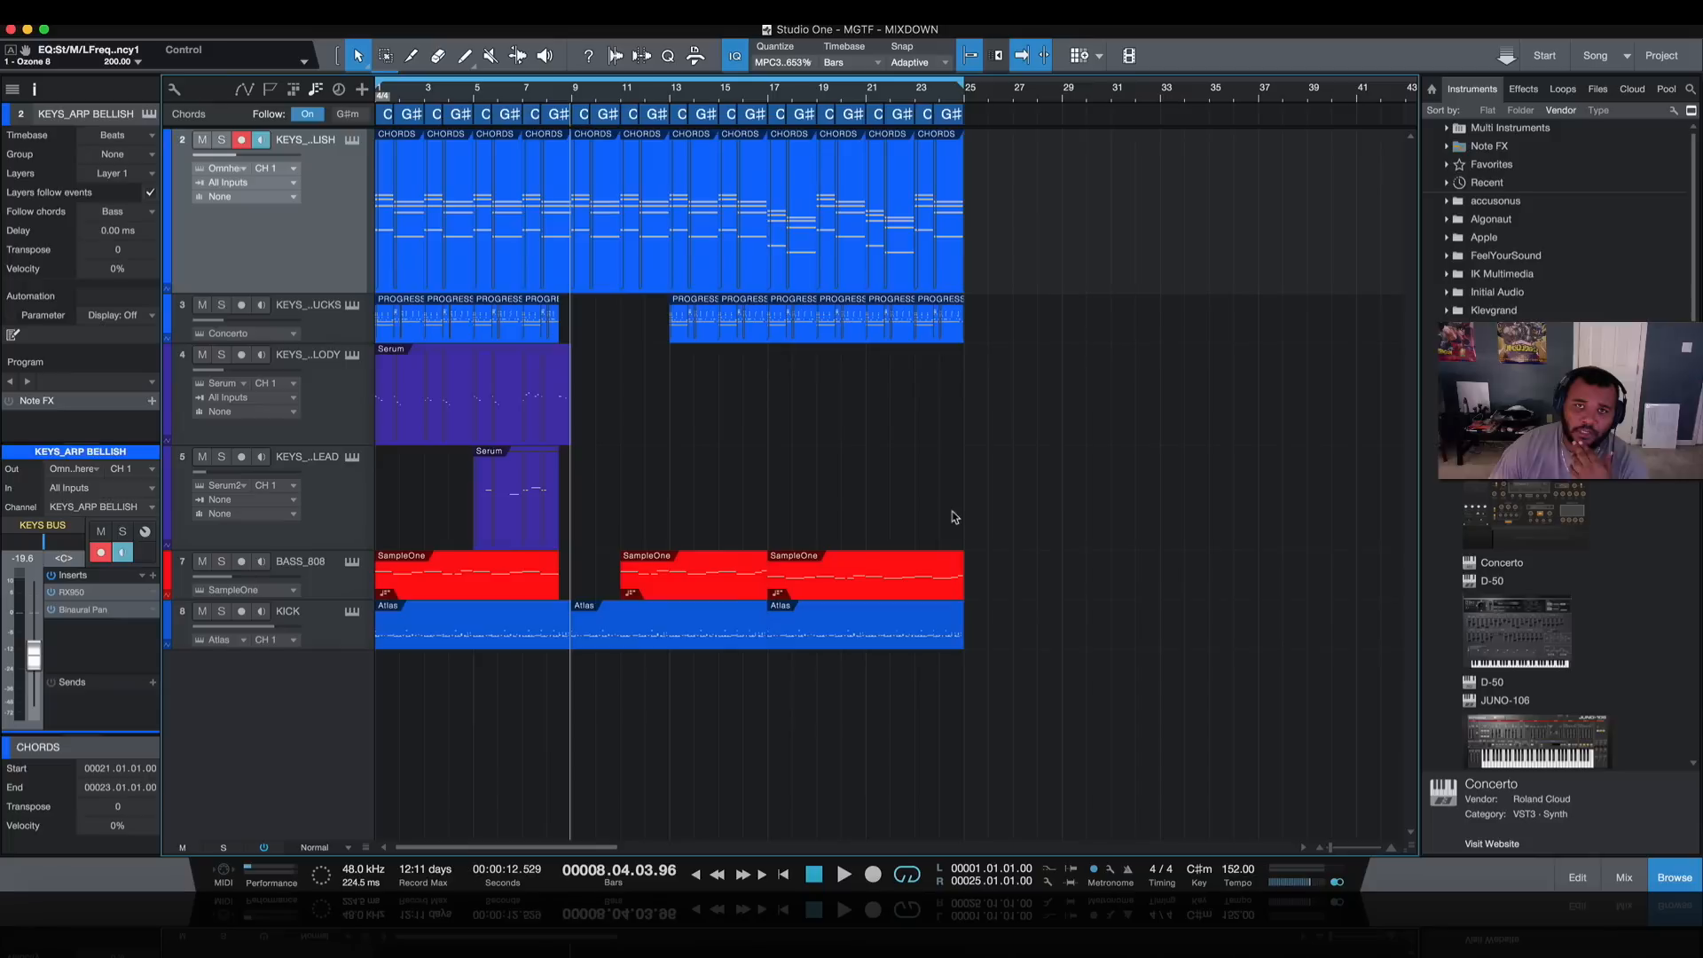
{"action": "mouse_move", "coordinate": [943, 518]}
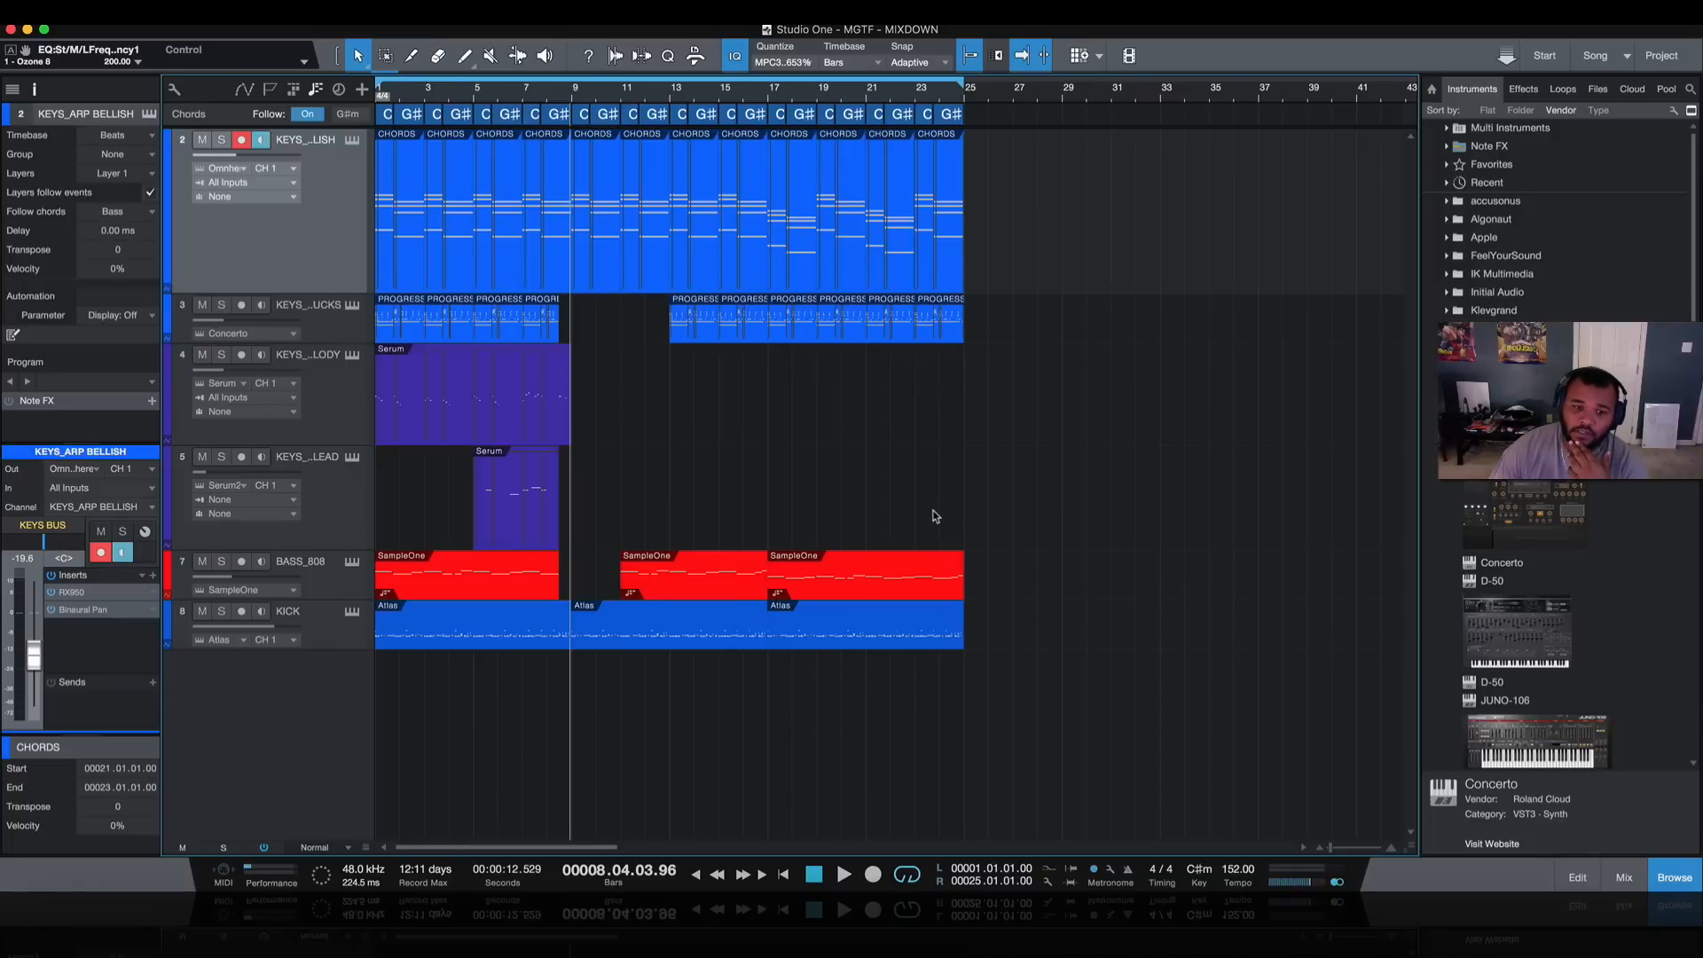